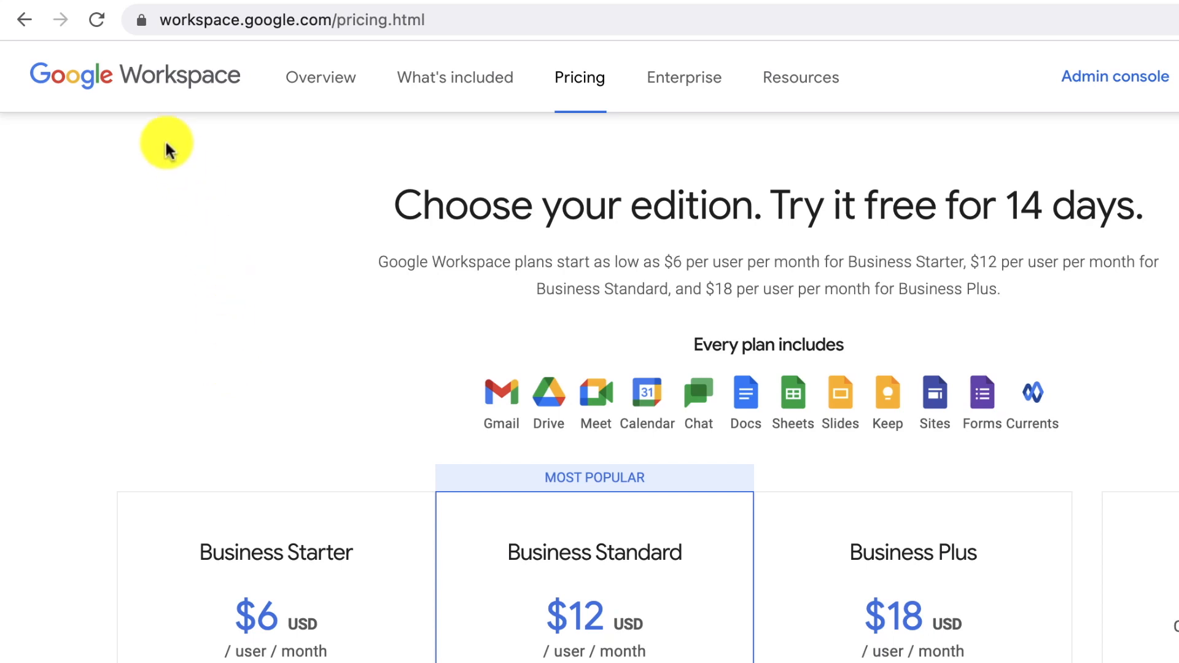
{"action": "mouse_move", "coordinate": [131, 234]}
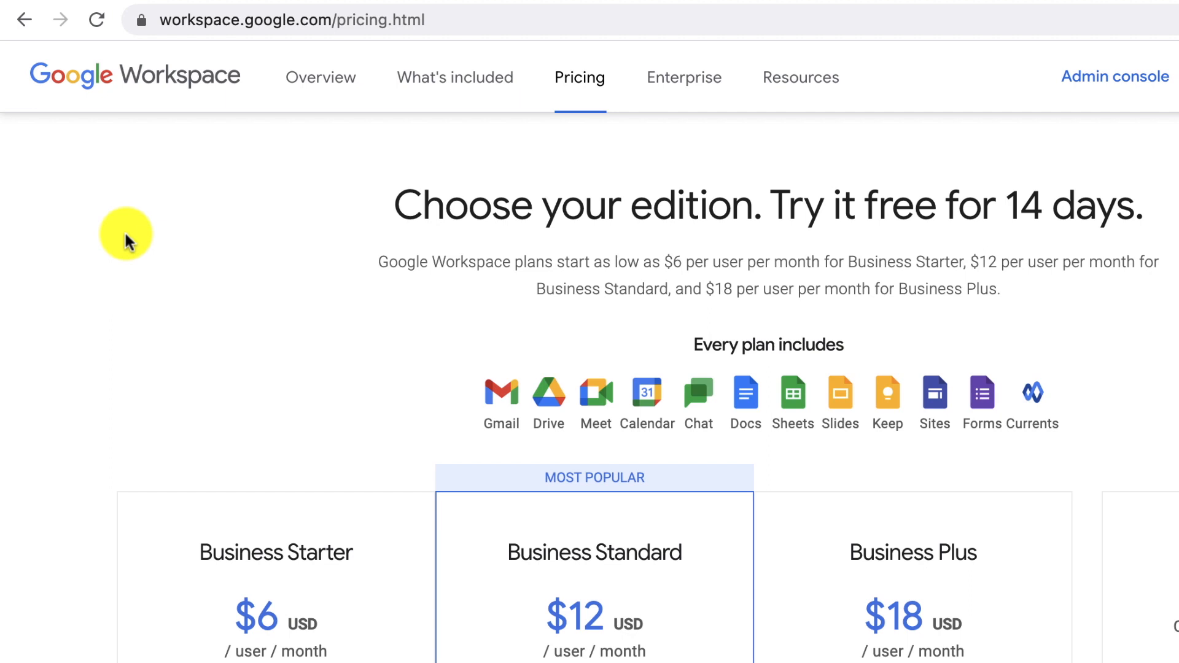
{"action": "mouse_move", "coordinate": [323, 242]}
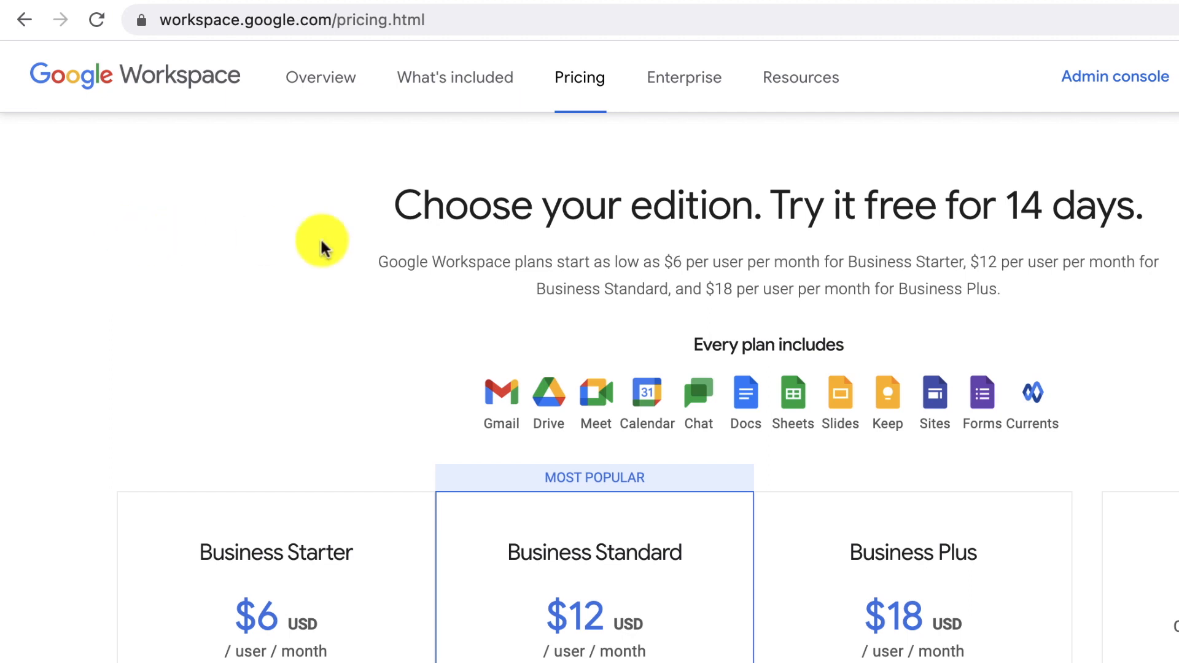
{"action": "mouse_move", "coordinate": [194, 101]}
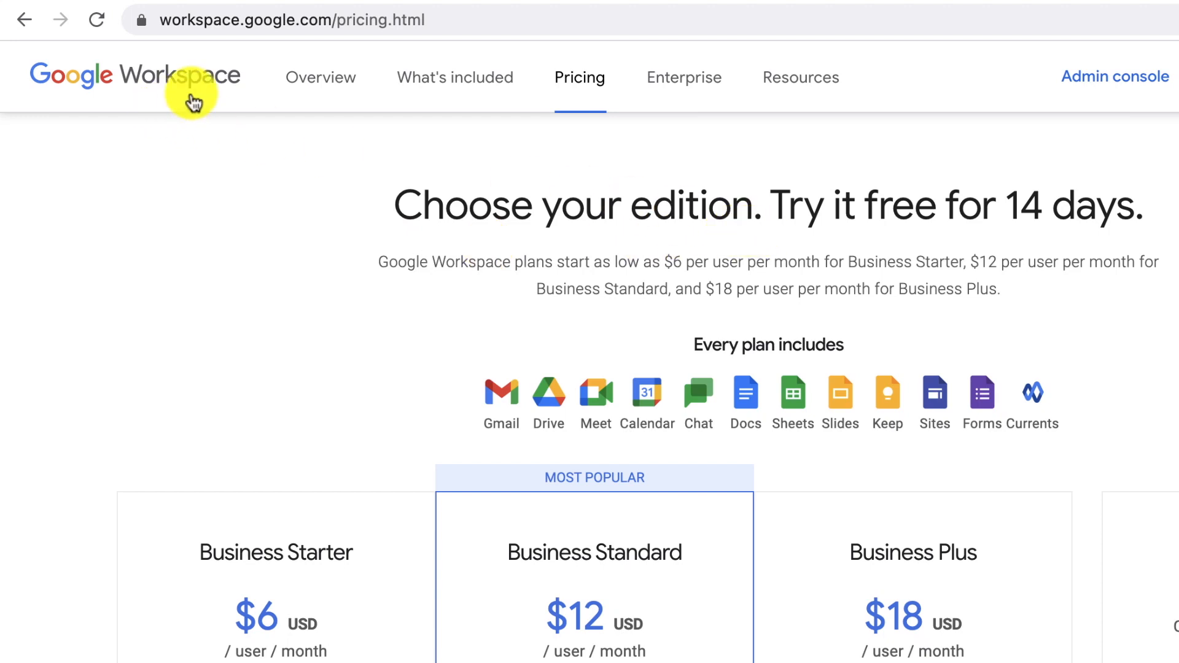
{"action": "mouse_move", "coordinate": [1032, 220]}
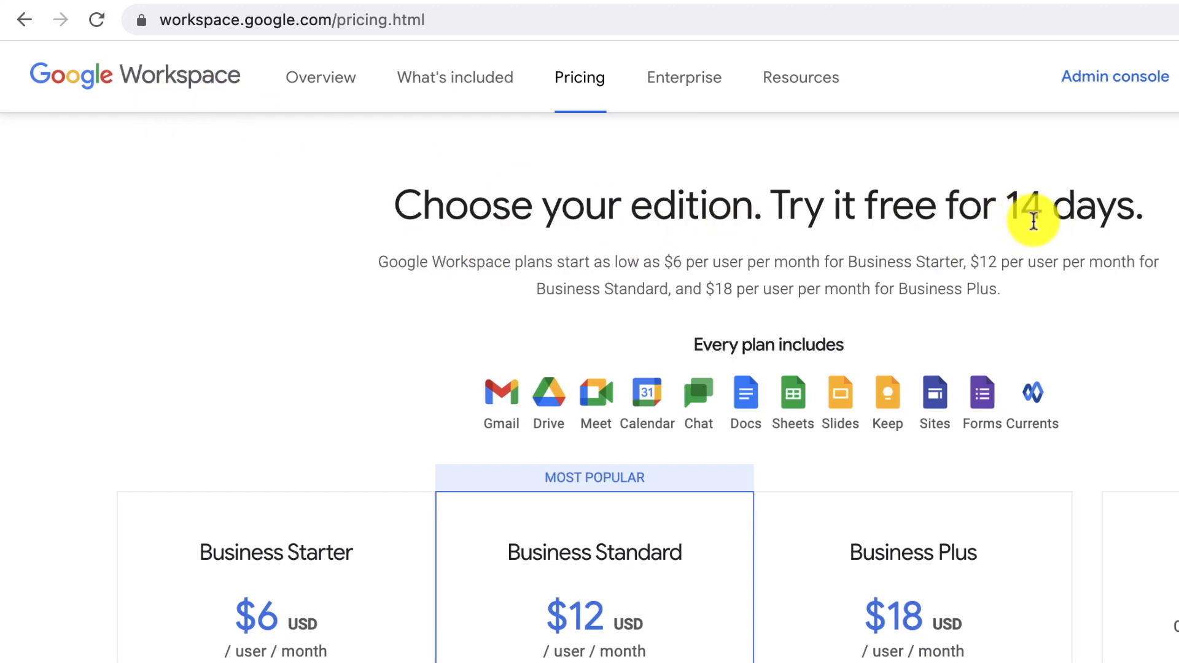
{"action": "mouse_move", "coordinate": [992, 218]}
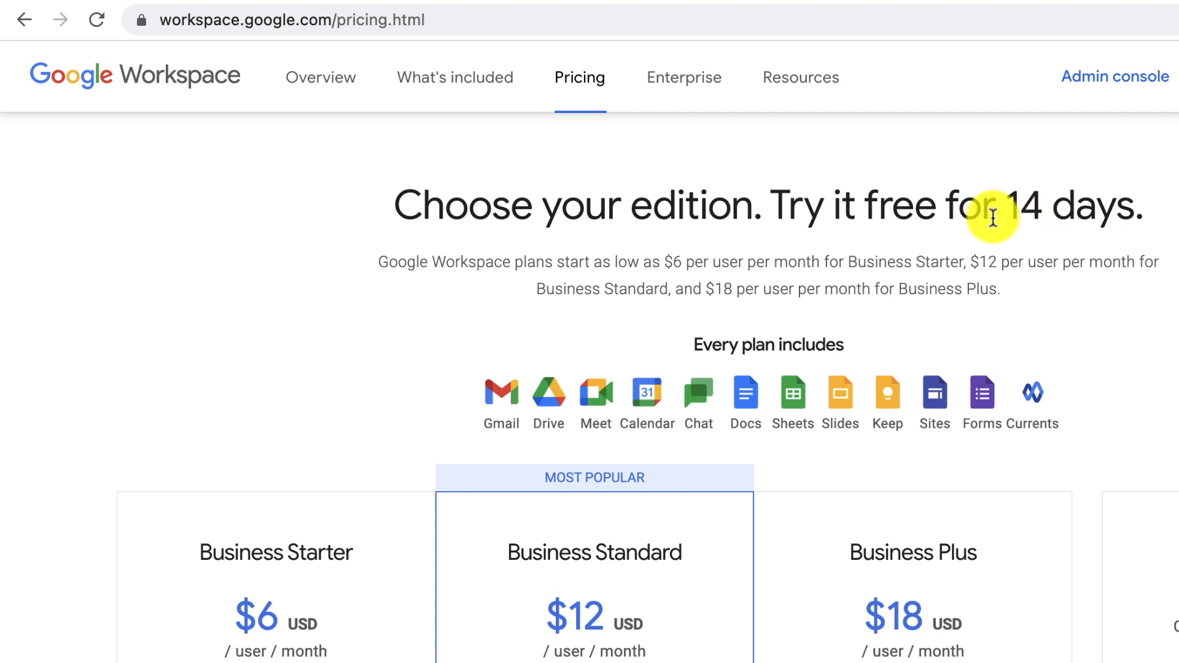
{"action": "mouse_move", "coordinate": [833, 214]}
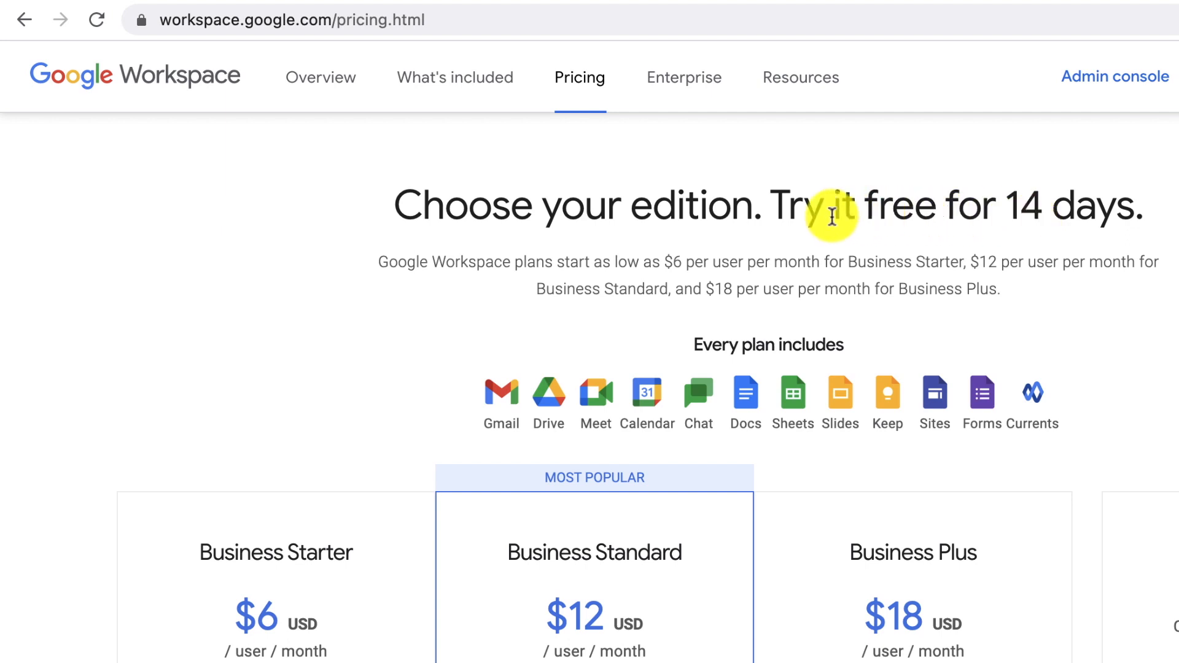
{"action": "mouse_move", "coordinate": [547, 262]}
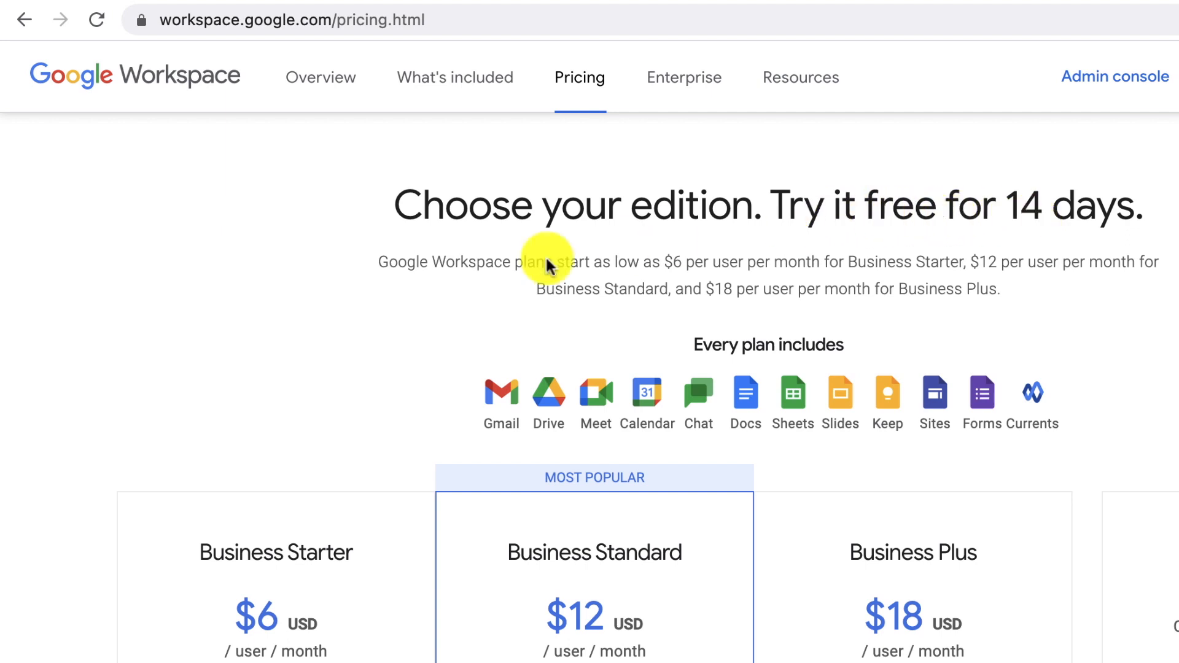
- Start Business Starter sign-up with business name 'Jordon Outside', just you, United States
{"action": "scroll", "scroll_direction": "down", "scroll_amount": 3}
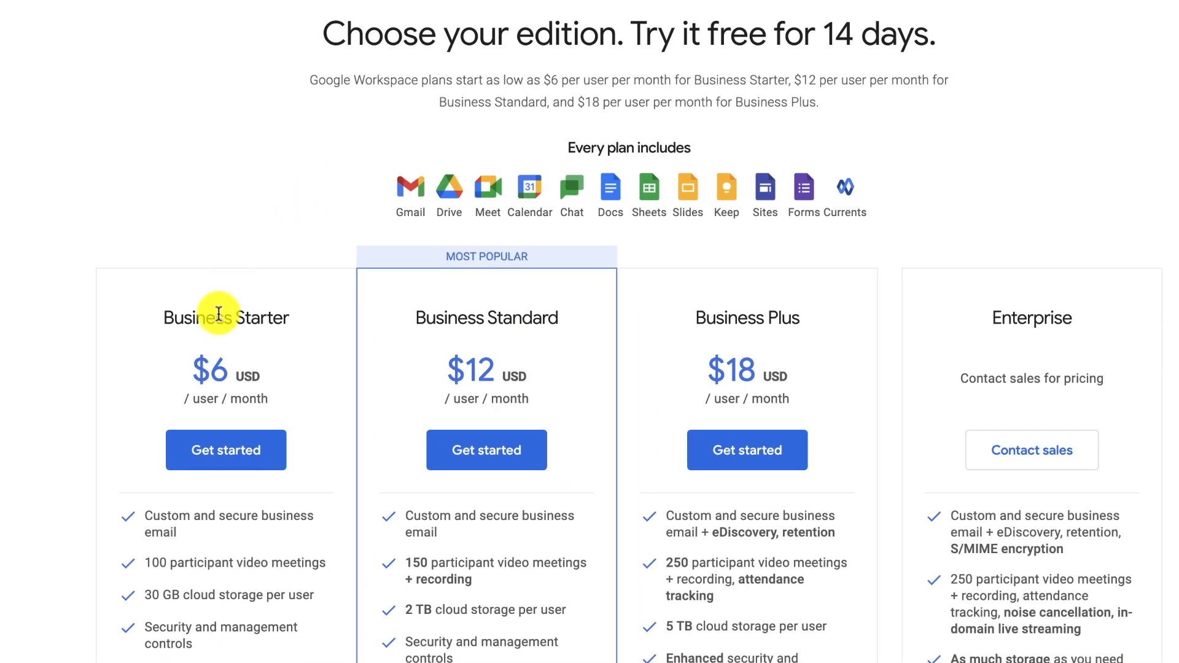
{"action": "mouse_move", "coordinate": [227, 354]}
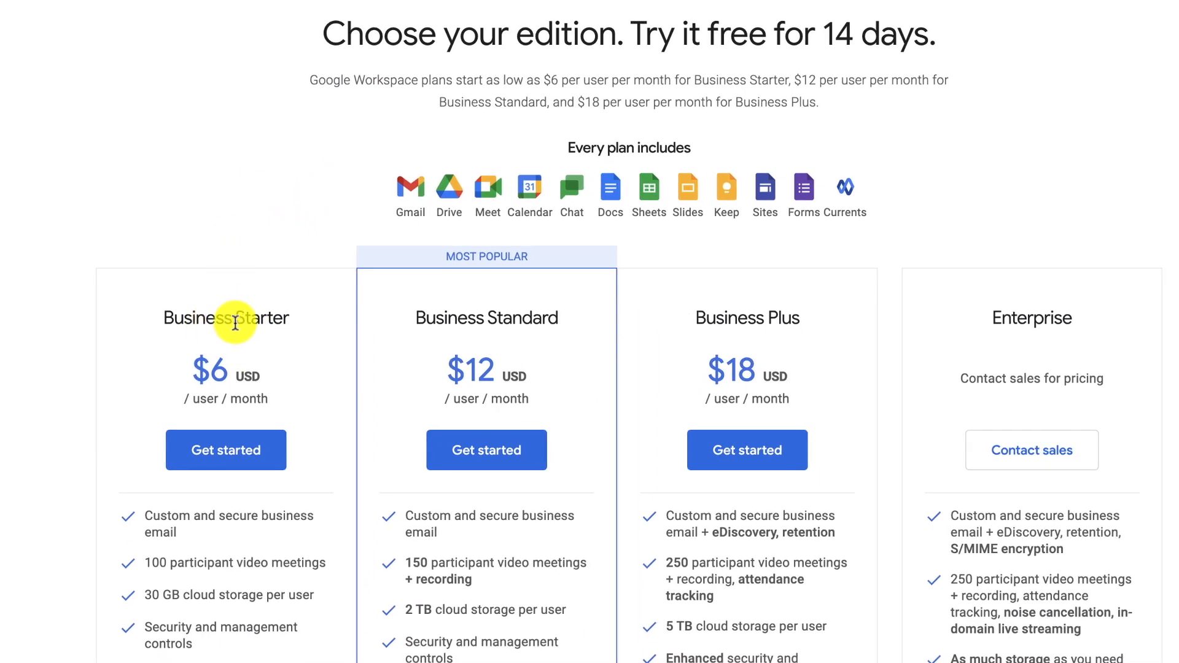
{"action": "mouse_move", "coordinate": [417, 354]}
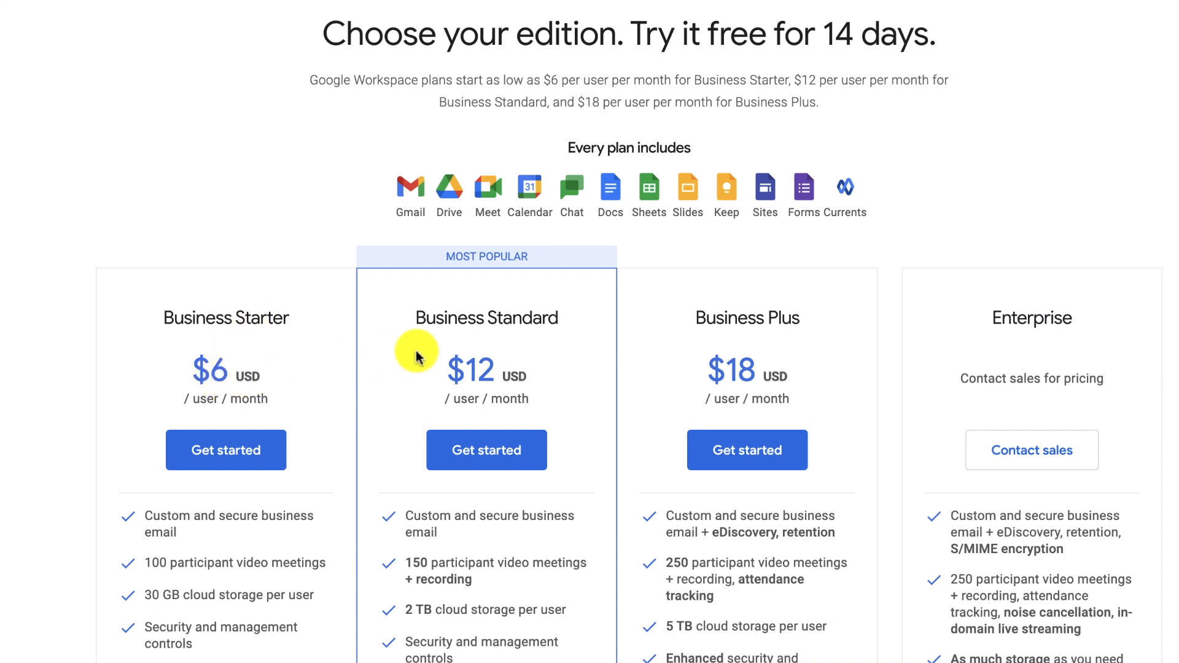
{"action": "mouse_move", "coordinate": [478, 378]}
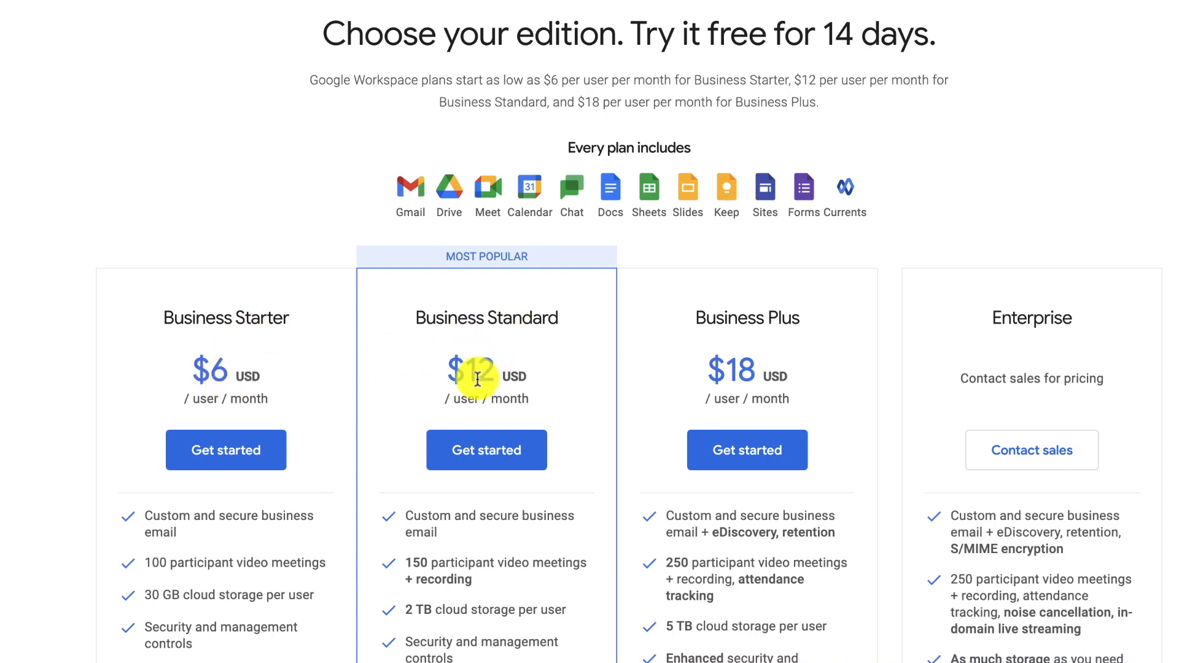
{"action": "mouse_move", "coordinate": [295, 323]}
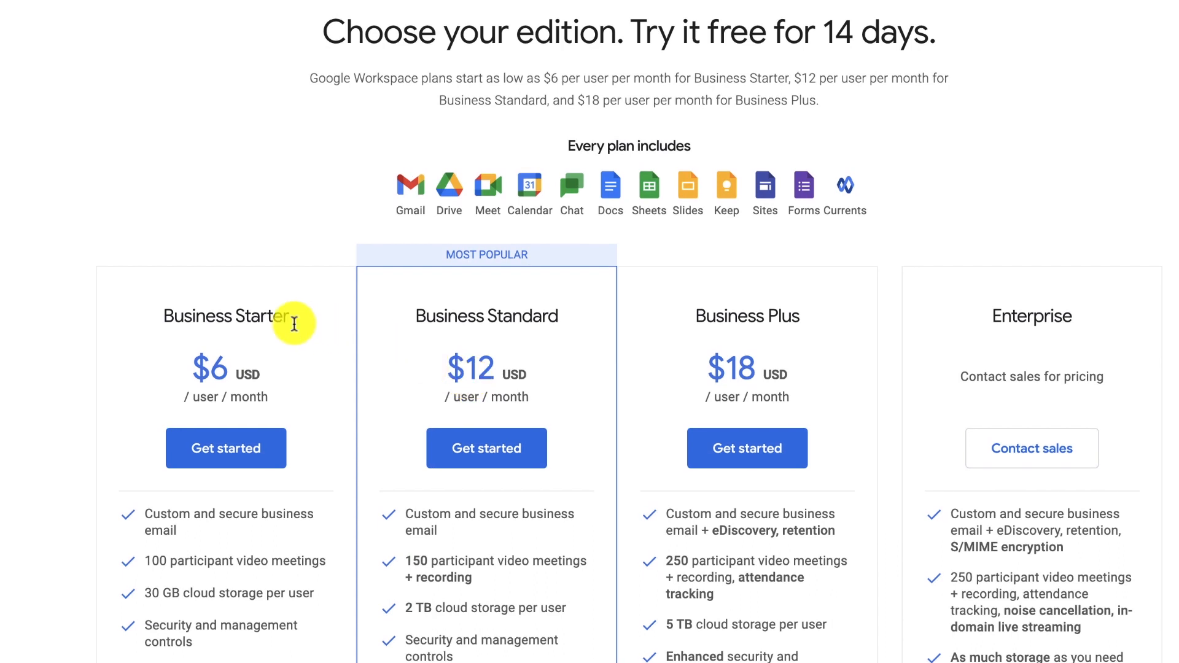
{"action": "mouse_move", "coordinate": [245, 341]}
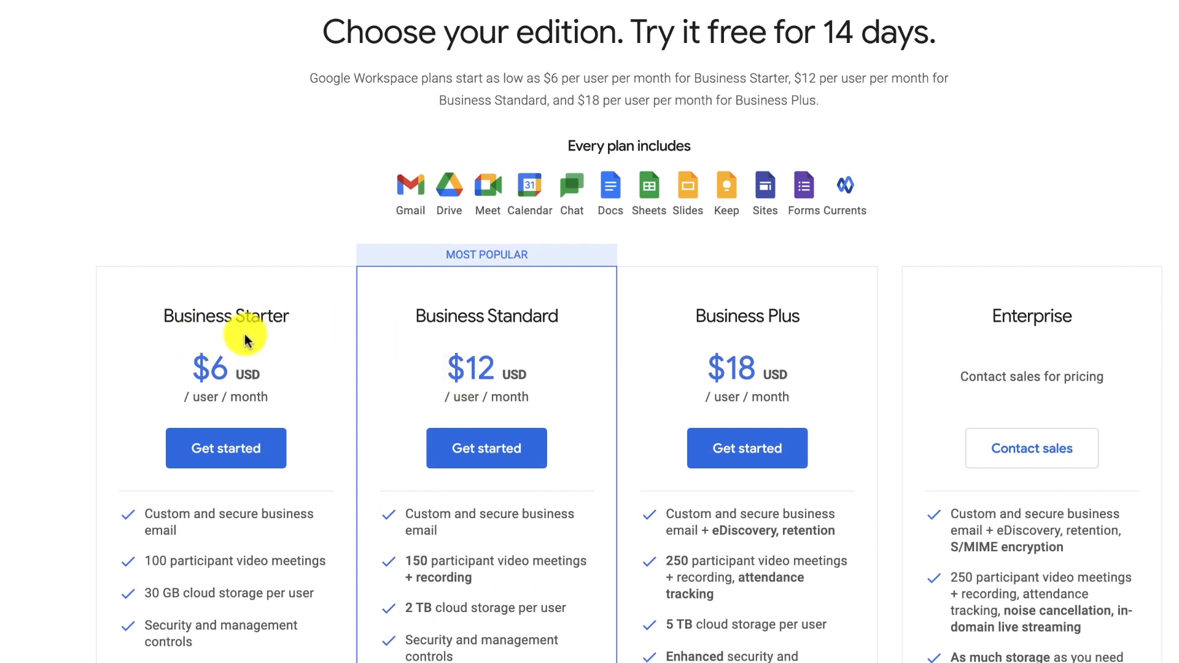
{"action": "mouse_move", "coordinate": [348, 356]}
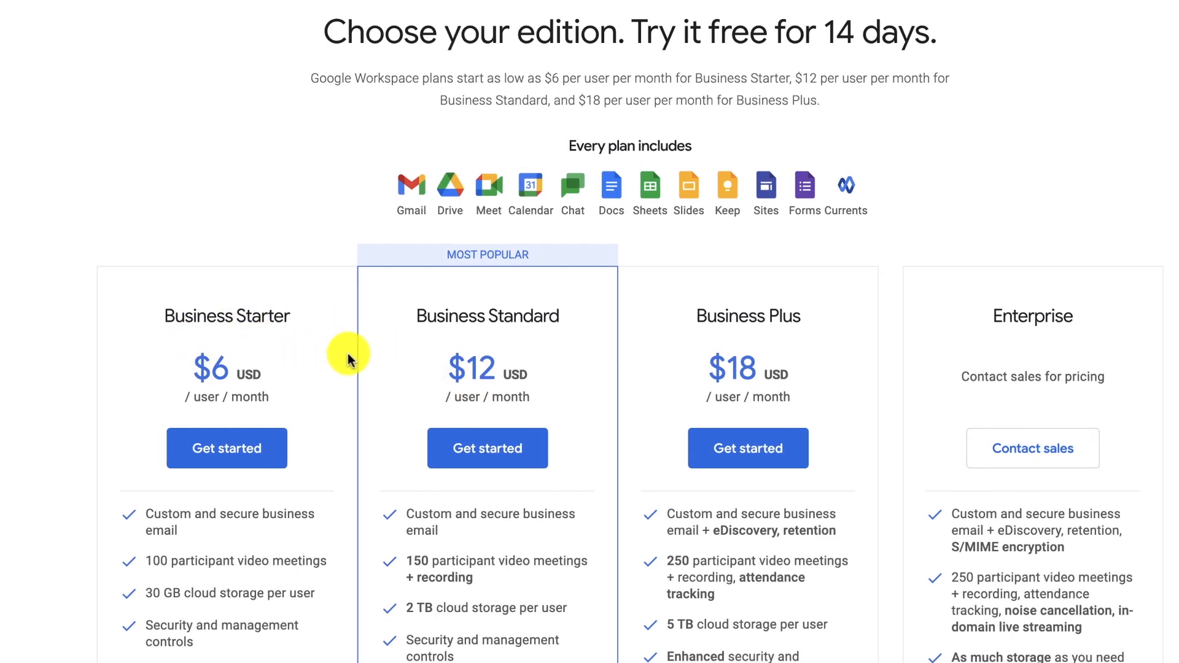
{"action": "scroll", "scroll_direction": "down", "scroll_amount": 3}
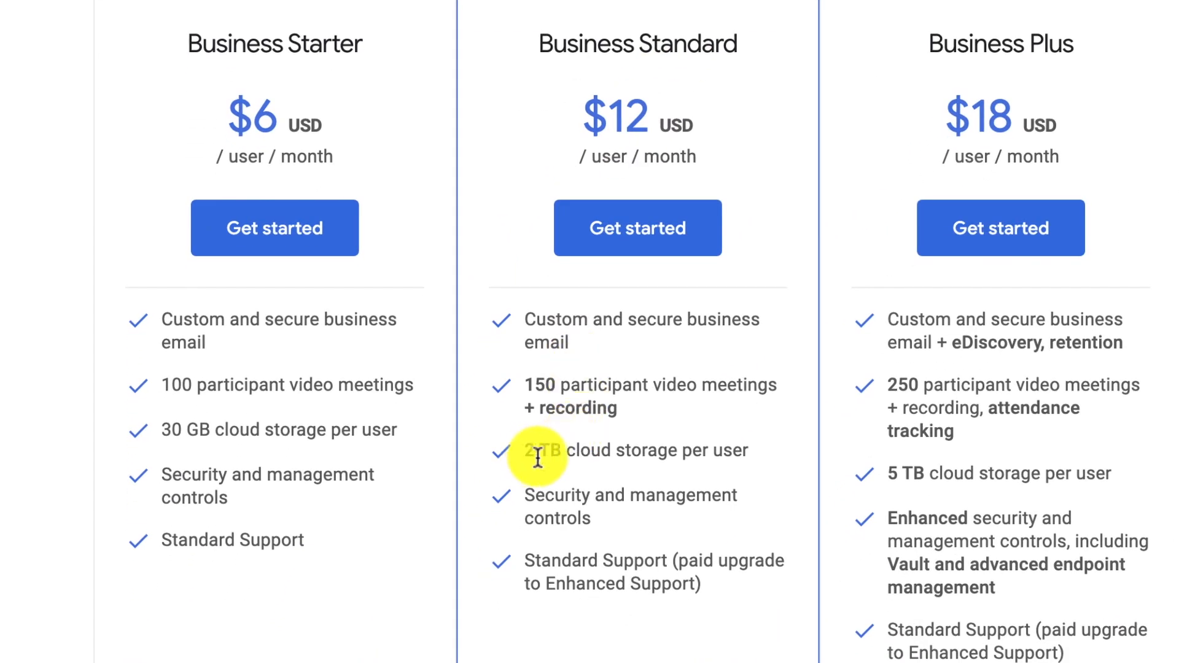
{"action": "mouse_move", "coordinate": [699, 459]}
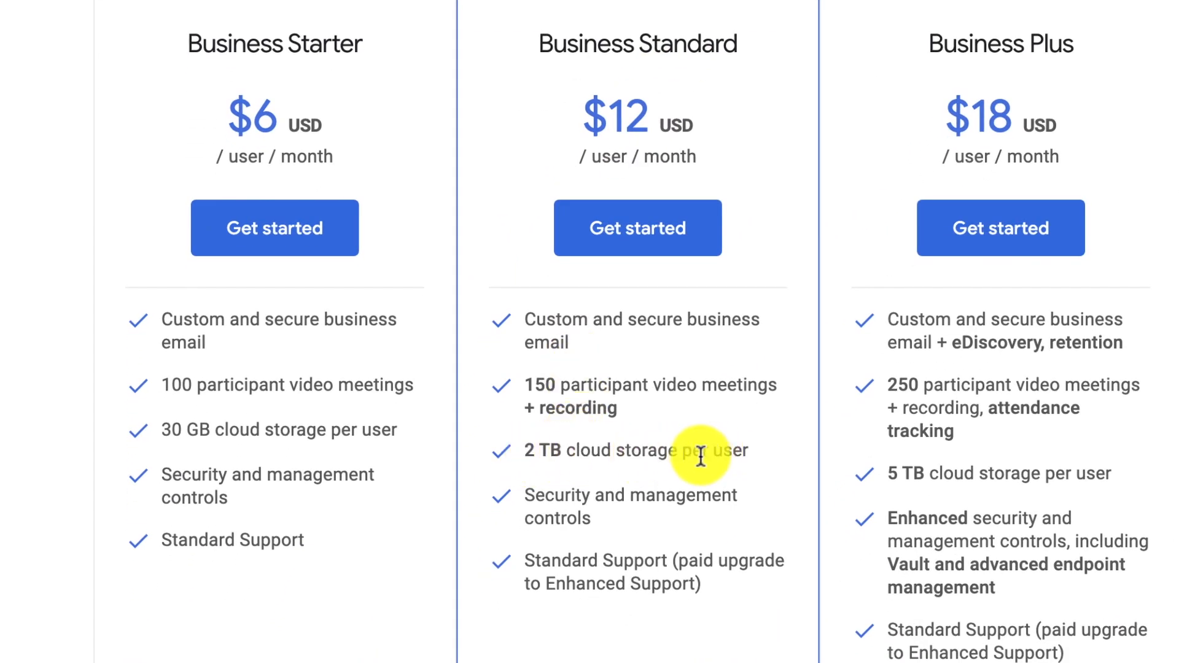
{"action": "mouse_move", "coordinate": [276, 438]}
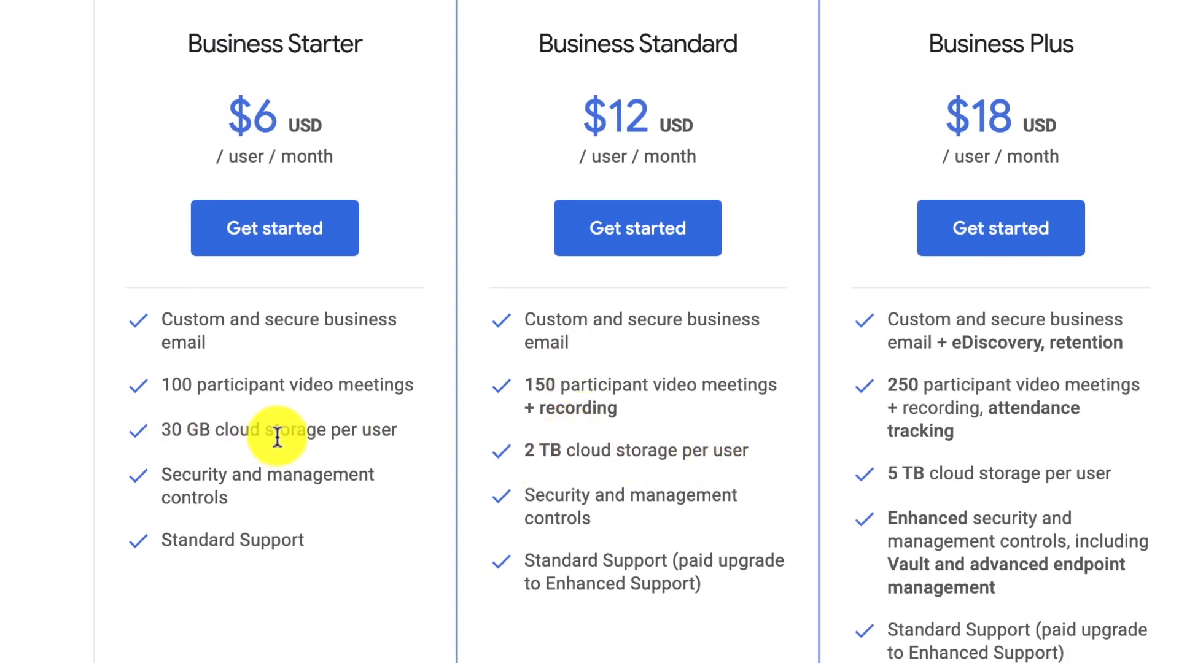
{"action": "mouse_move", "coordinate": [231, 433]}
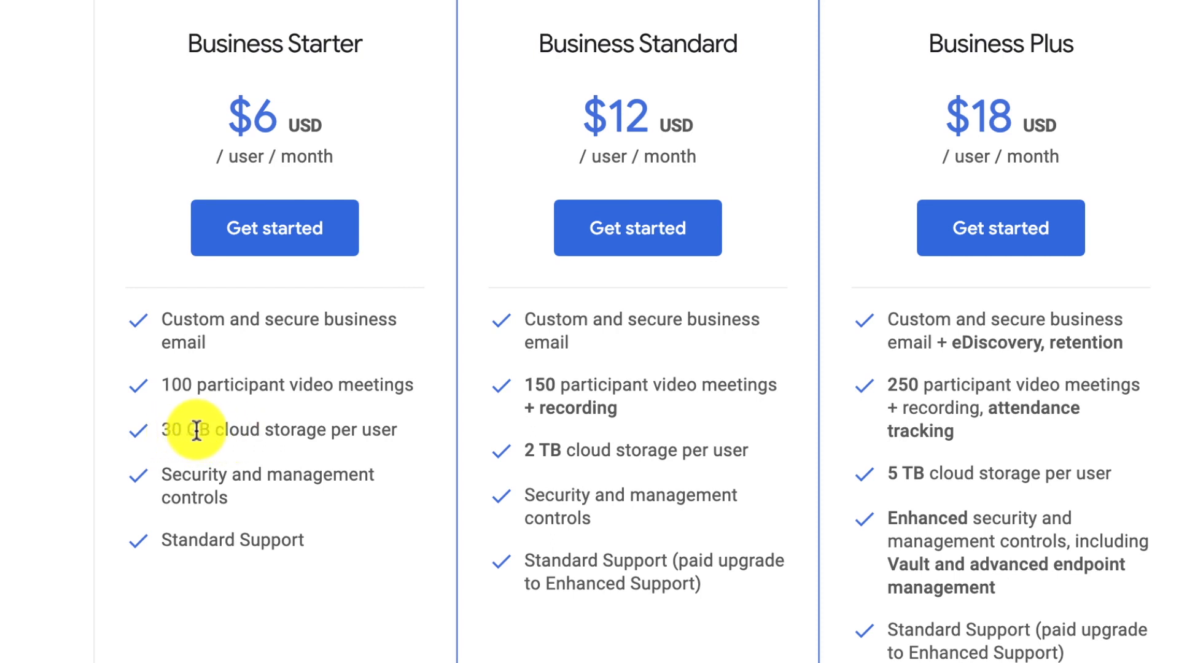
{"action": "mouse_move", "coordinate": [177, 431]}
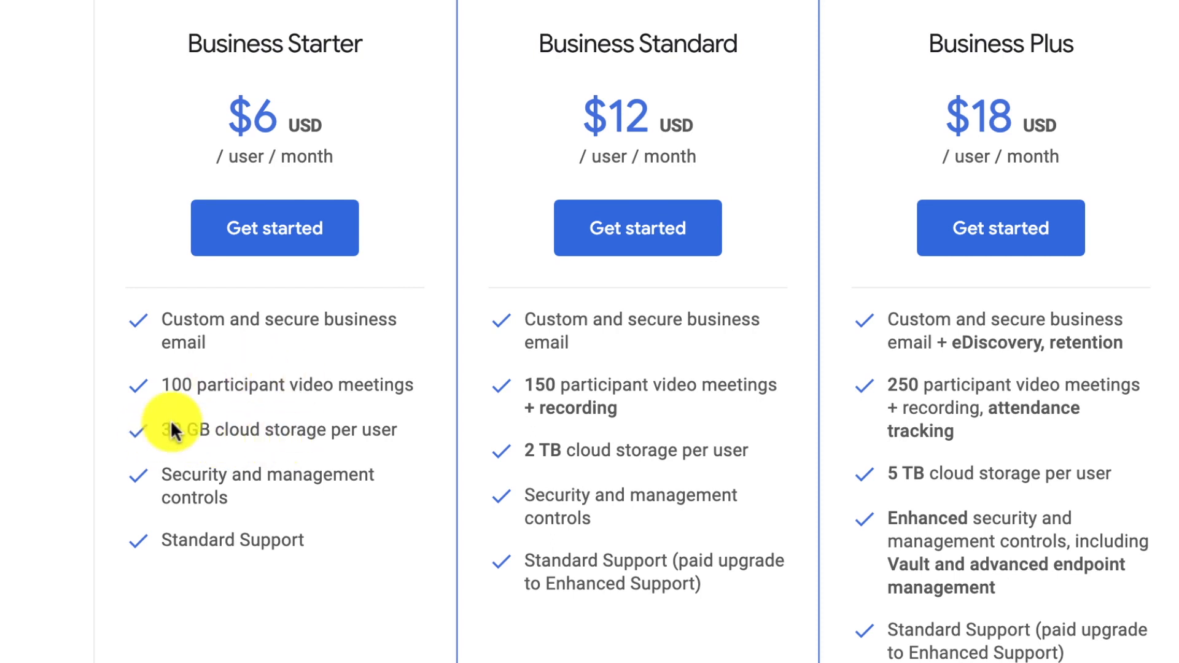
{"action": "mouse_move", "coordinate": [175, 439]}
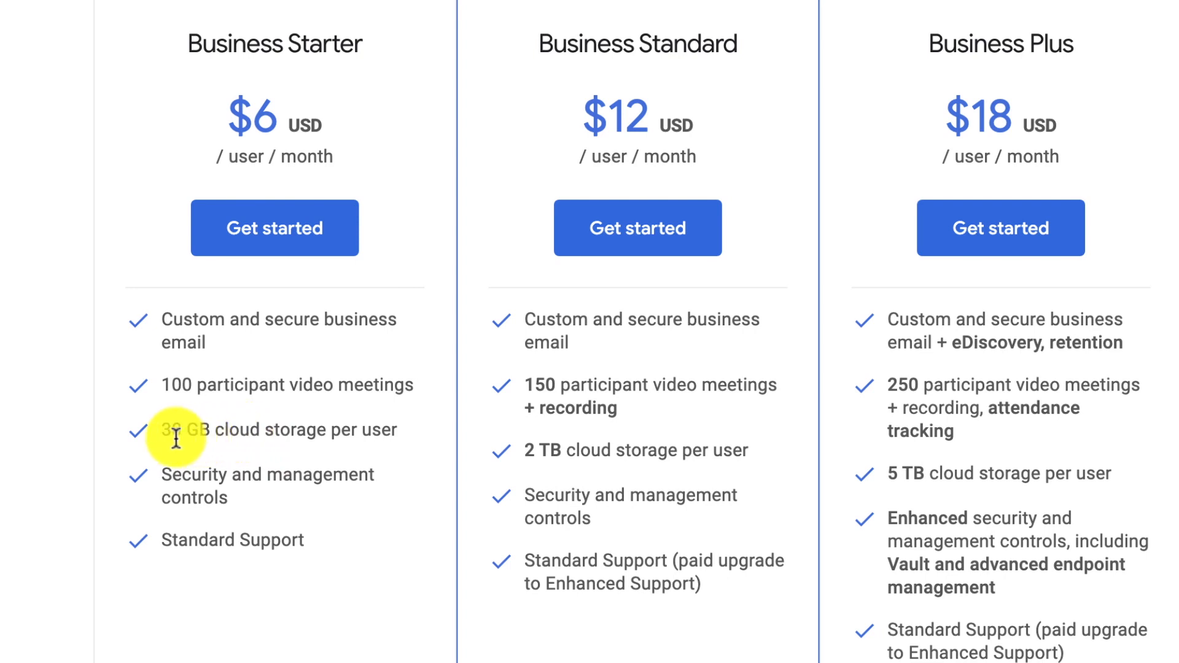
{"action": "mouse_move", "coordinate": [268, 426]}
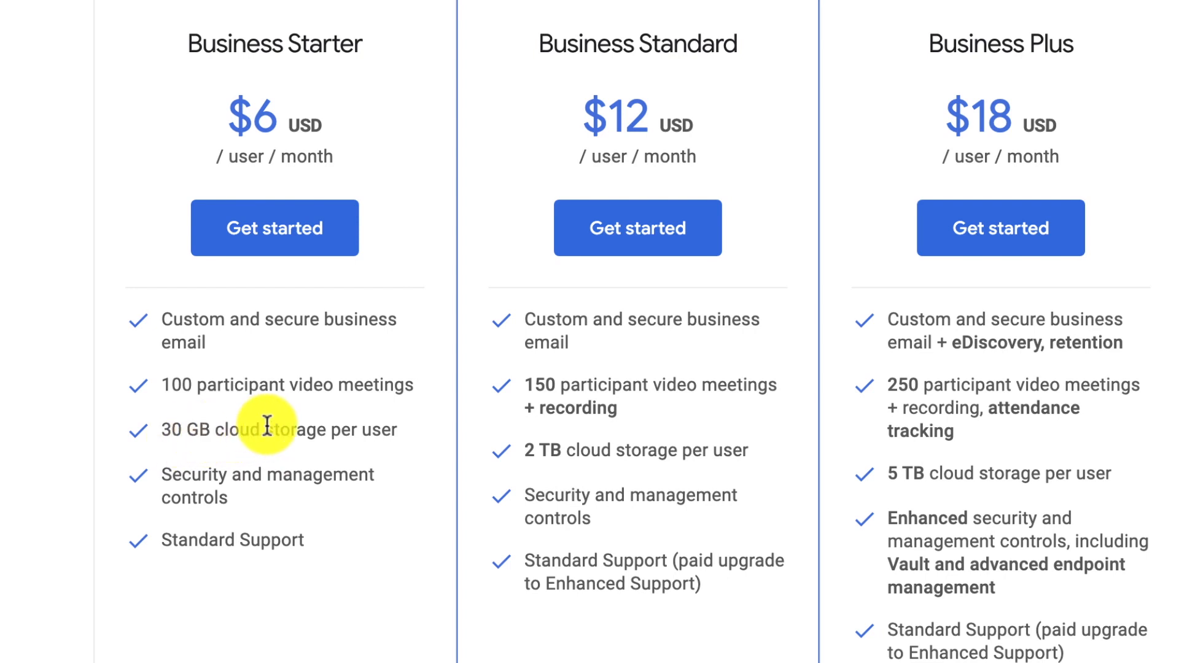
{"action": "mouse_move", "coordinate": [598, 436]}
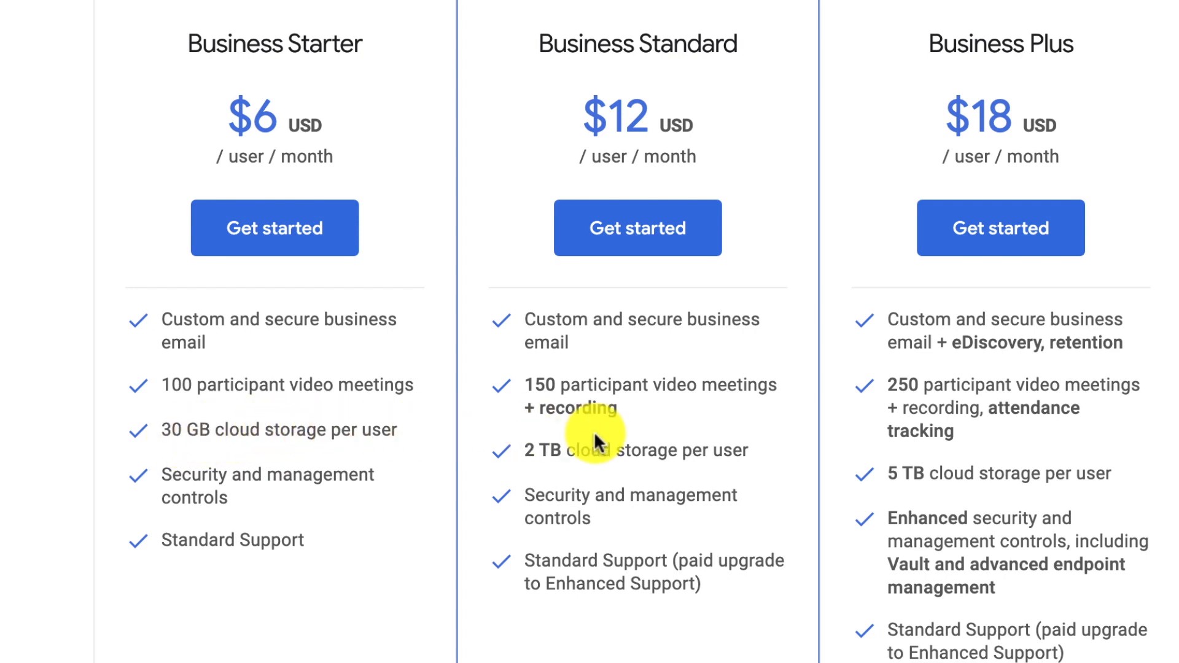
{"action": "mouse_move", "coordinate": [597, 455]}
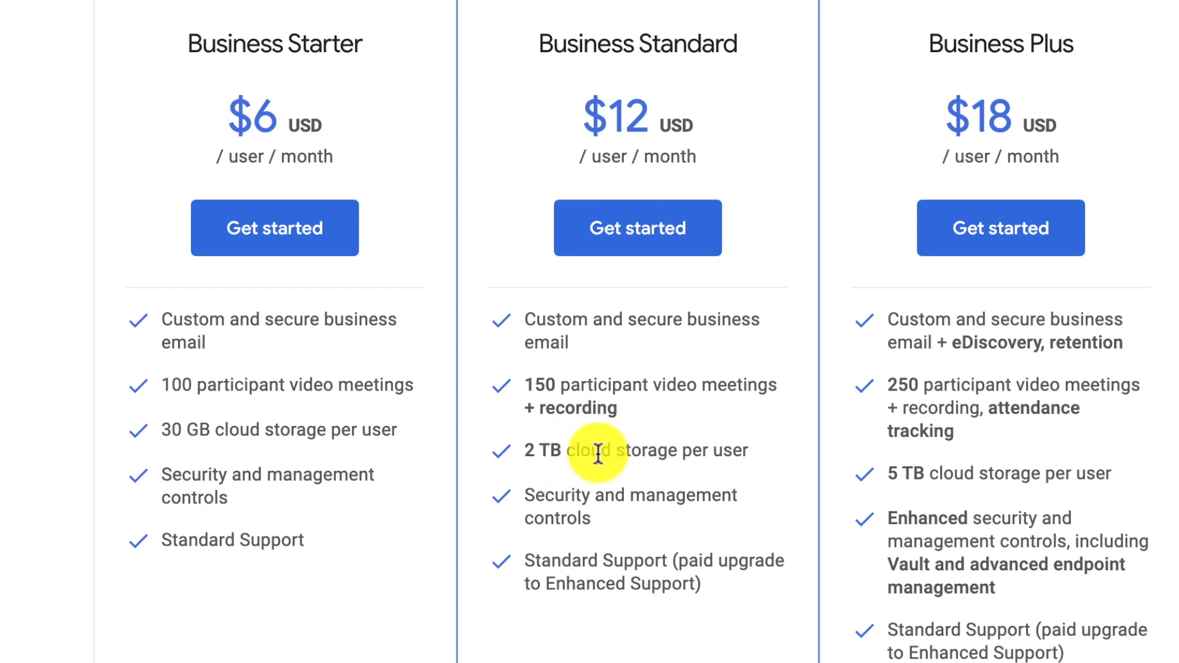
{"action": "mouse_move", "coordinate": [335, 46]}
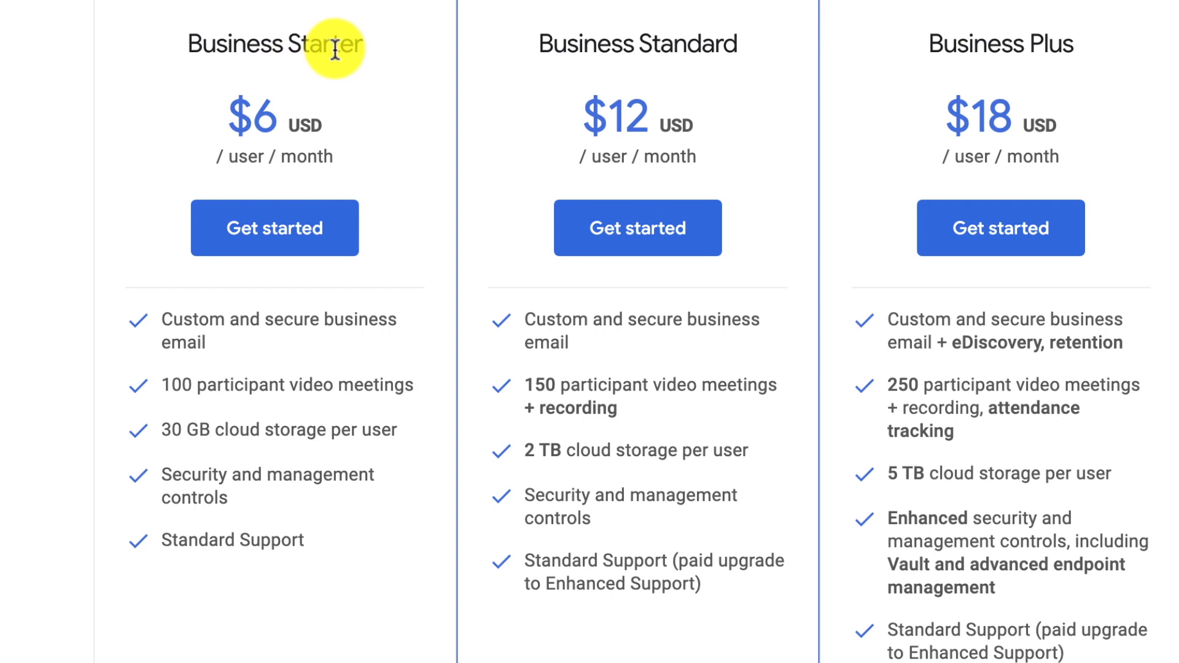
{"action": "mouse_move", "coordinate": [545, 121]}
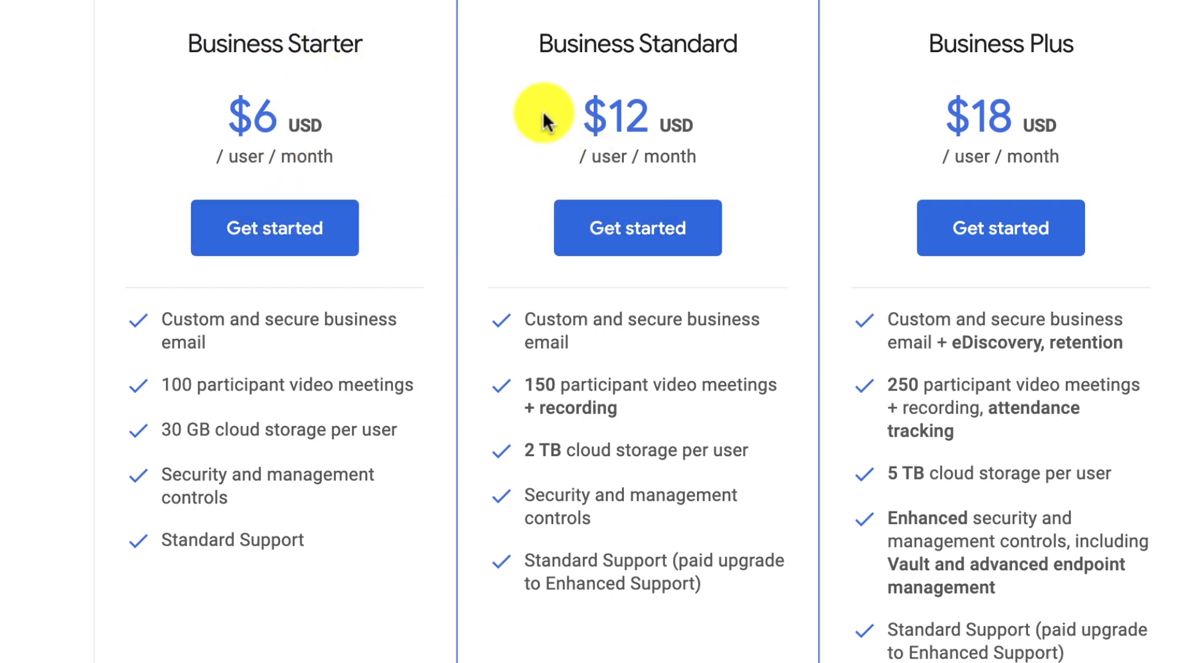
{"action": "mouse_move", "coordinate": [602, 179]}
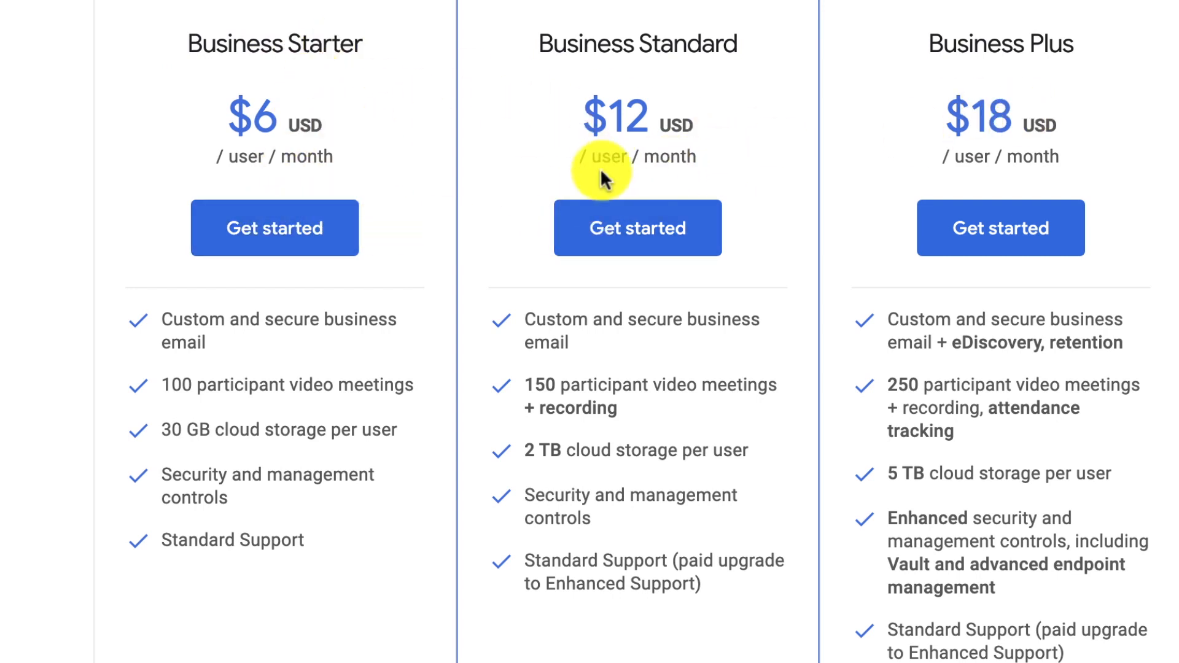
{"action": "scroll", "scroll_direction": "up", "scroll_amount": 3}
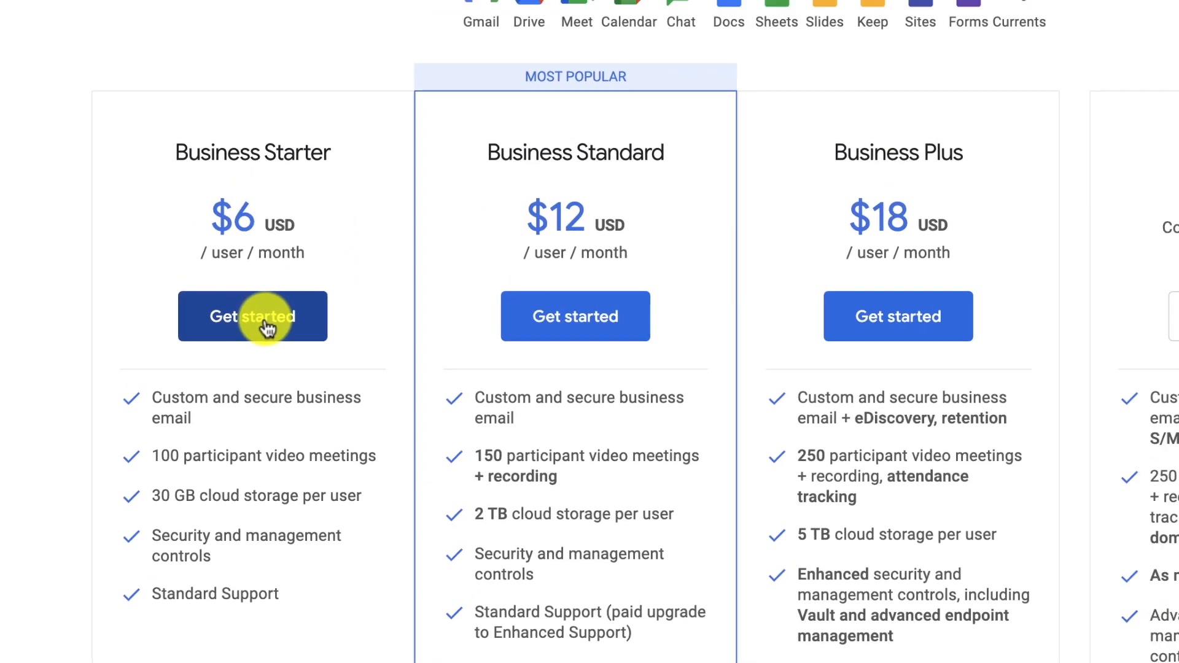
{"action": "left_click", "coordinate": [252, 315]}
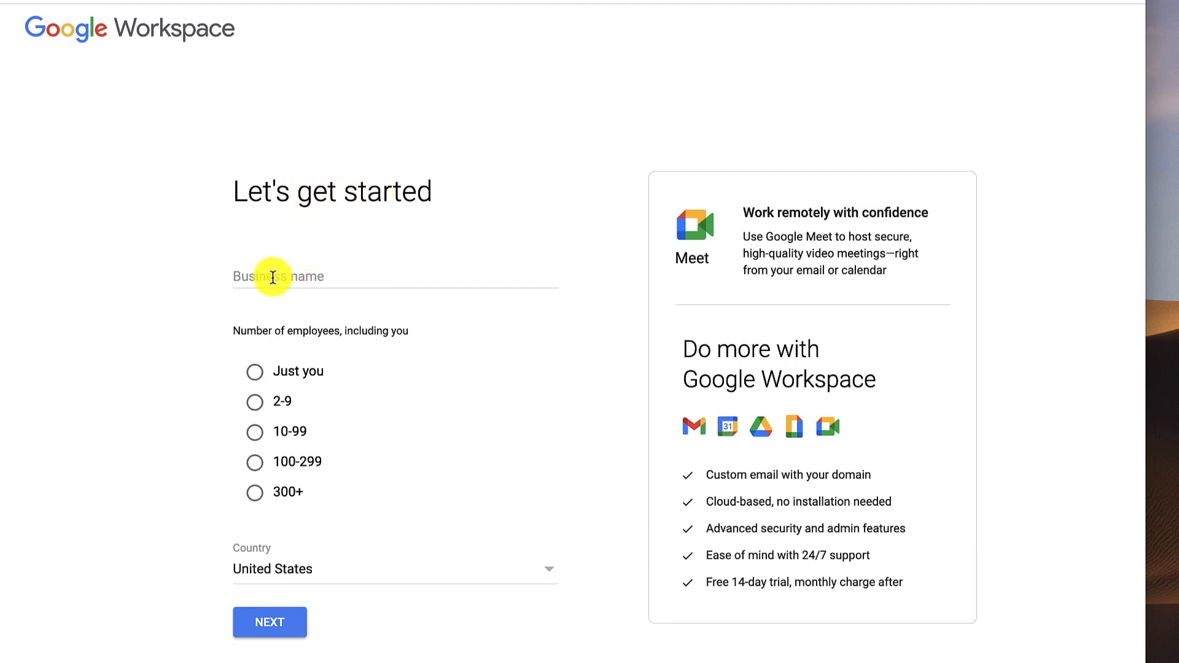
{"action": "type", "text": "Jordan Outside"}
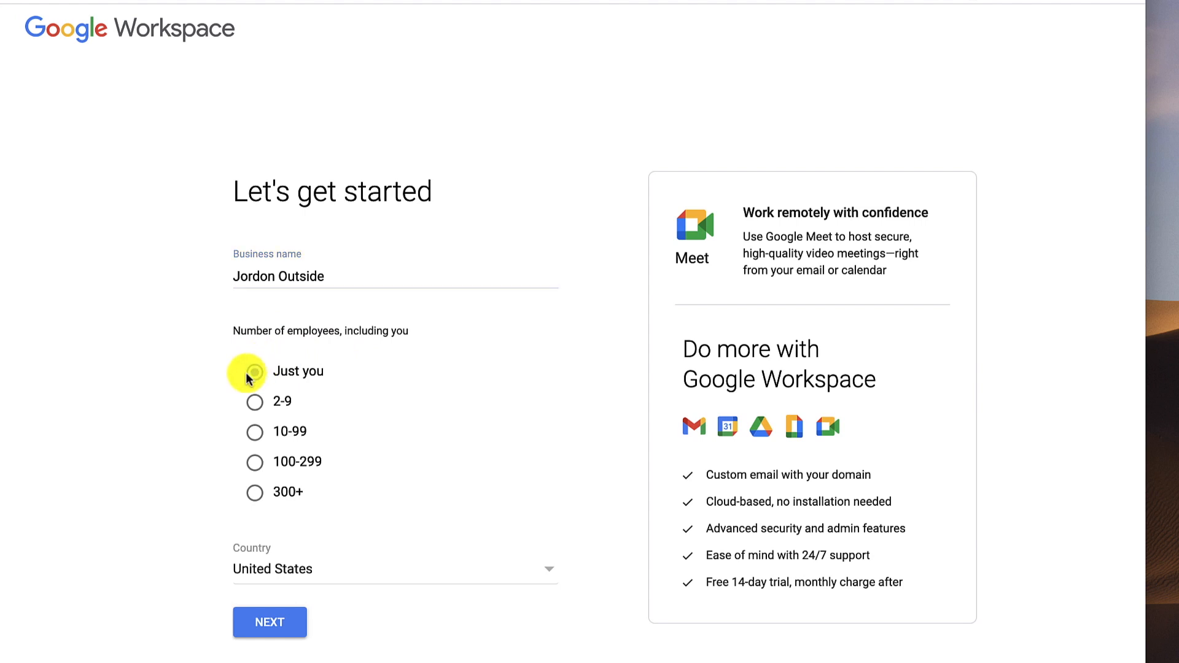
{"action": "left_click", "coordinate": [254, 371]}
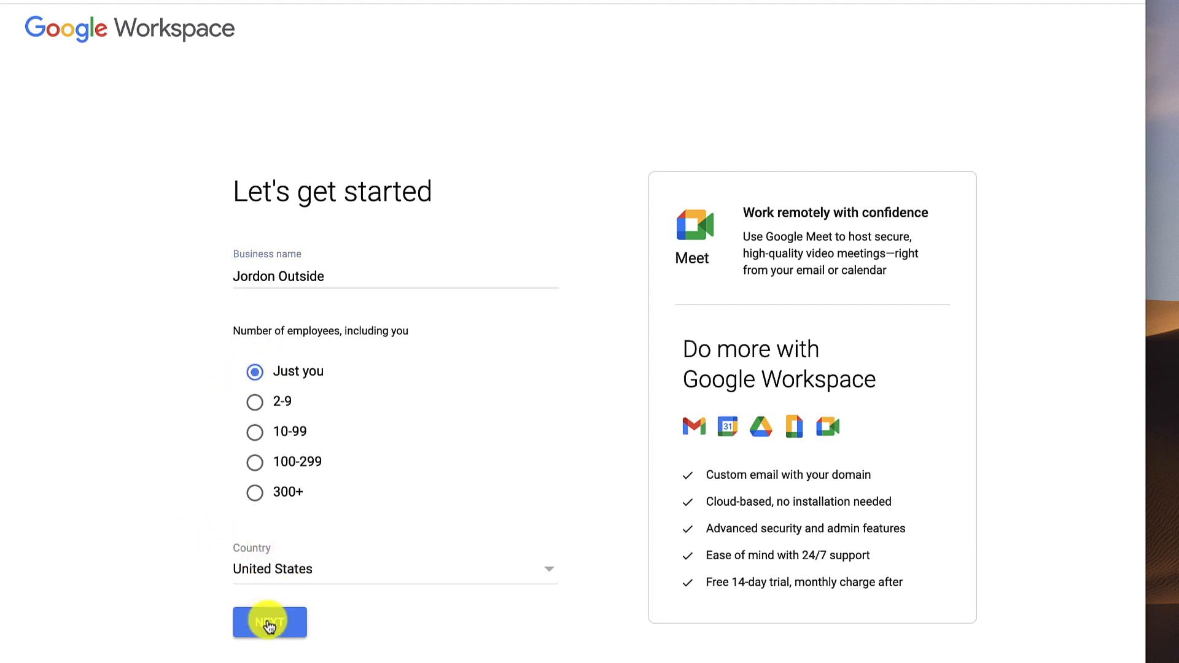
- Enter the admin's first name, last name and current email address, and submit
{"action": "left_click", "coordinate": [269, 622]}
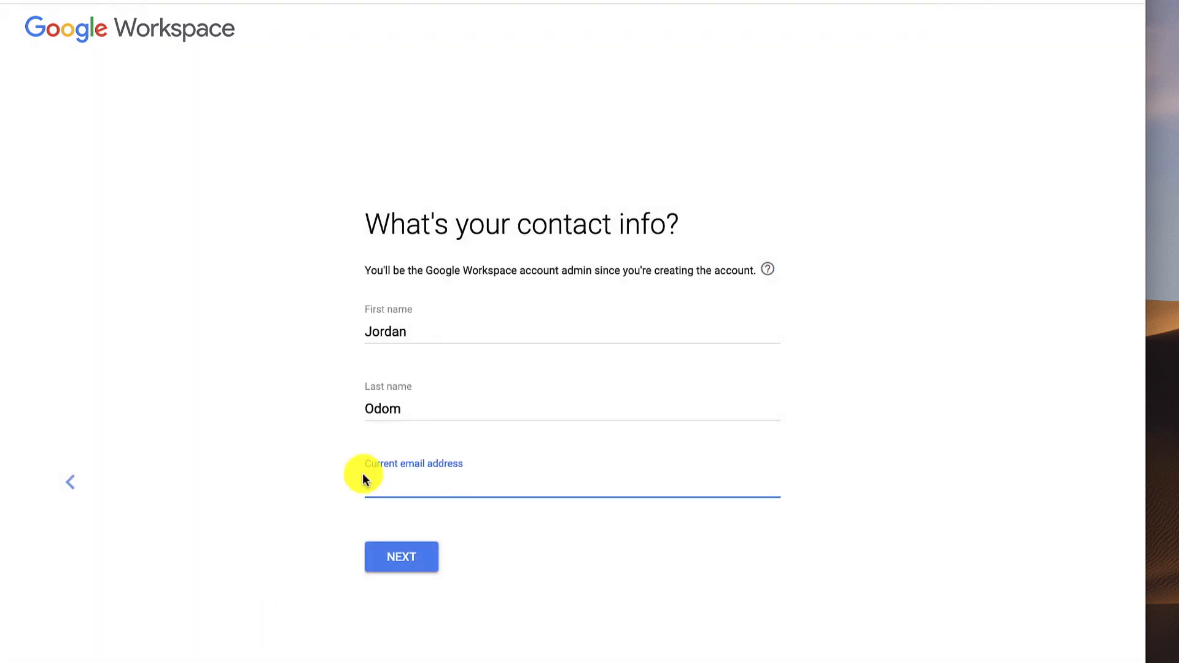
{"action": "mouse_move", "coordinate": [418, 475]}
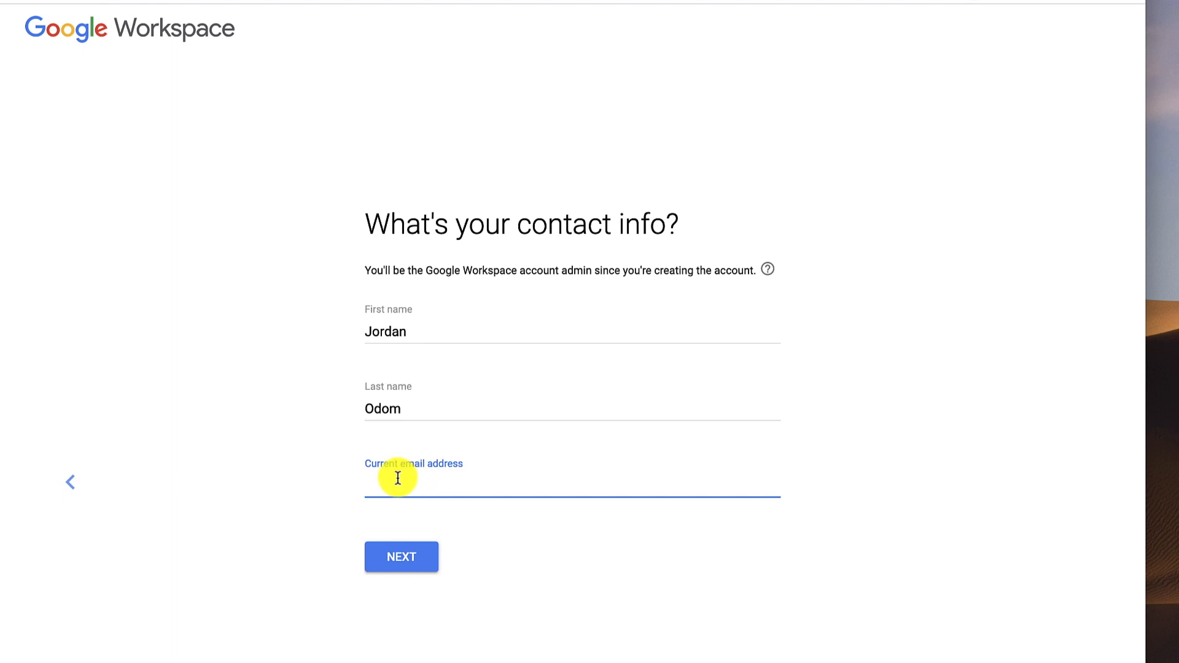
{"action": "mouse_move", "coordinate": [382, 485]}
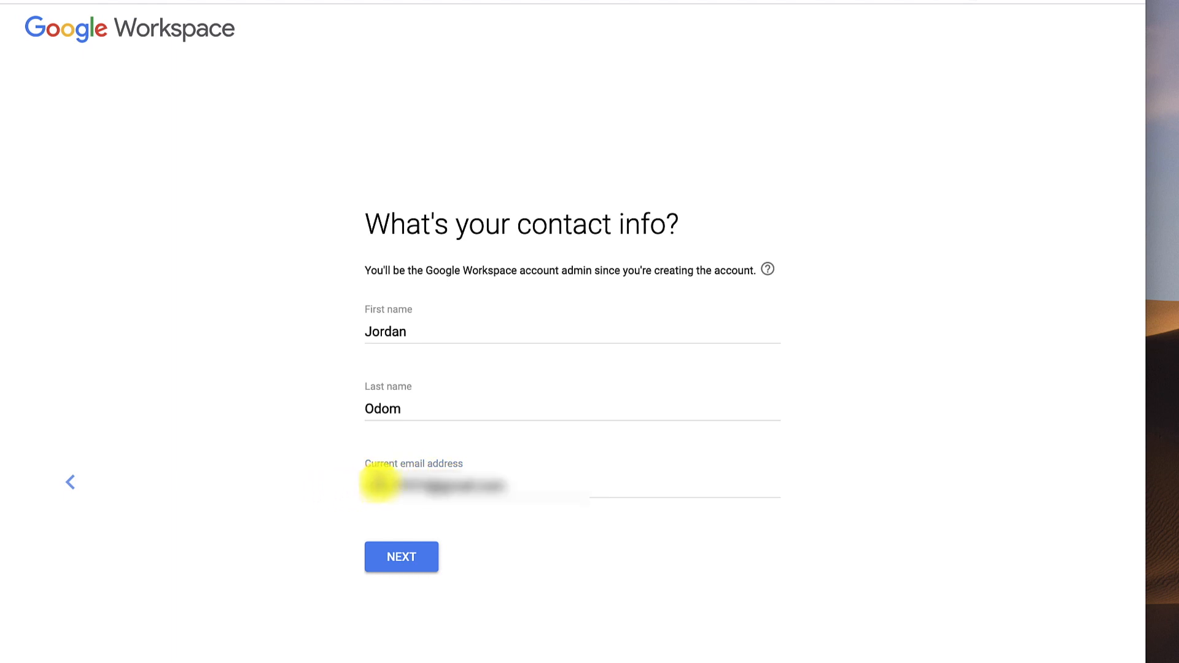
{"action": "left_click", "coordinate": [401, 557]}
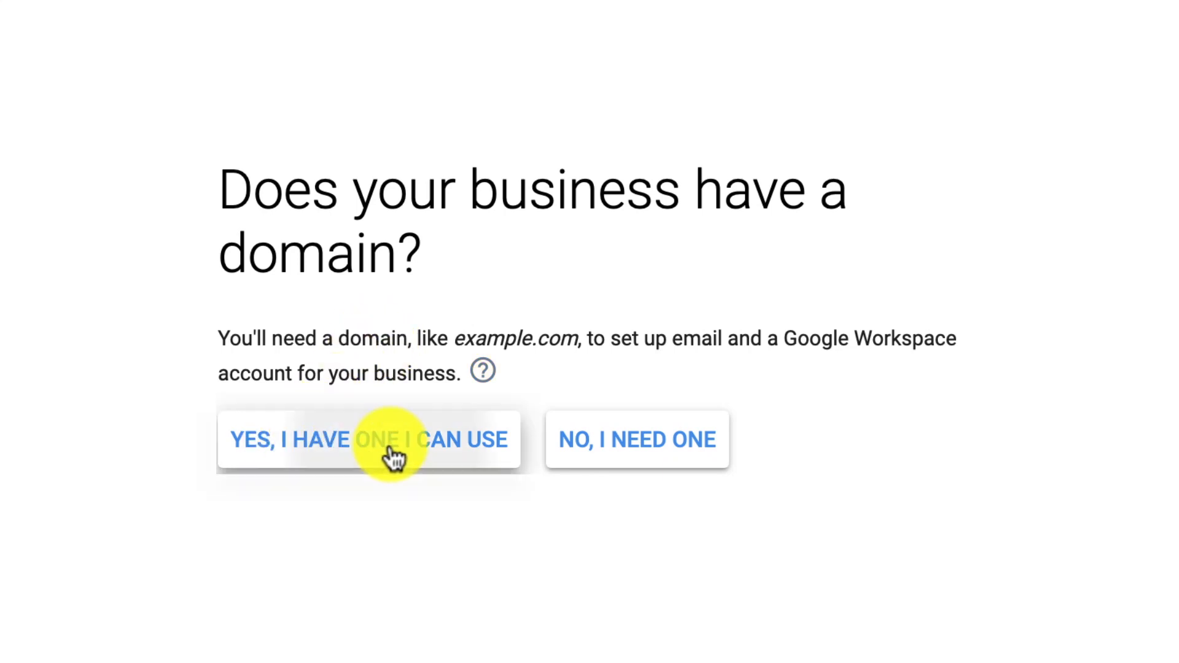
- Choose 'Yes, I have one I can use' and enter the domain jordonoutside.com
{"action": "left_click", "coordinate": [368, 440]}
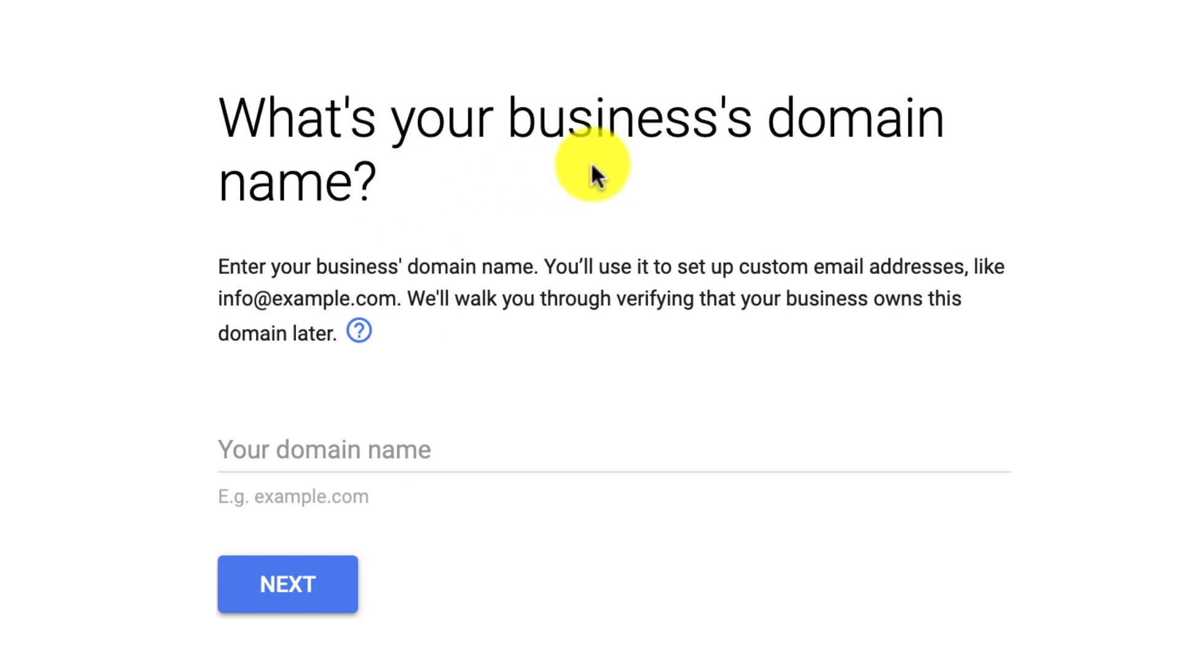
{"action": "mouse_move", "coordinate": [265, 449]}
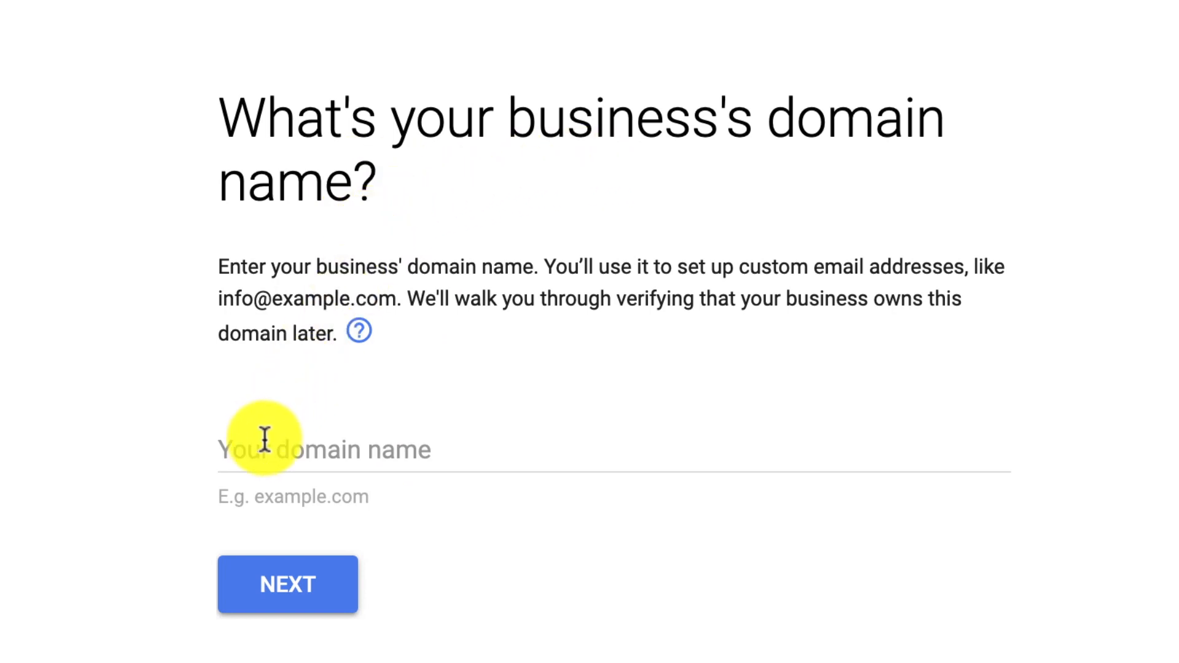
{"action": "mouse_move", "coordinate": [282, 449]}
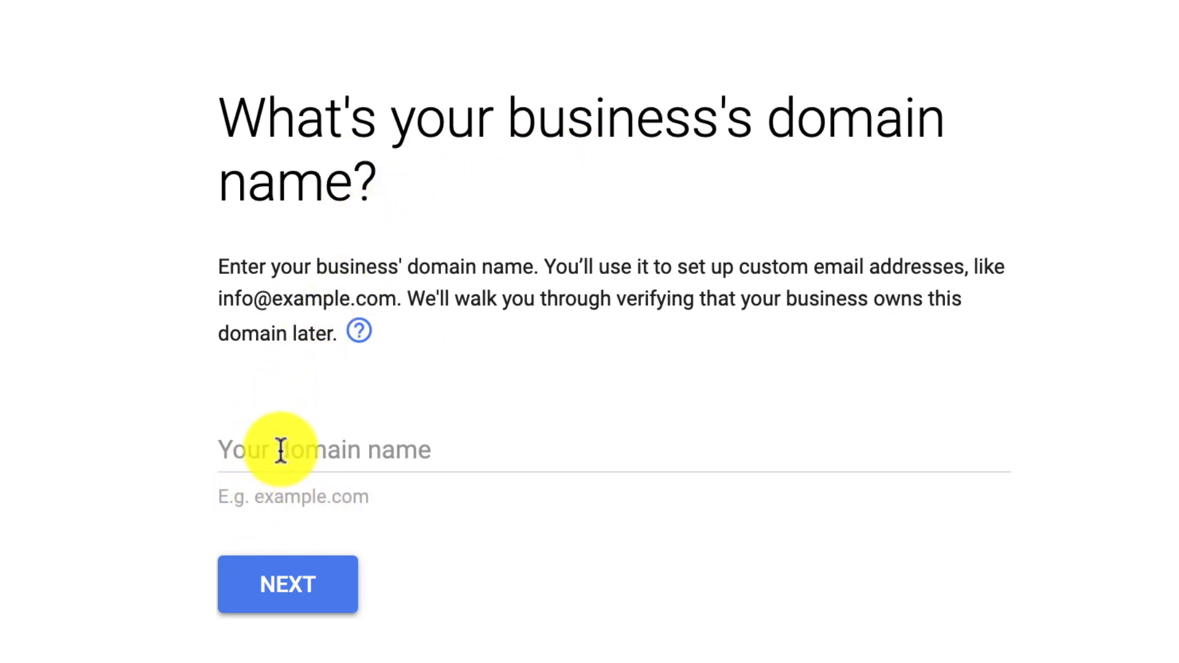
{"action": "left_click", "coordinate": [324, 450]}
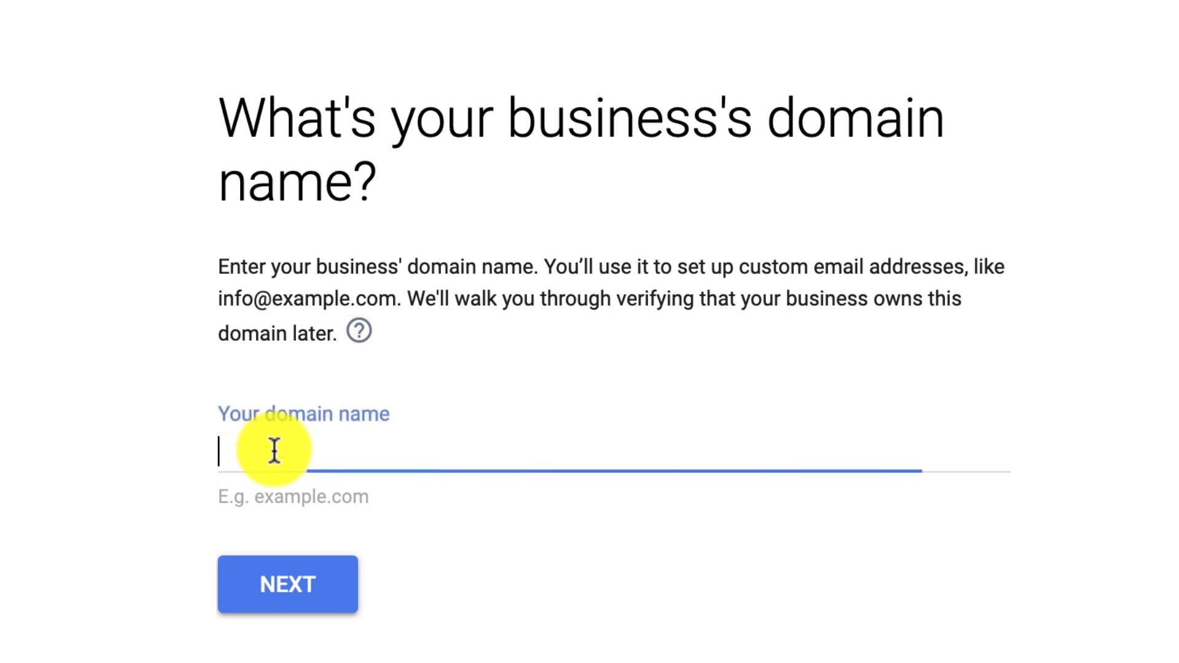
{"action": "type", "text": "jordonou"}
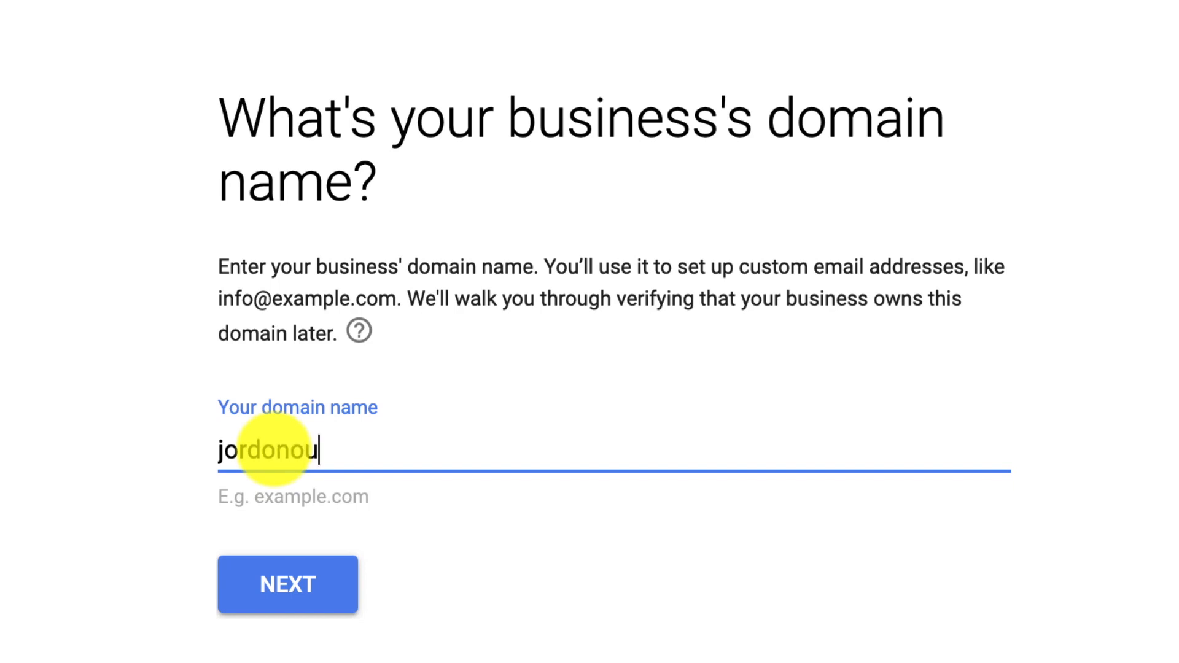
{"action": "type", "text": "tside.com"}
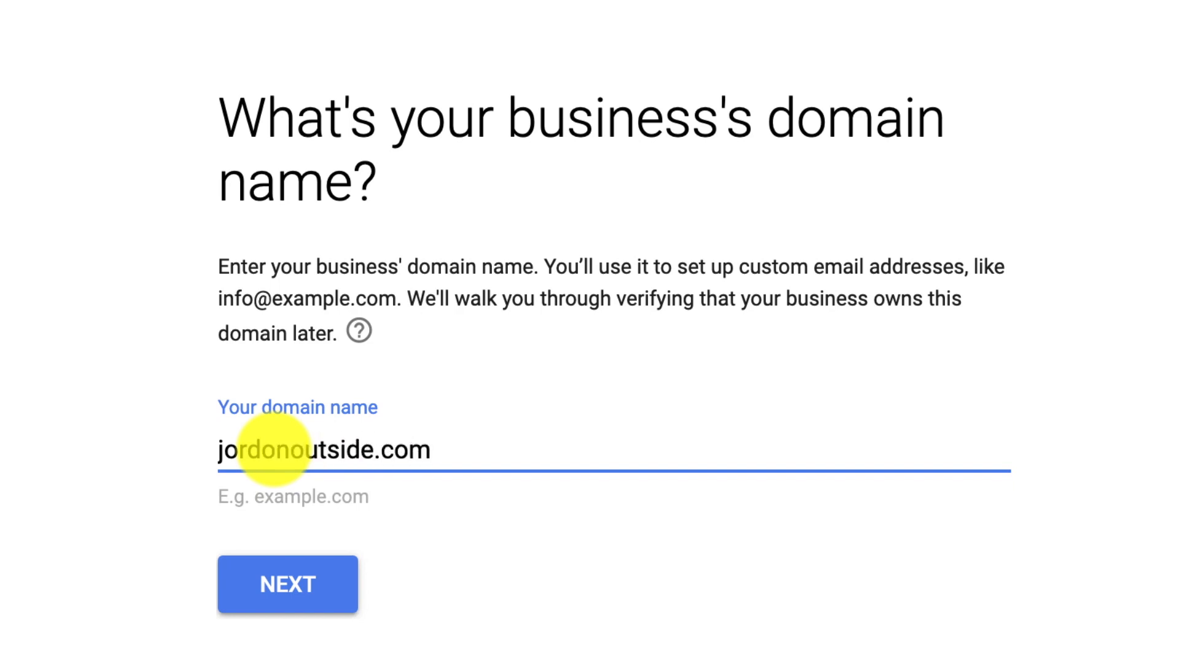
{"action": "mouse_move", "coordinate": [369, 485]}
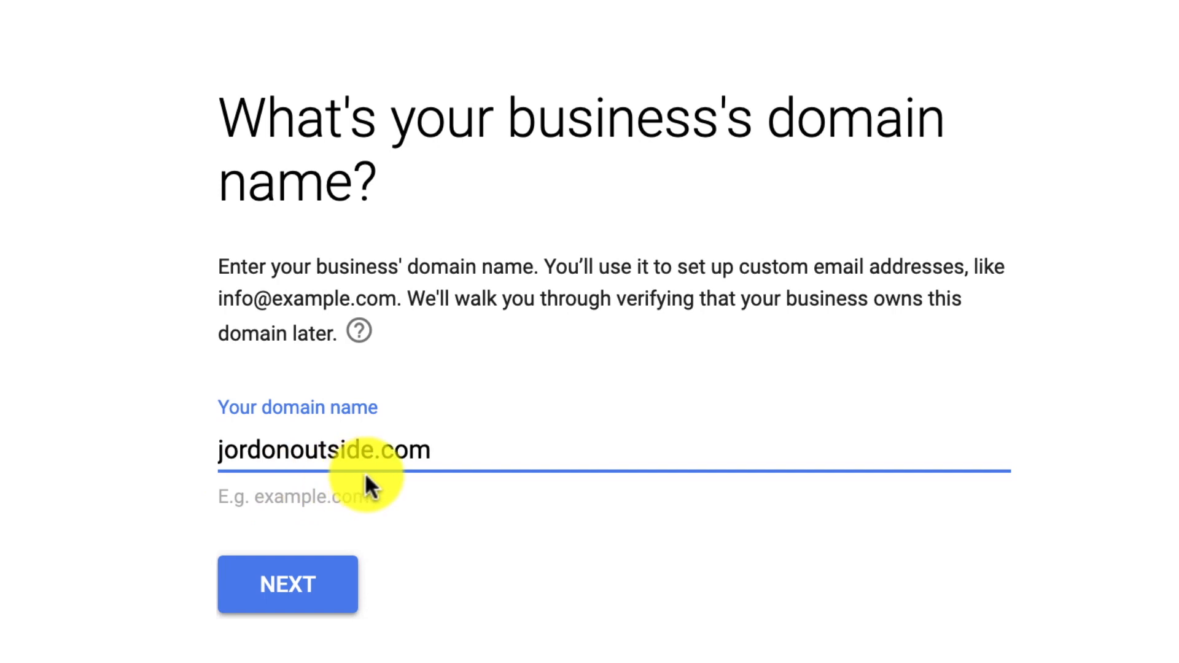
- Submit jordonoutside.com to reach the confirmation for using this domain
{"action": "left_click", "coordinate": [288, 584]}
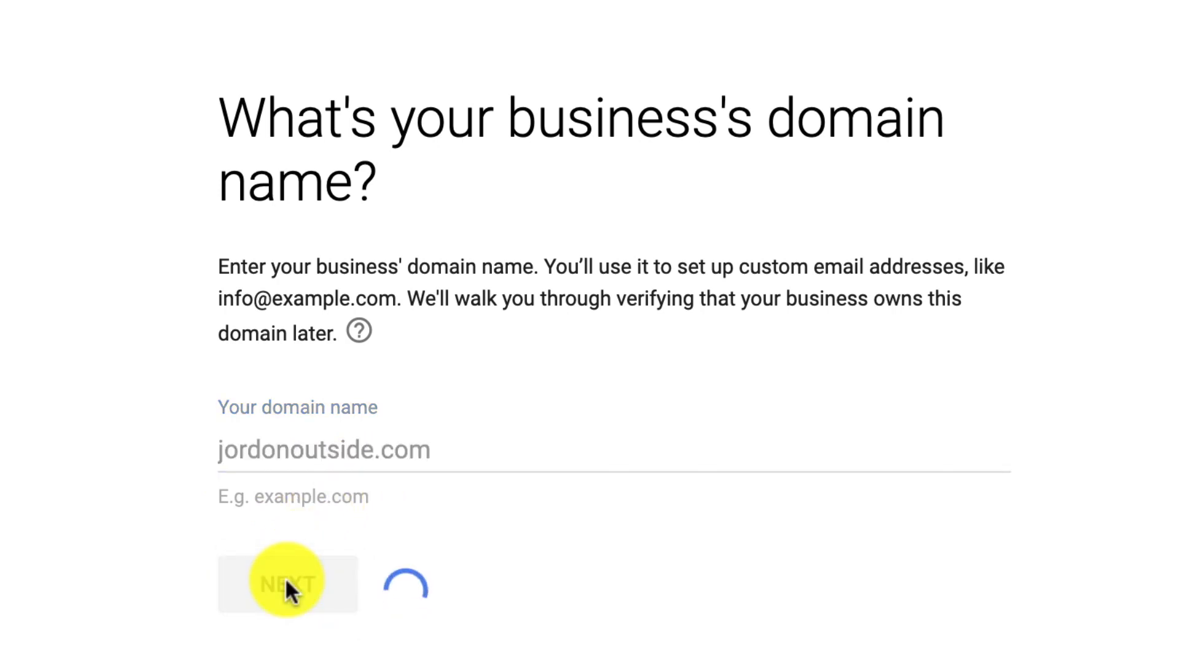
{"action": "left_click", "coordinate": [287, 582]}
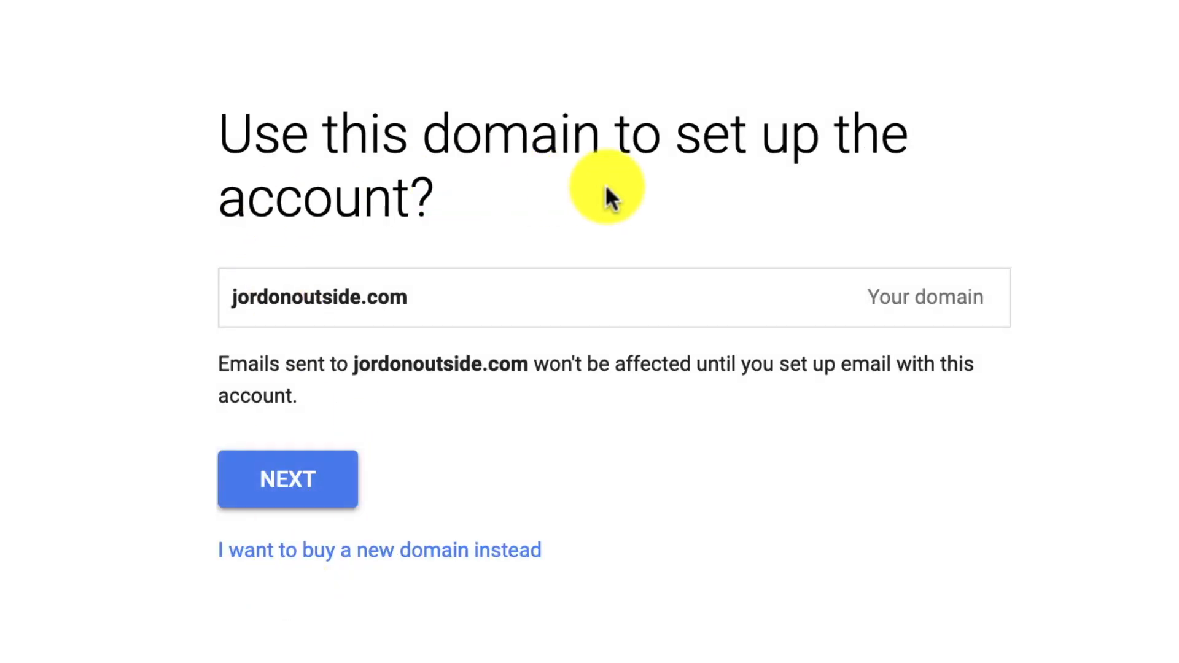
{"action": "mouse_move", "coordinate": [368, 316]}
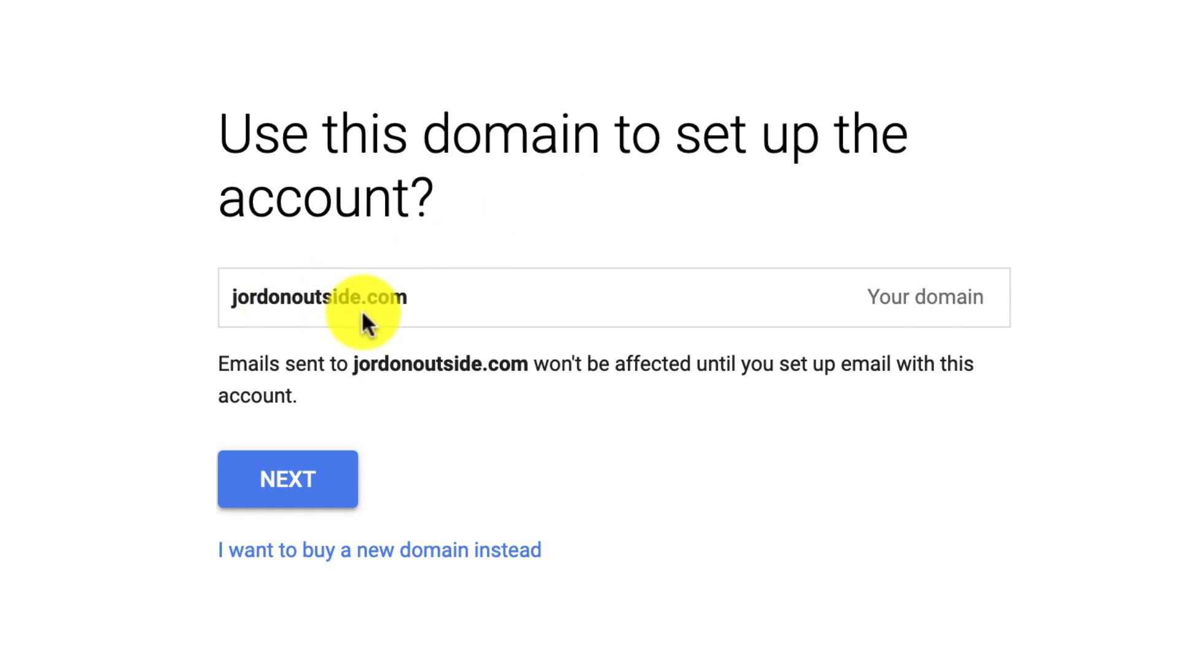
{"action": "mouse_move", "coordinate": [402, 372]}
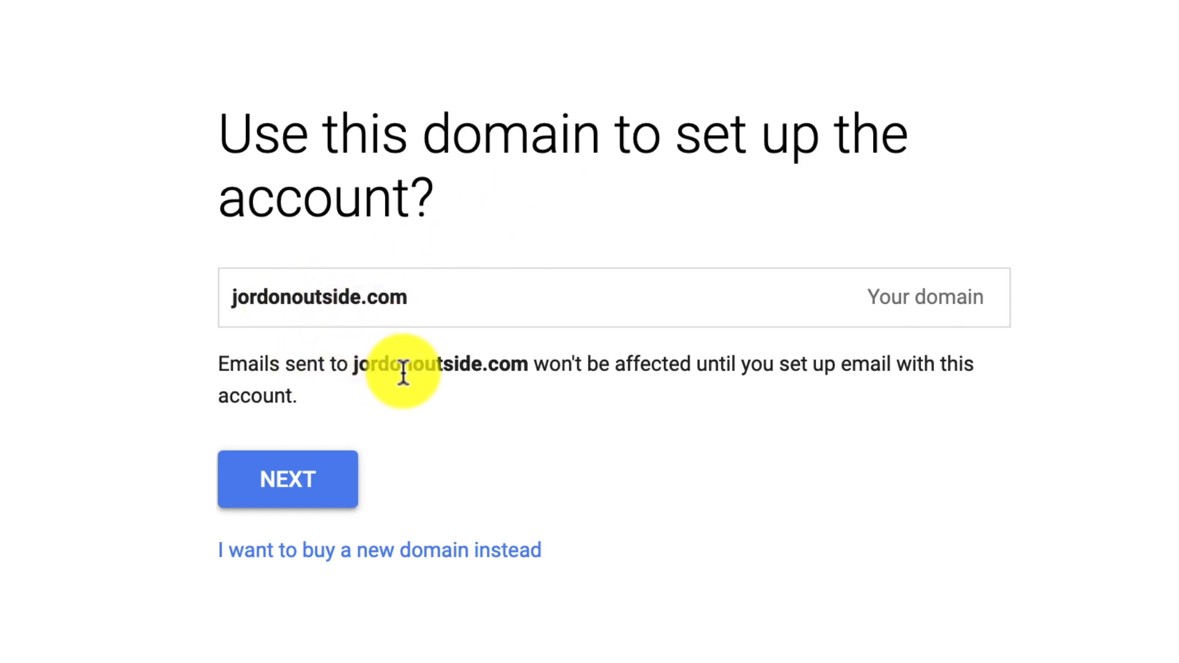
{"action": "mouse_move", "coordinate": [763, 376]}
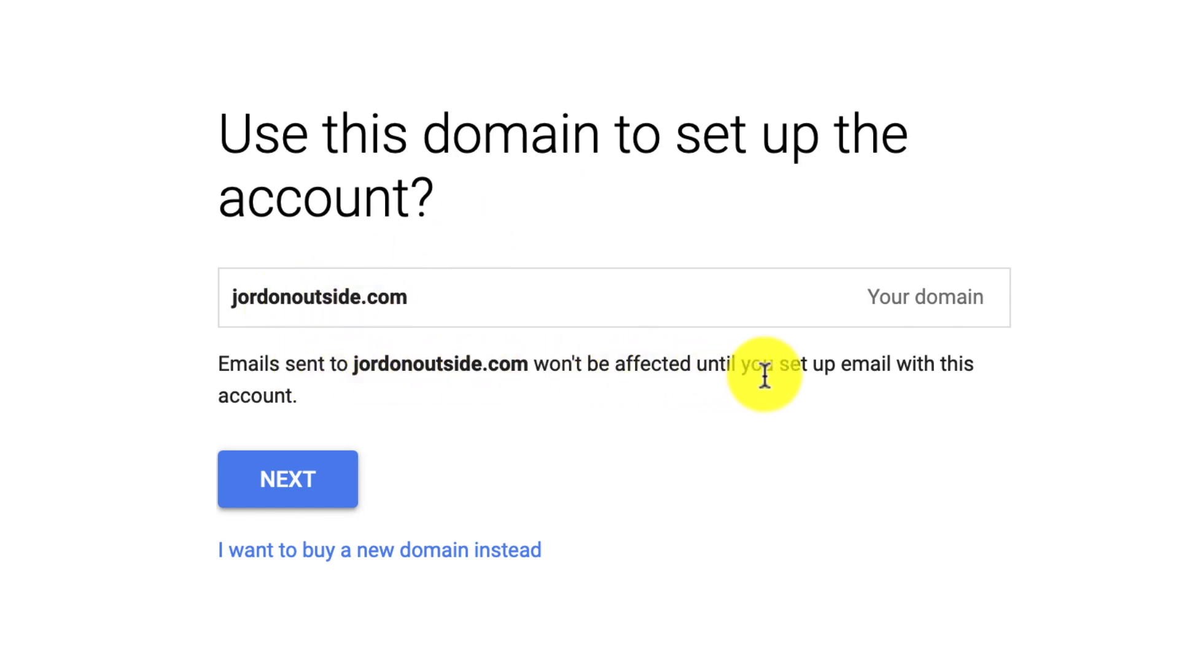
{"action": "mouse_move", "coordinate": [489, 391]}
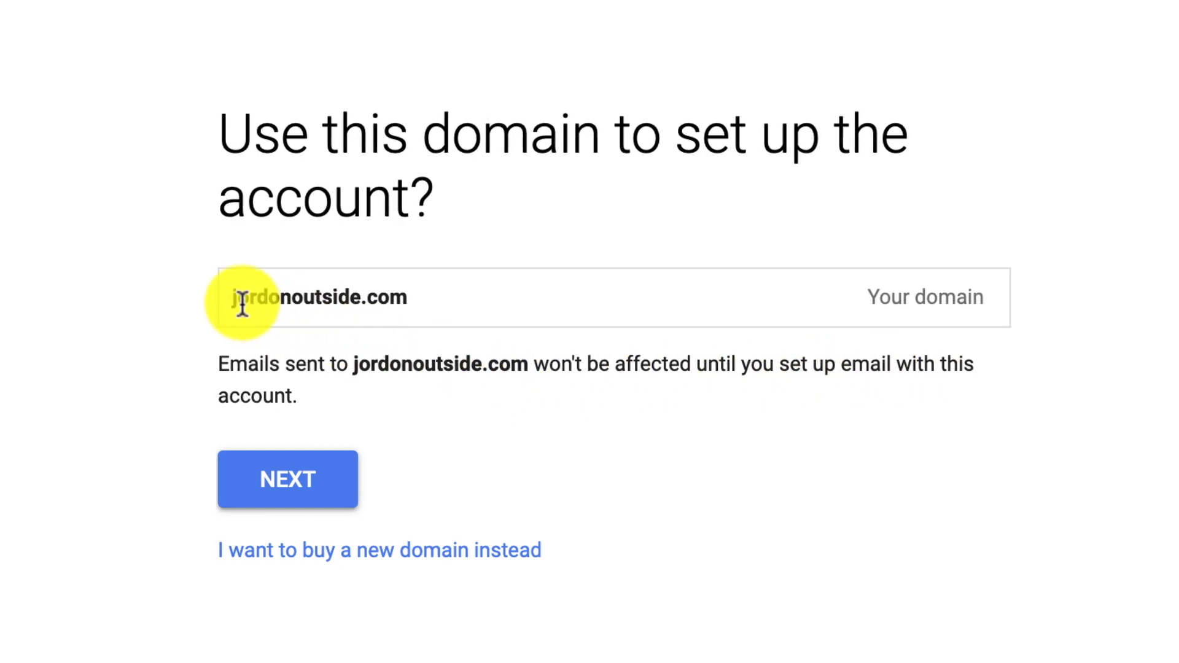
{"action": "mouse_move", "coordinate": [369, 304]}
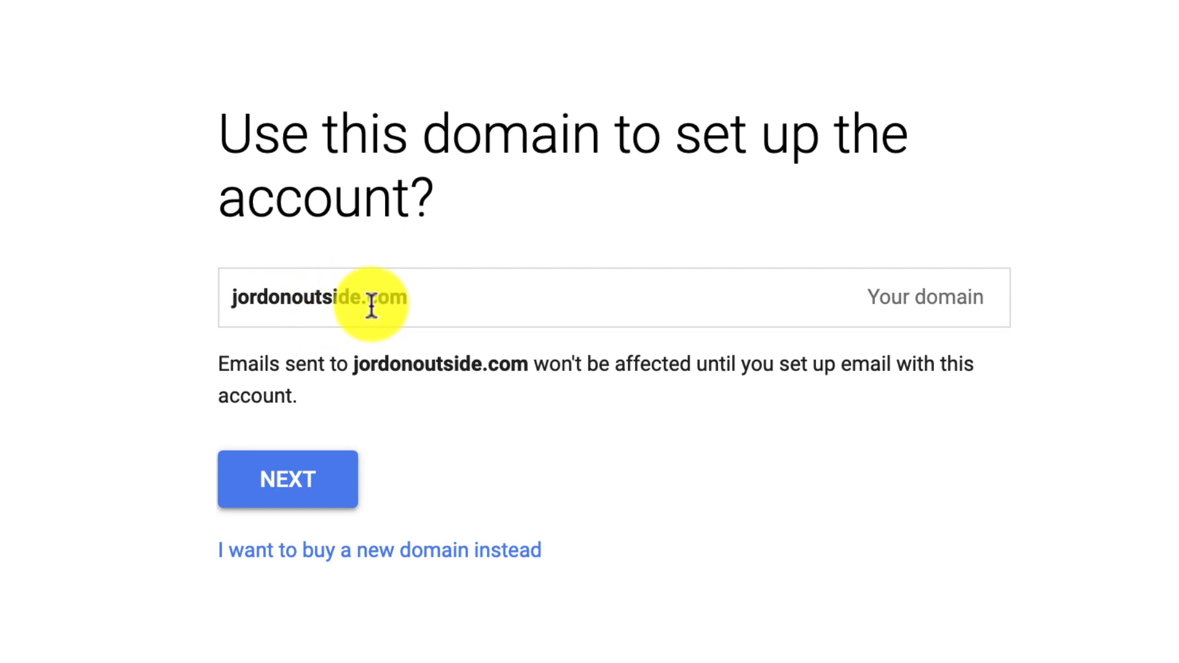
{"action": "mouse_move", "coordinate": [337, 365]}
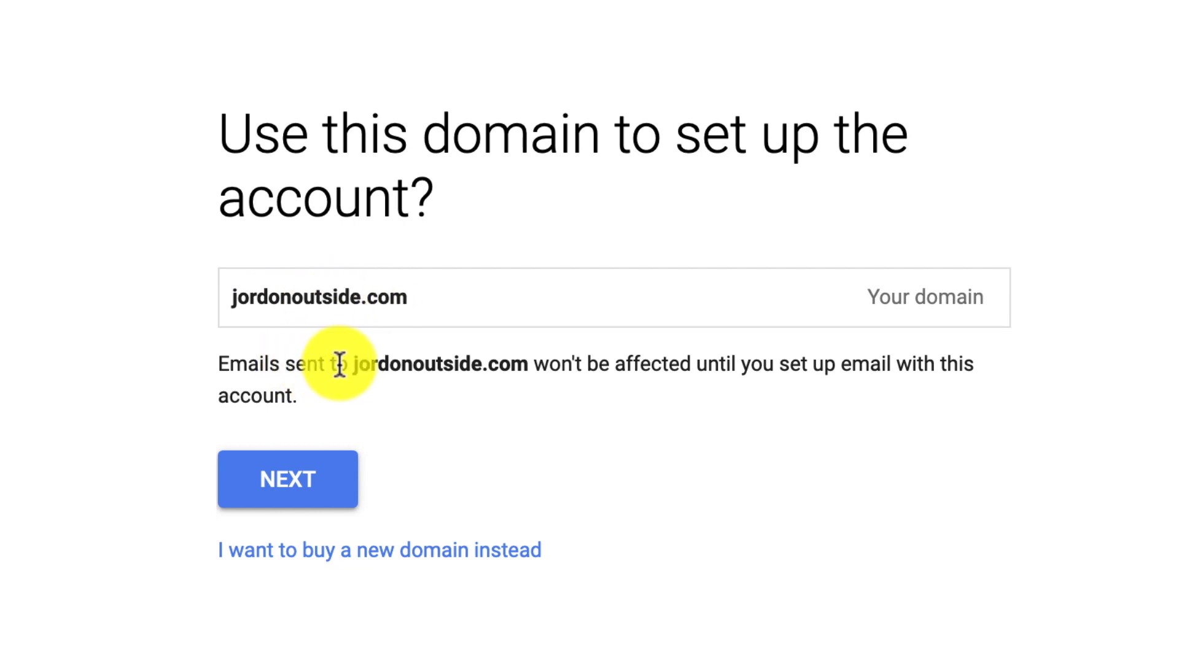
{"action": "mouse_move", "coordinate": [500, 395]}
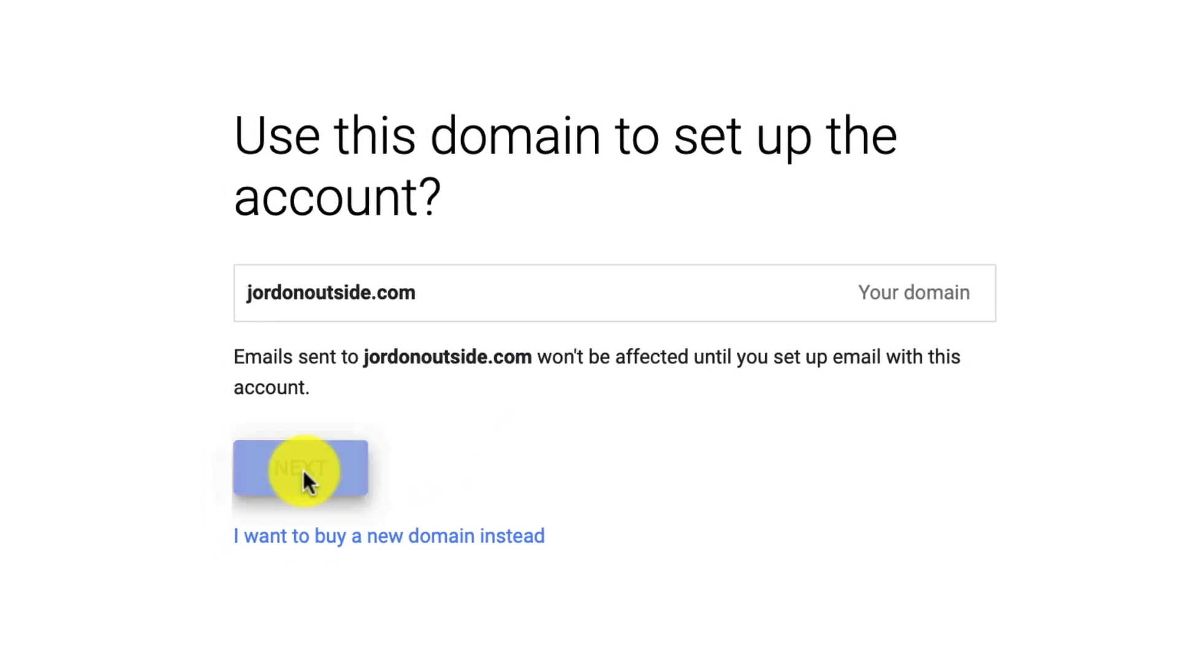
{"action": "left_click", "coordinate": [300, 469]}
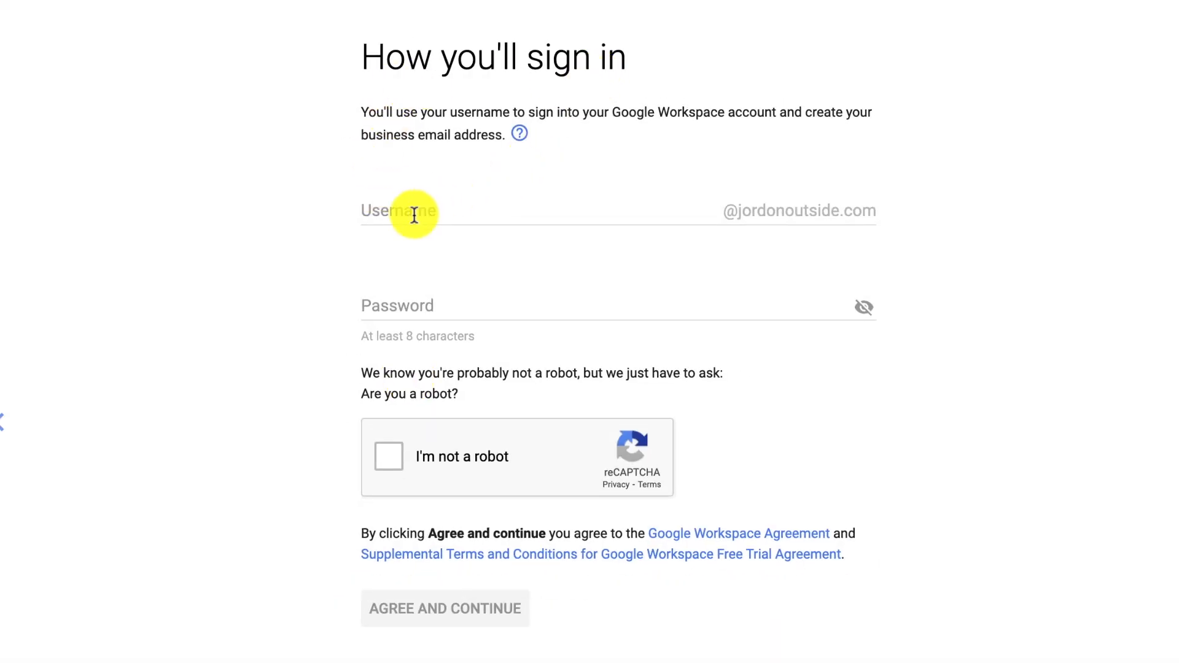
{"action": "type", "text": "jordon"}
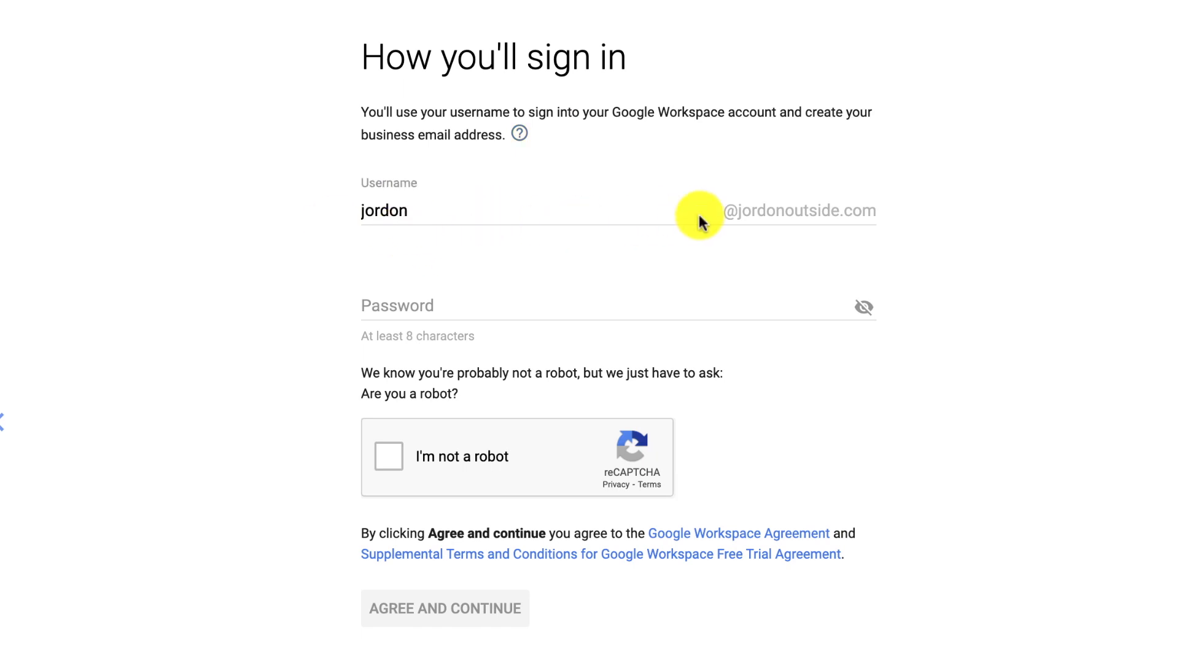
{"action": "mouse_move", "coordinate": [472, 289]}
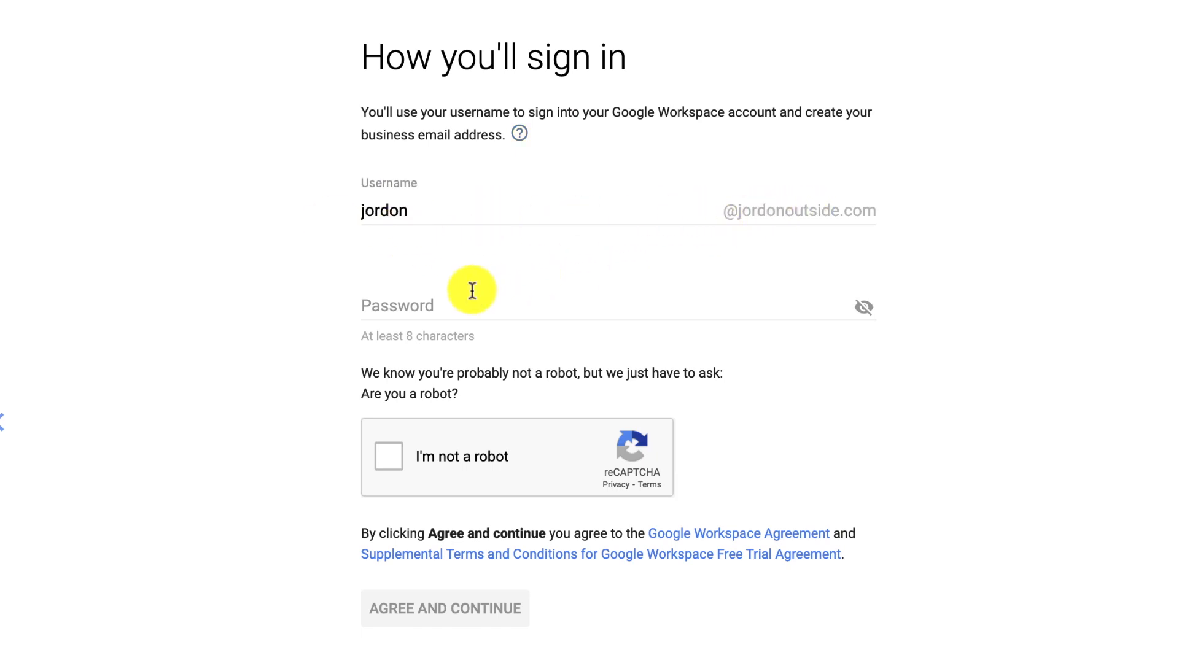
{"action": "mouse_move", "coordinate": [451, 344]}
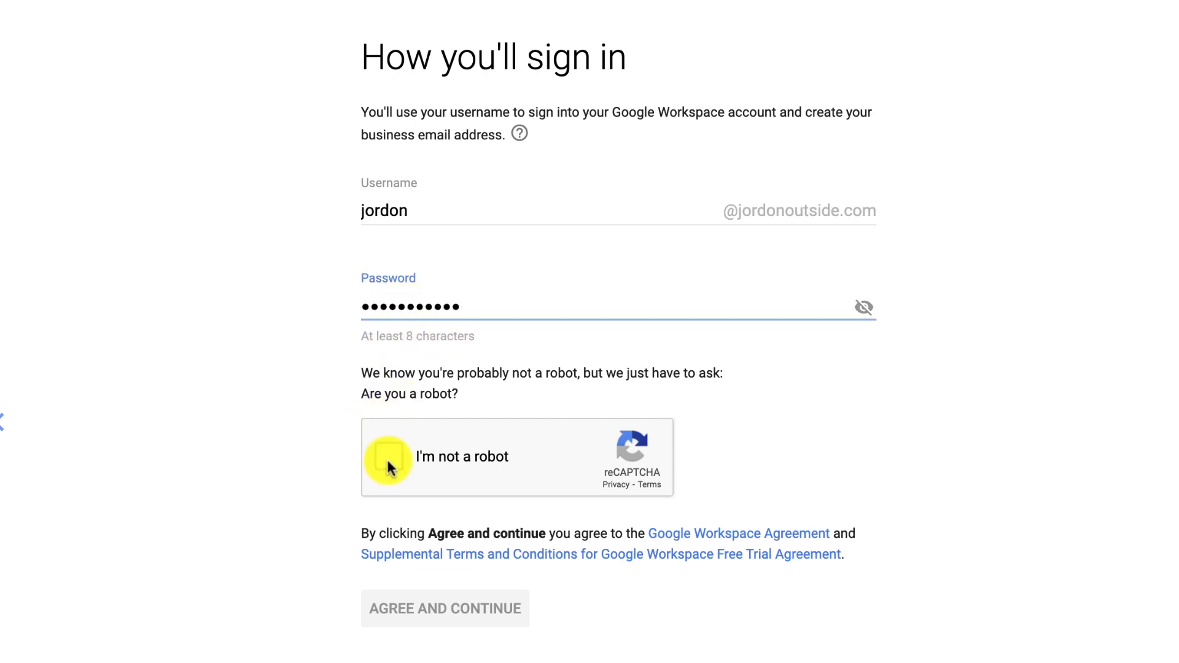
{"action": "left_click", "coordinate": [389, 457]}
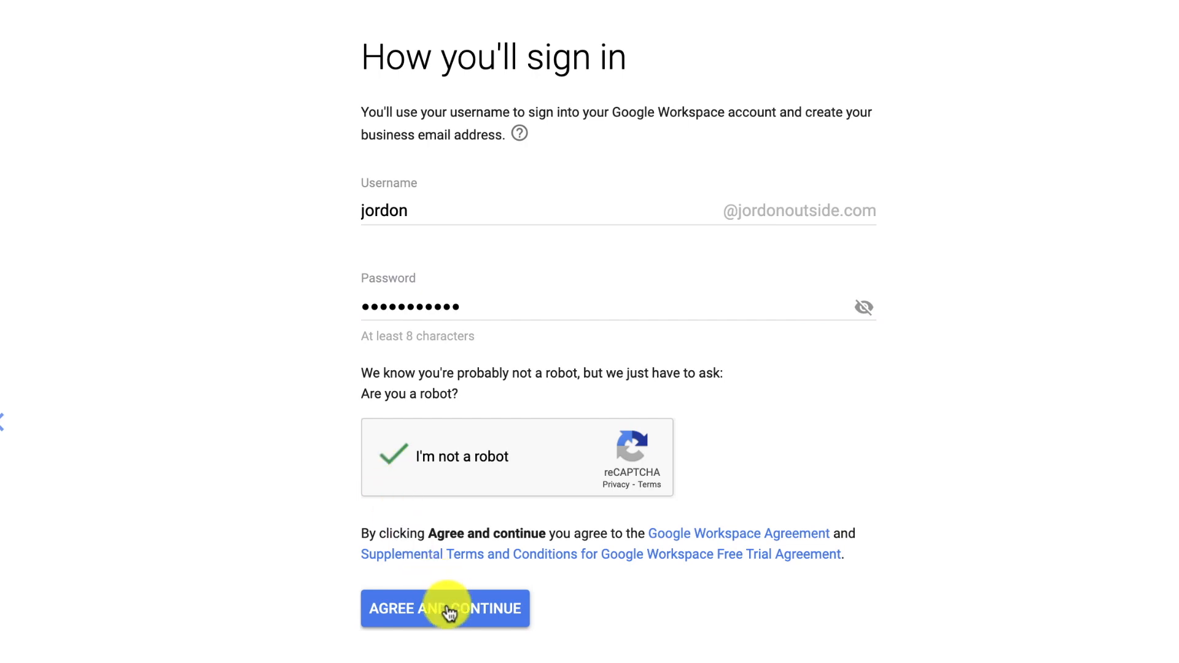
{"action": "left_click", "coordinate": [444, 608]}
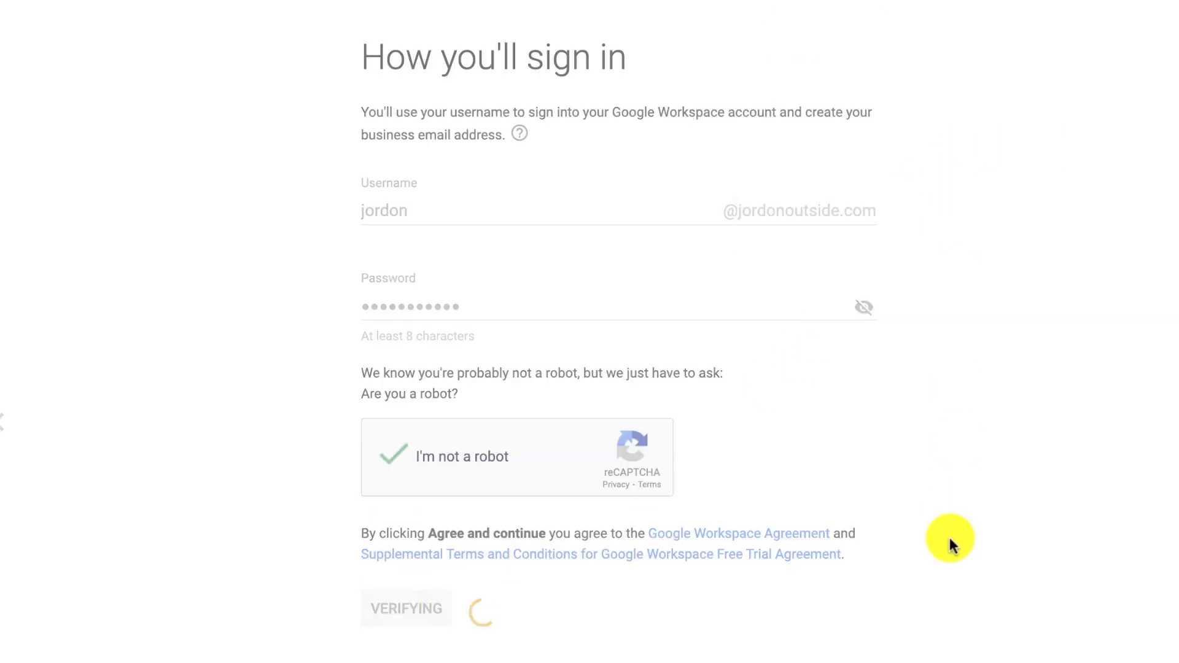
- Move to the Business Starter Flexible Plan review: $6 per user monthly, 14-day trial
{"action": "left_click", "coordinate": [405, 609]}
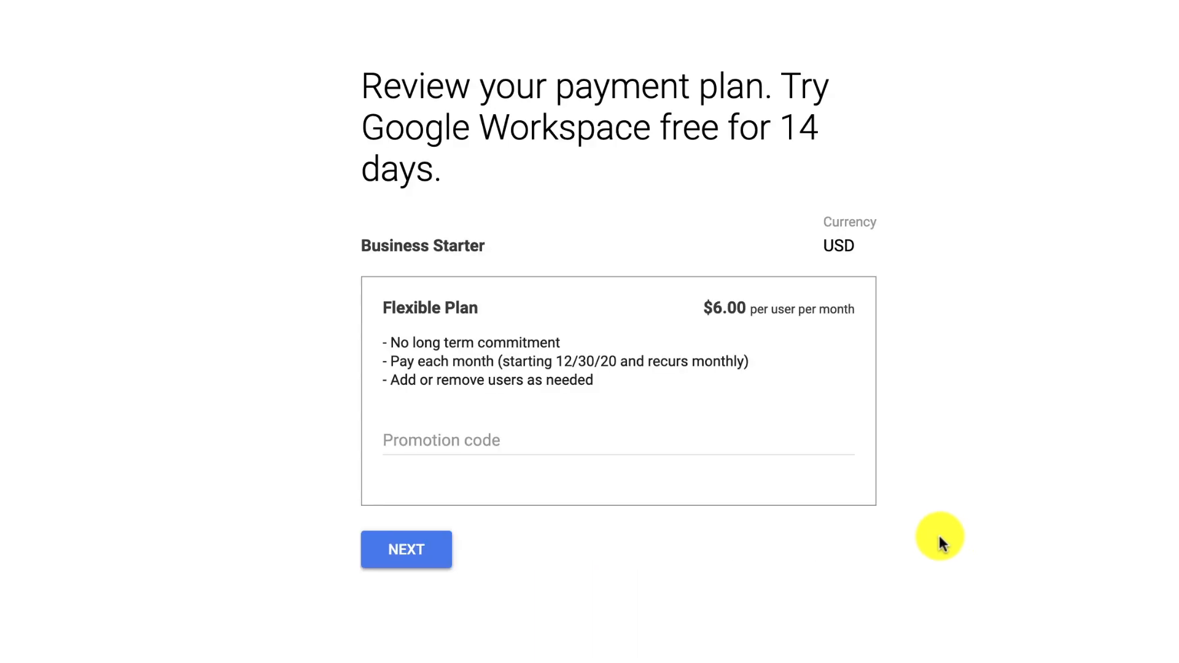
{"action": "mouse_move", "coordinate": [451, 91]}
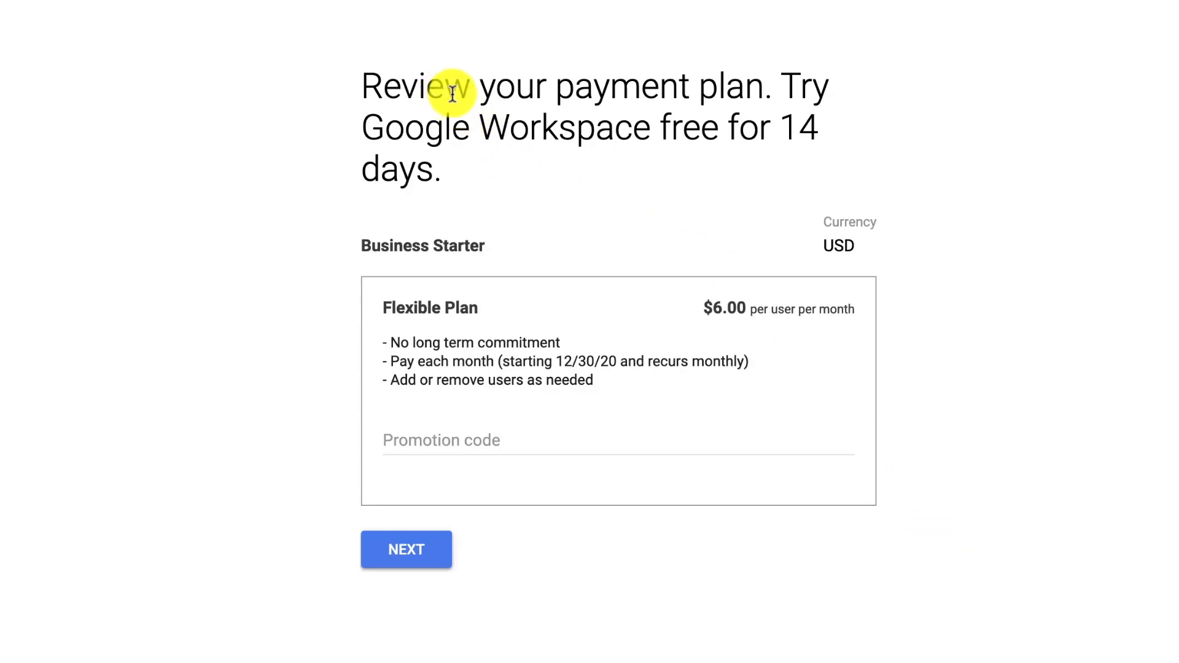
{"action": "mouse_move", "coordinate": [682, 137]}
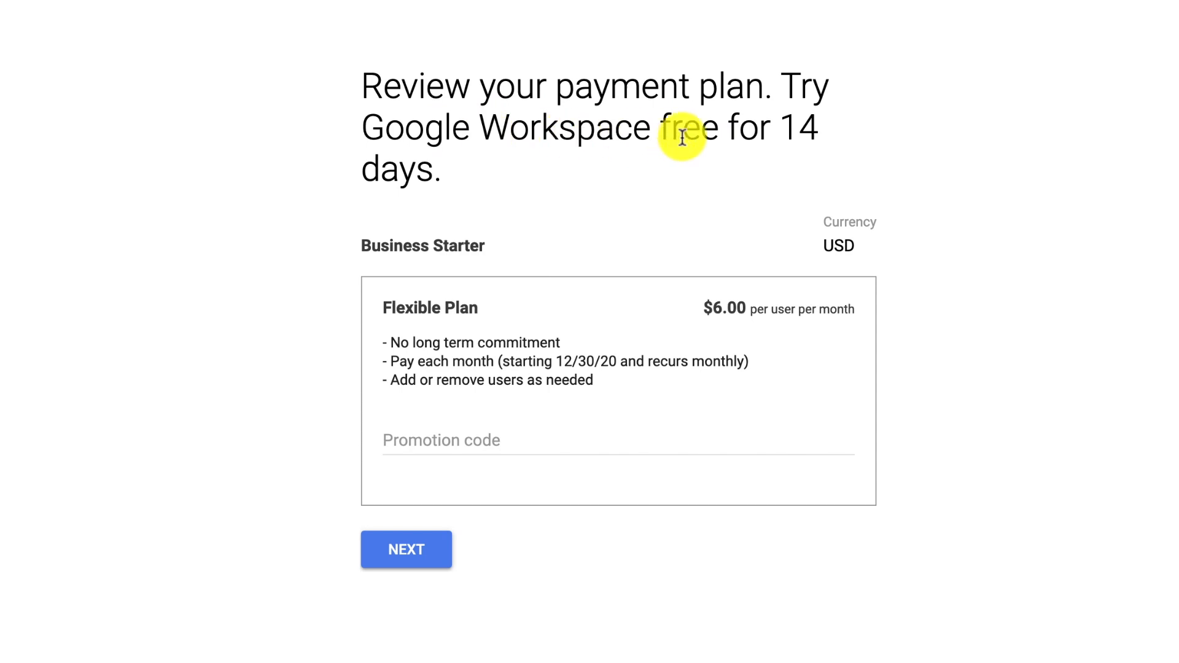
{"action": "mouse_move", "coordinate": [419, 309]}
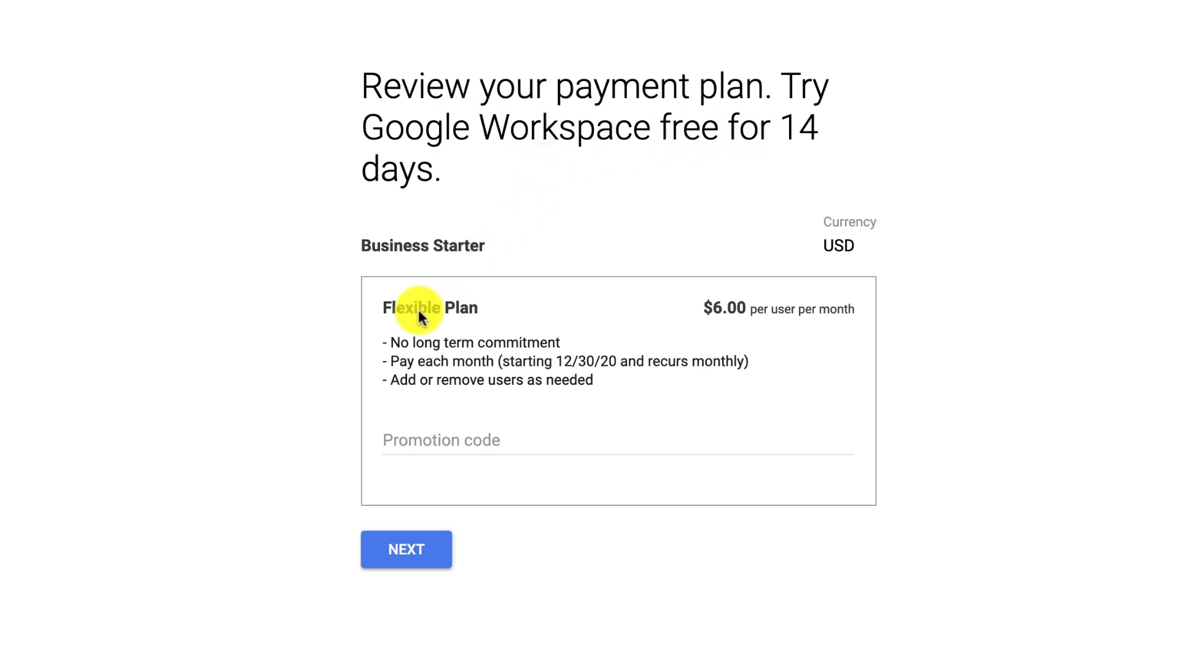
{"action": "mouse_move", "coordinate": [787, 315]}
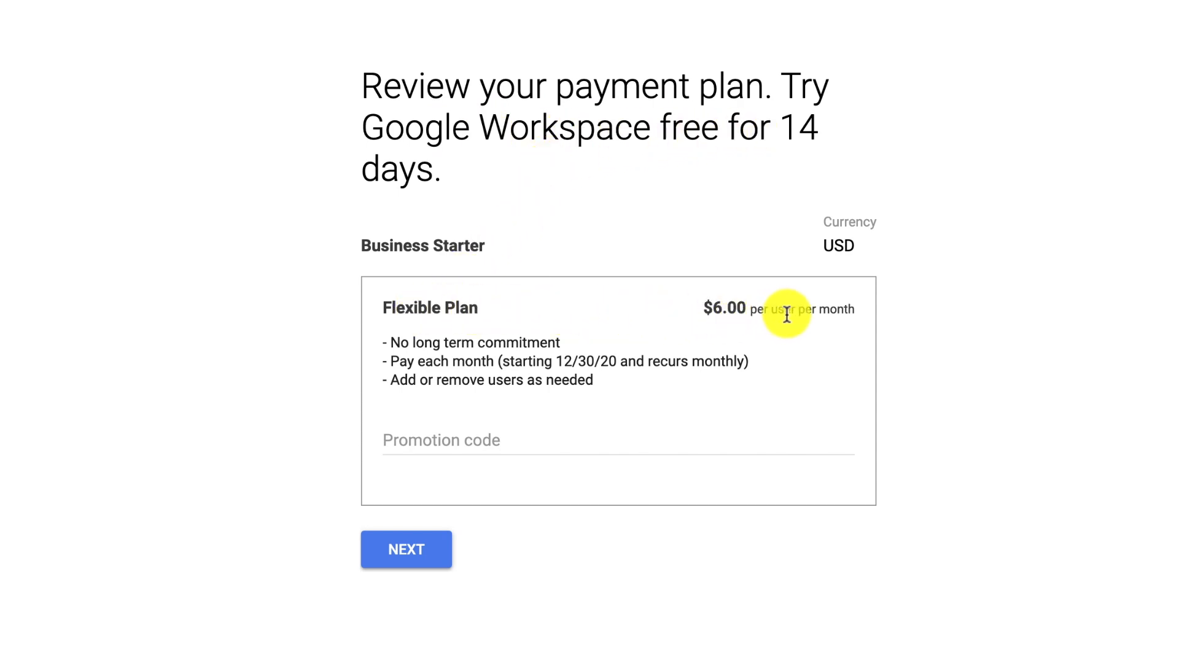
{"action": "mouse_move", "coordinate": [499, 342]}
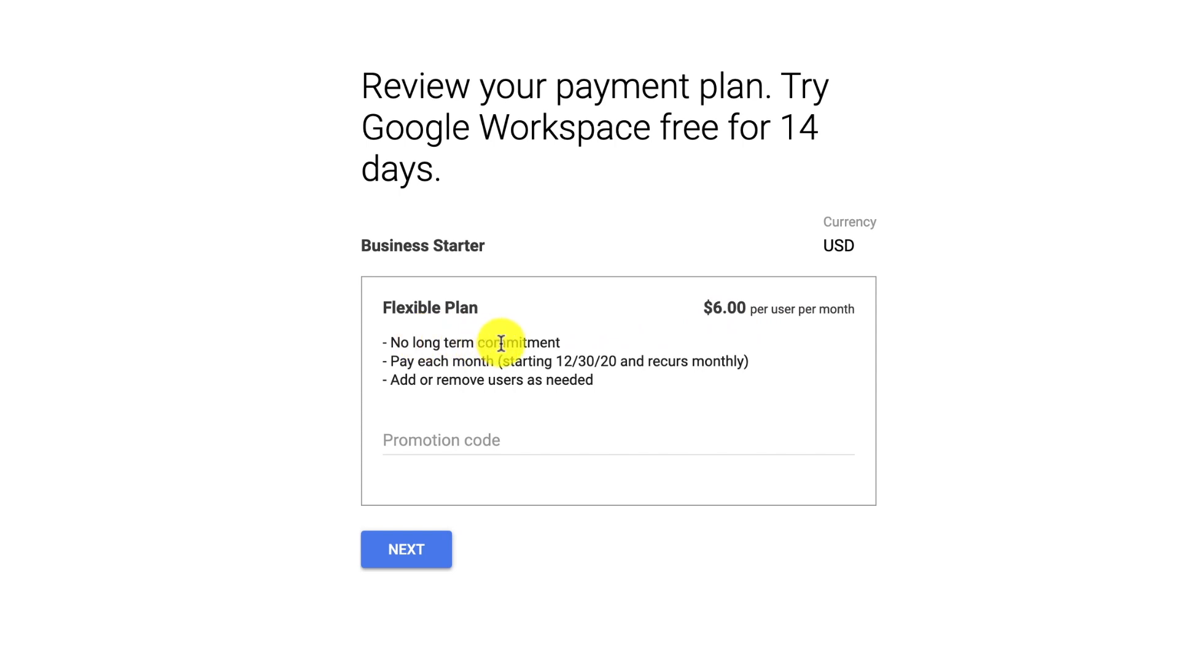
{"action": "mouse_move", "coordinate": [412, 382]}
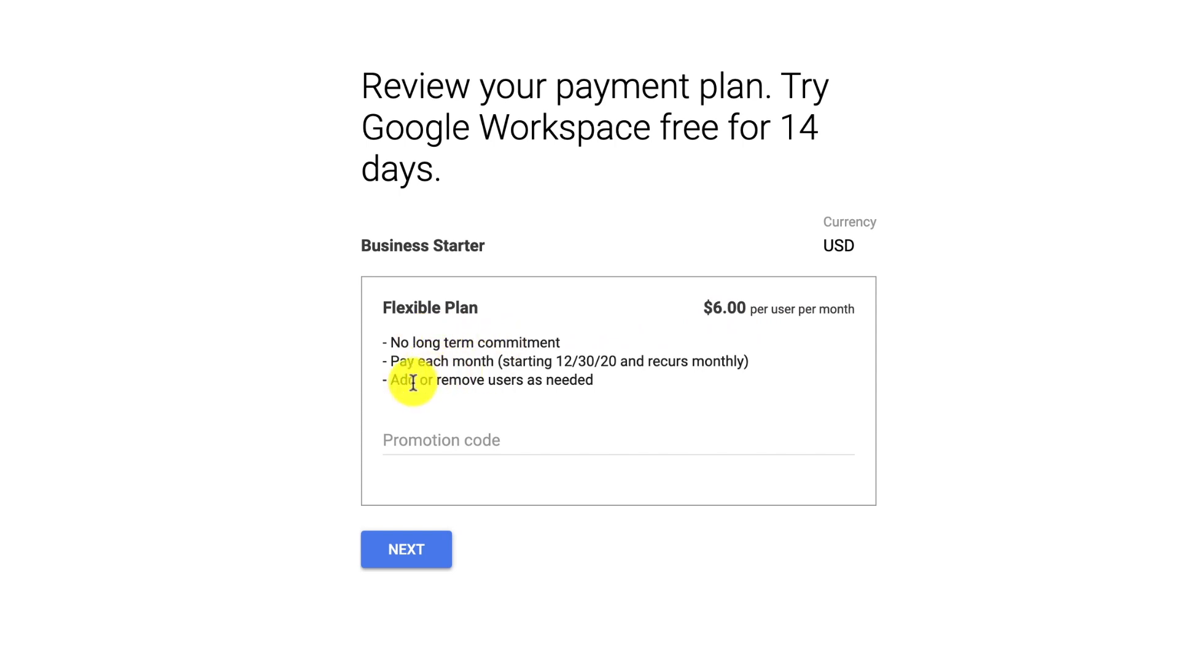
{"action": "mouse_move", "coordinate": [560, 383]}
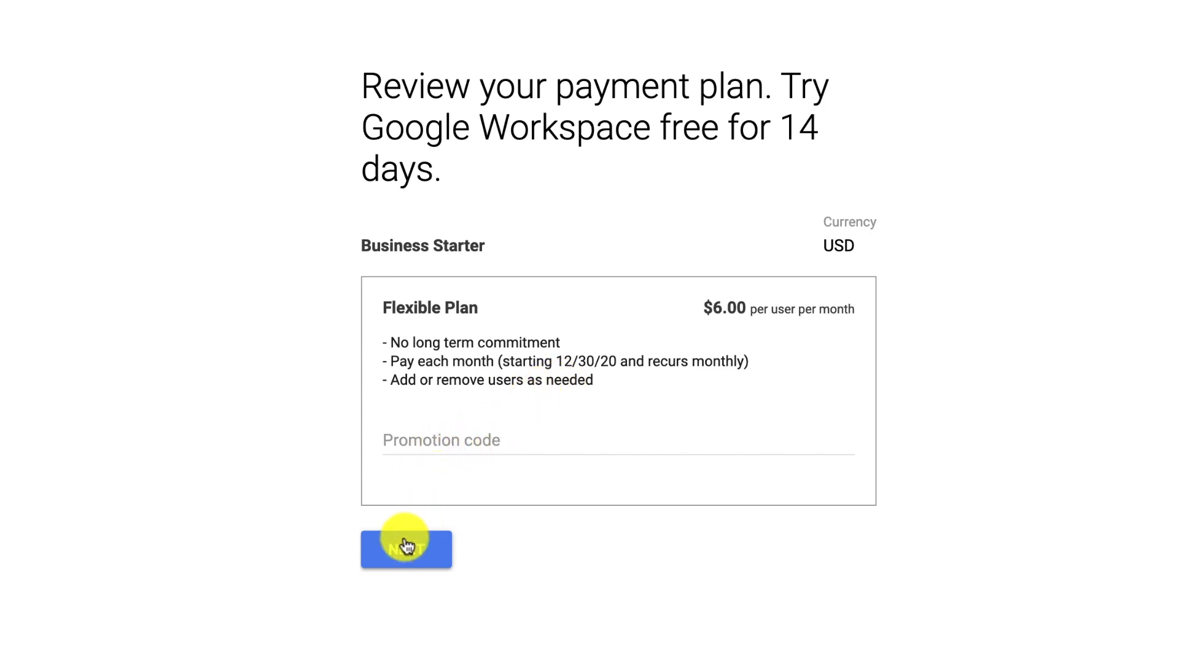
- Proceed to checkout and fill in the business address and card payment details
{"action": "left_click", "coordinate": [406, 549]}
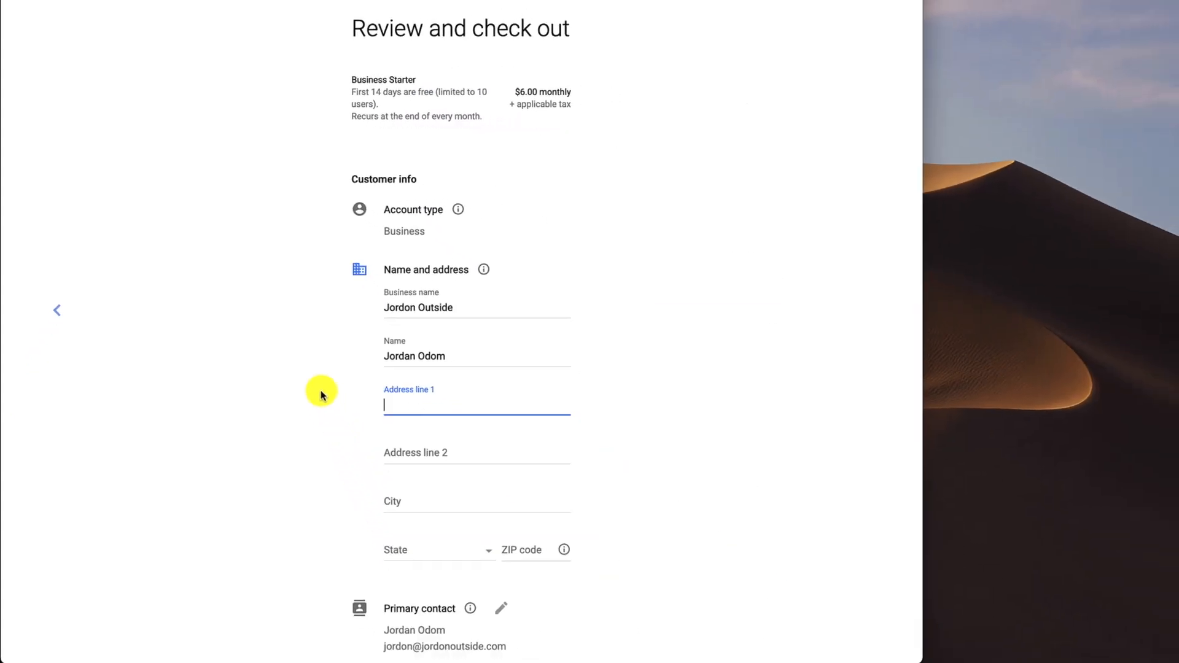
{"action": "mouse_move", "coordinate": [399, 51]}
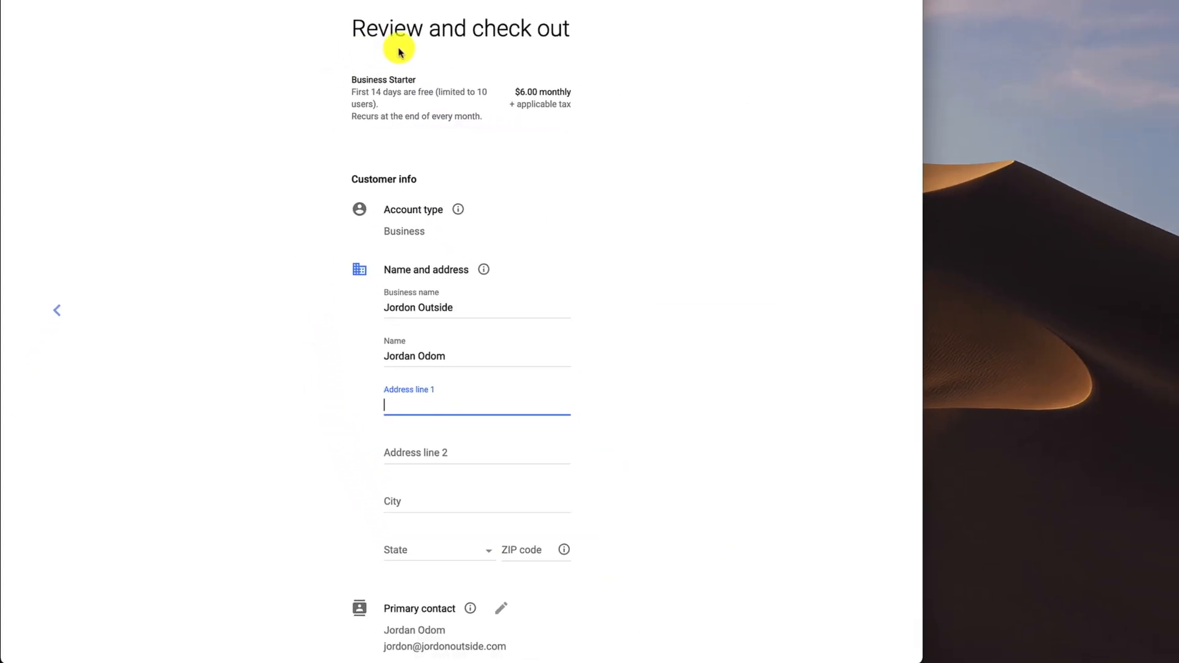
{"action": "mouse_move", "coordinate": [459, 48]}
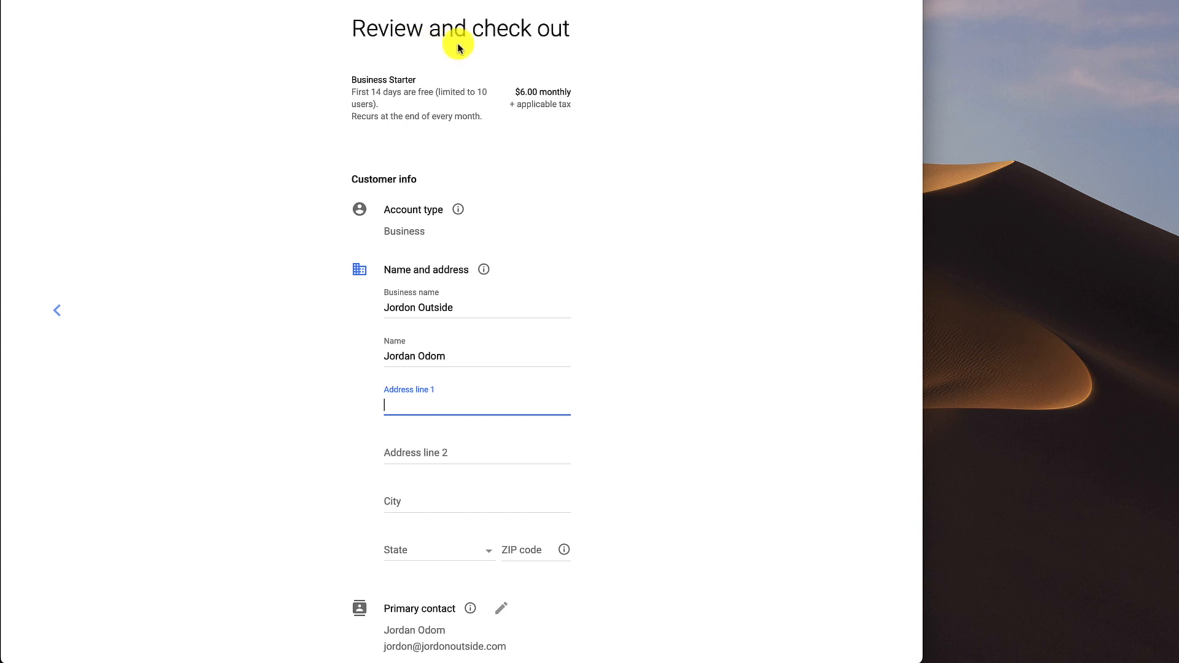
{"action": "mouse_move", "coordinate": [532, 180]}
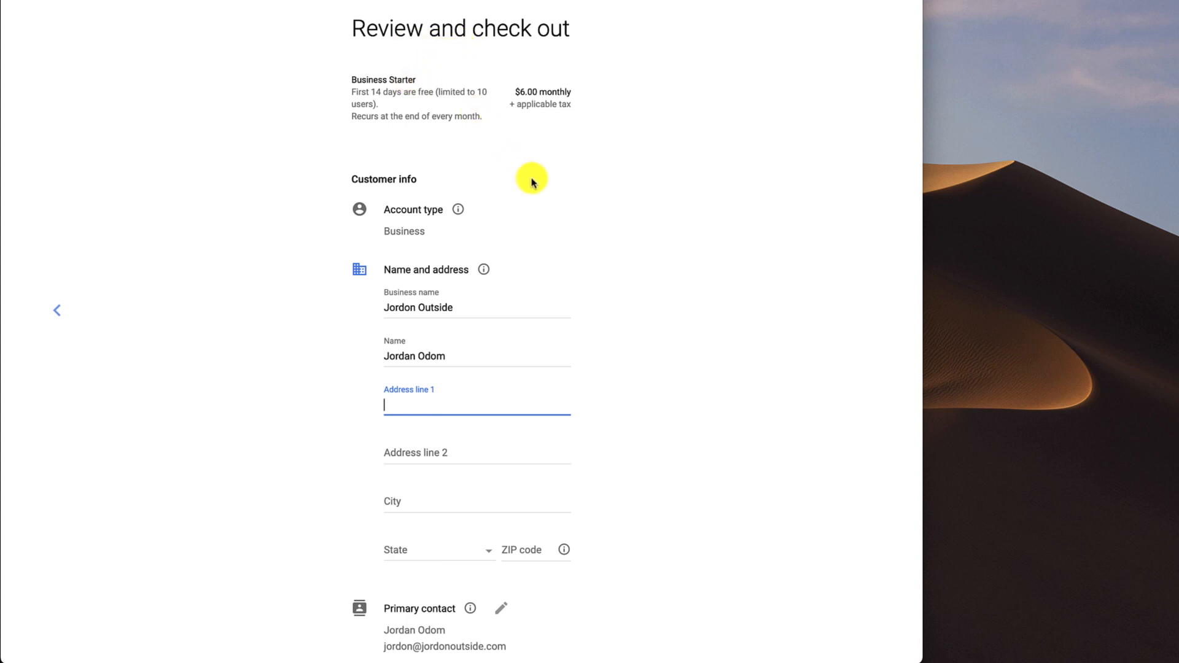
{"action": "scroll", "scroll_direction": "down", "scroll_amount": 3}
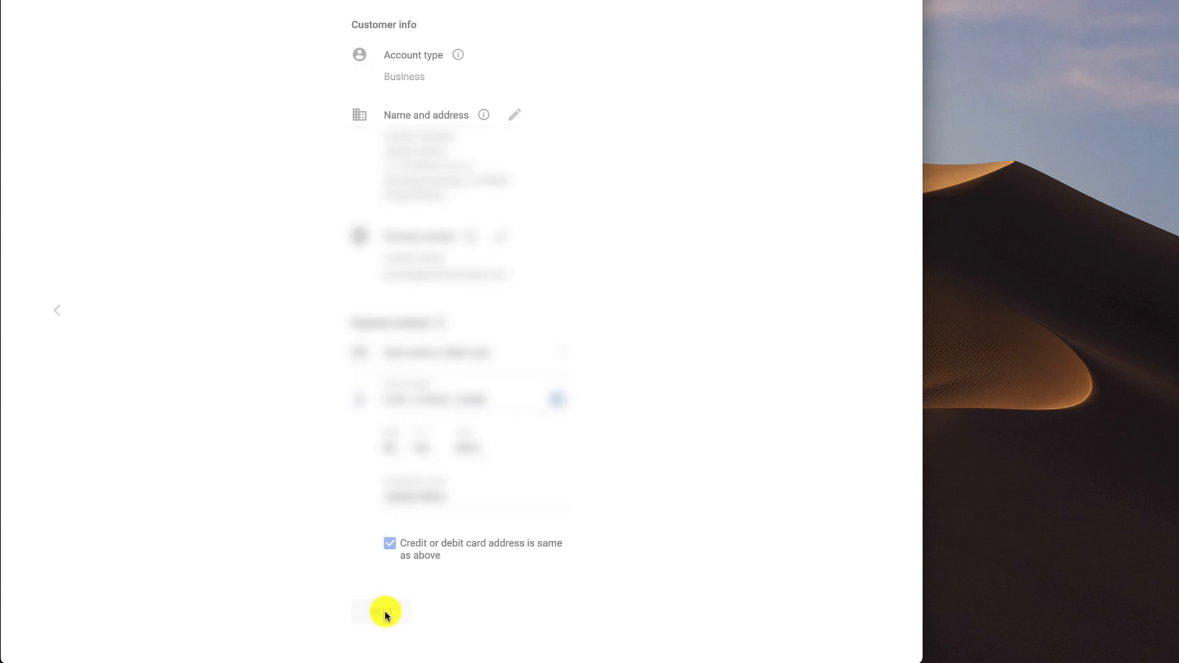
- Agree to checkout, continue to setup, and move past the Admin Console welcome
{"action": "left_click", "coordinate": [384, 611]}
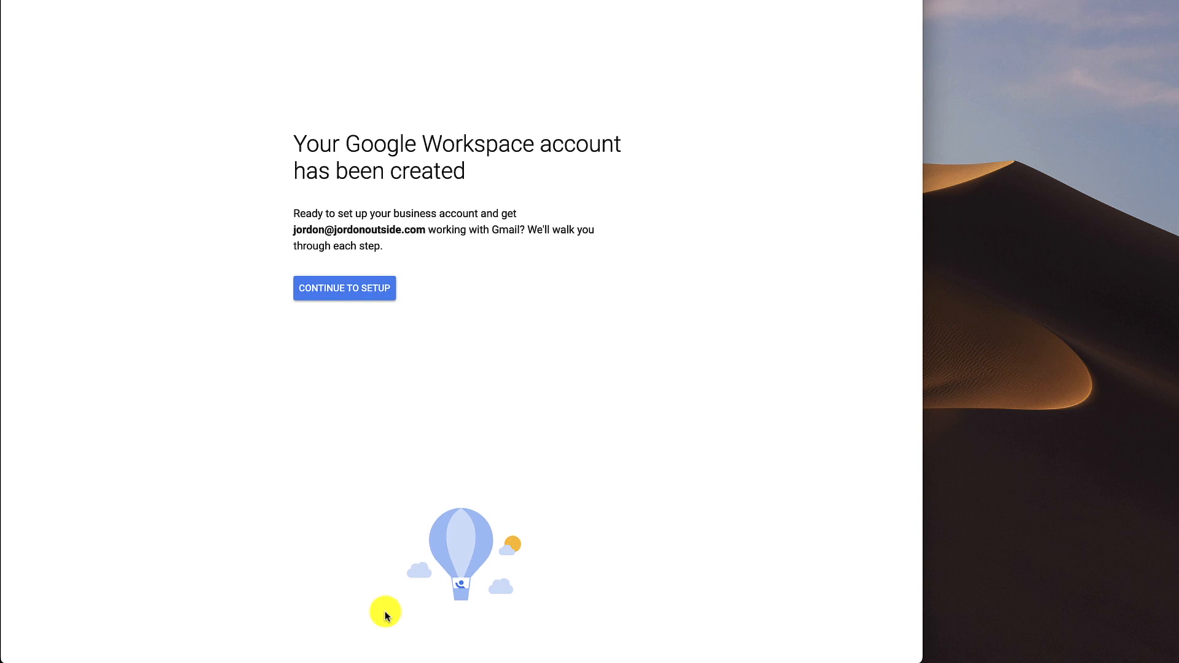
{"action": "mouse_move", "coordinate": [495, 153]}
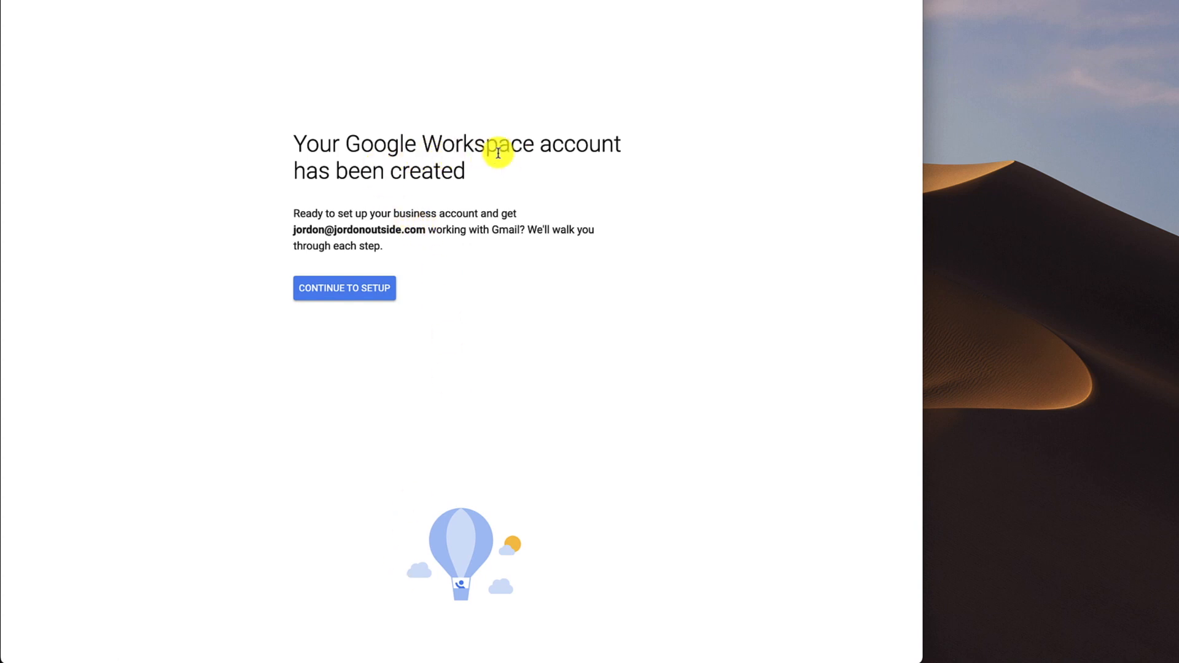
{"action": "mouse_move", "coordinate": [380, 213]}
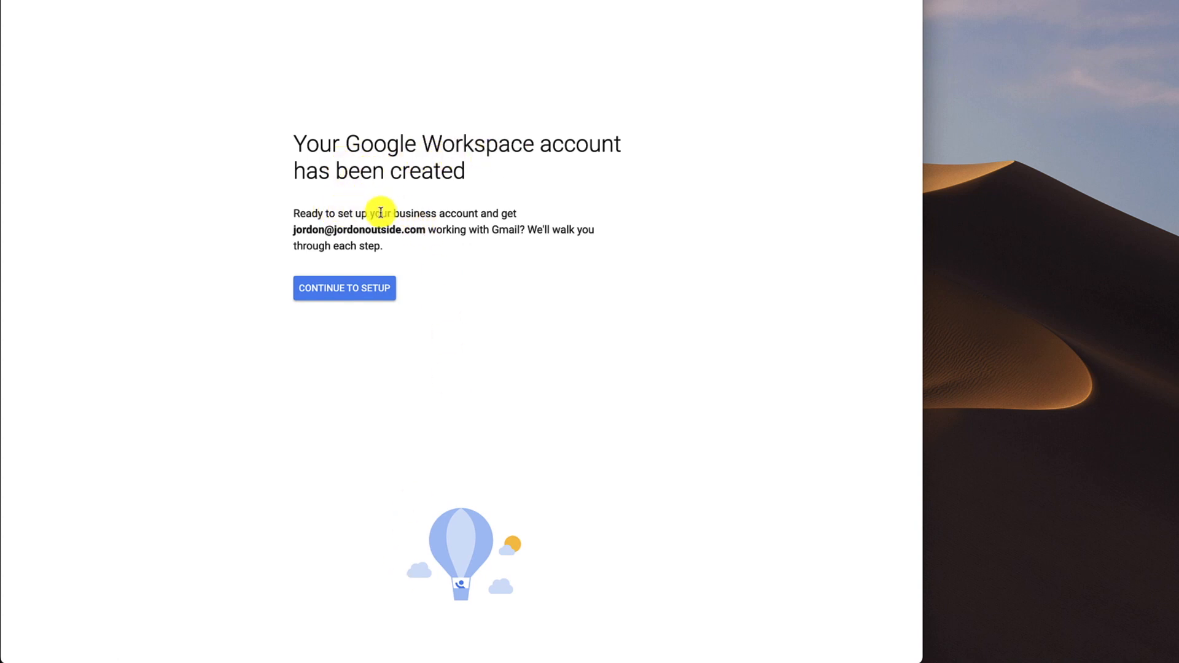
{"action": "mouse_move", "coordinate": [366, 232]}
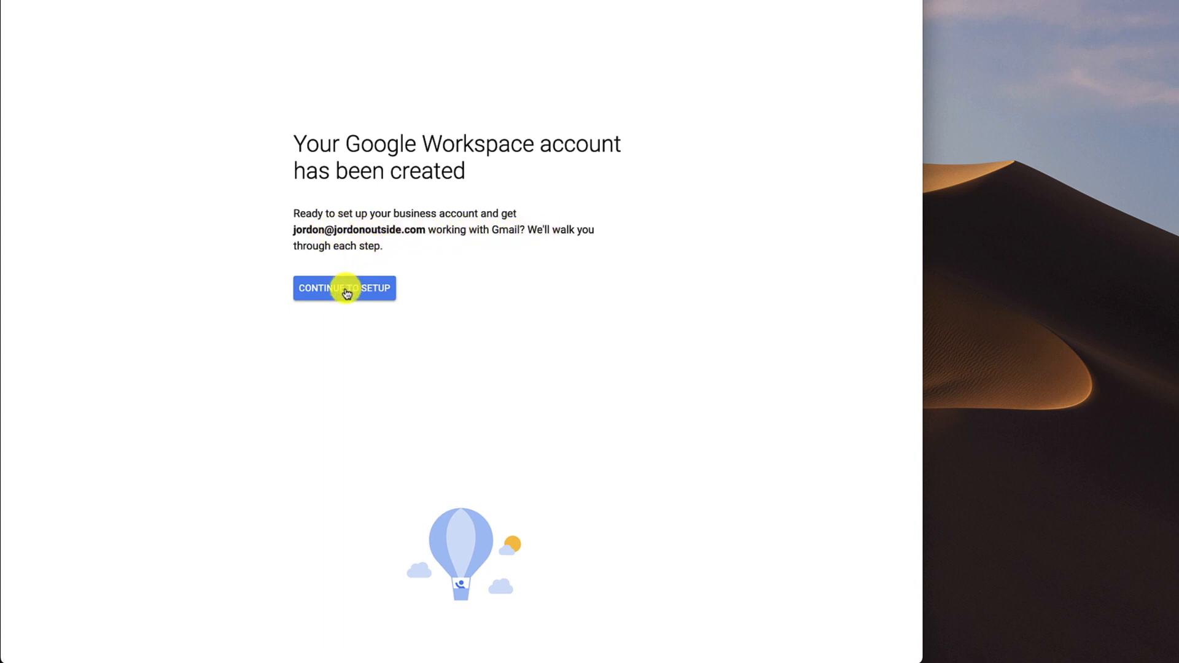
{"action": "left_click", "coordinate": [344, 288]}
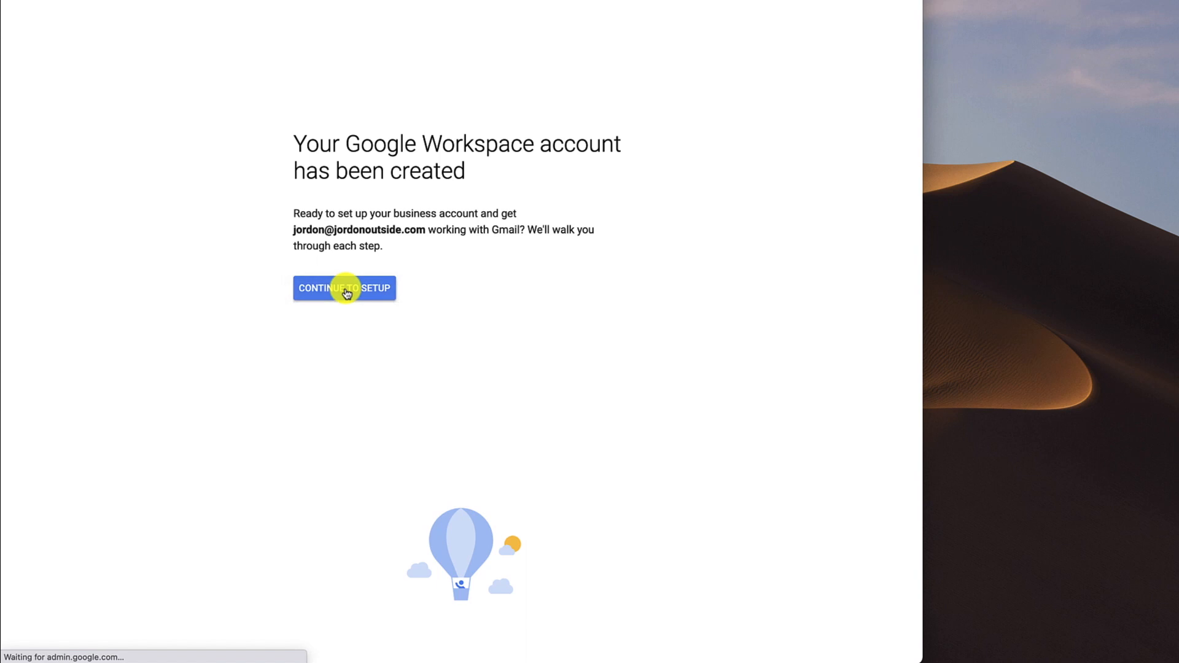
{"action": "left_click", "coordinate": [344, 288]}
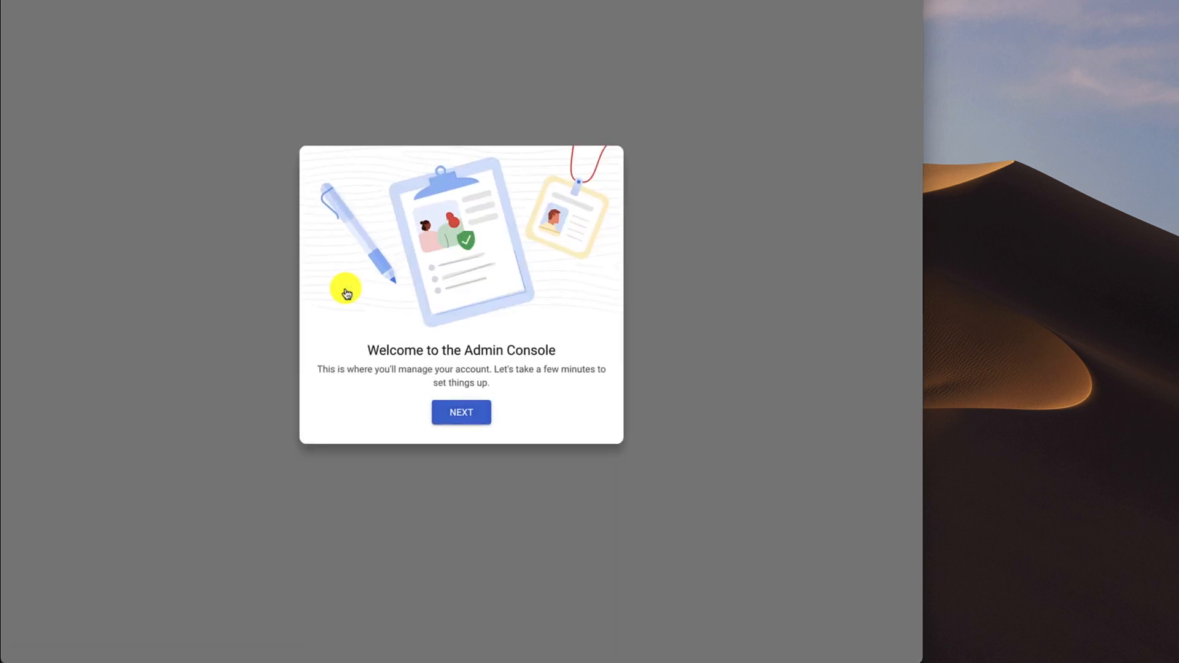
{"action": "mouse_move", "coordinate": [502, 349]}
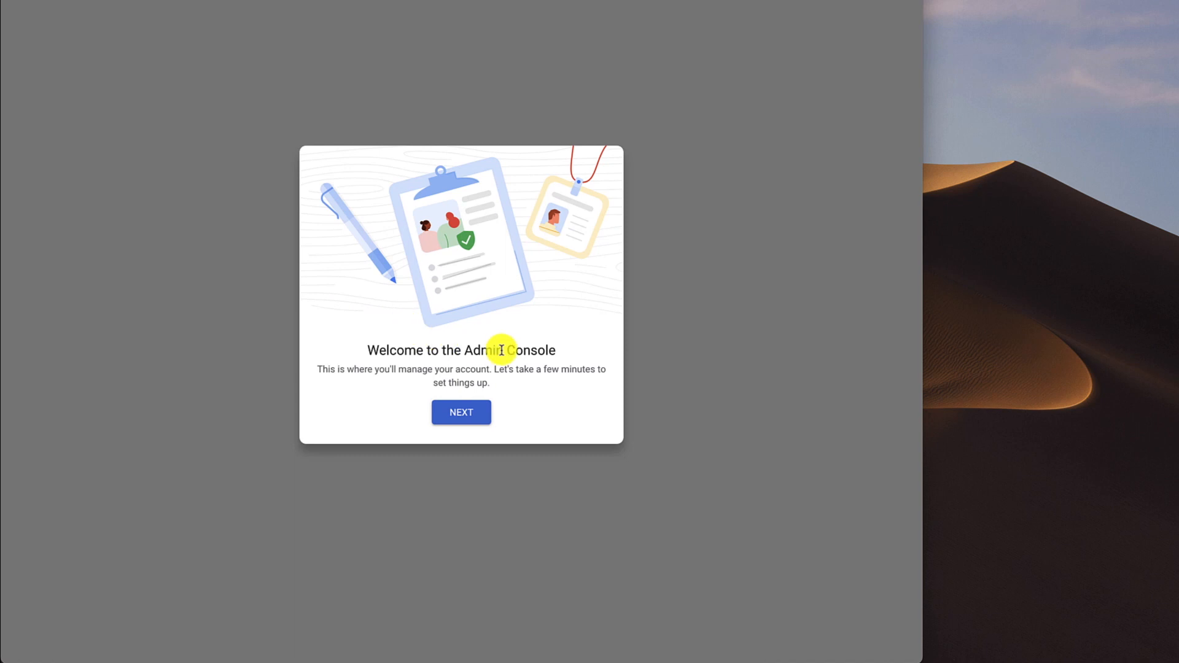
{"action": "left_click", "coordinate": [460, 412]}
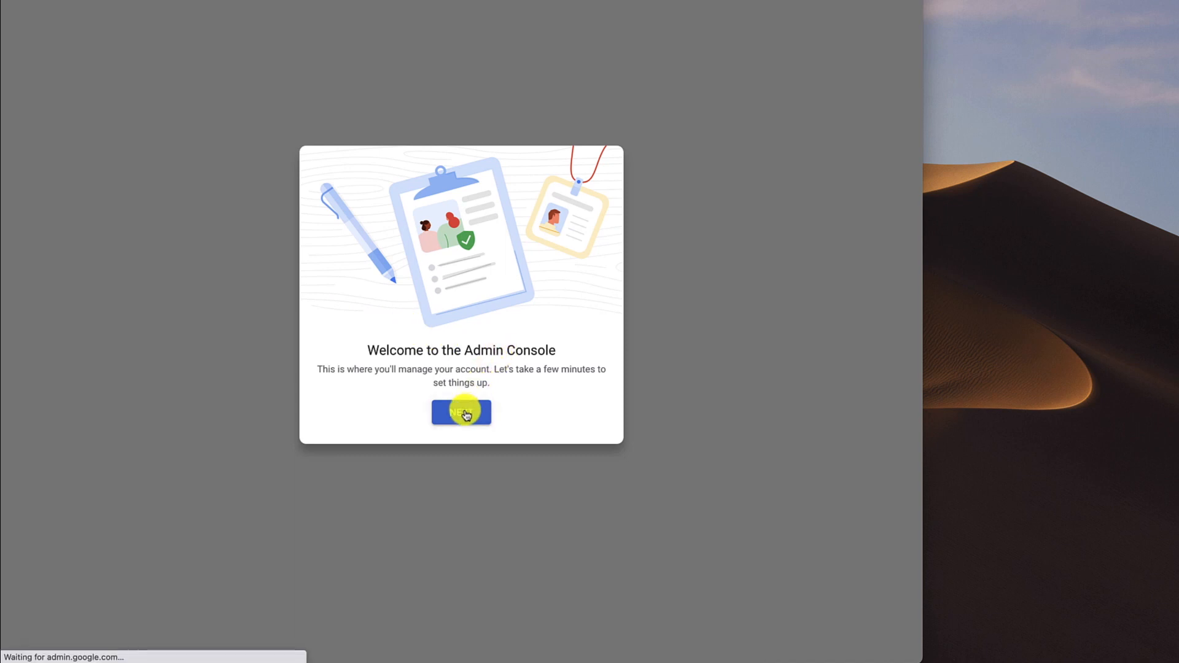
- Leave the welcome dialog to reach the Getting started checklist for jordonoutside.com
{"action": "left_click", "coordinate": [461, 413]}
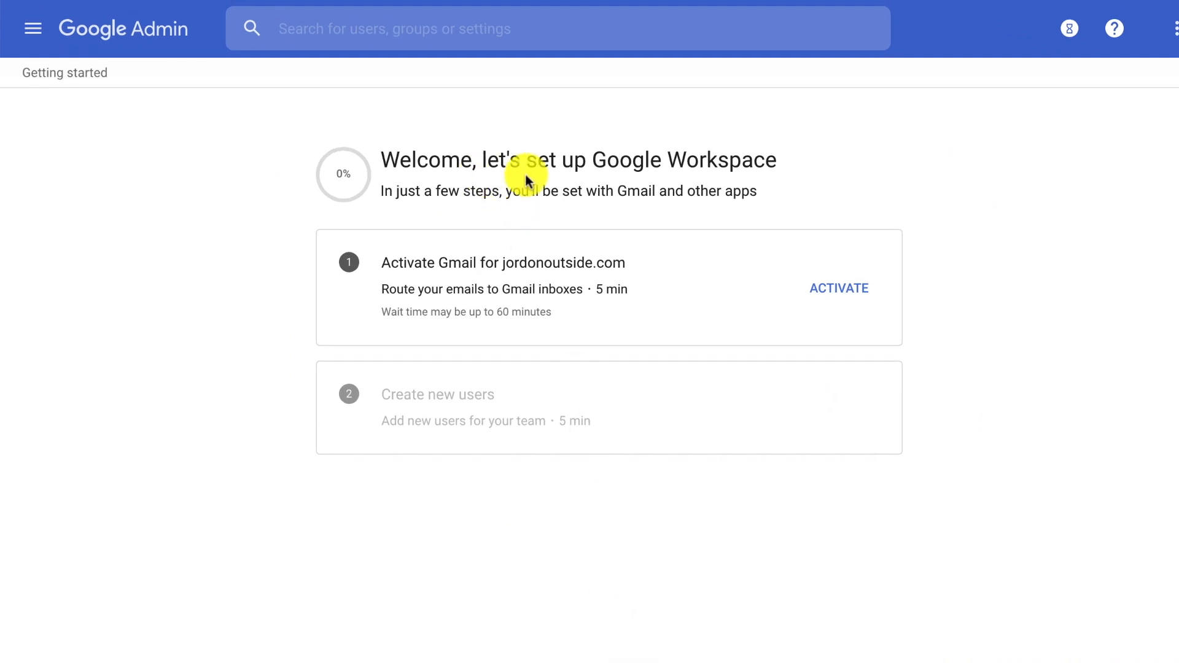
{"action": "mouse_move", "coordinate": [533, 208]}
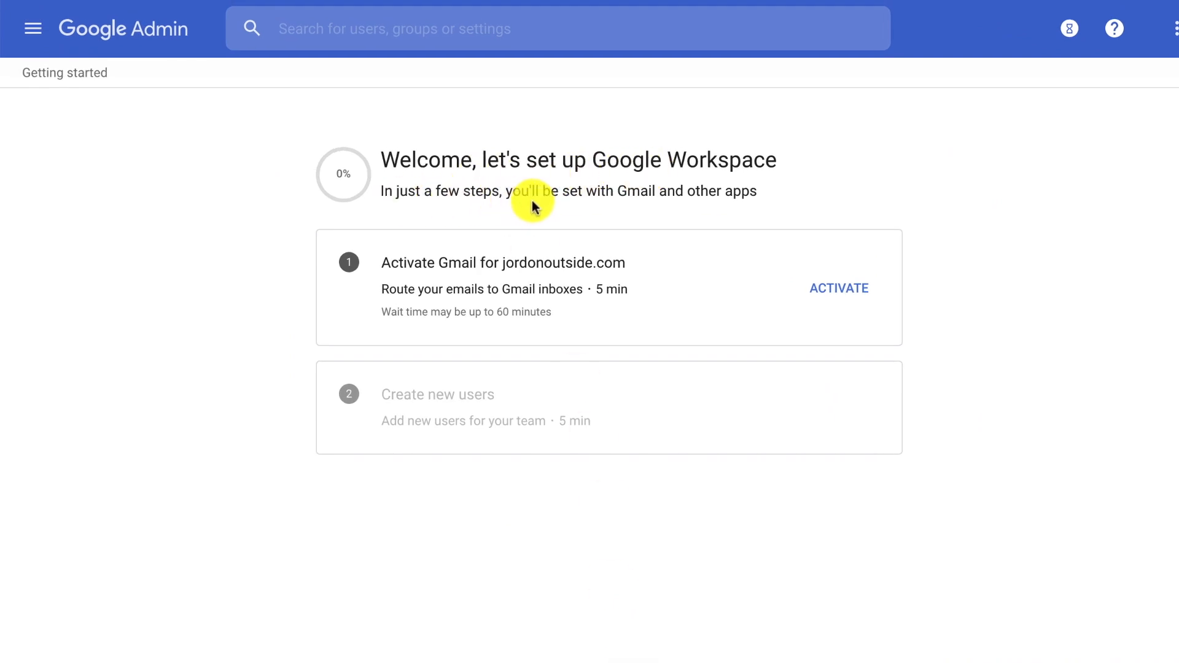
{"action": "mouse_move", "coordinate": [714, 193]}
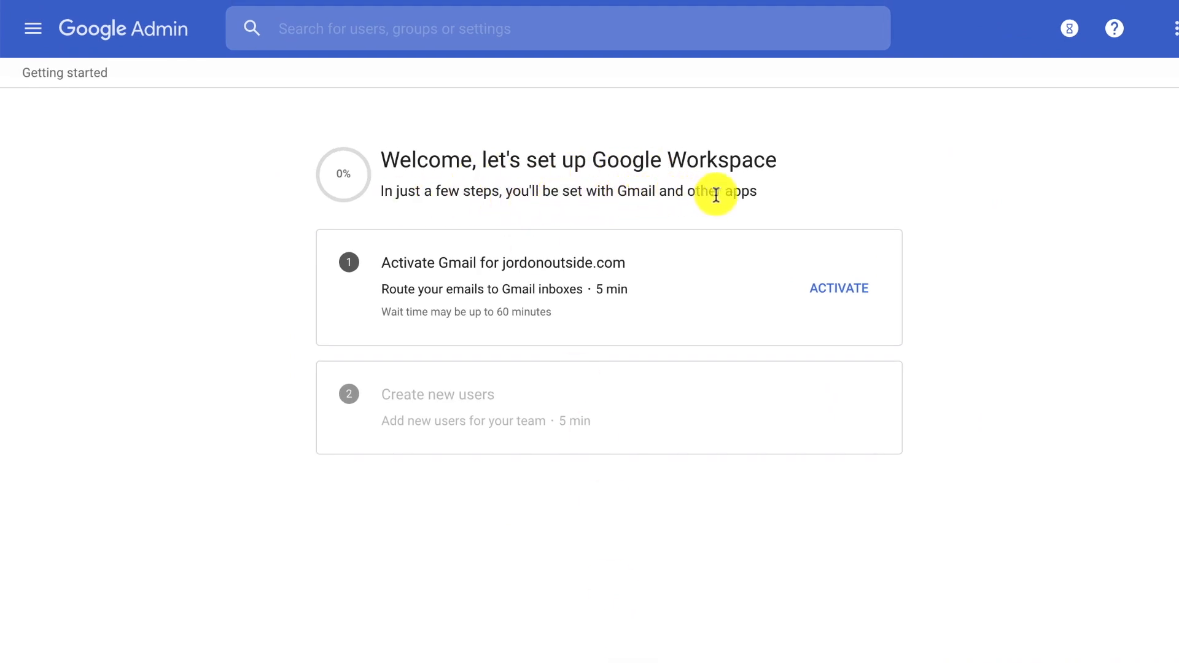
{"action": "mouse_move", "coordinate": [536, 157]}
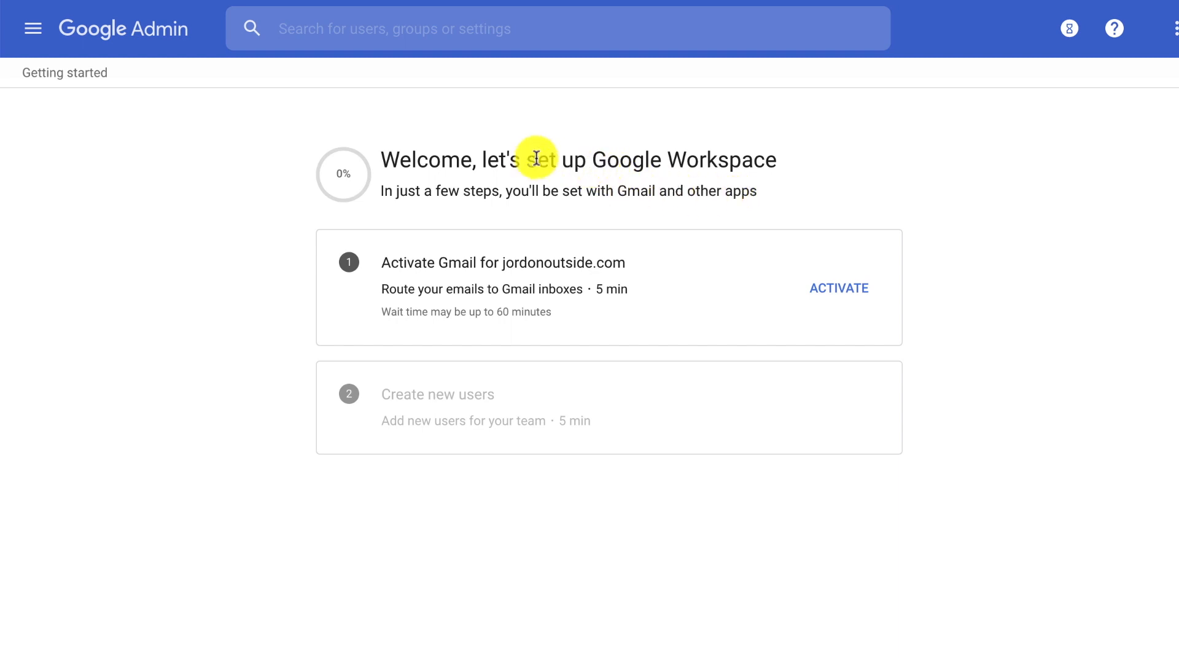
{"action": "mouse_move", "coordinate": [644, 192]}
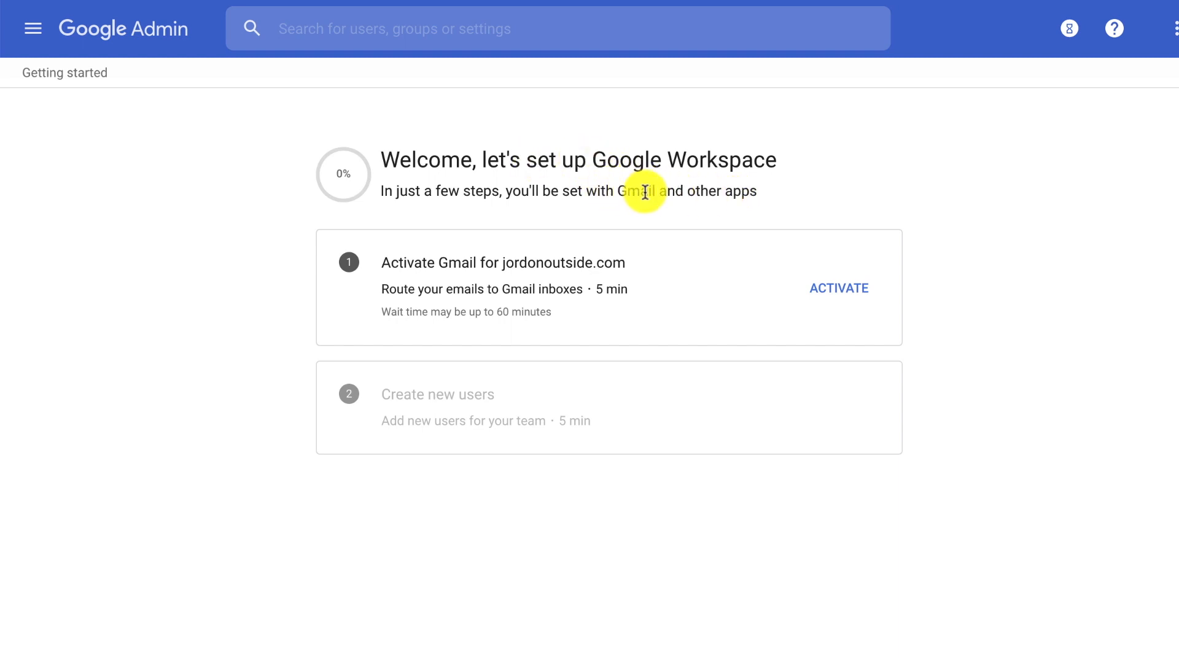
{"action": "mouse_move", "coordinate": [154, 36]}
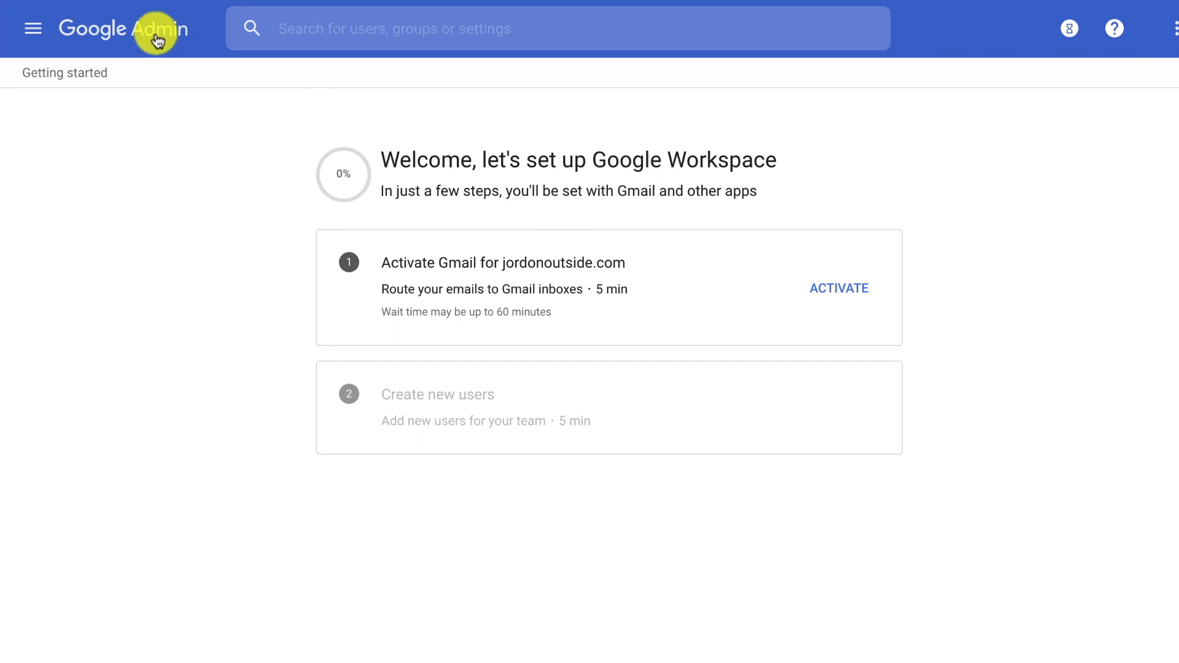
{"action": "mouse_move", "coordinate": [533, 228]}
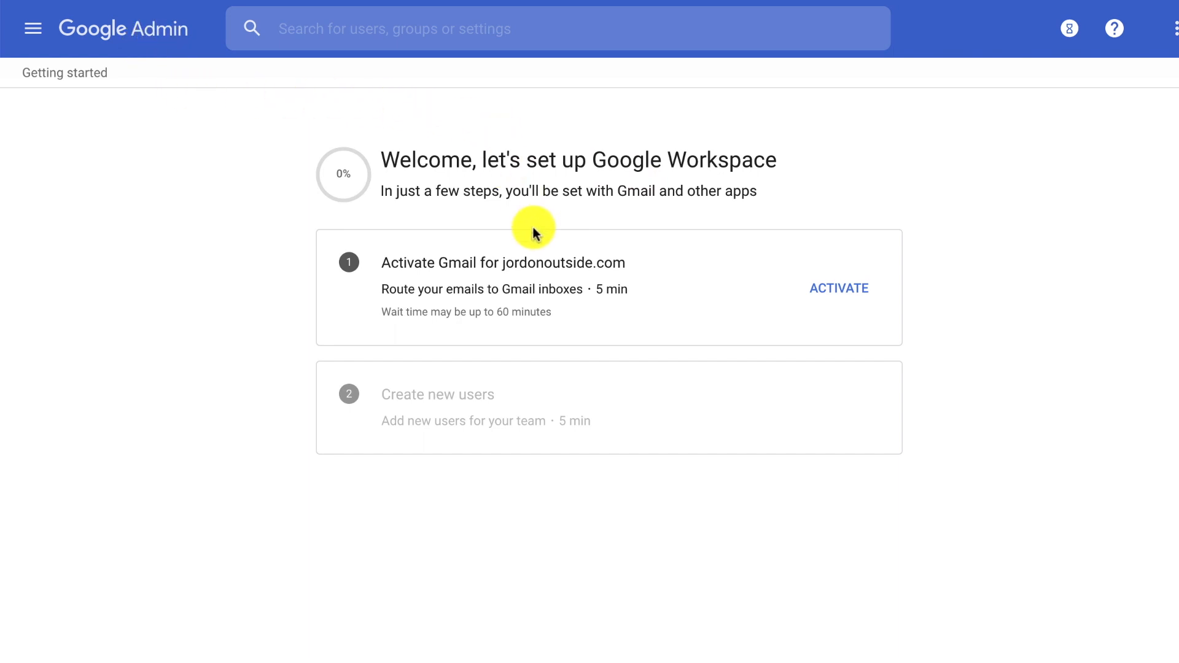
{"action": "mouse_move", "coordinate": [838, 288]}
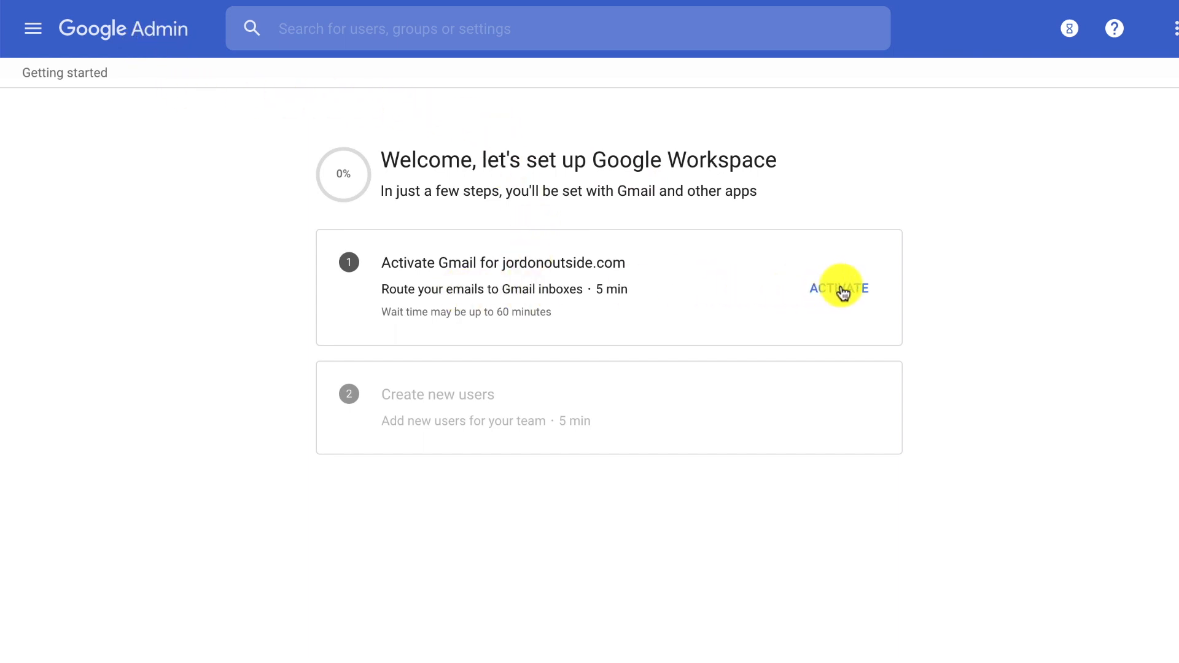
{"action": "mouse_move", "coordinate": [558, 288]}
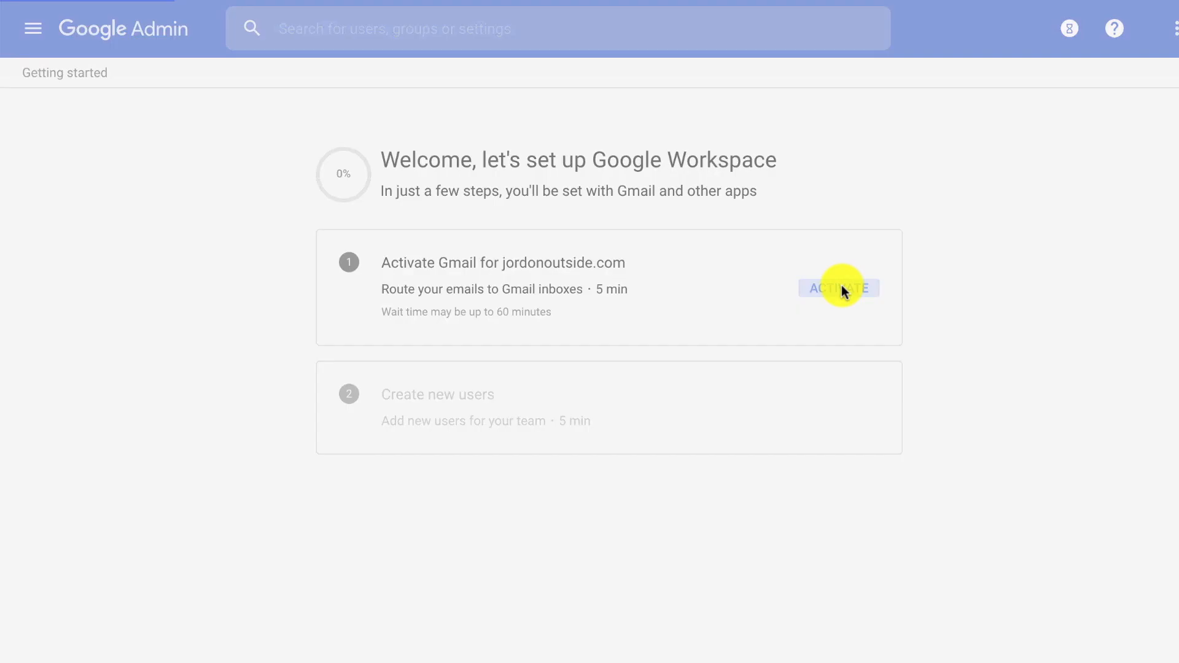
{"action": "left_click", "coordinate": [837, 288]}
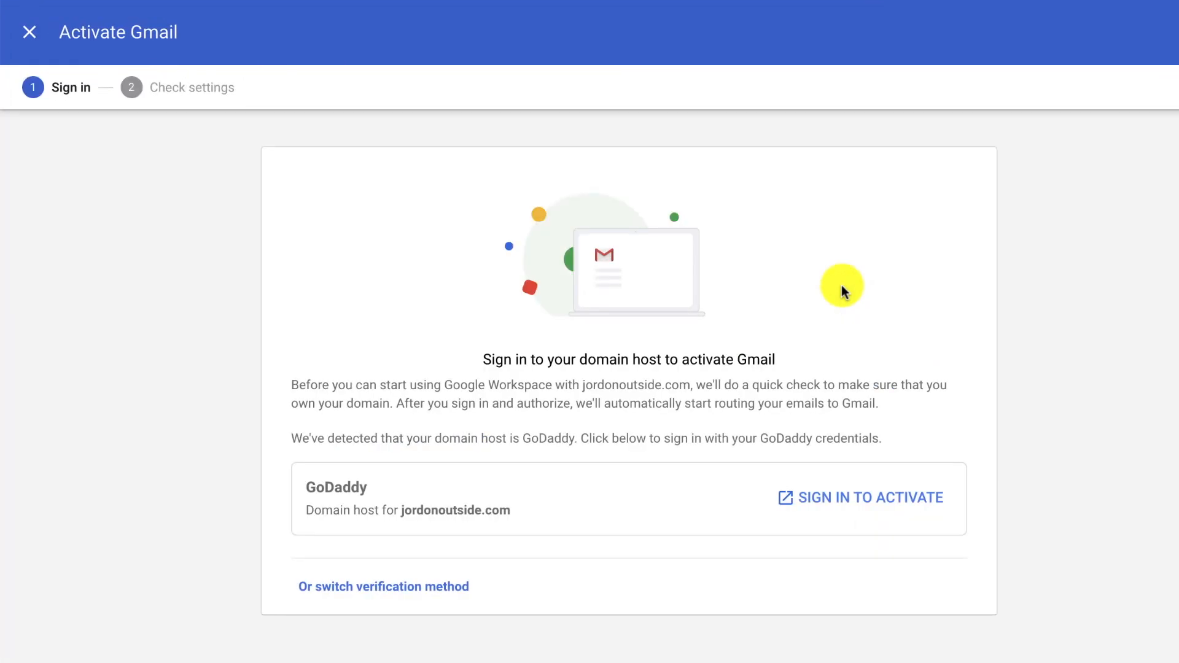
{"action": "mouse_move", "coordinate": [534, 365]}
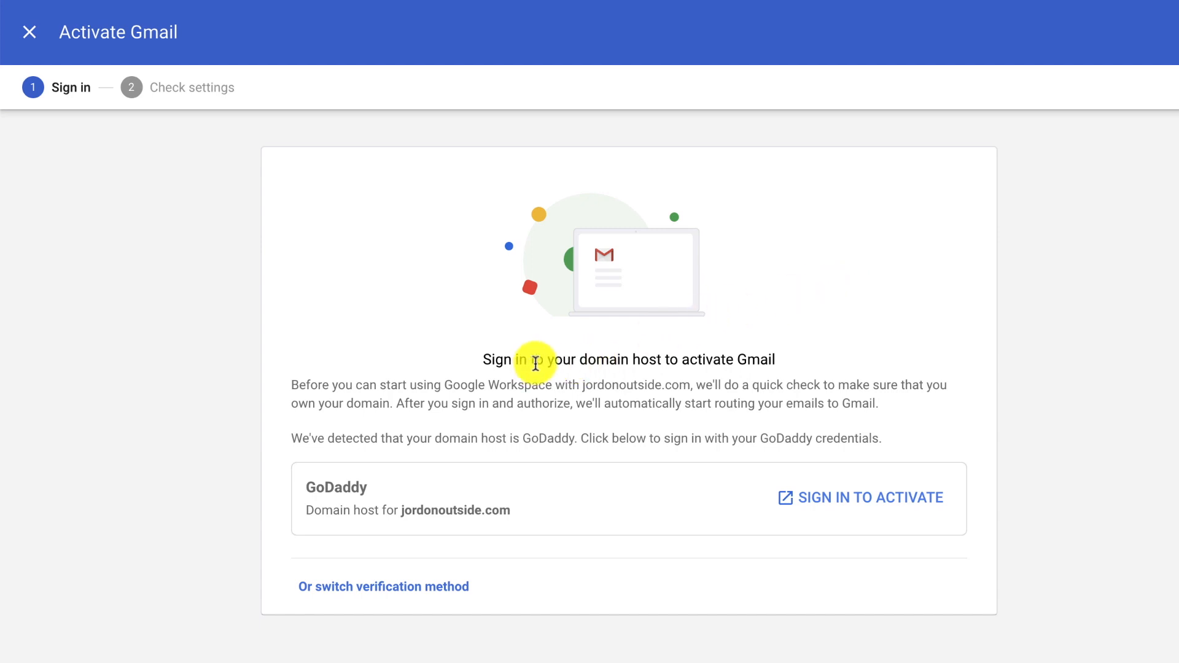
{"action": "mouse_move", "coordinate": [747, 363]}
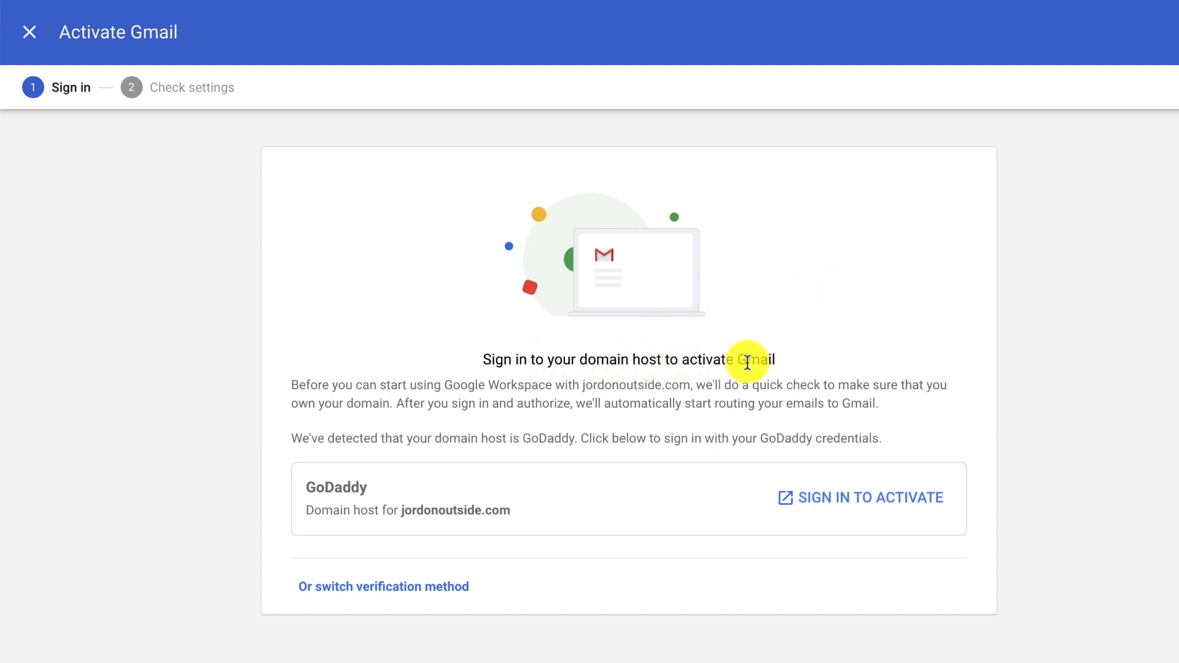
{"action": "mouse_move", "coordinate": [315, 271]}
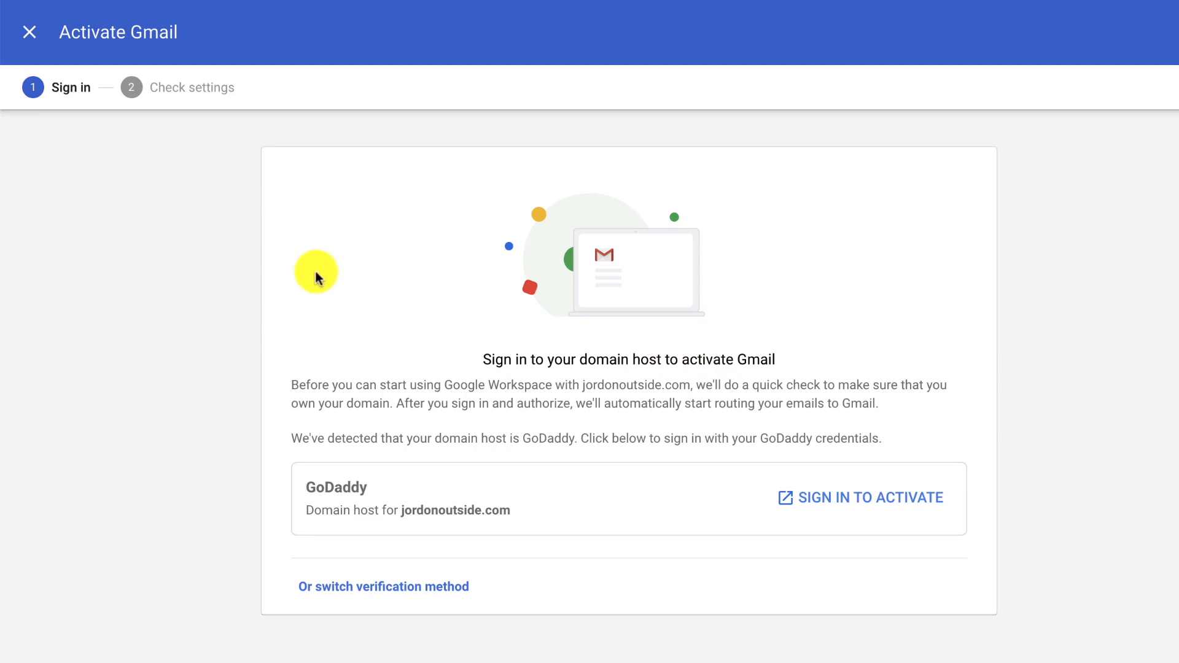
{"action": "mouse_move", "coordinate": [291, 262]}
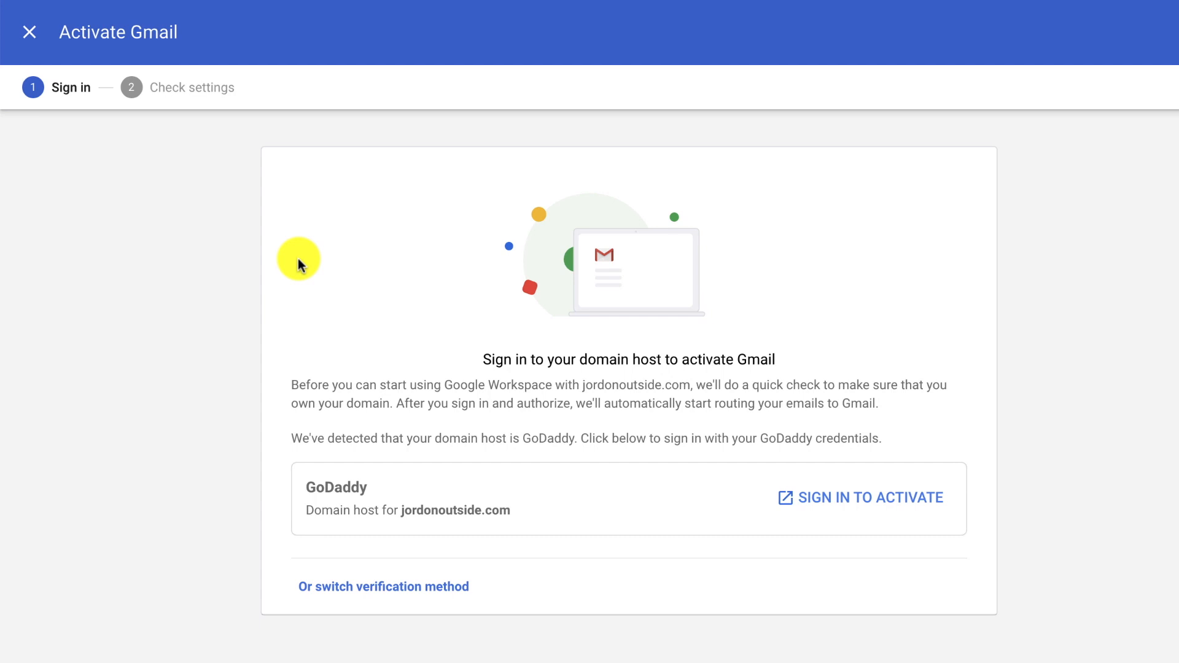
{"action": "mouse_move", "coordinate": [628, 429]}
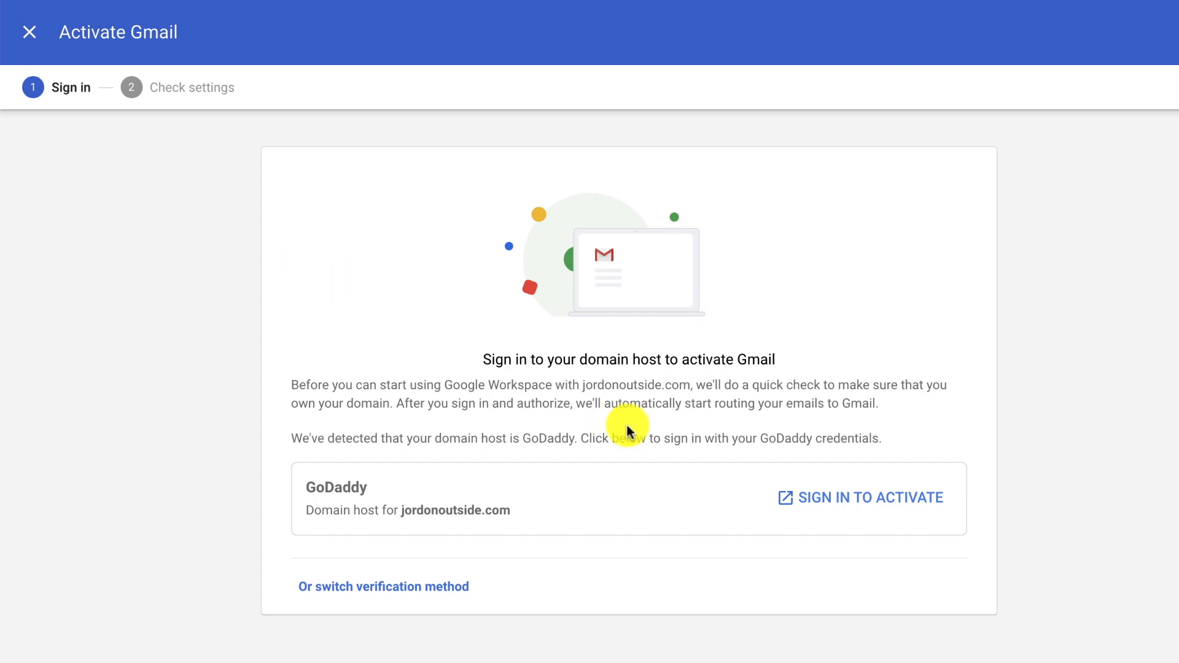
{"action": "mouse_move", "coordinate": [585, 452]}
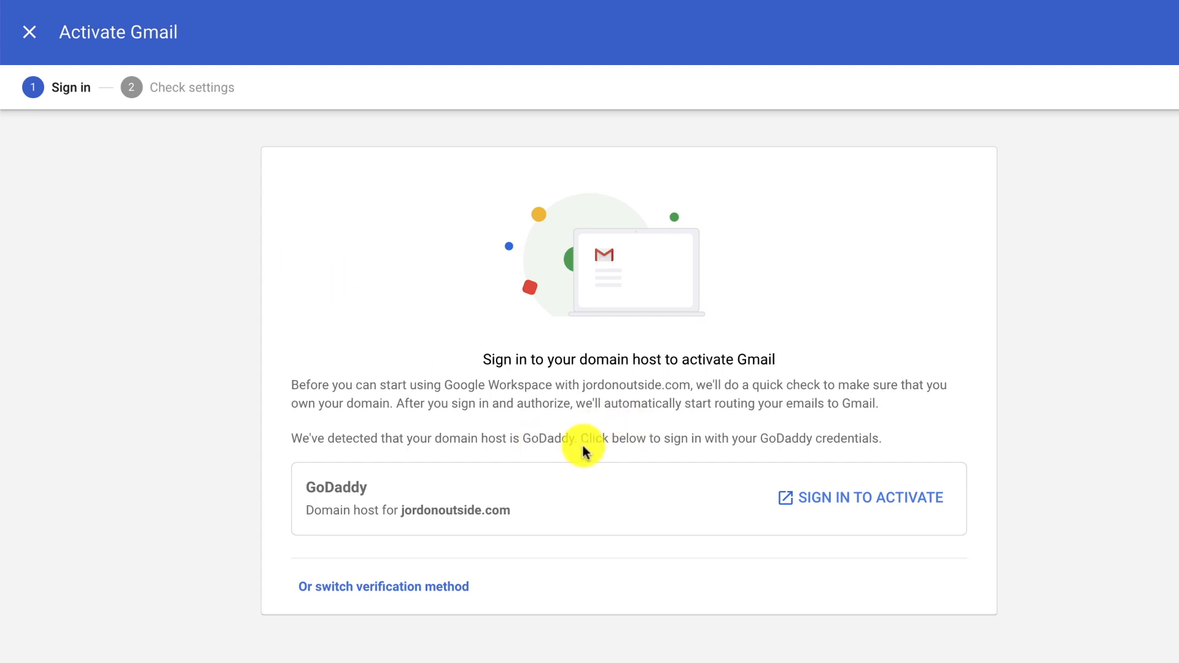
{"action": "mouse_move", "coordinate": [598, 442]}
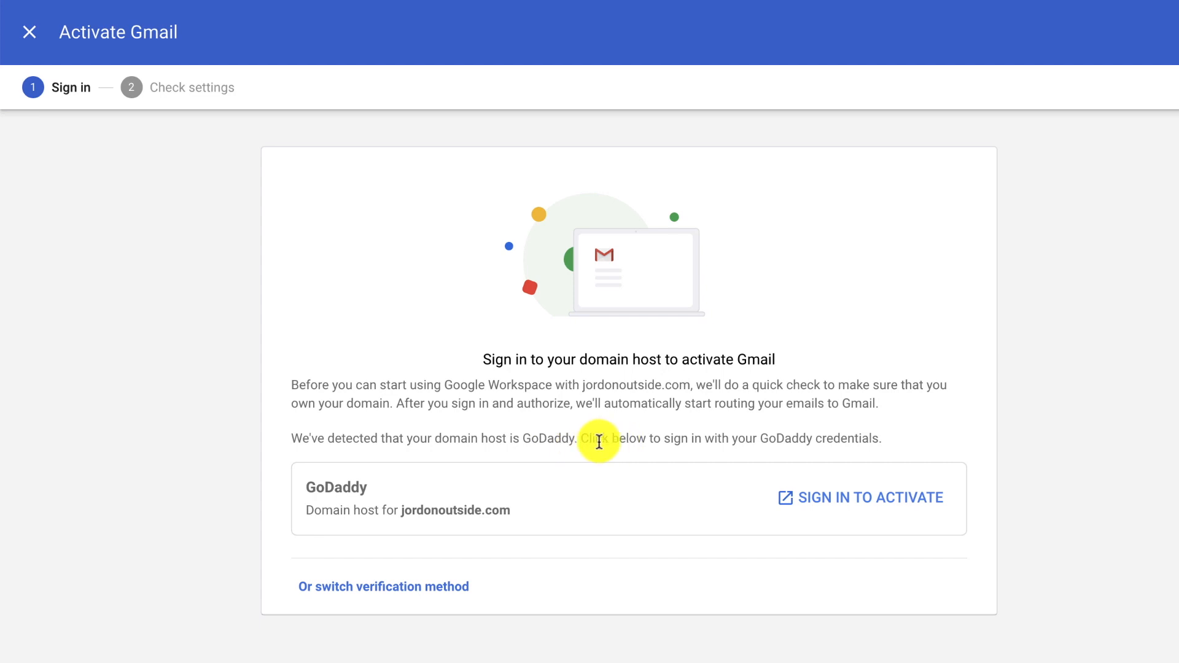
{"action": "mouse_move", "coordinate": [369, 442]}
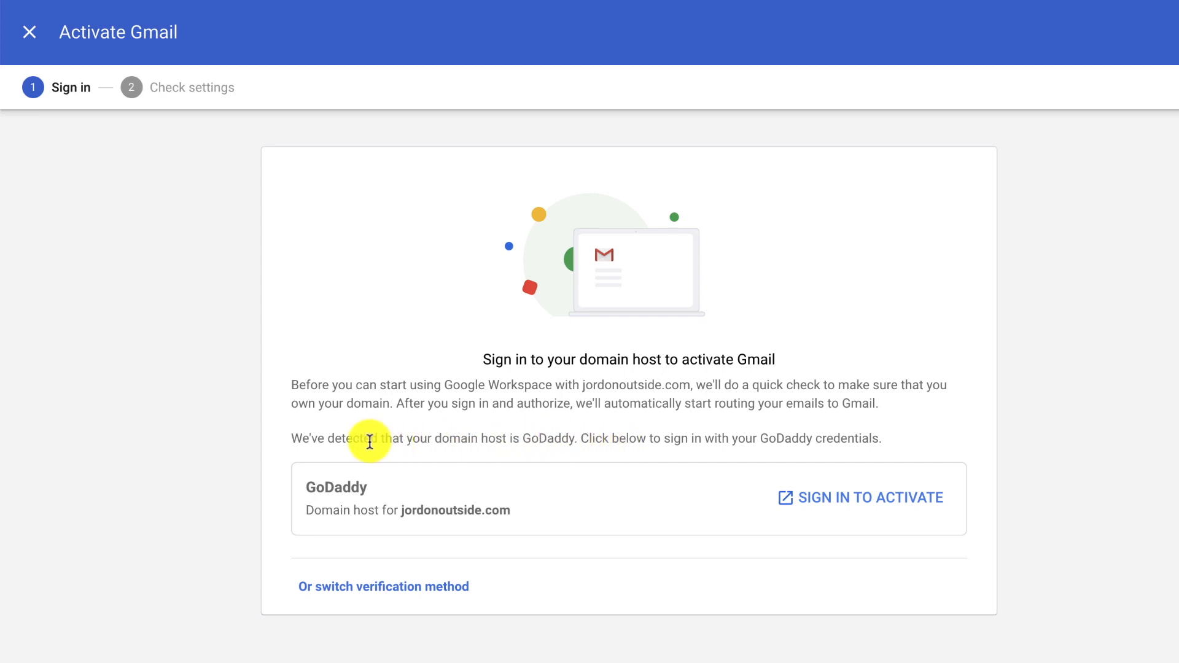
{"action": "mouse_move", "coordinate": [532, 439]}
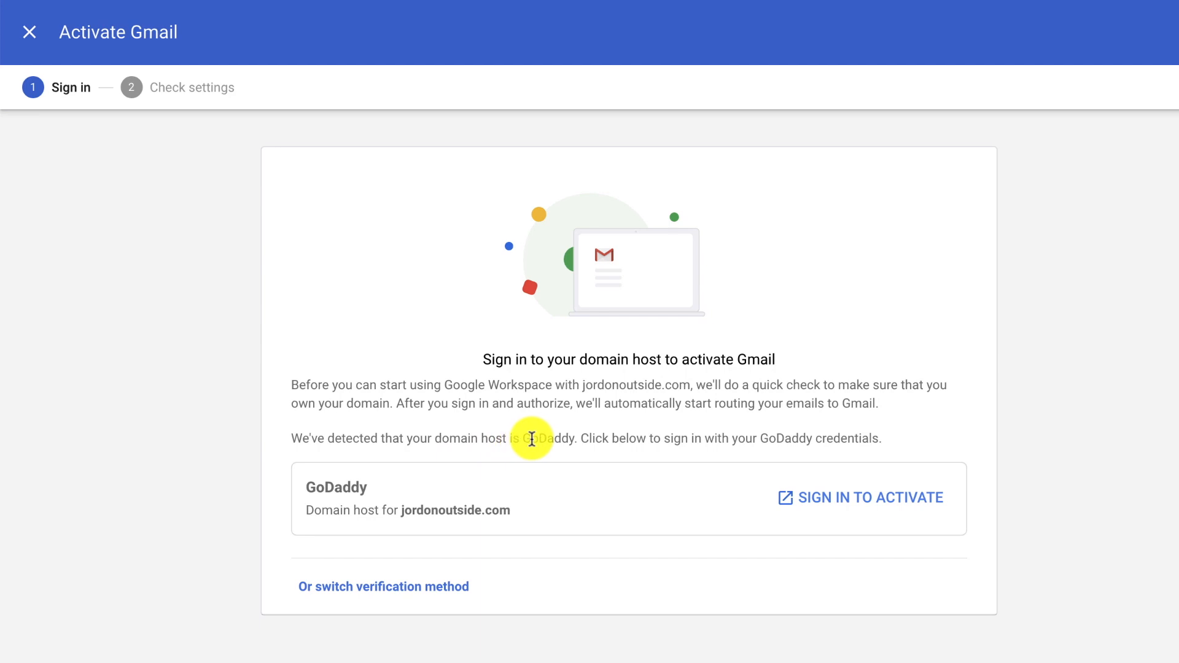
{"action": "mouse_move", "coordinate": [795, 440]}
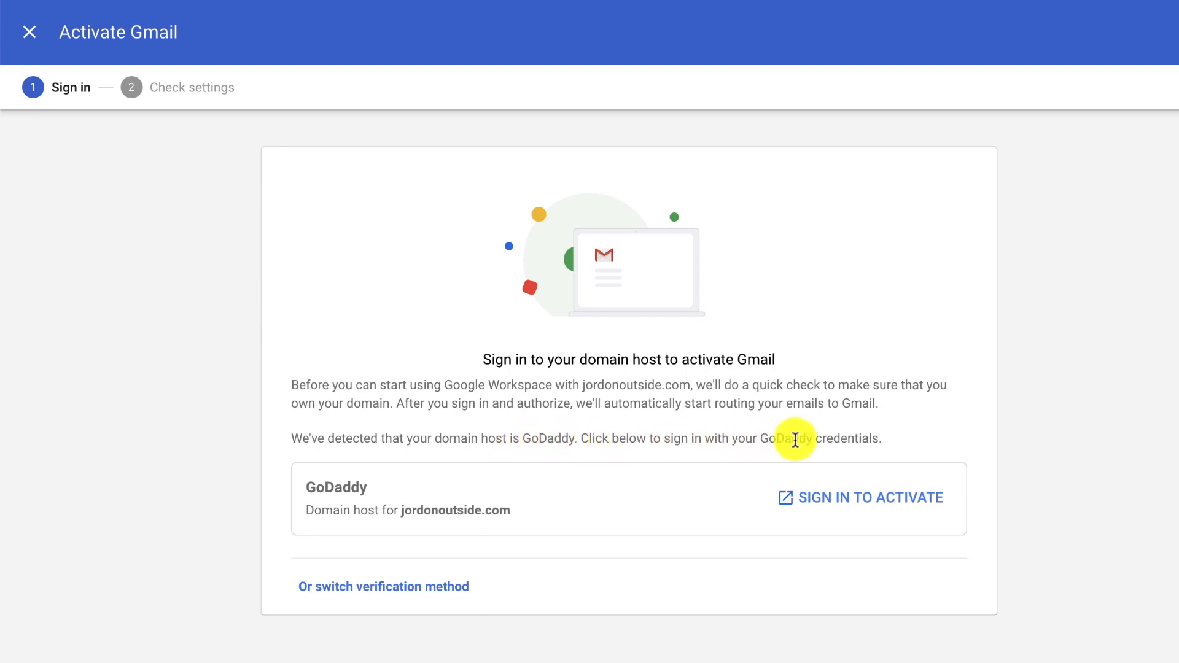
{"action": "mouse_move", "coordinate": [845, 502]}
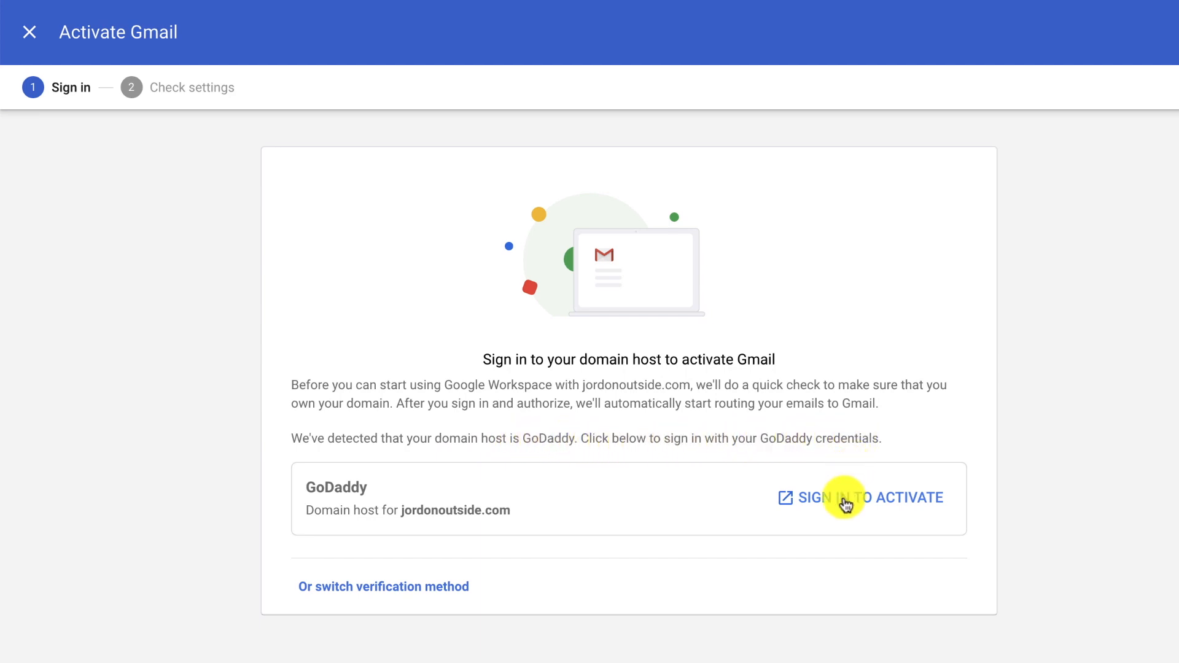
- Sign in to GoDaddy to bring up Confirm Access for jordonoutside.com Gmail setup
{"action": "left_click", "coordinate": [860, 498]}
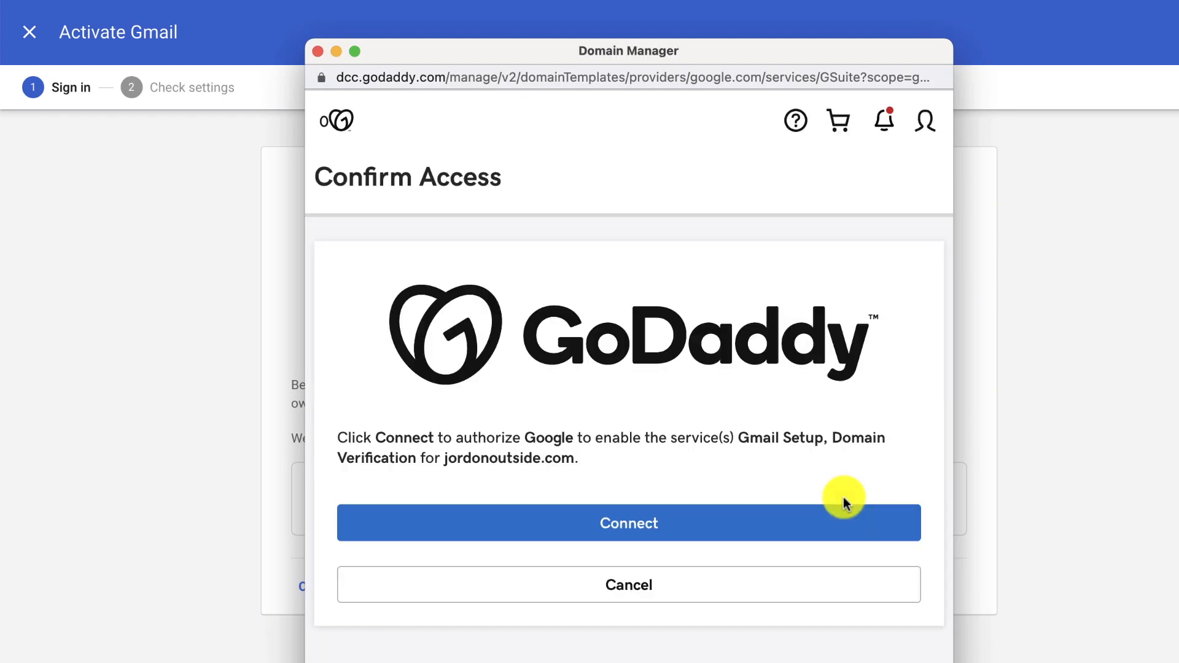
{"action": "mouse_move", "coordinate": [519, 444]}
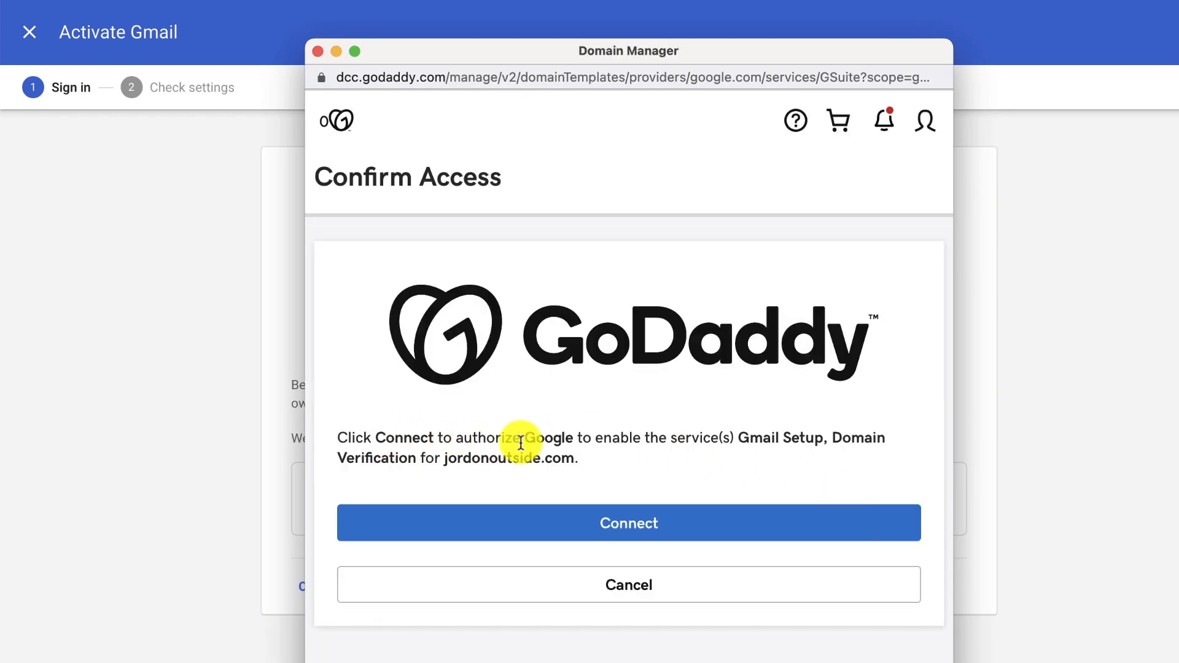
{"action": "mouse_move", "coordinate": [690, 465]}
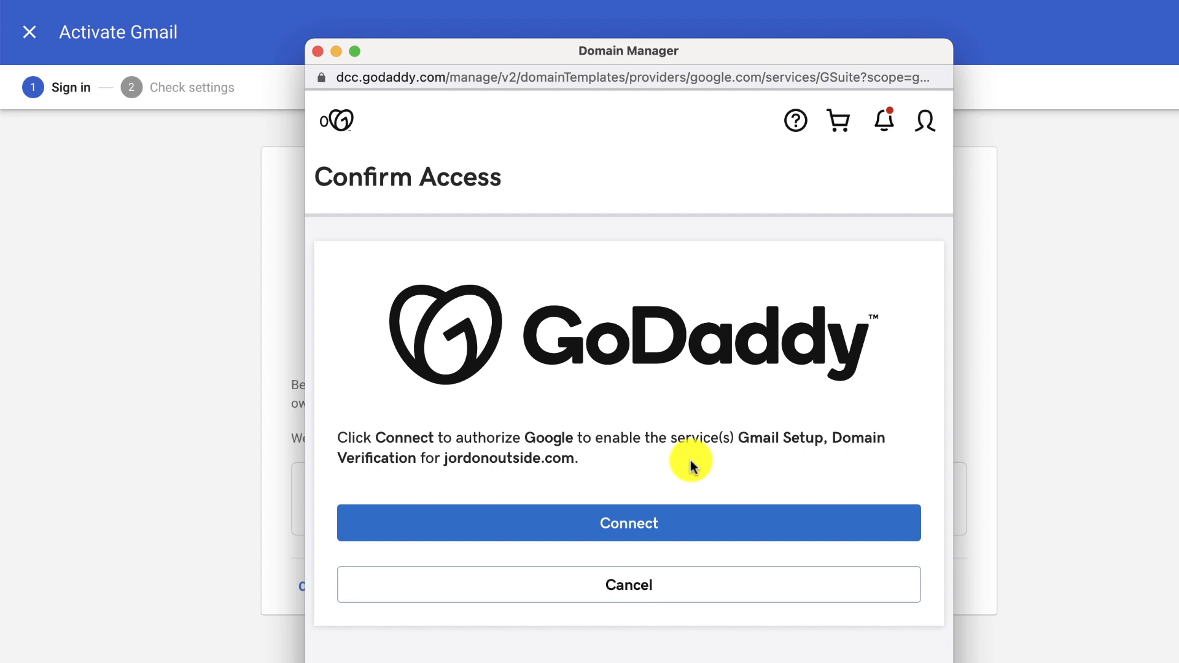
- Authorize Google on GoDaddy and begin Gmail activation for jordonoutside.com, hitting a settings error
{"action": "left_click", "coordinate": [627, 522]}
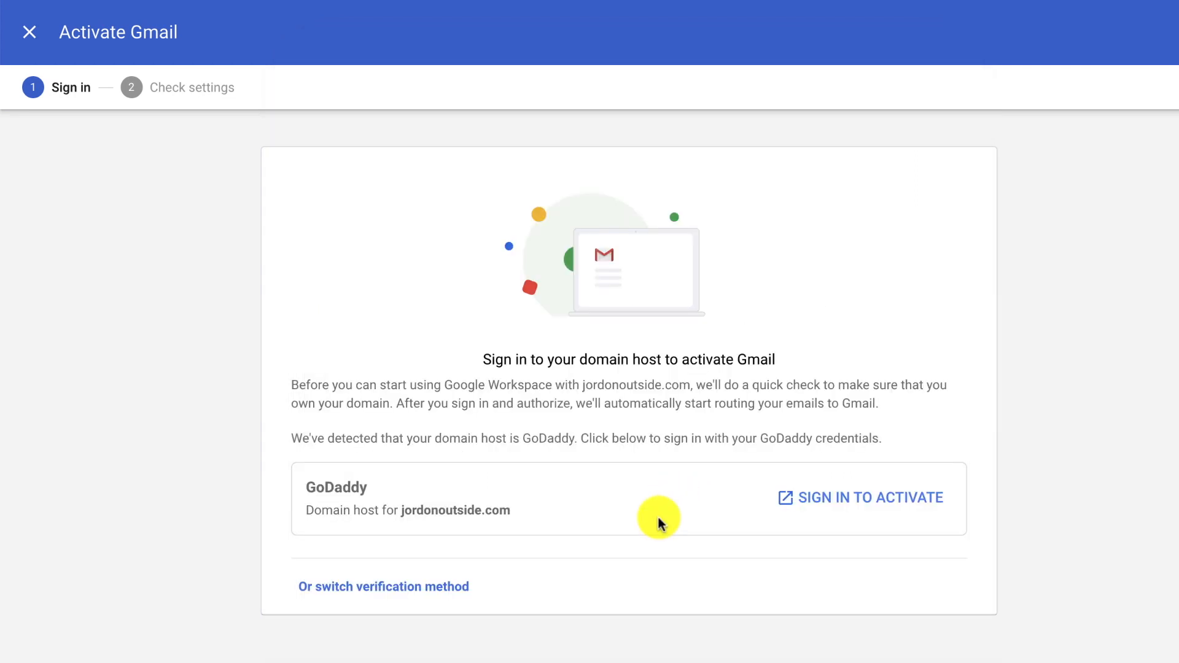
{"action": "left_click", "coordinate": [868, 497]}
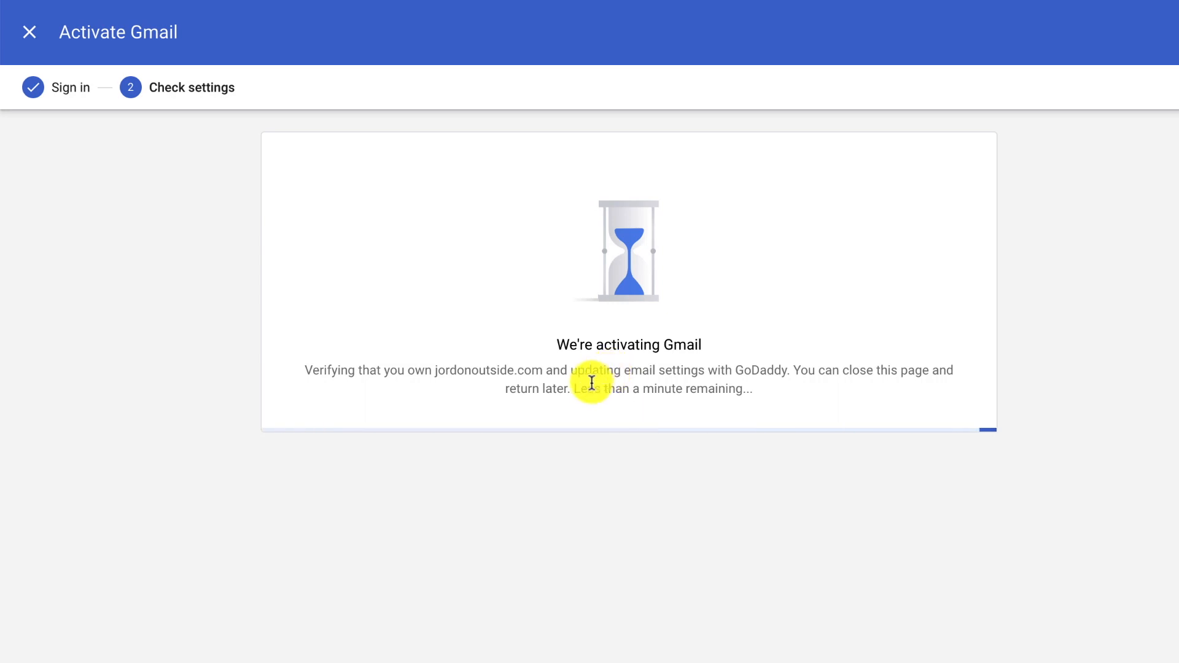
{"action": "mouse_move", "coordinate": [666, 391]}
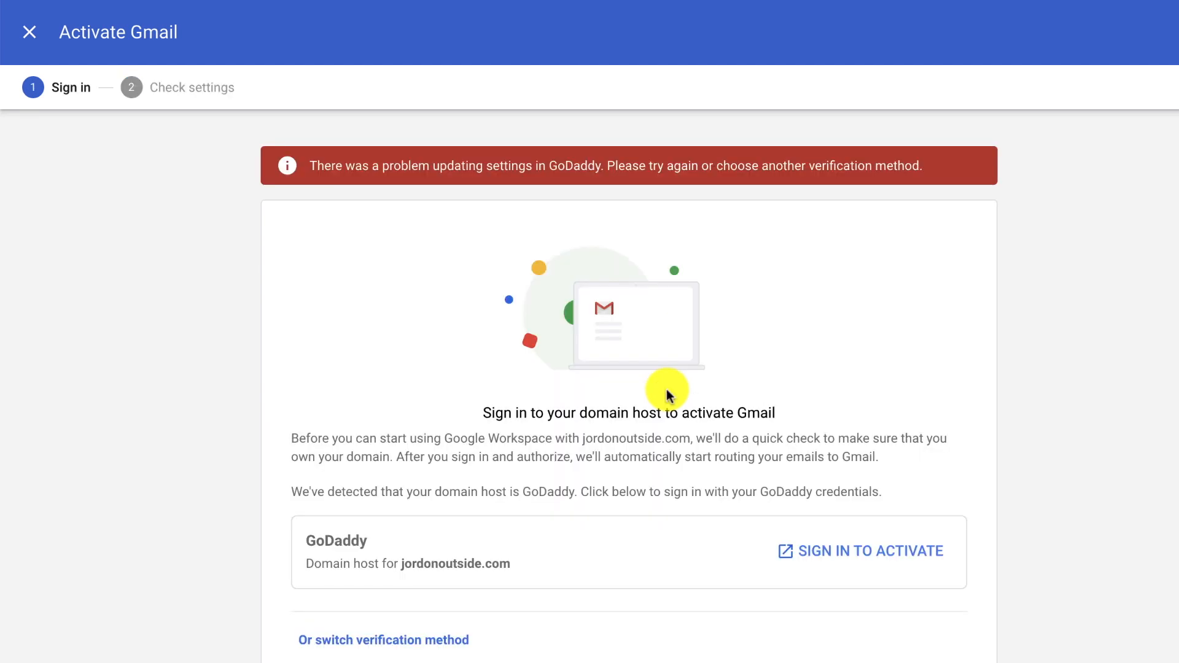
{"action": "mouse_move", "coordinate": [586, 390]}
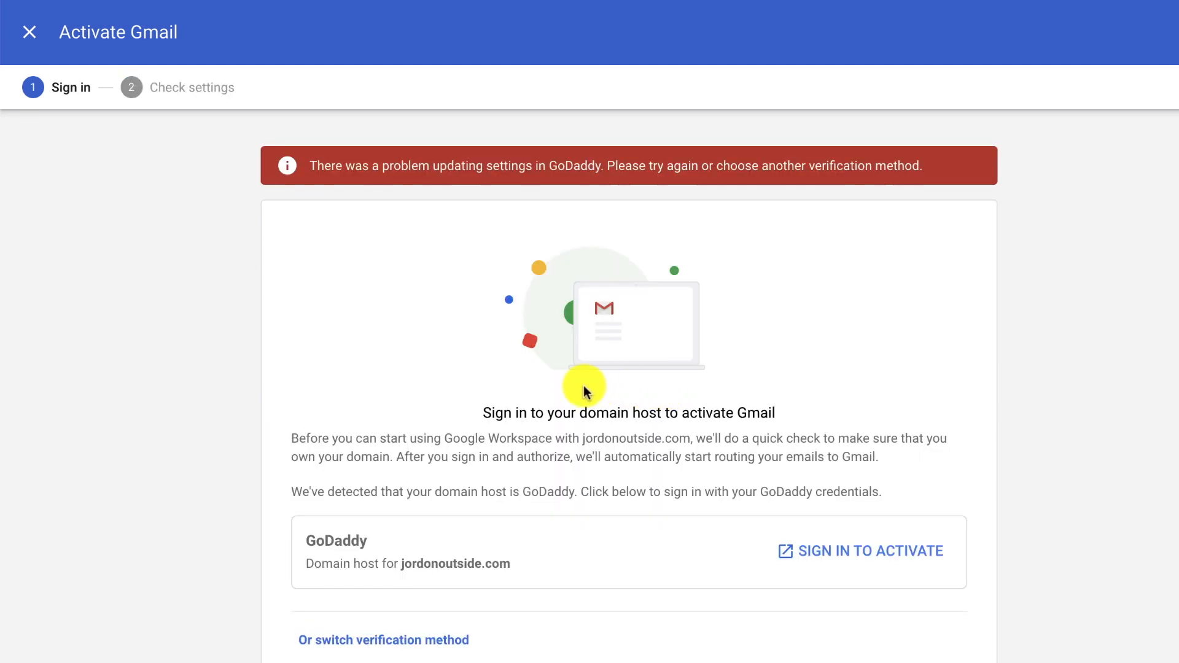
{"action": "mouse_move", "coordinate": [426, 170]}
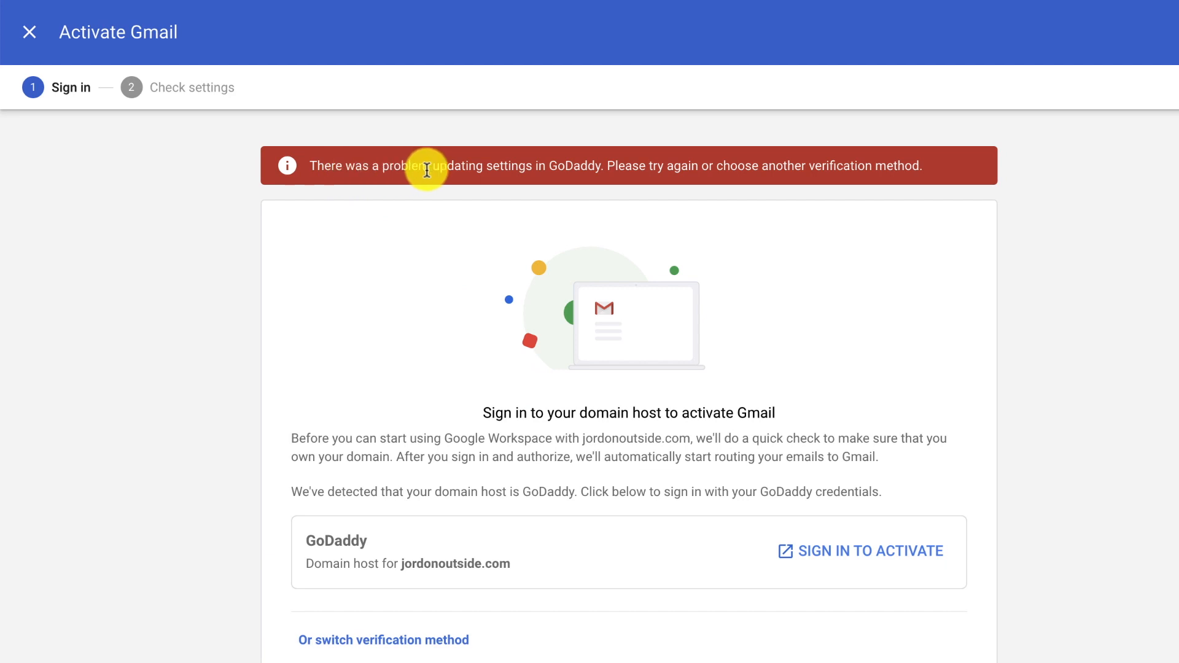
{"action": "mouse_move", "coordinate": [644, 180]}
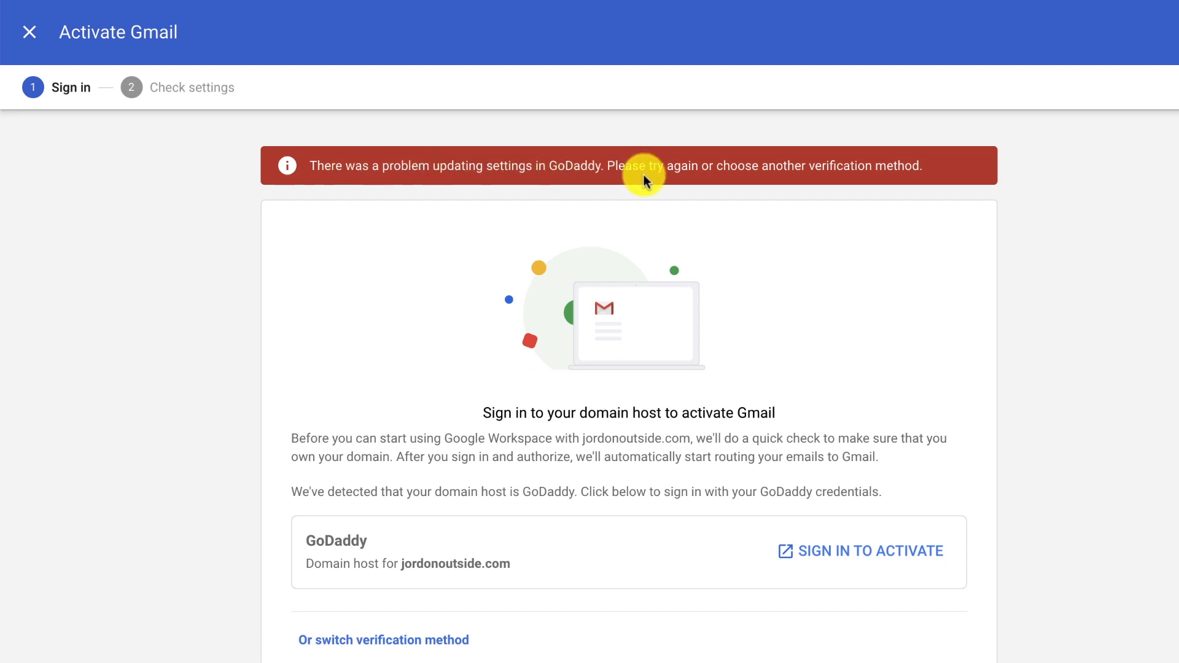
{"action": "mouse_move", "coordinate": [831, 180]}
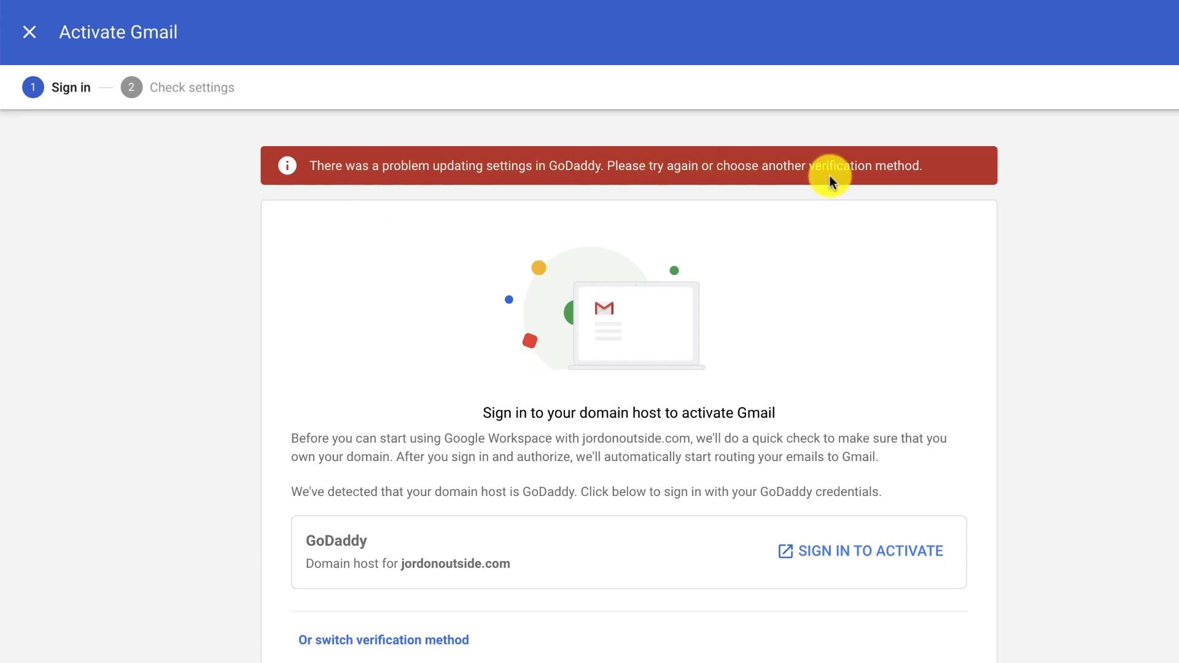
{"action": "mouse_move", "coordinate": [730, 398]}
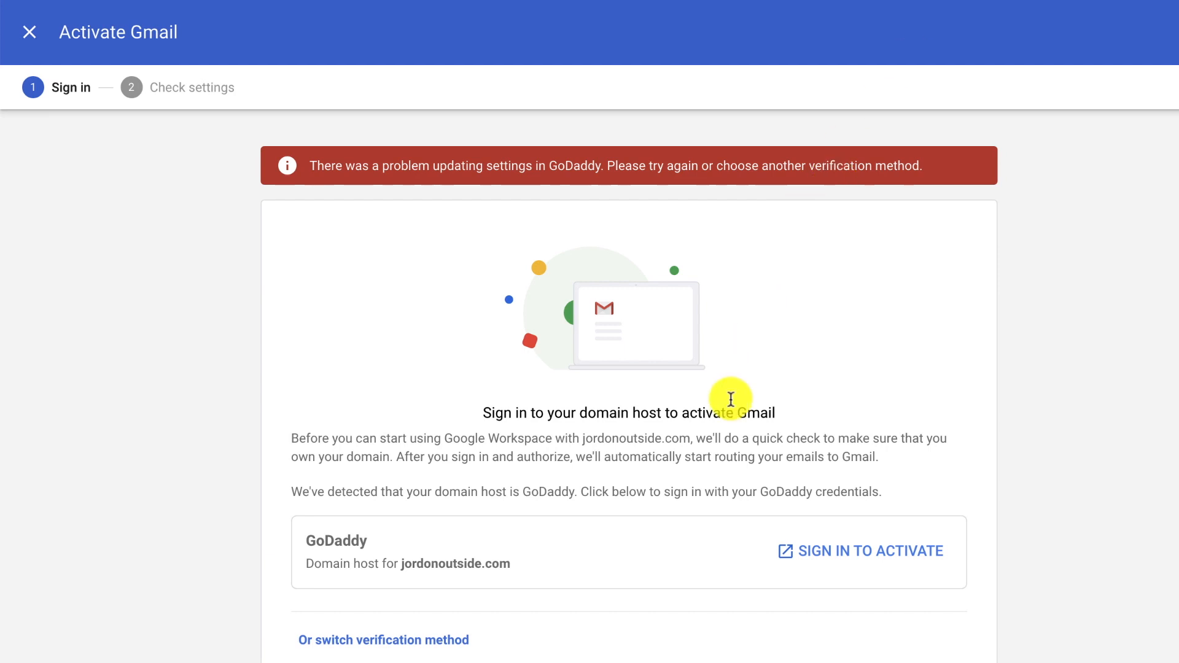
{"action": "mouse_move", "coordinate": [865, 556]}
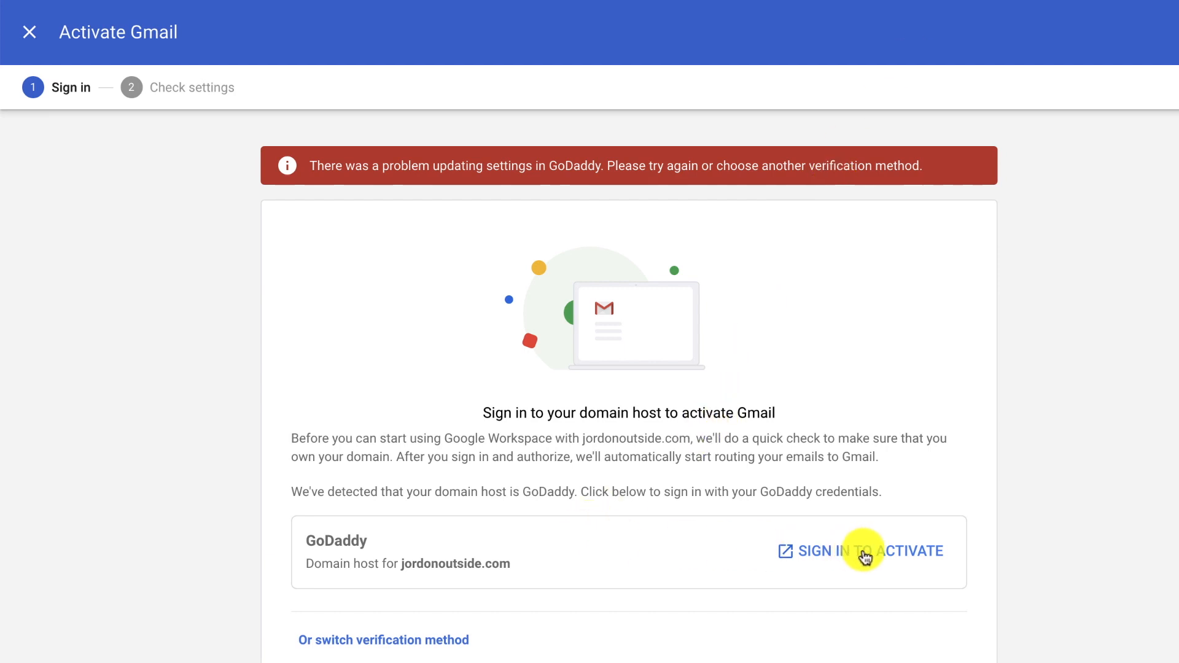
- Retry signing in to activate Gmail, then return to the 67% setup checklist
{"action": "left_click", "coordinate": [860, 551]}
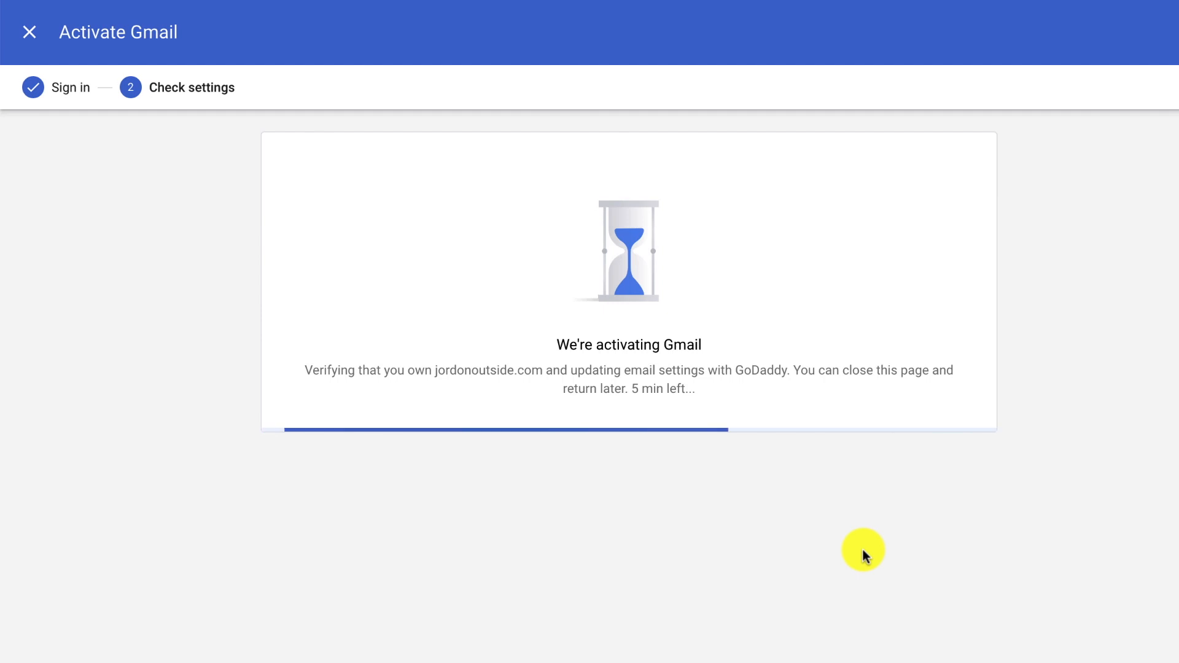
{"action": "left_click", "coordinate": [29, 32]}
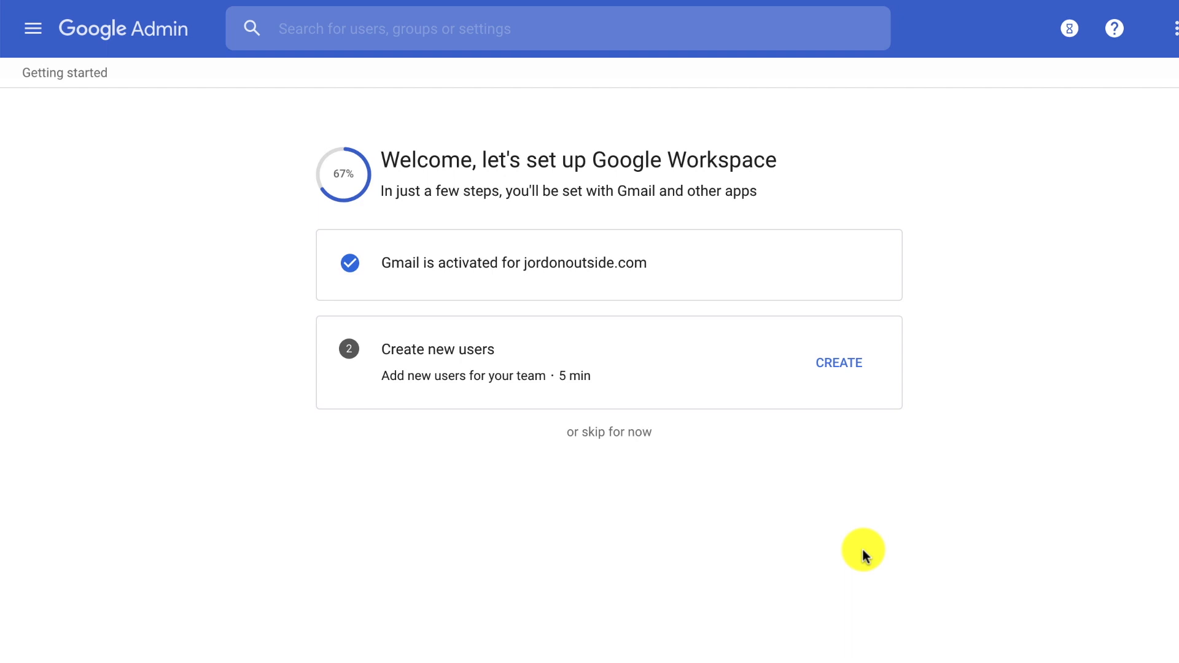
{"action": "mouse_move", "coordinate": [808, 421]}
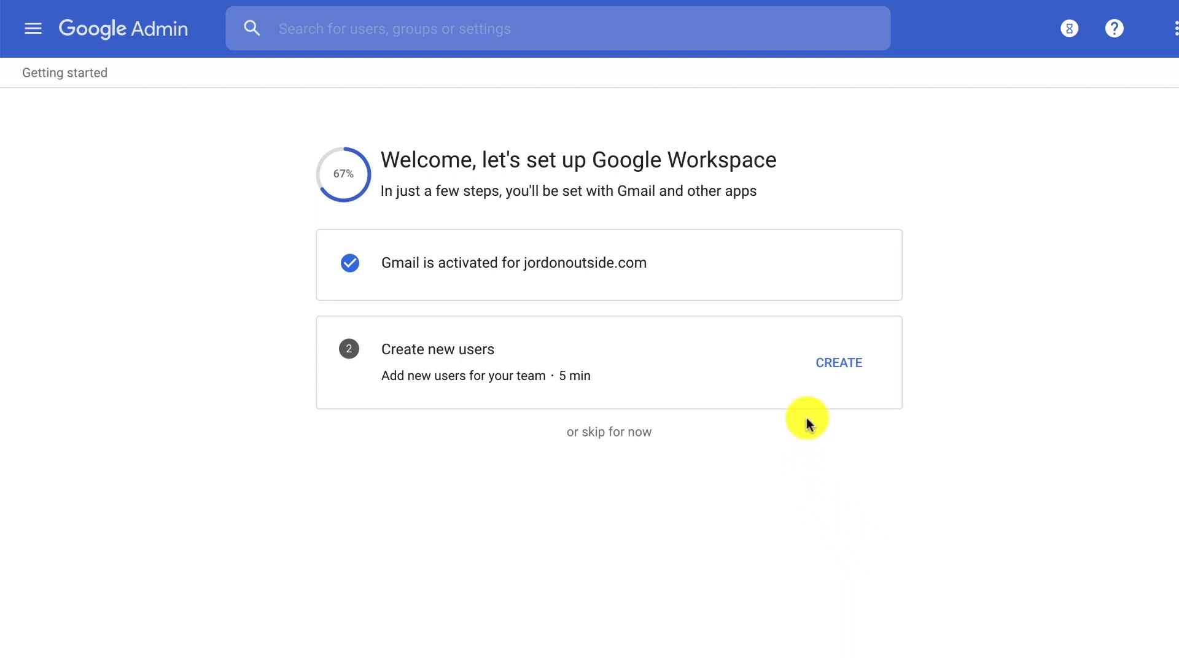
{"action": "mouse_move", "coordinate": [646, 211]}
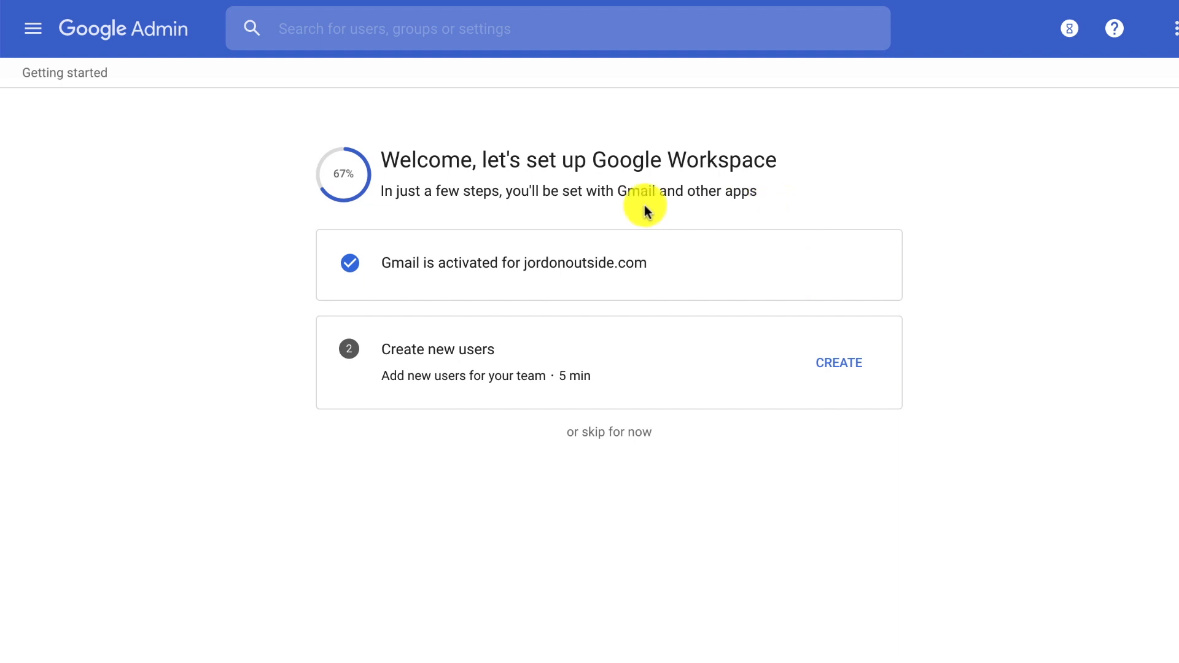
{"action": "mouse_move", "coordinate": [633, 165]}
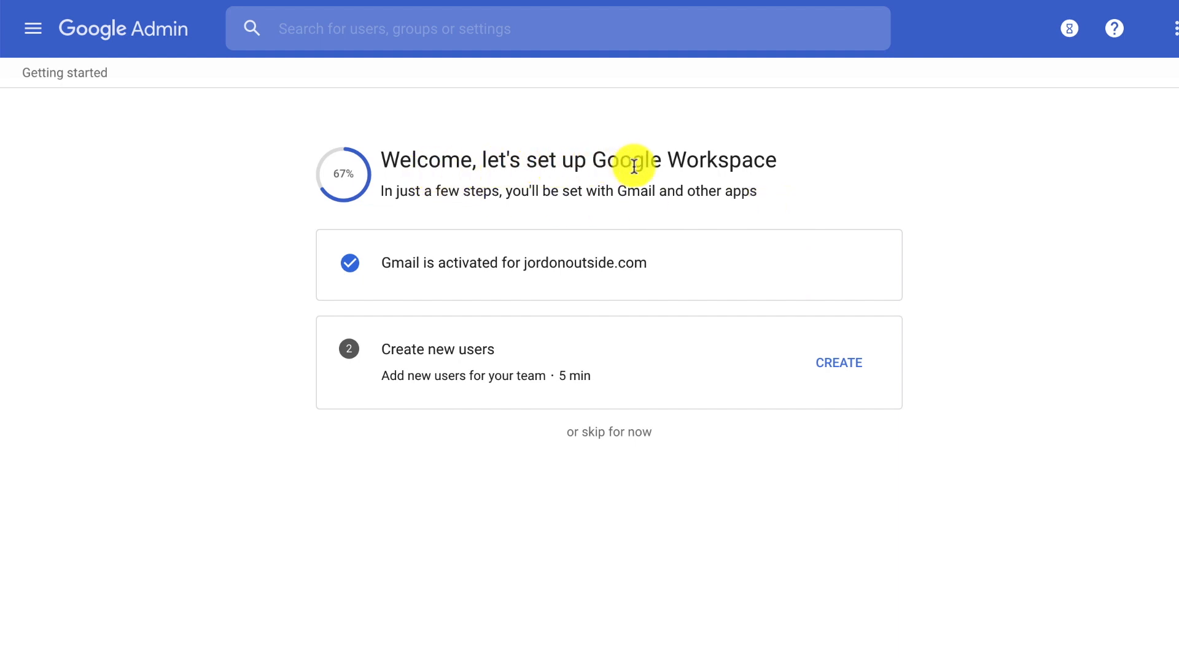
{"action": "mouse_move", "coordinate": [561, 264]}
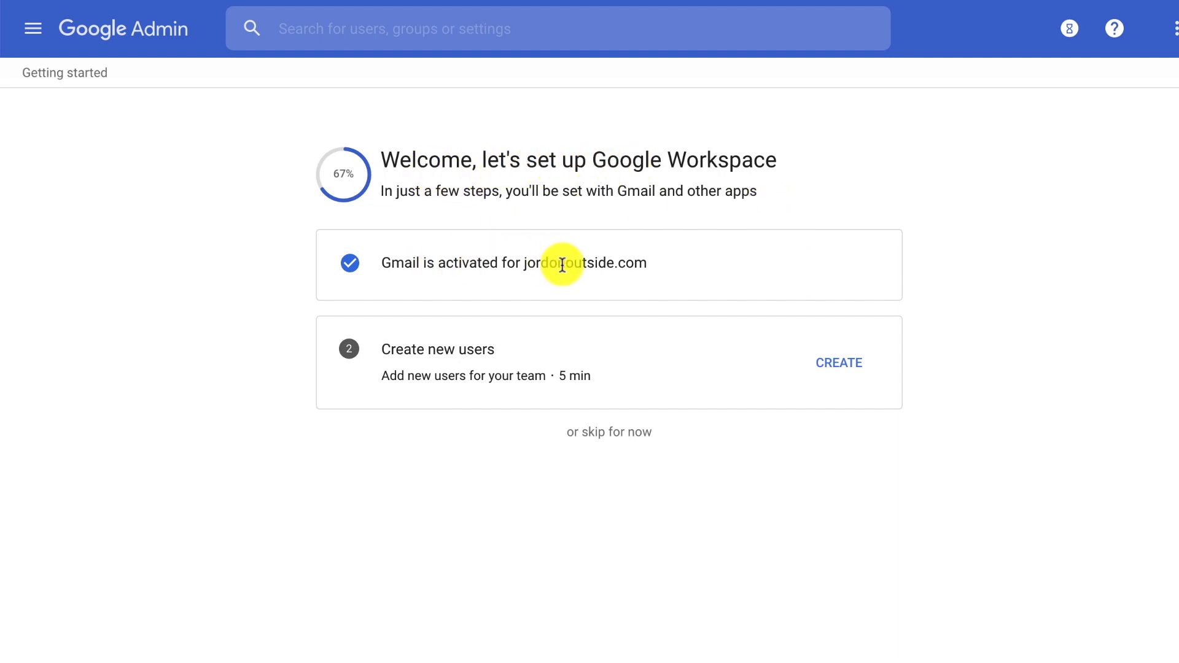
{"action": "mouse_move", "coordinate": [413, 364]}
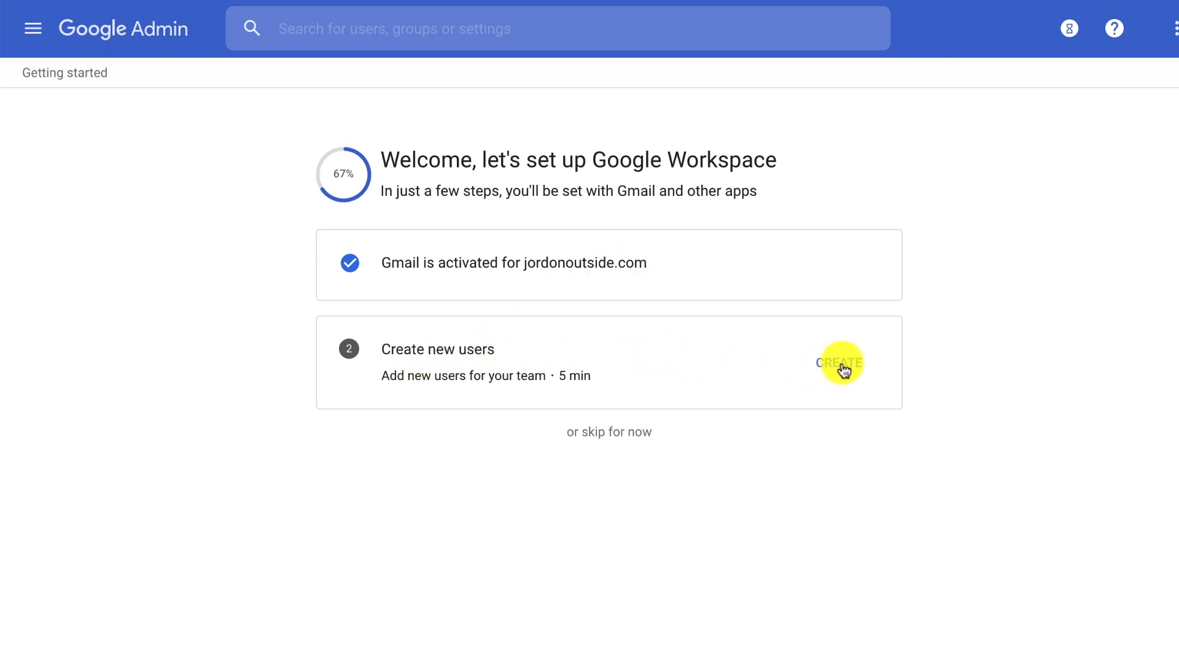
{"action": "left_click", "coordinate": [839, 363]}
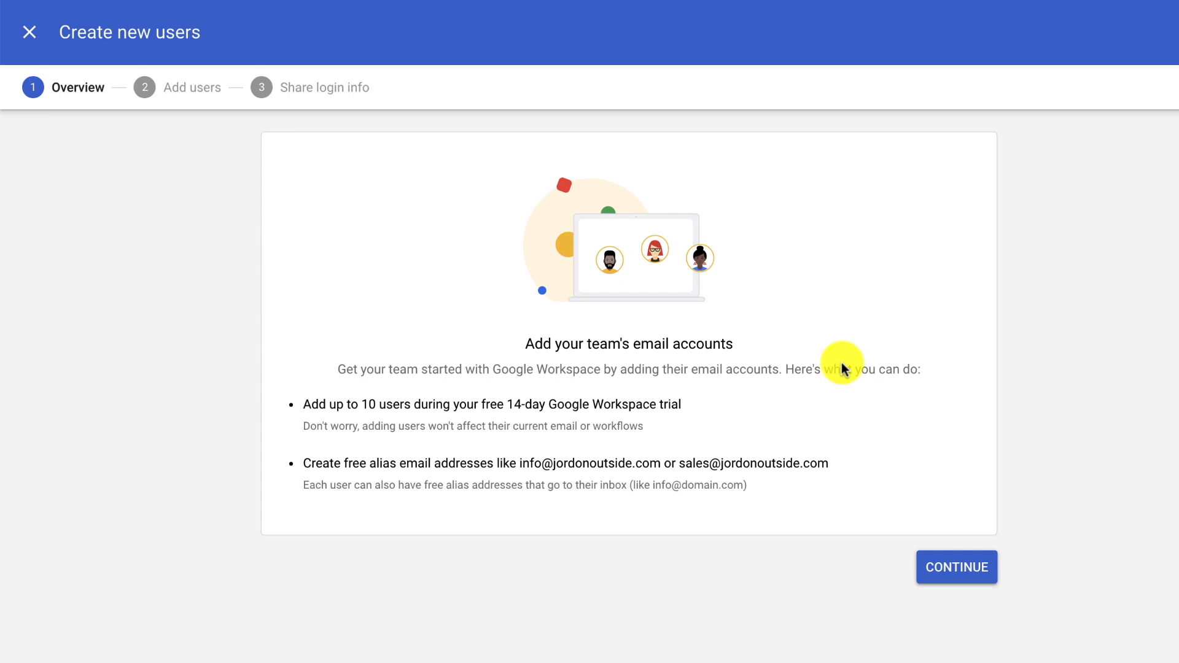
{"action": "mouse_move", "coordinate": [368, 425]}
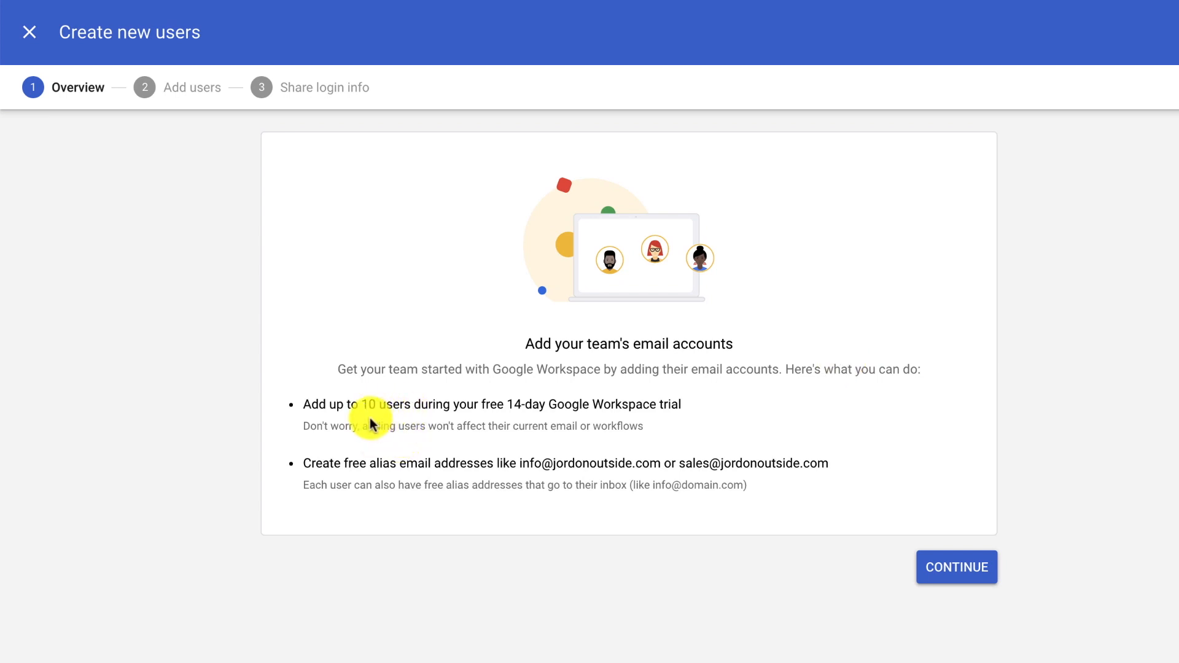
{"action": "mouse_move", "coordinate": [398, 459]}
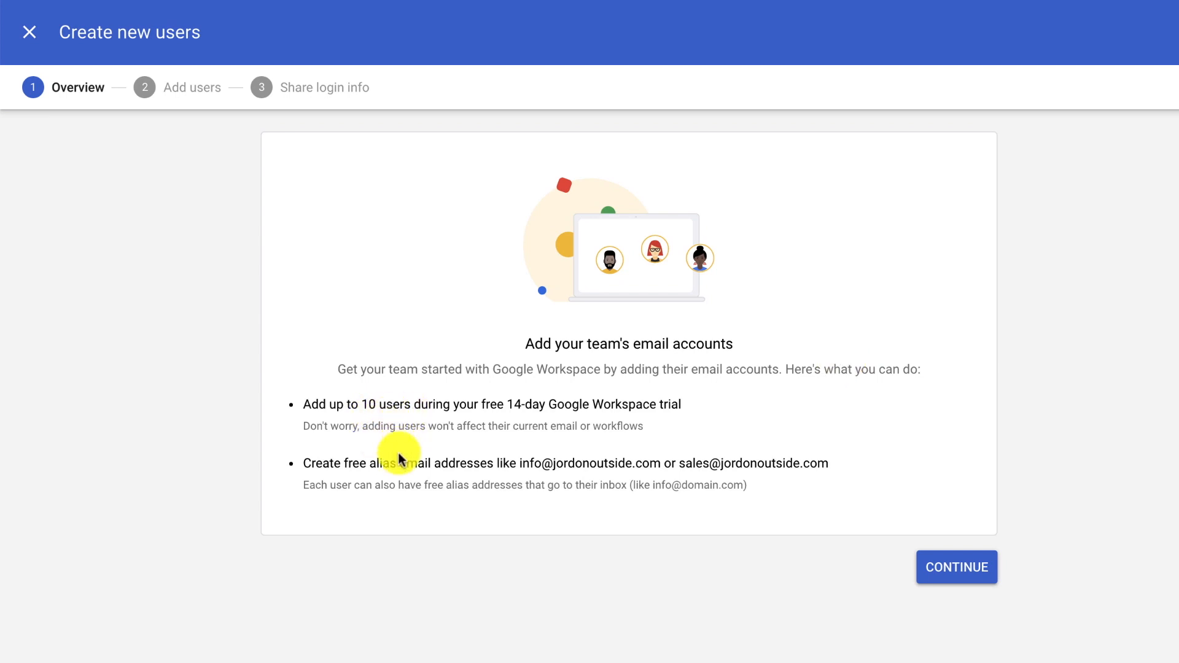
{"action": "mouse_move", "coordinate": [375, 406]}
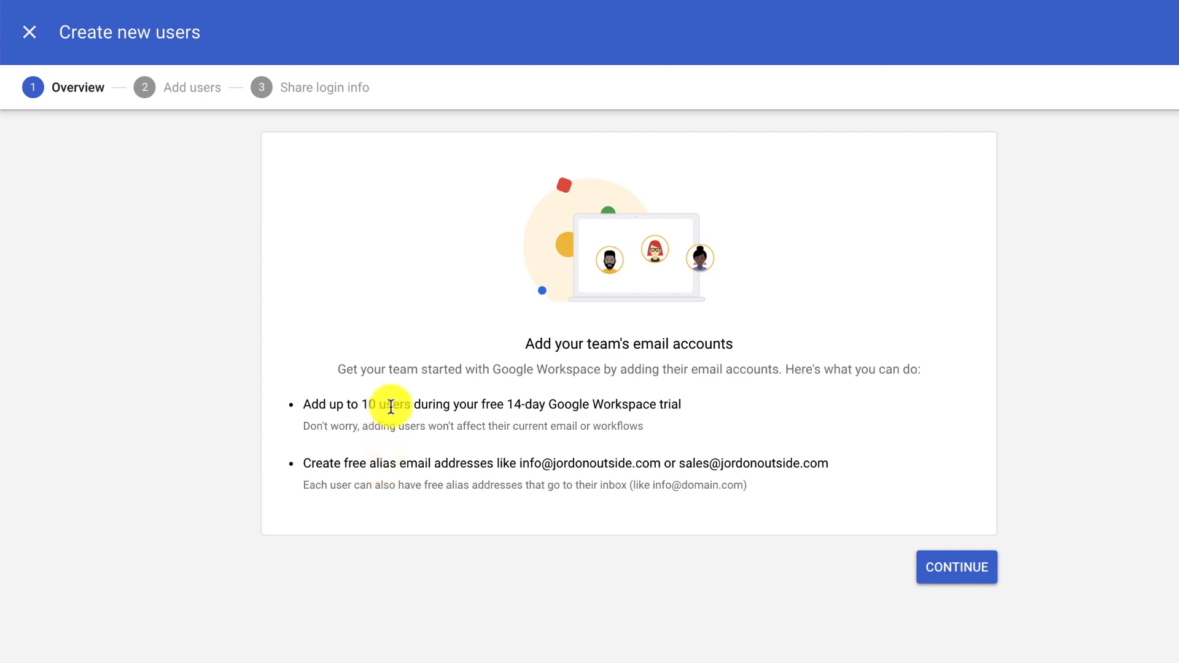
{"action": "mouse_move", "coordinate": [399, 407]}
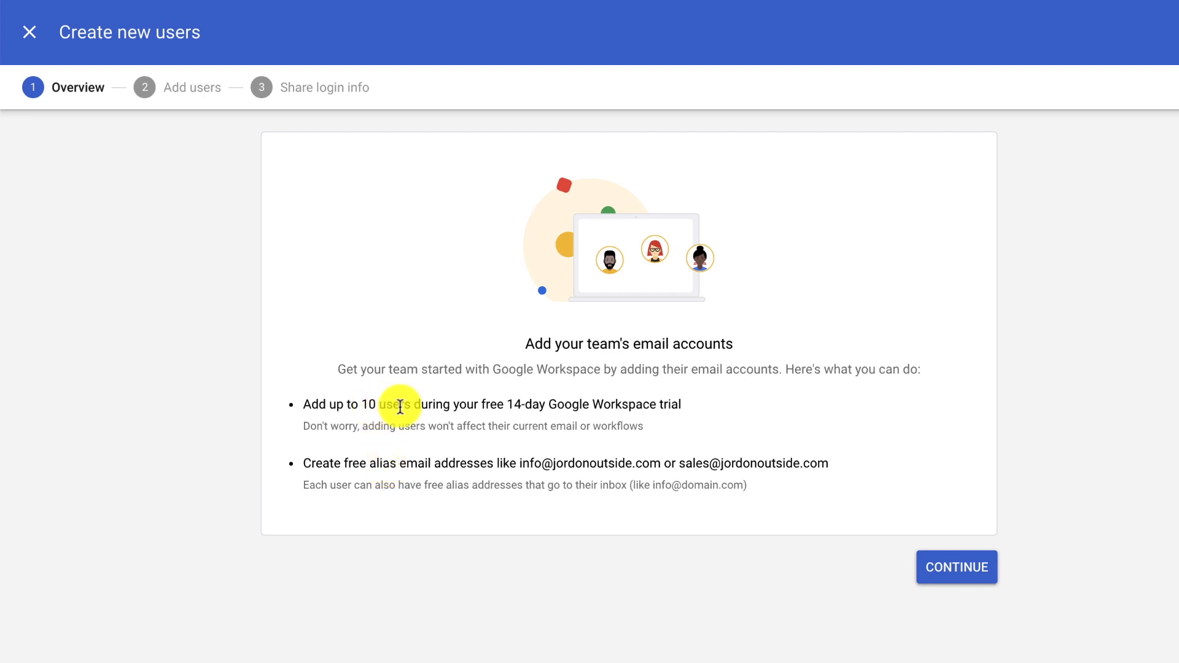
{"action": "mouse_move", "coordinate": [524, 406]}
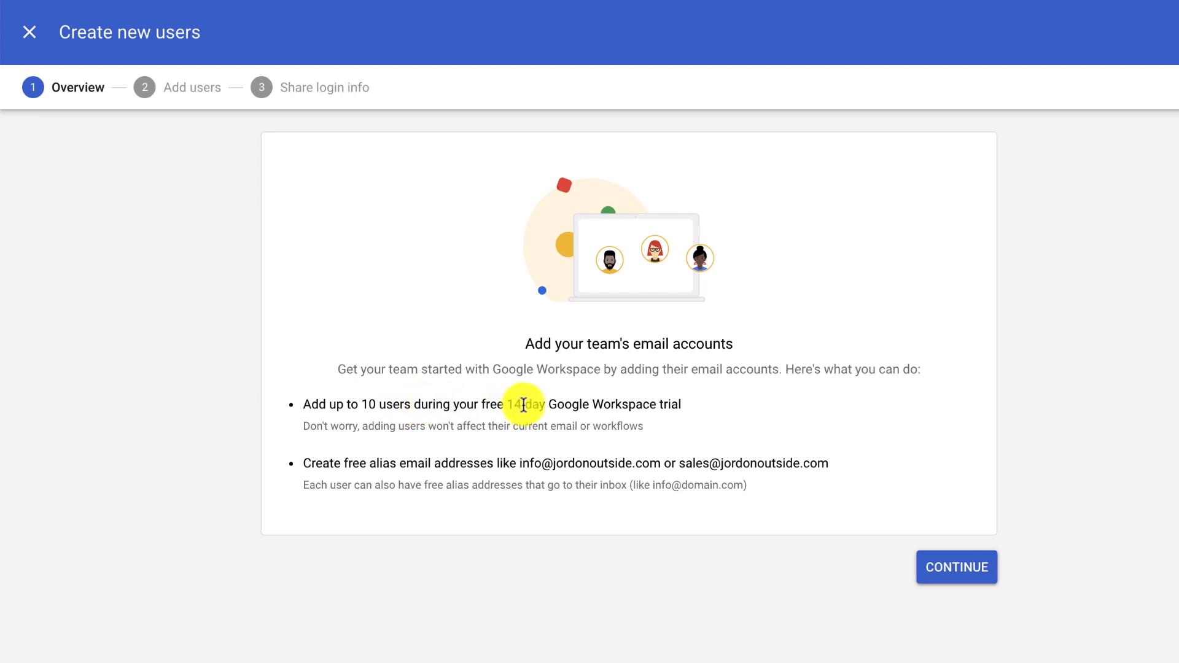
{"action": "mouse_move", "coordinate": [405, 406]}
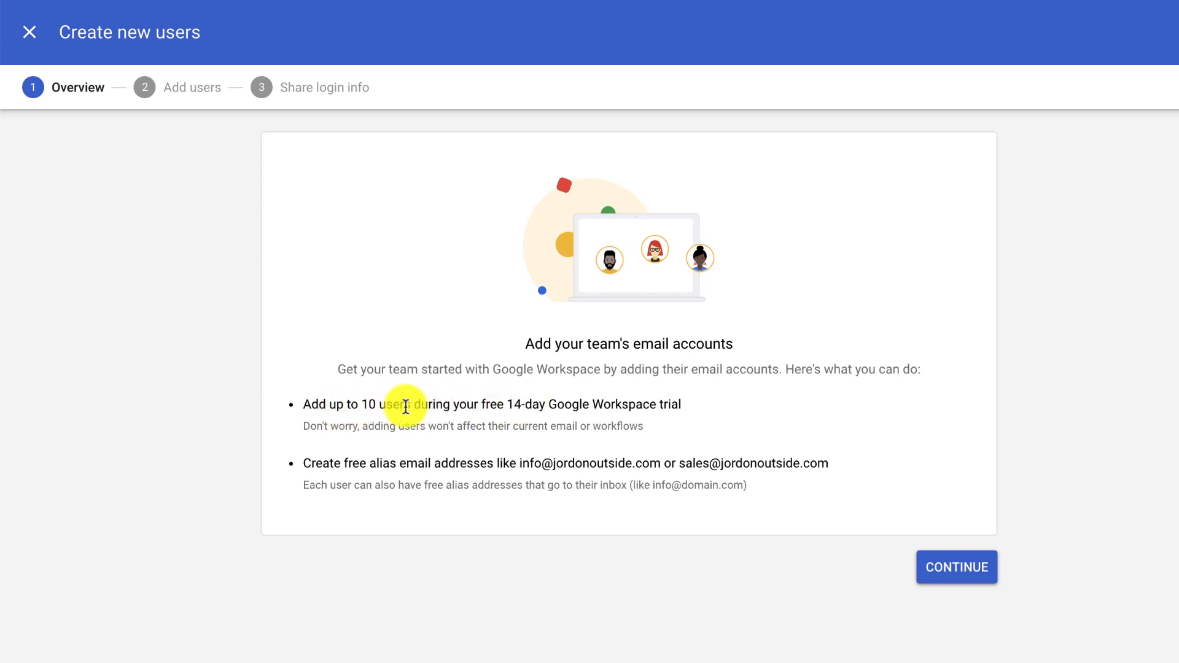
{"action": "mouse_move", "coordinate": [394, 443]}
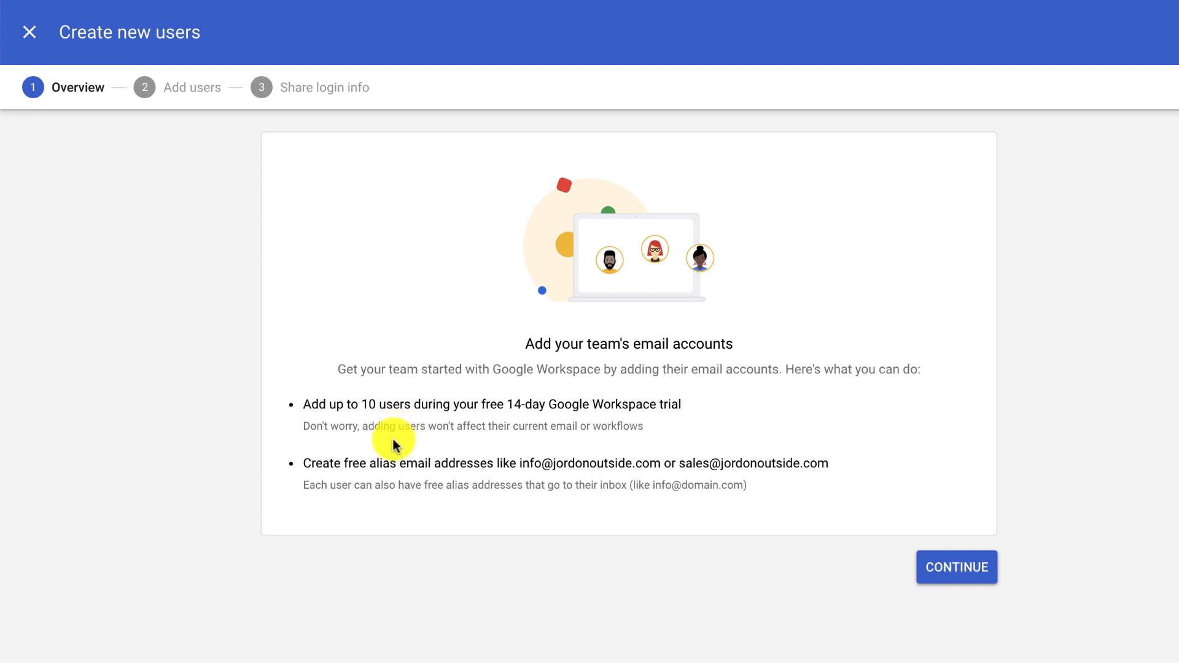
{"action": "mouse_move", "coordinate": [412, 465]}
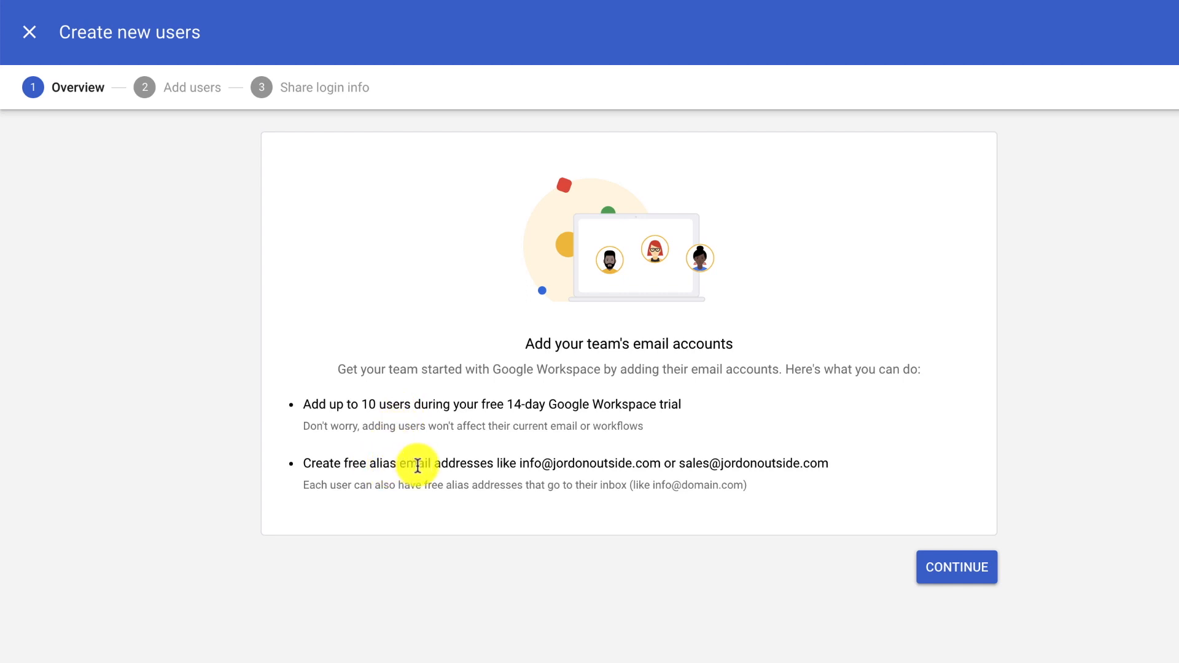
{"action": "mouse_move", "coordinate": [528, 466]}
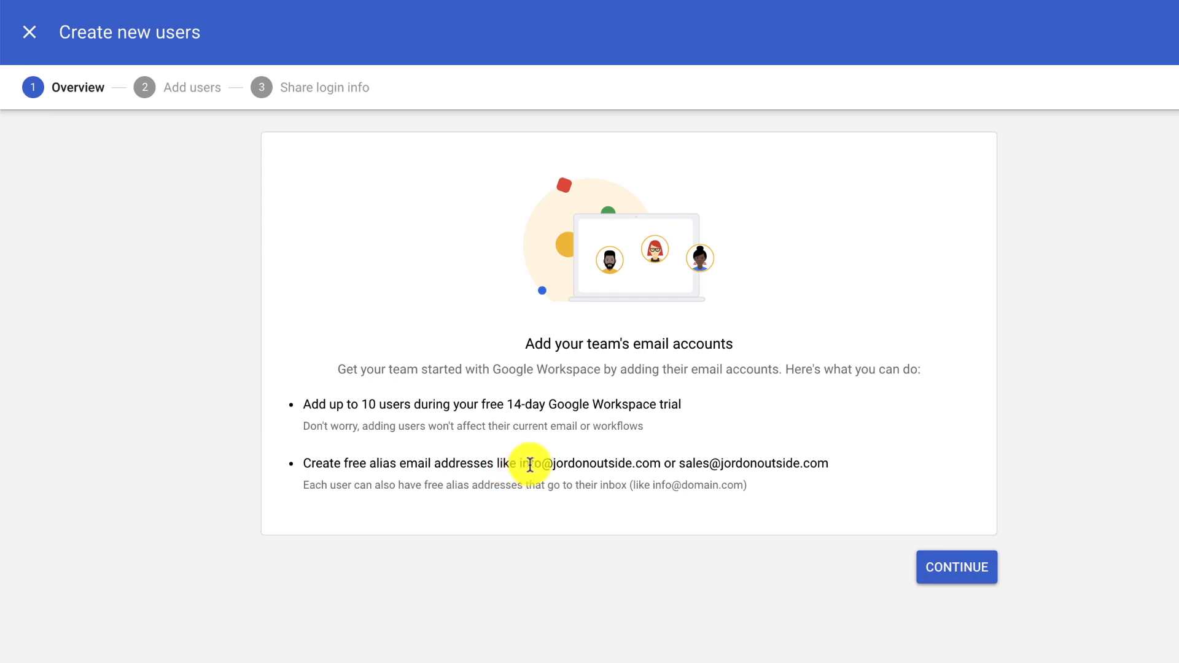
{"action": "mouse_move", "coordinate": [676, 465]}
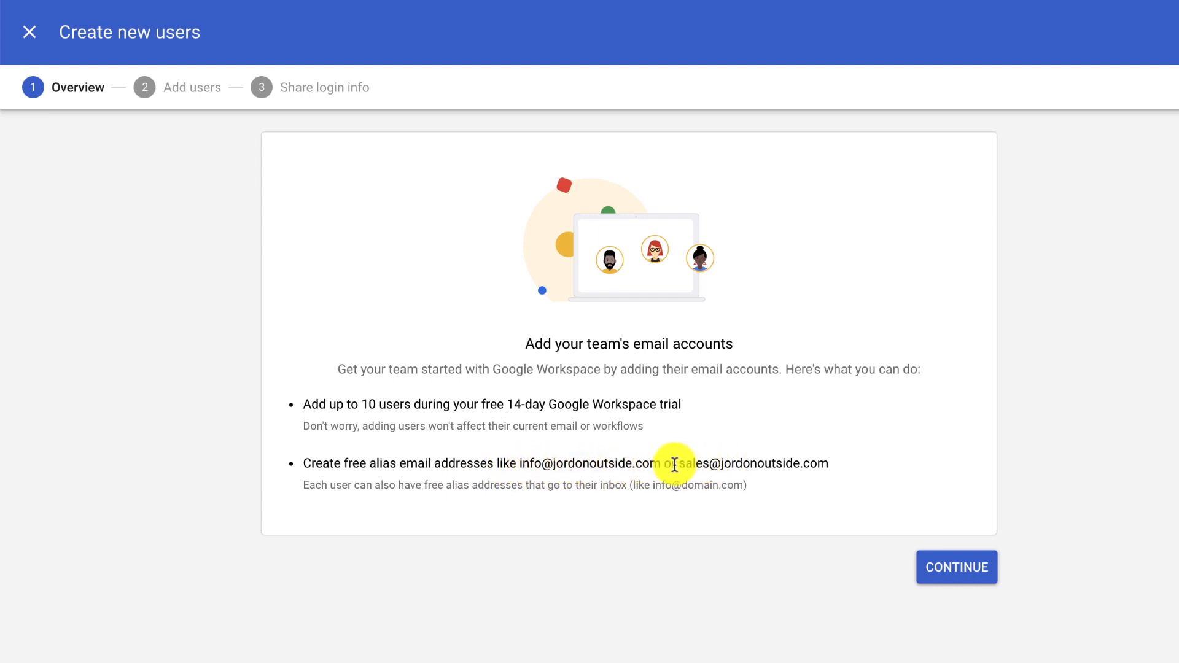
{"action": "mouse_move", "coordinate": [583, 465]}
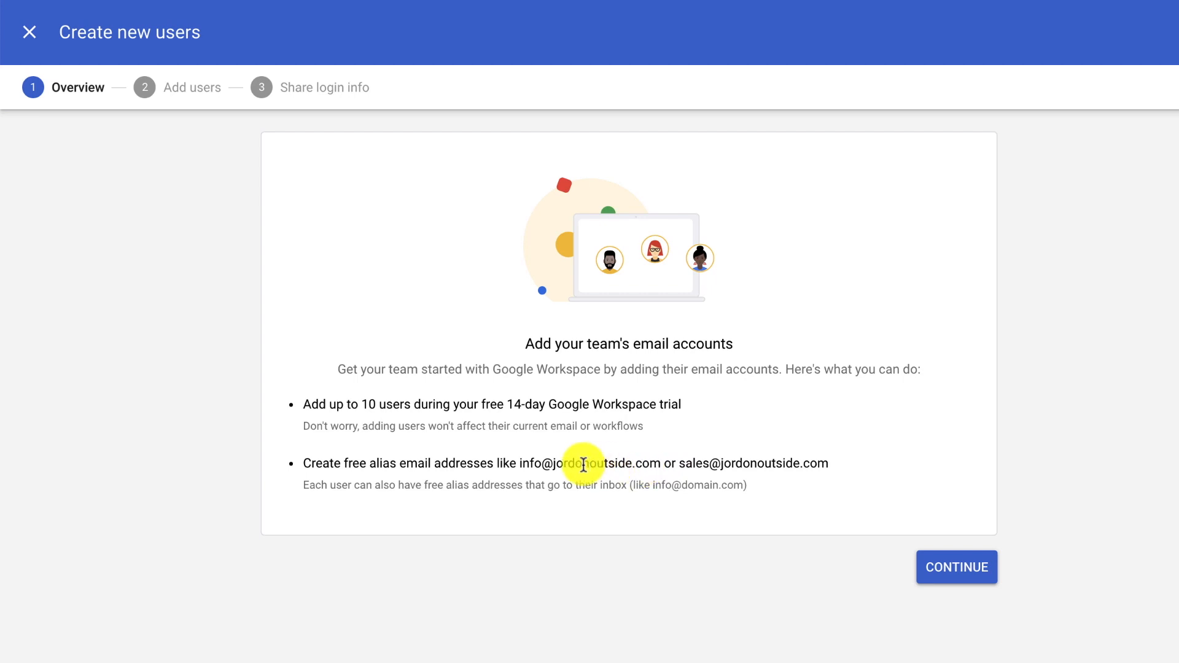
{"action": "mouse_move", "coordinate": [622, 466]}
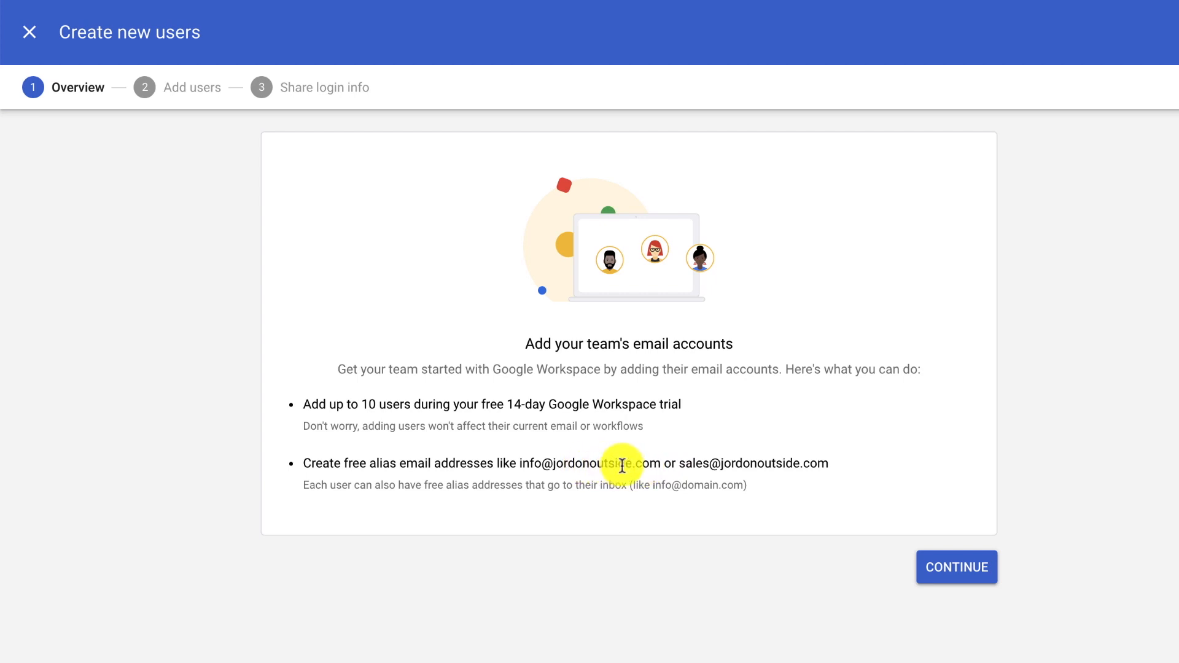
{"action": "mouse_move", "coordinate": [739, 463]}
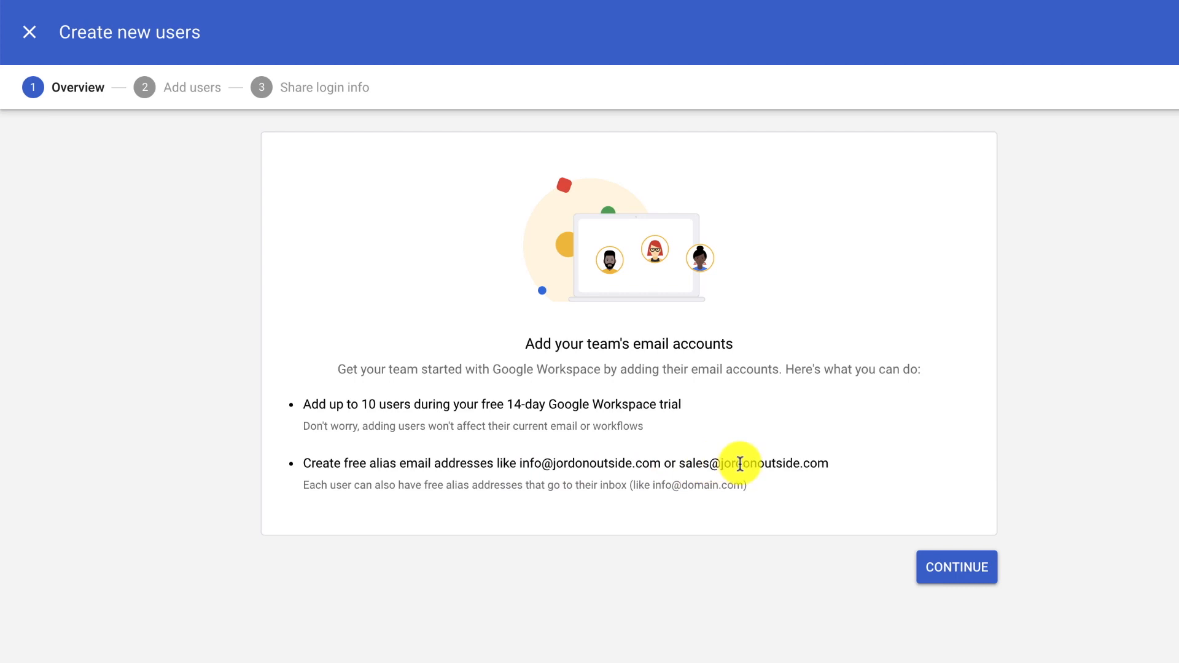
{"action": "mouse_move", "coordinate": [398, 465]}
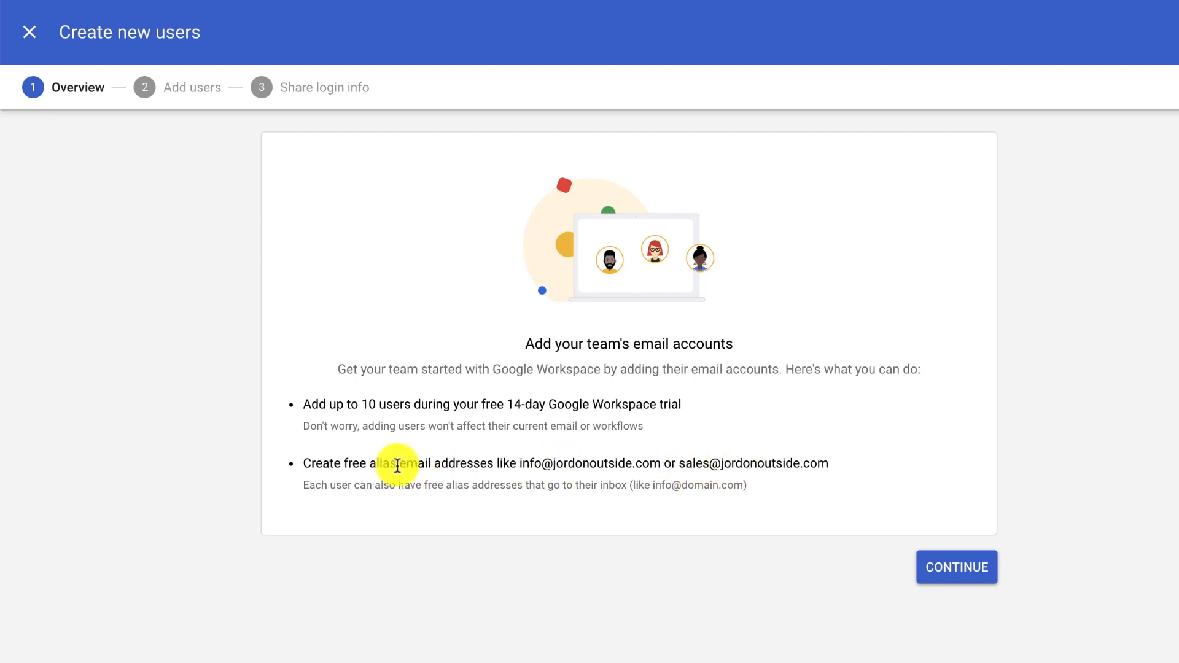
{"action": "mouse_move", "coordinate": [414, 397]}
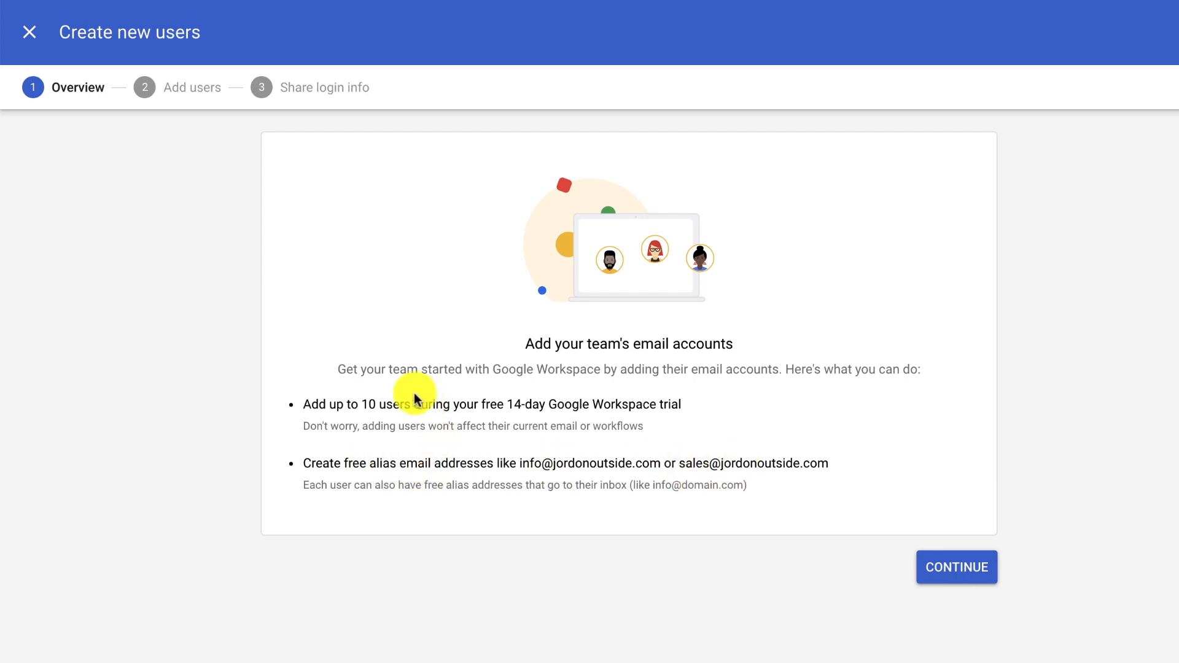
{"action": "left_click", "coordinate": [955, 567]}
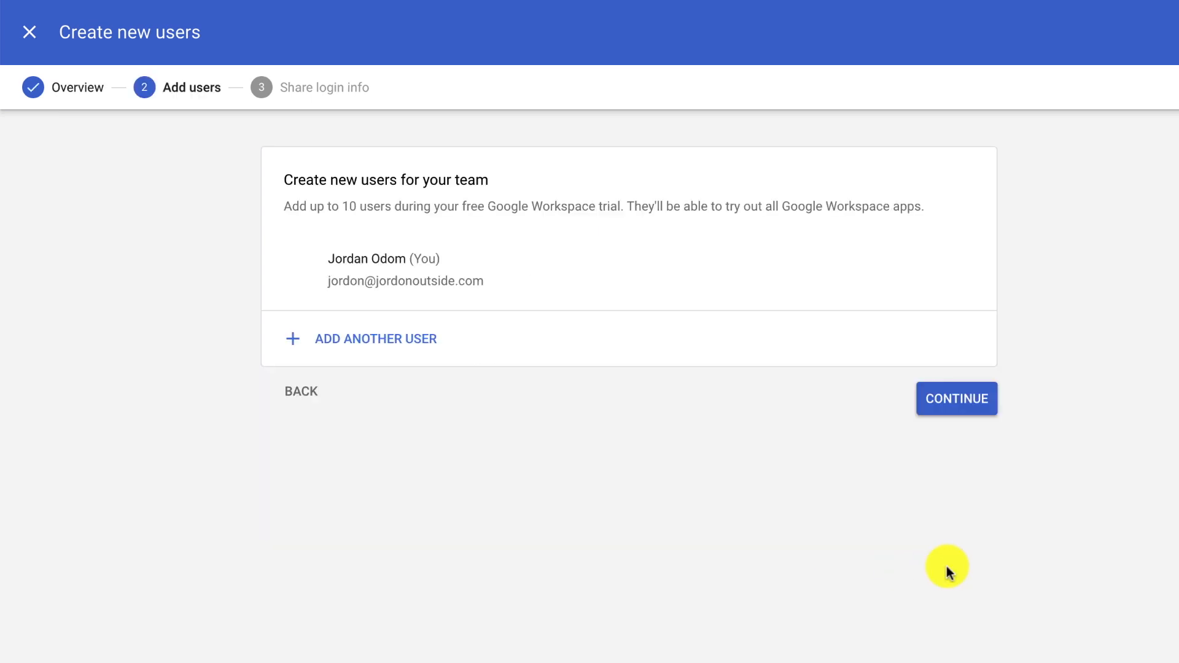
{"action": "mouse_move", "coordinate": [338, 185]}
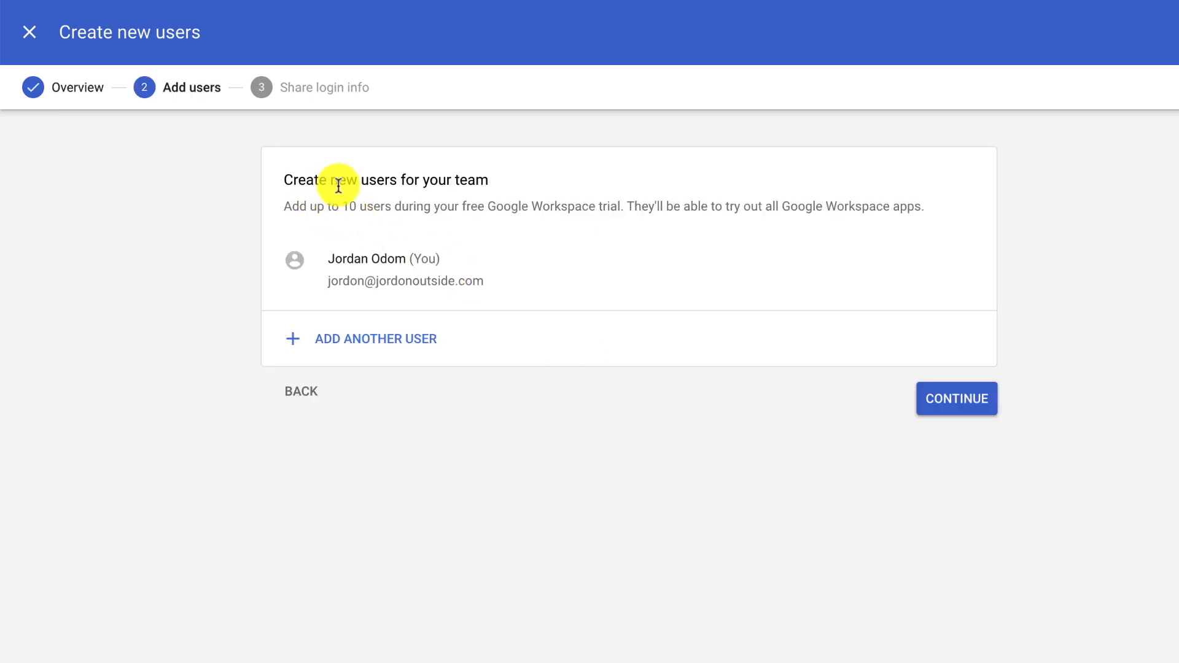
{"action": "mouse_move", "coordinate": [338, 272]}
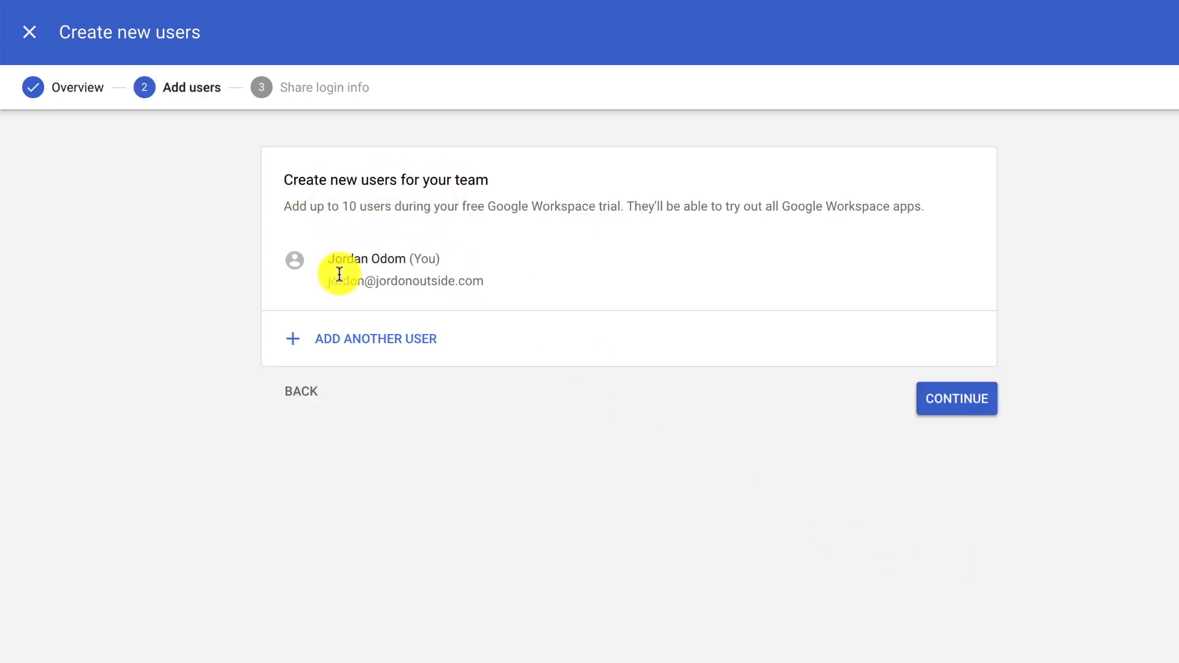
{"action": "mouse_move", "coordinate": [369, 290]}
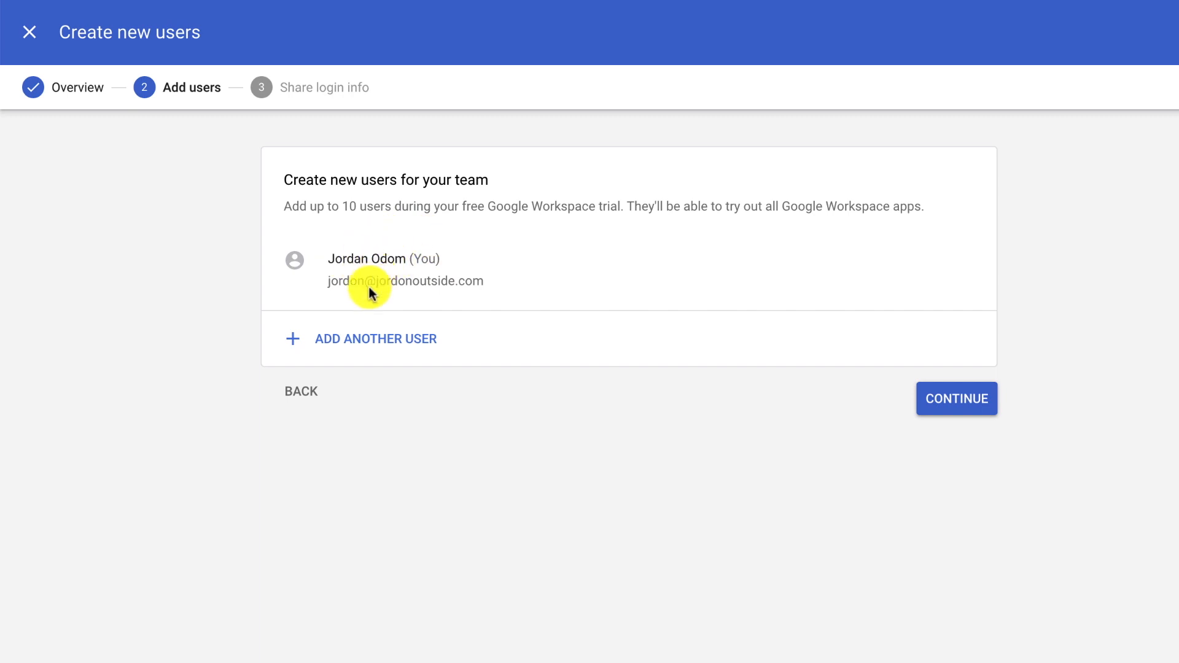
{"action": "mouse_move", "coordinate": [399, 252]}
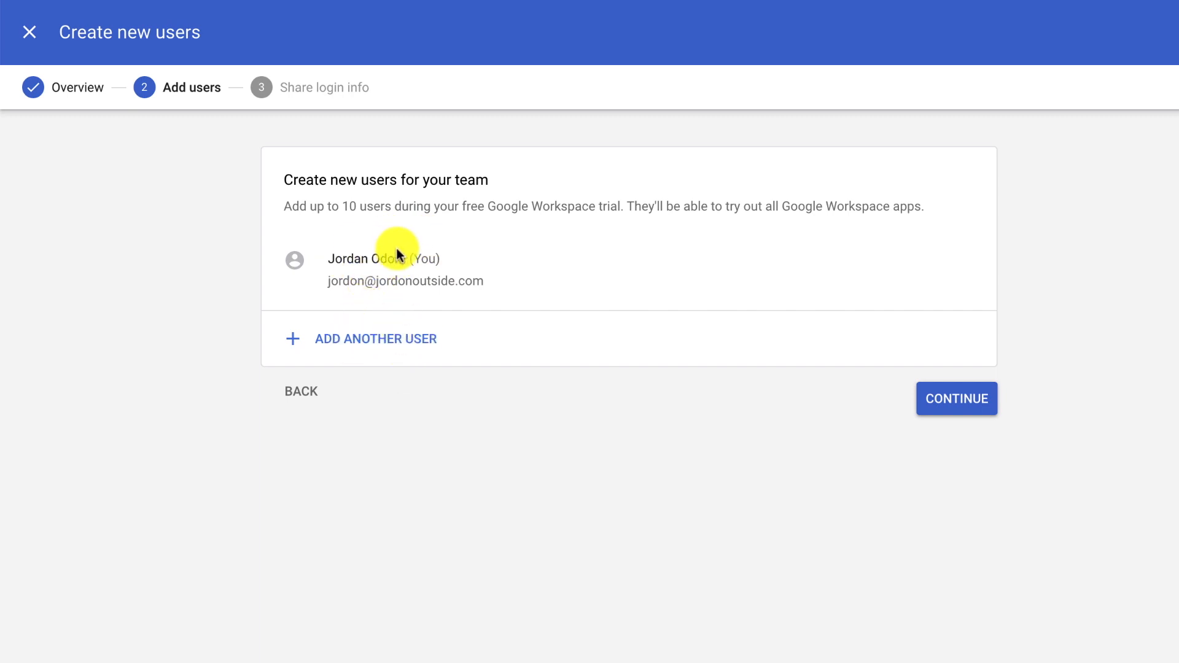
{"action": "left_click", "coordinate": [955, 399]}
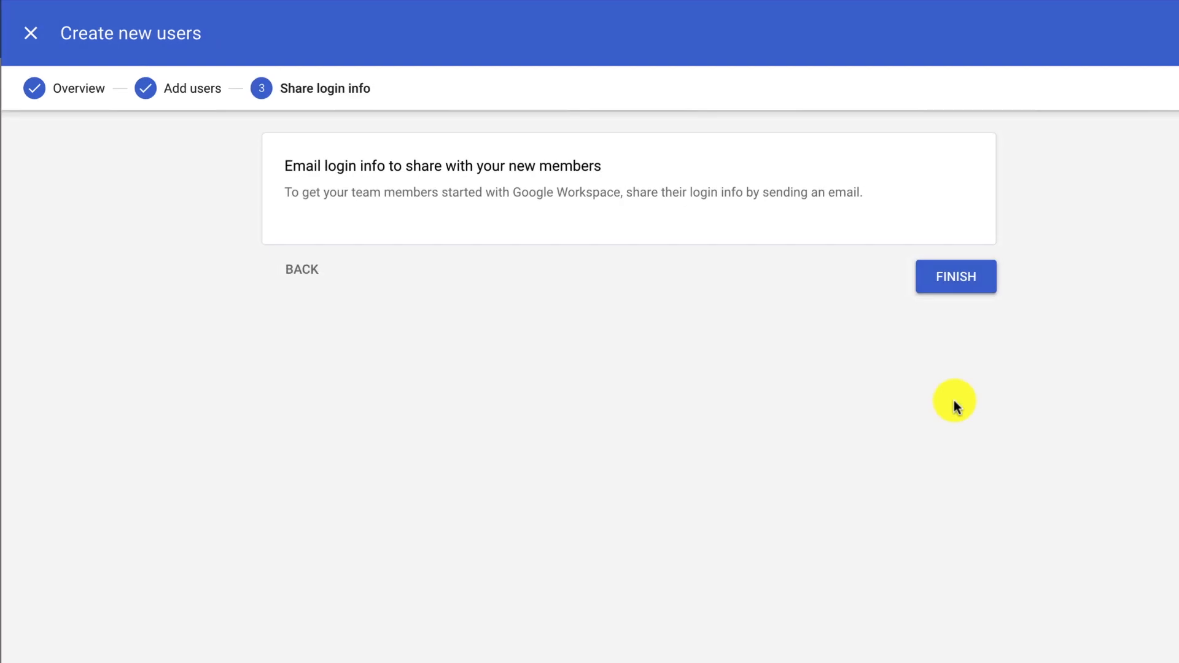
{"action": "left_click", "coordinate": [955, 276]}
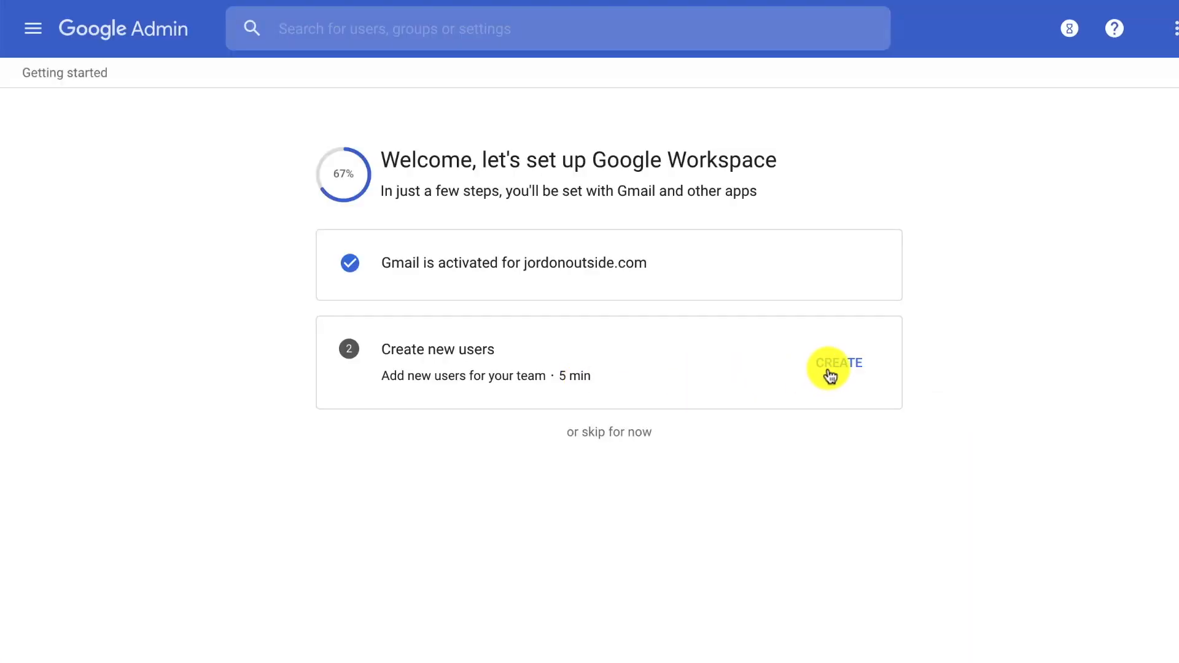
{"action": "mouse_move", "coordinate": [642, 375]}
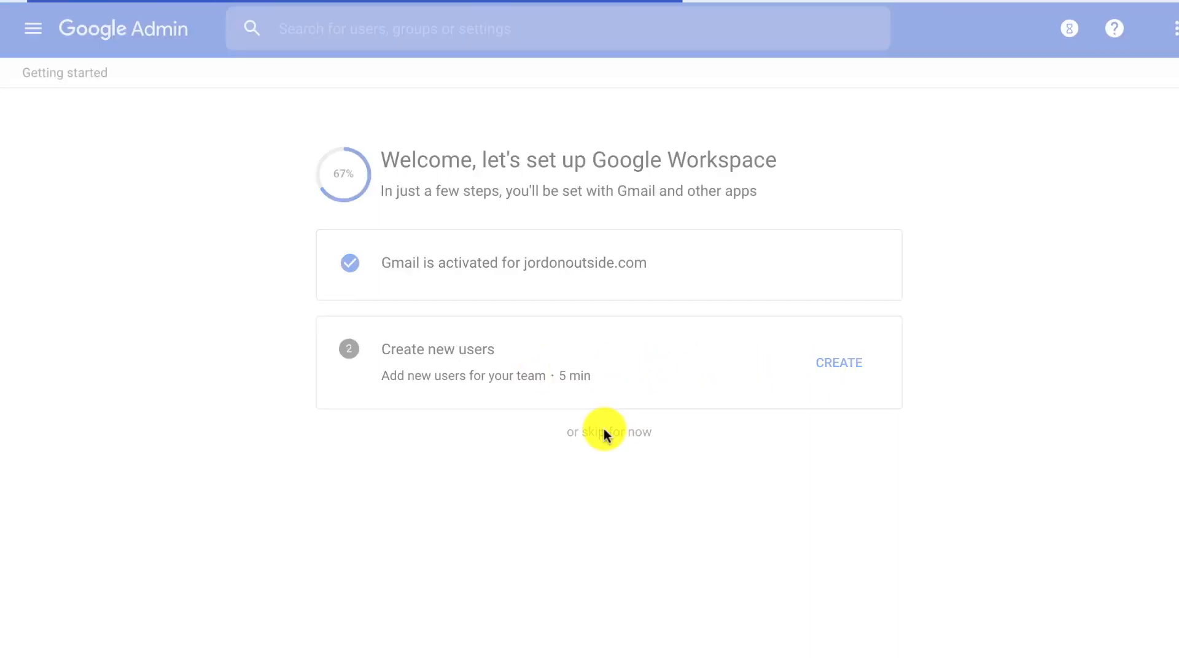
- Skip the Create new users step on the Getting started page
{"action": "left_click", "coordinate": [607, 432]}
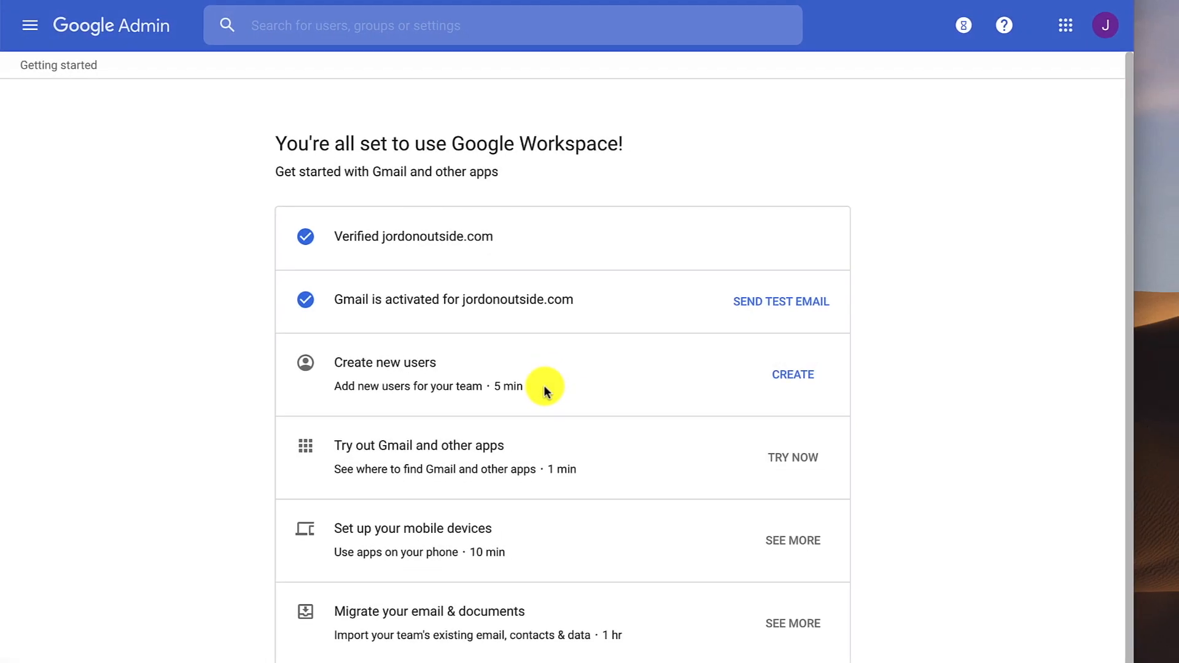
{"action": "mouse_move", "coordinate": [431, 158]}
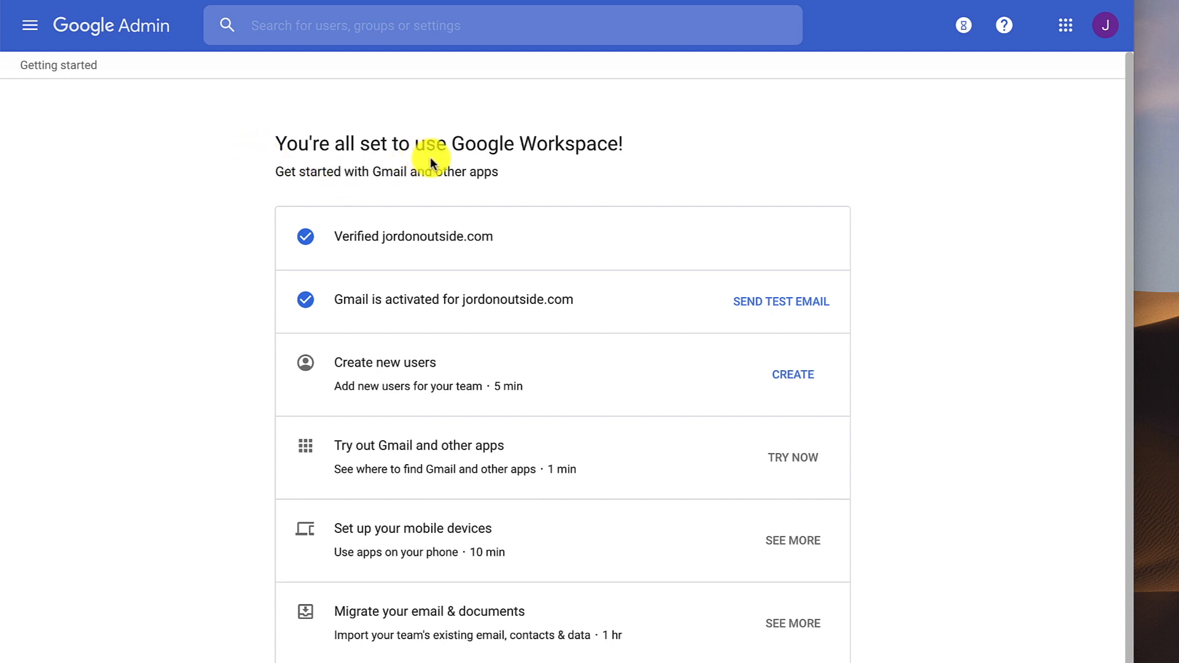
{"action": "mouse_move", "coordinate": [379, 273]}
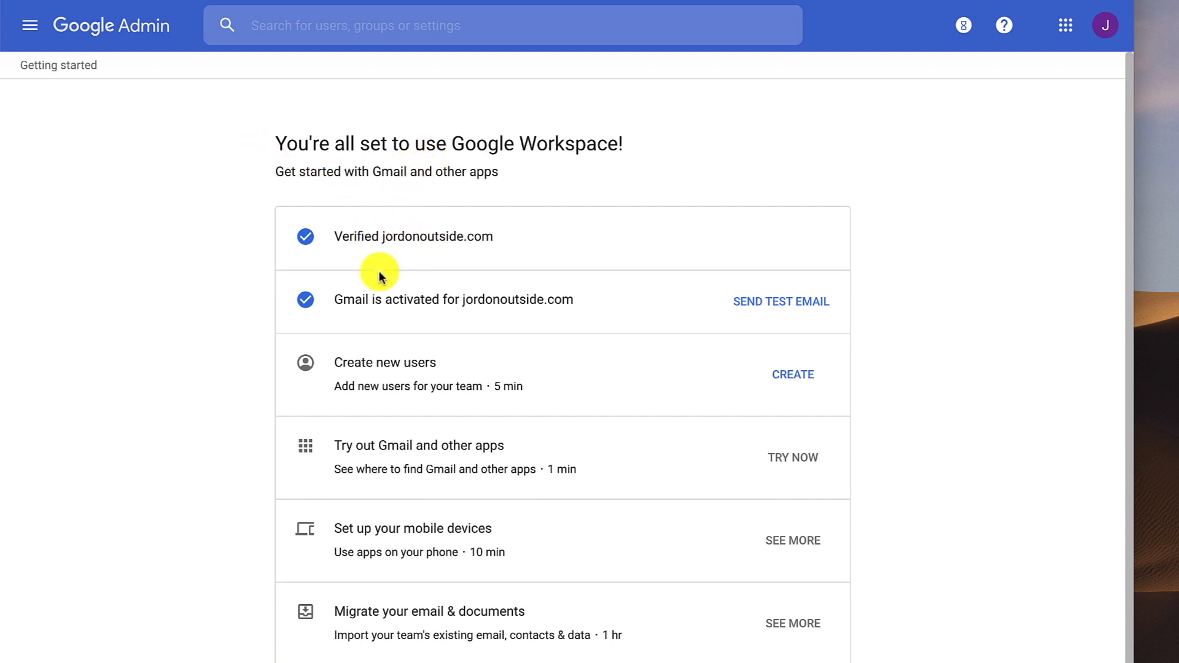
{"action": "mouse_move", "coordinate": [466, 306]}
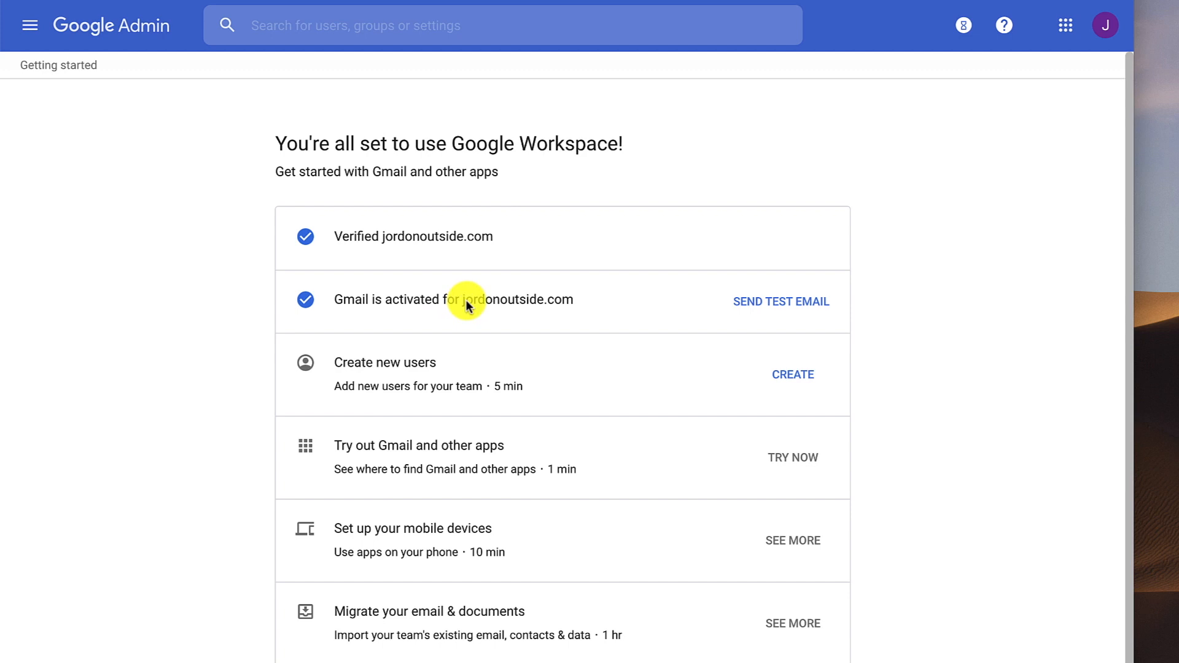
{"action": "mouse_move", "coordinate": [428, 368]}
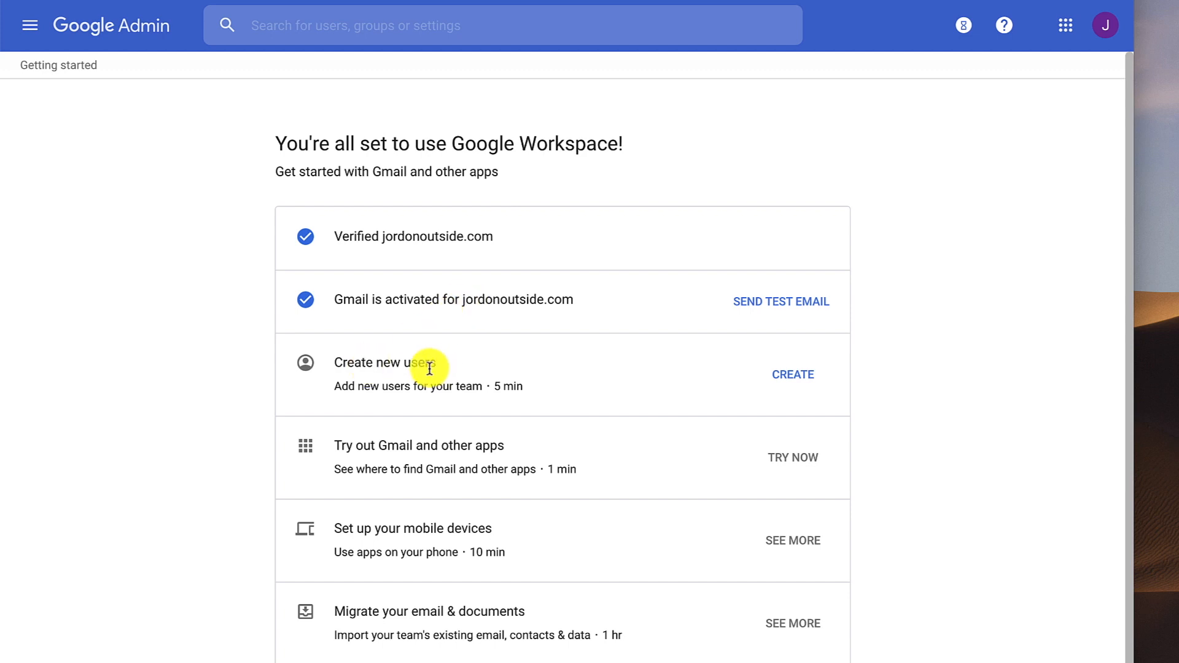
{"action": "mouse_move", "coordinate": [29, 25]}
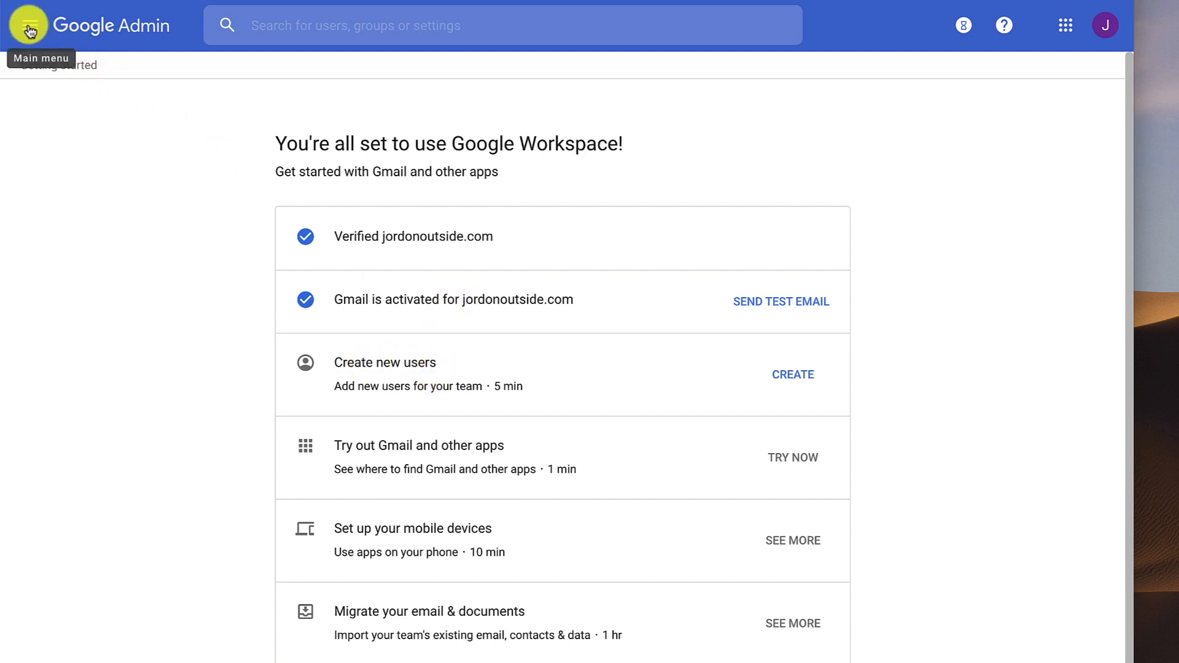
{"action": "left_click", "coordinate": [28, 25]}
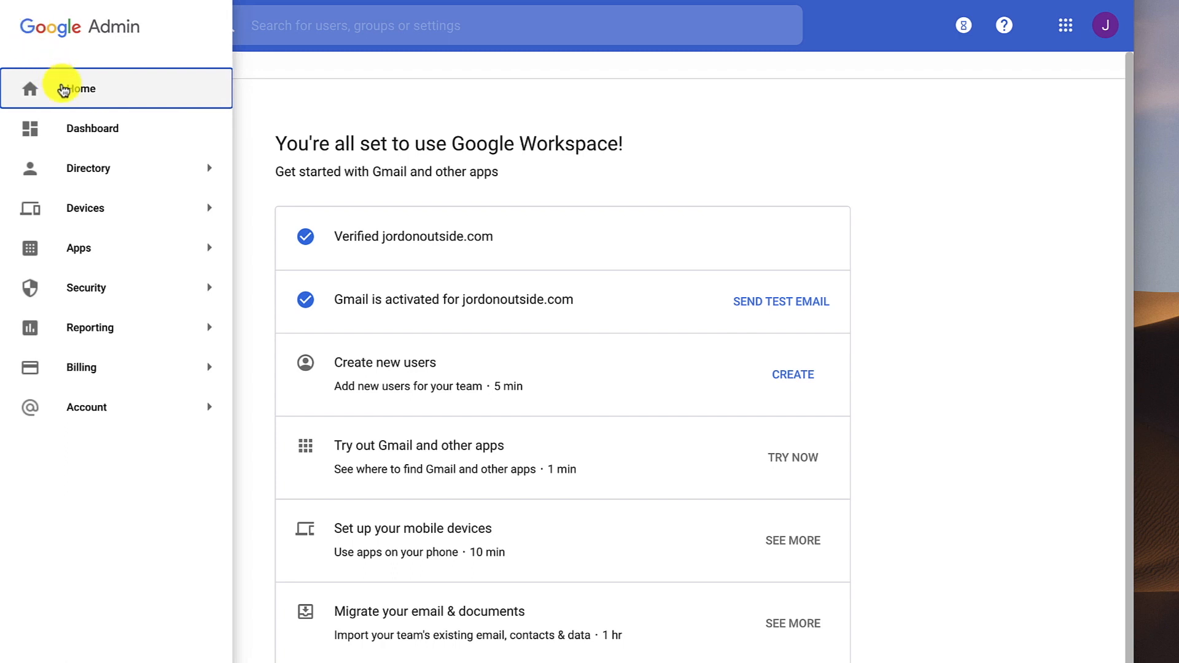
{"action": "left_click", "coordinate": [30, 24]}
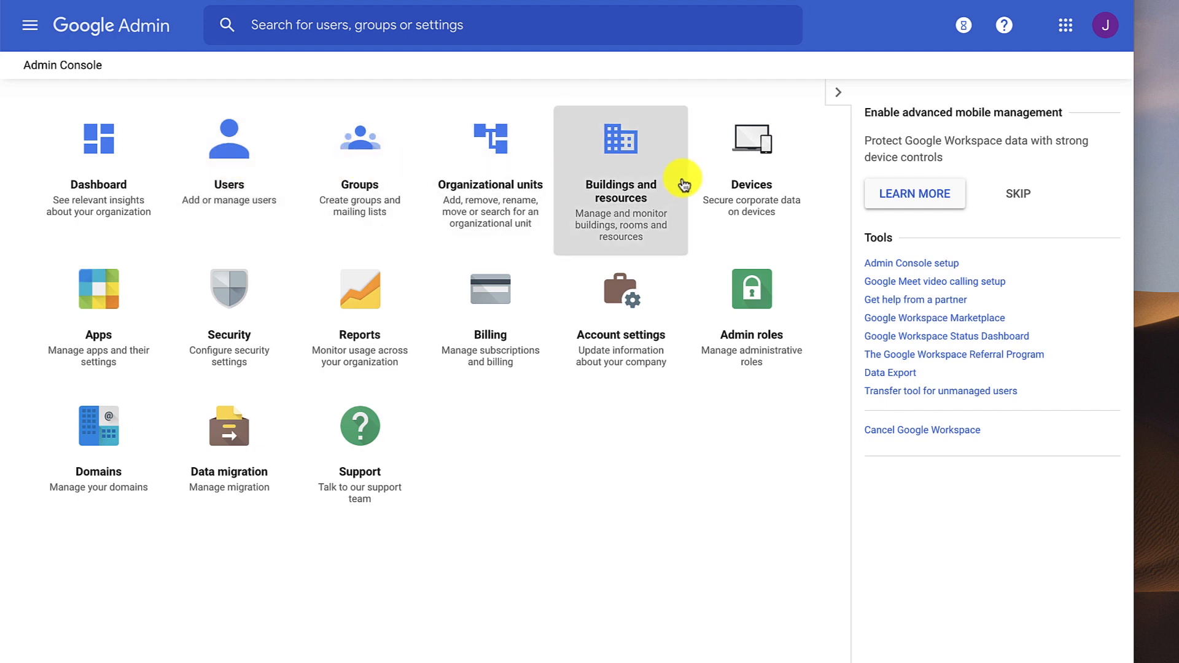
{"action": "mouse_move", "coordinate": [475, 326]}
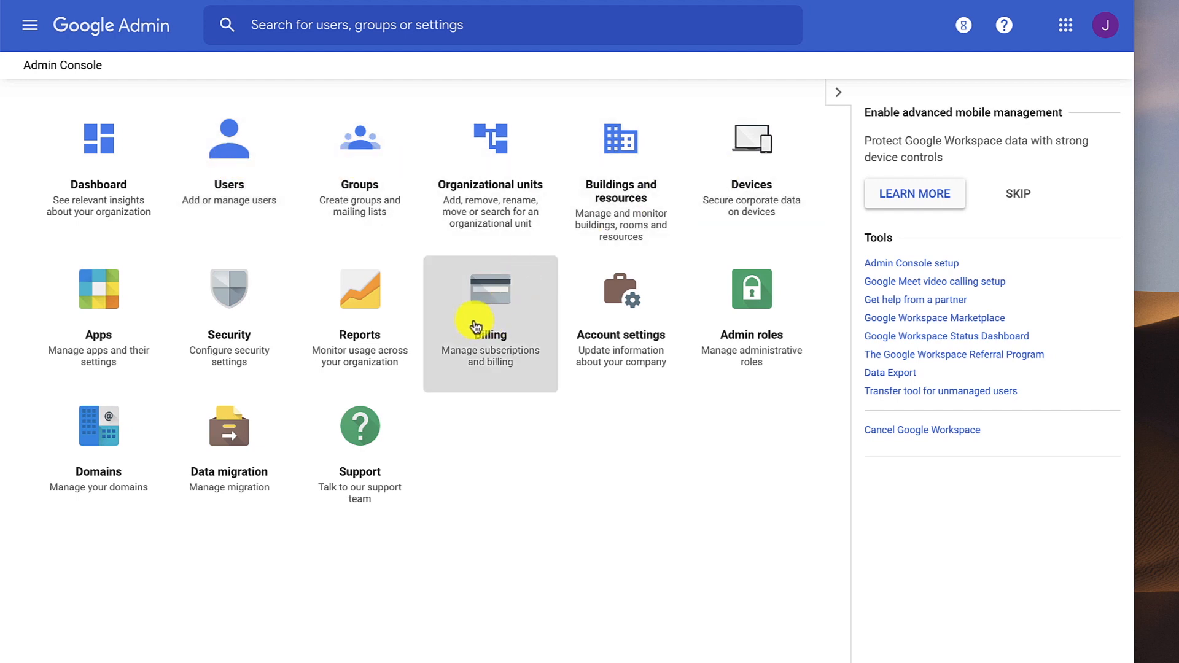
{"action": "mouse_move", "coordinate": [185, 184]}
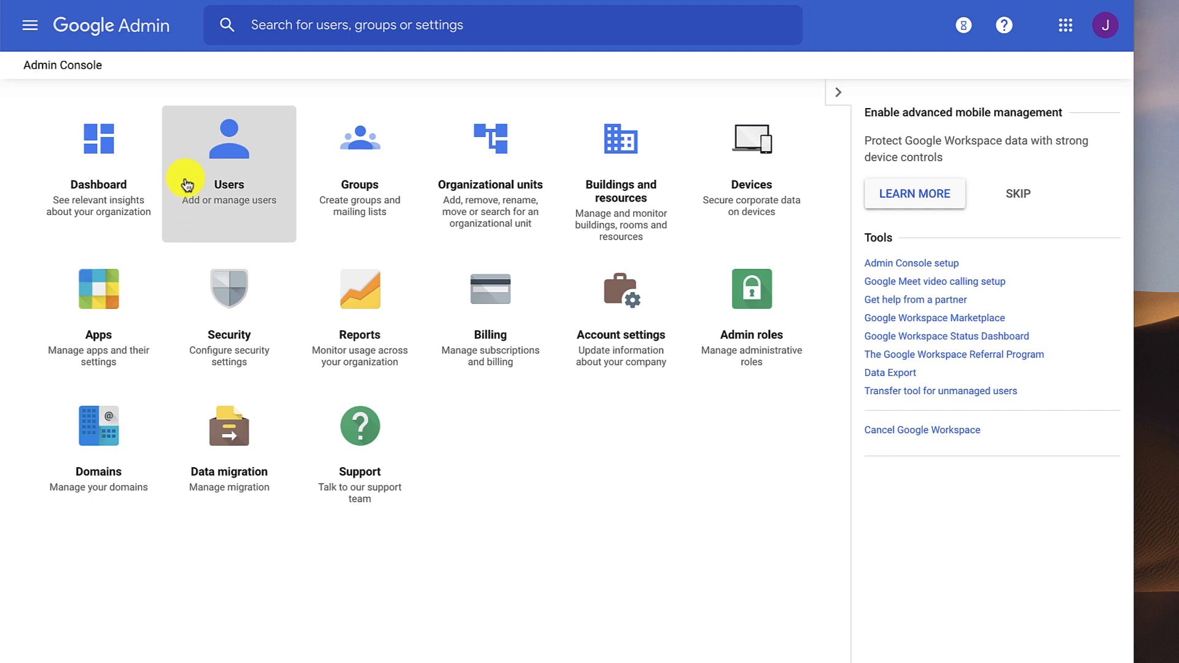
{"action": "mouse_move", "coordinate": [562, 197]}
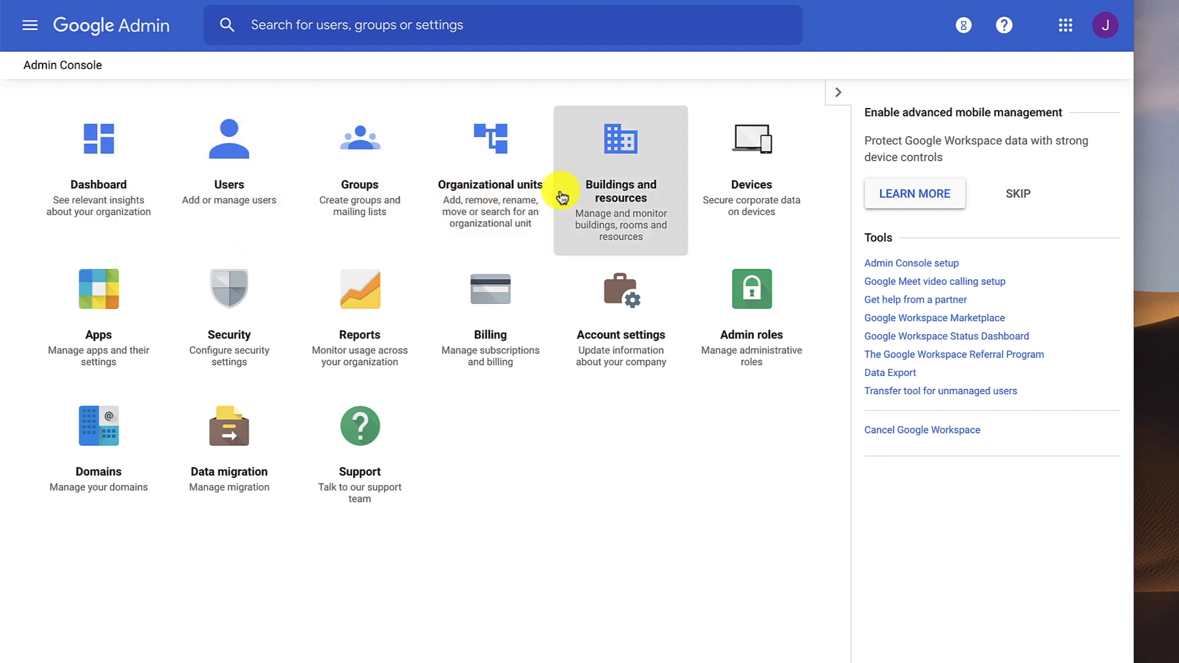
{"action": "mouse_move", "coordinate": [1065, 24]}
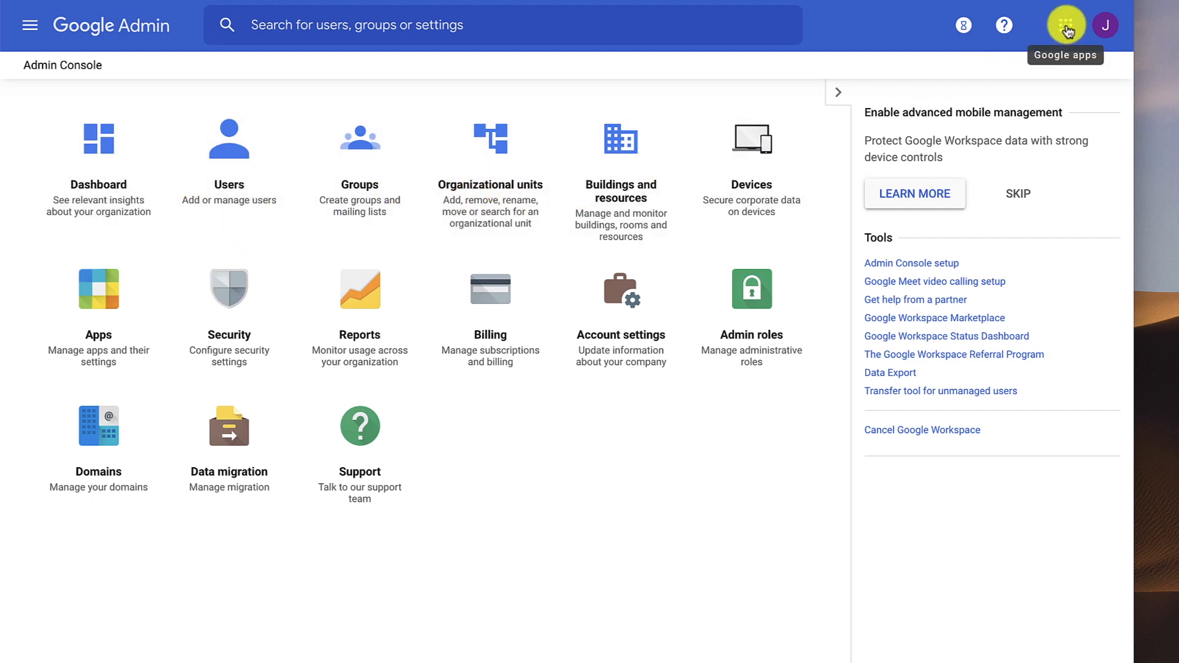
- Launch Gmail from the Google apps grid and dismiss the what's-new tour cards
{"action": "left_click", "coordinate": [1065, 24]}
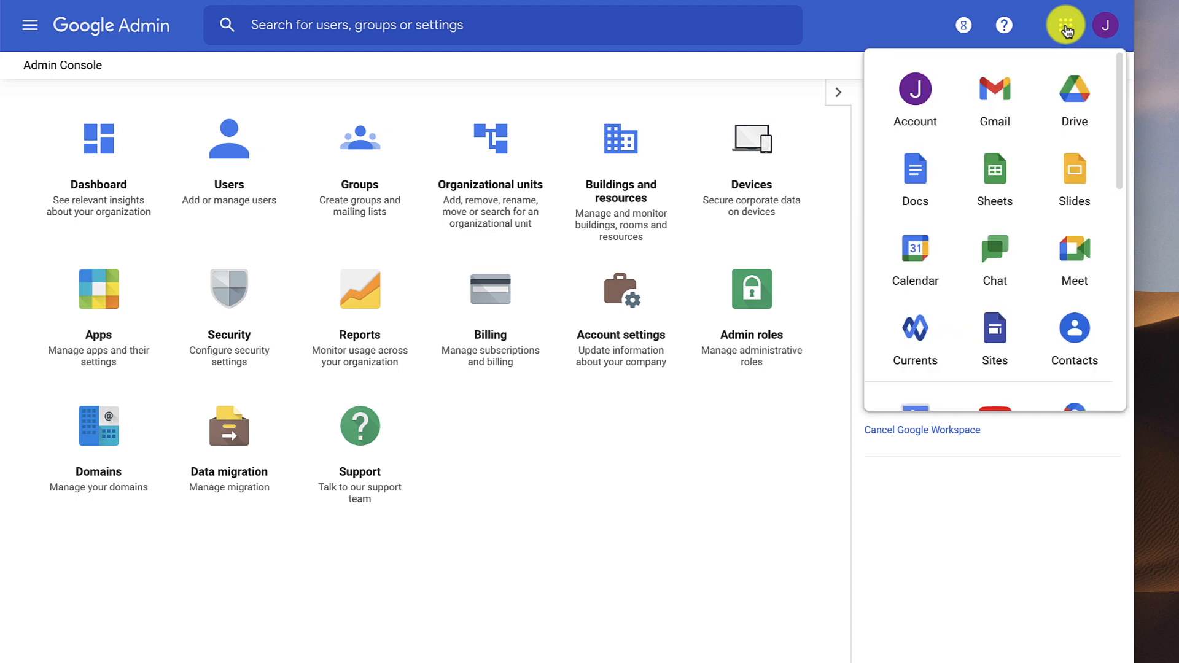
{"action": "left_click", "coordinate": [994, 91]}
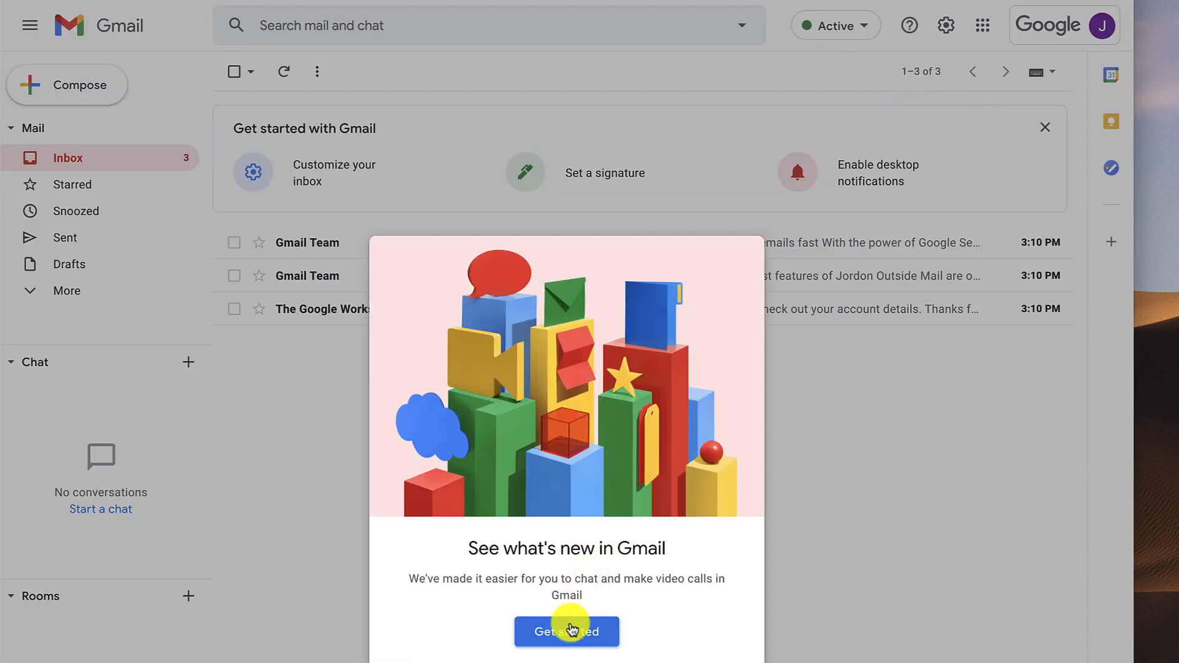
{"action": "left_click", "coordinate": [566, 630]}
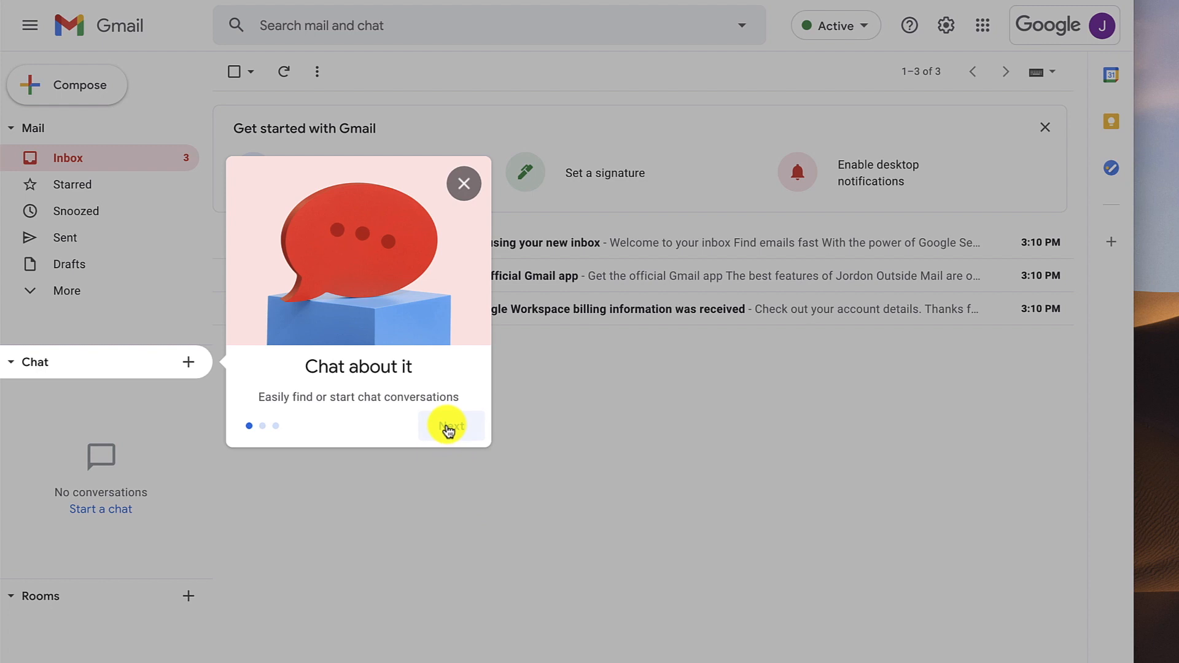
{"action": "left_click", "coordinate": [448, 430]}
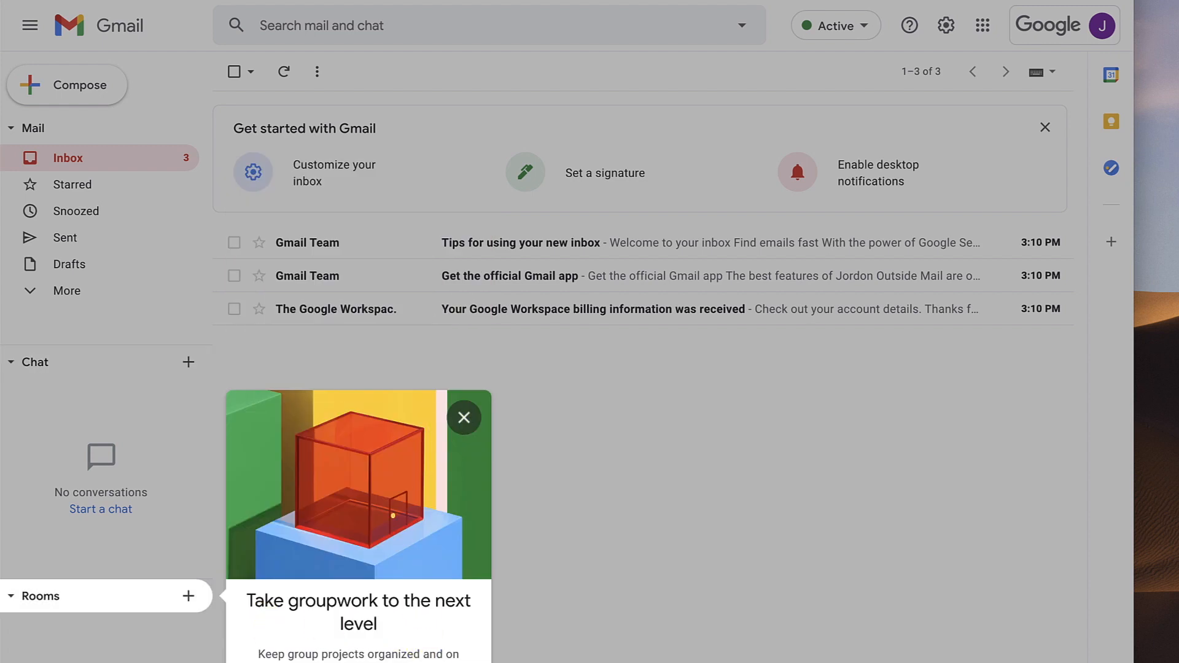
{"action": "left_click", "coordinate": [463, 417]}
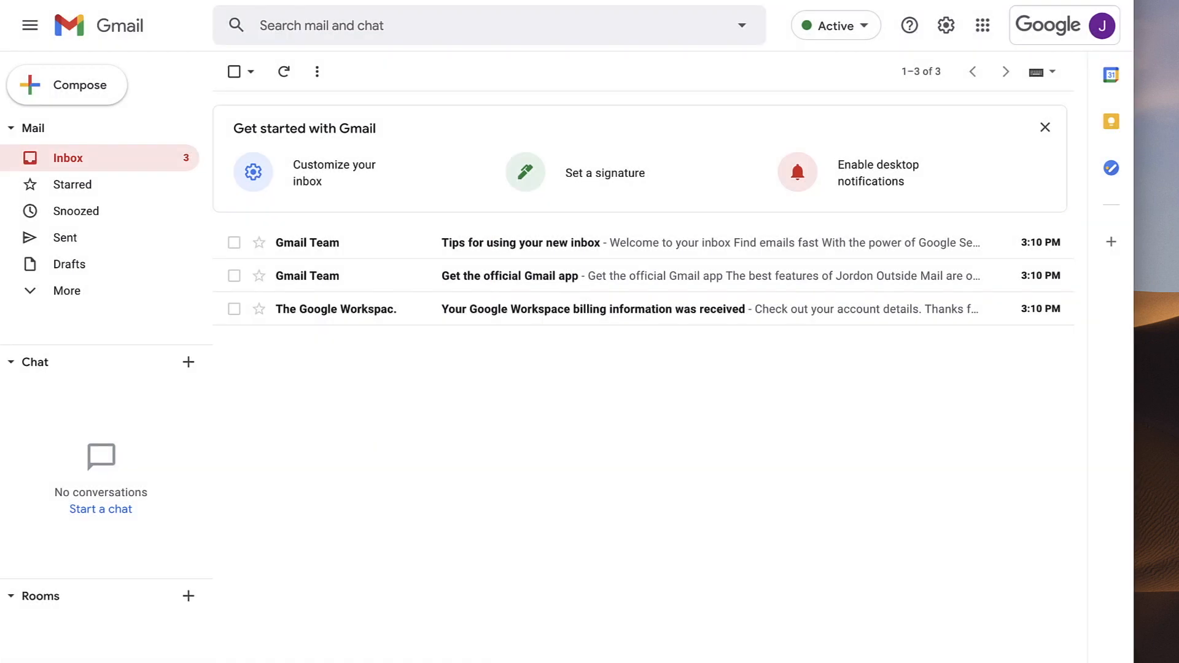
{"action": "mouse_move", "coordinate": [502, 246]}
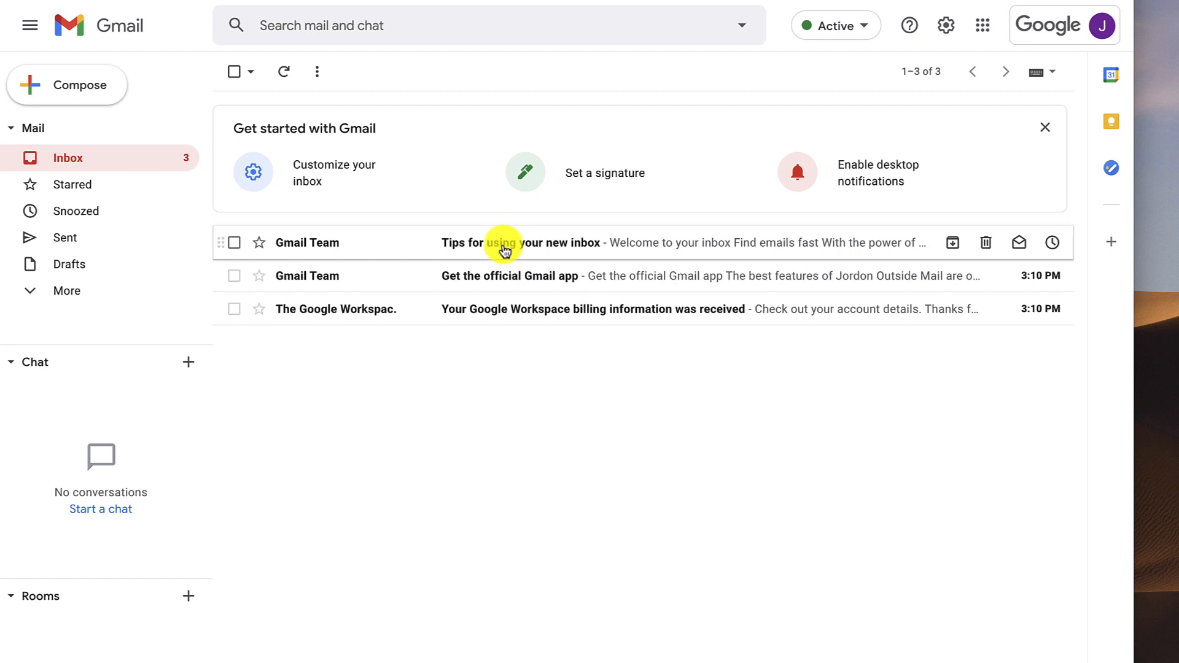
{"action": "mouse_move", "coordinate": [551, 275]}
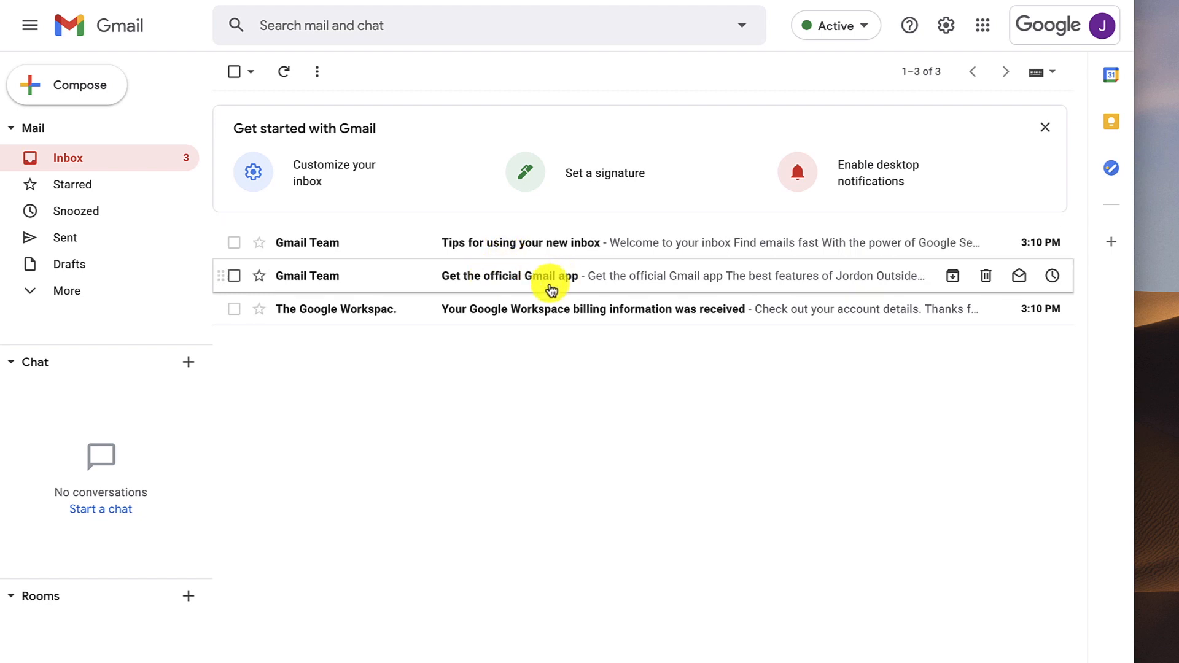
{"action": "mouse_move", "coordinate": [480, 308]}
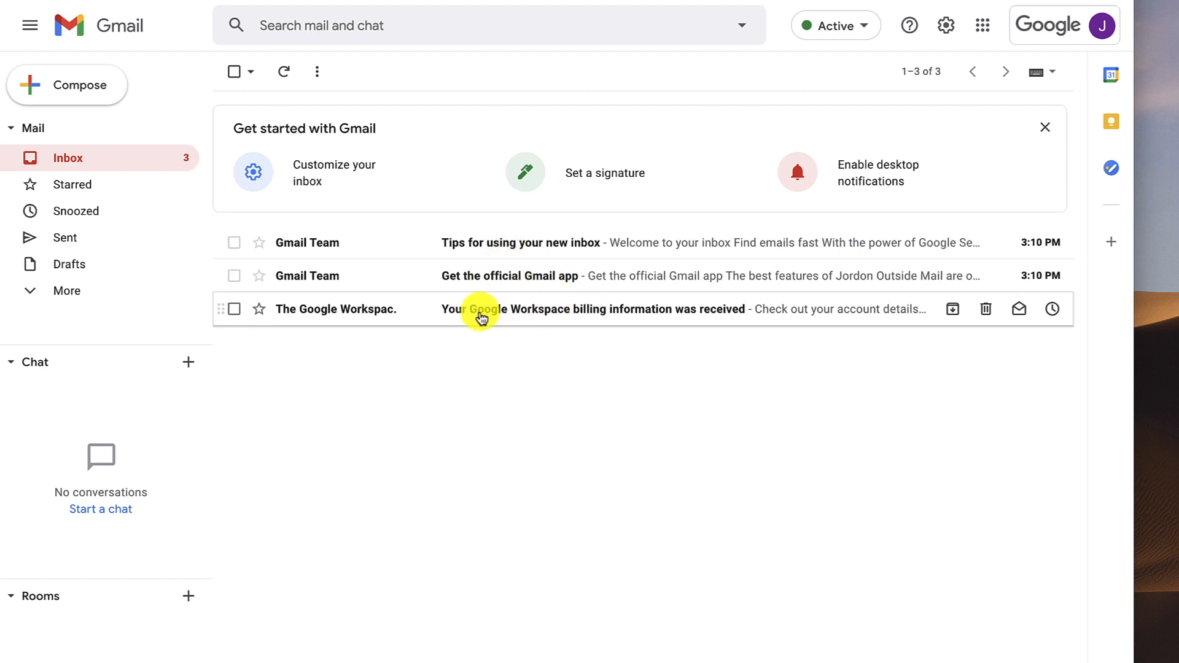
{"action": "mouse_move", "coordinate": [692, 316]}
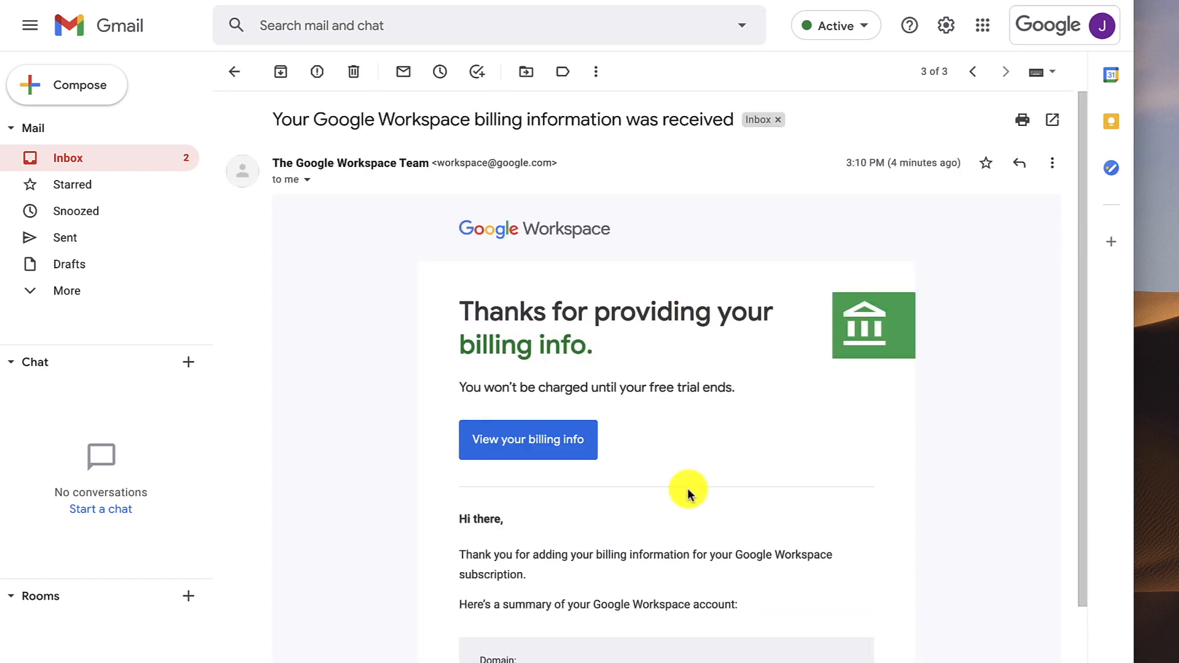
{"action": "mouse_move", "coordinate": [590, 529]}
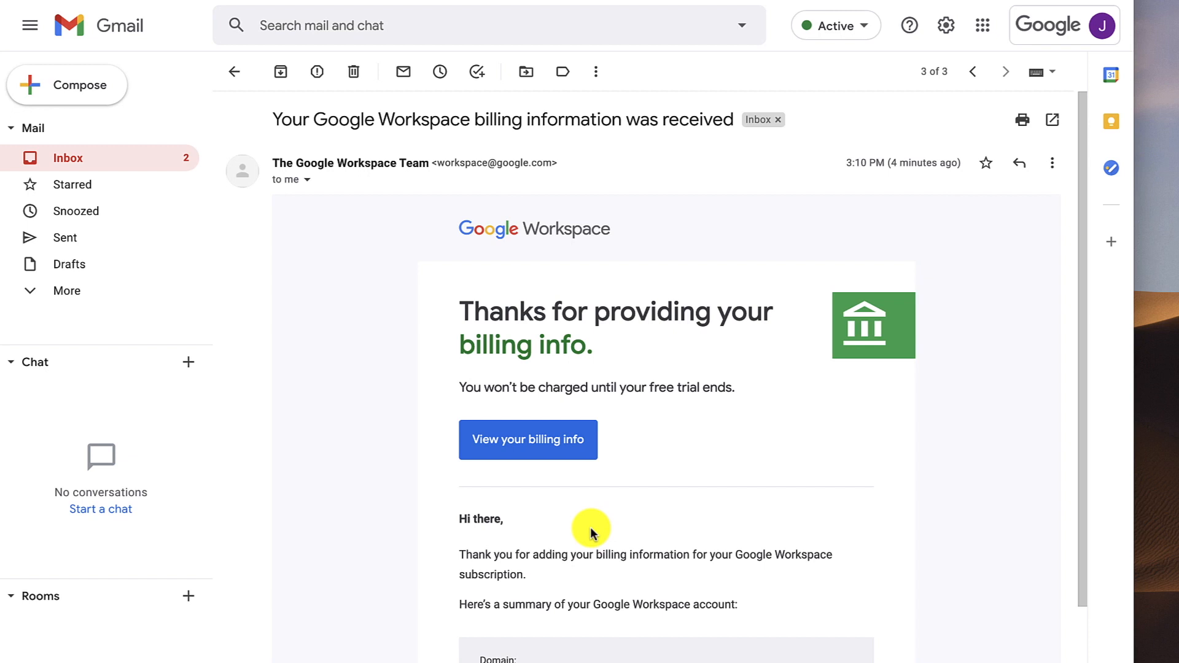
{"action": "mouse_move", "coordinate": [748, 313]}
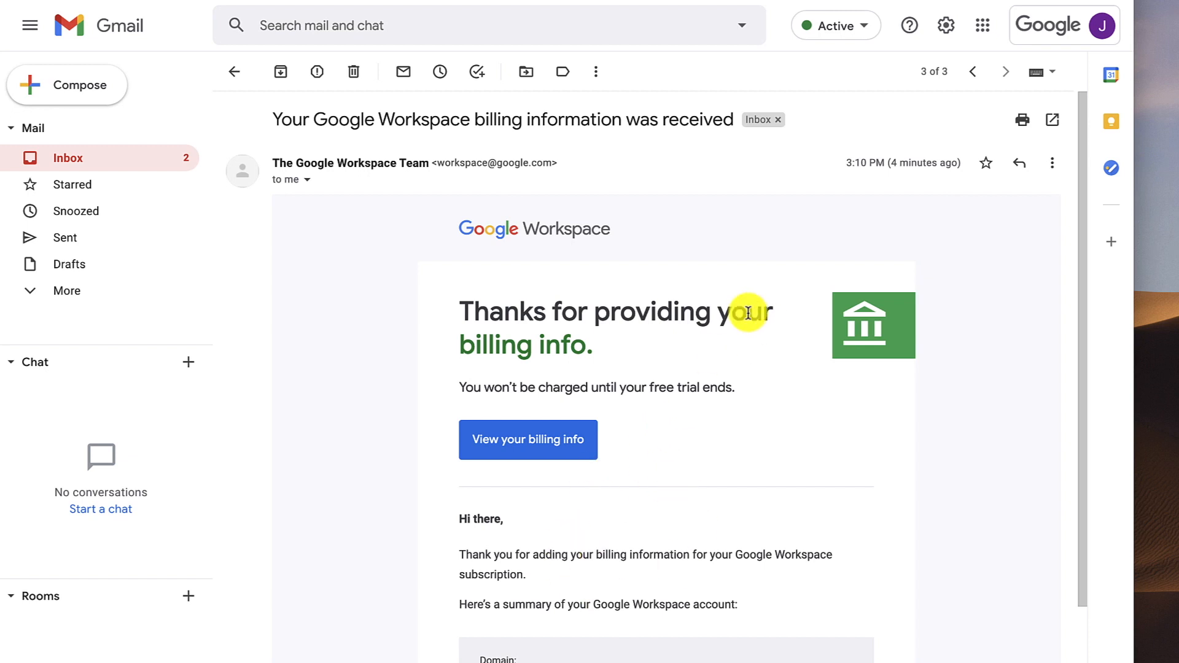
{"action": "mouse_move", "coordinate": [519, 147]}
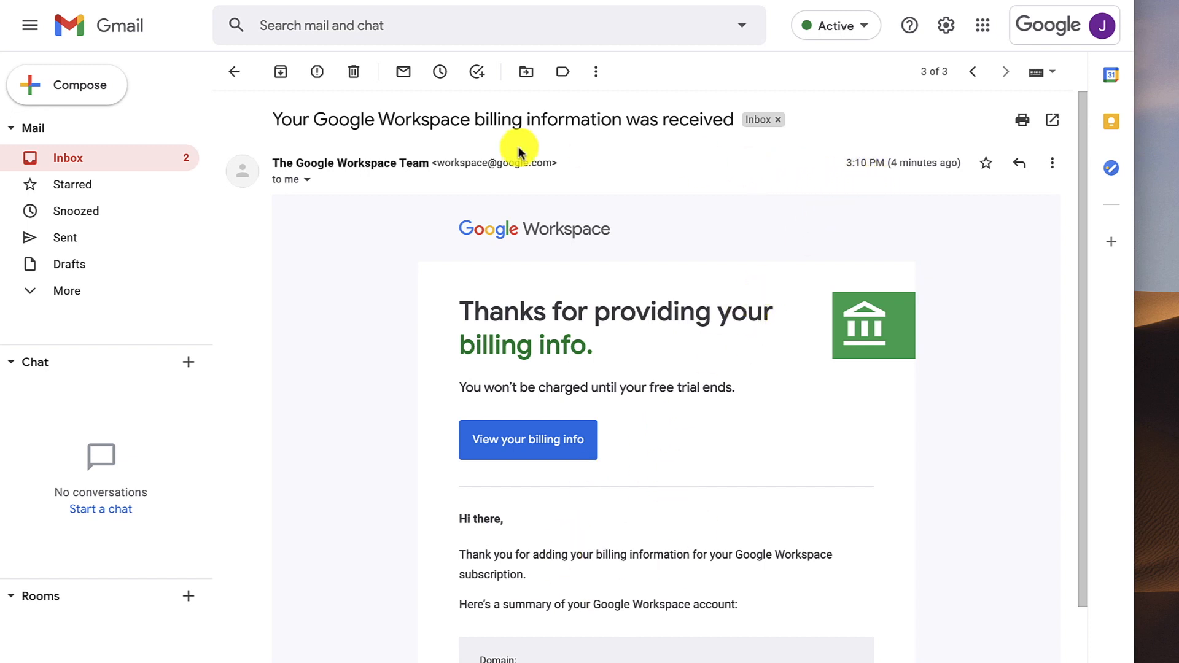
- Go back from the billing email to the inbox and start a new message
{"action": "left_click", "coordinate": [234, 71]}
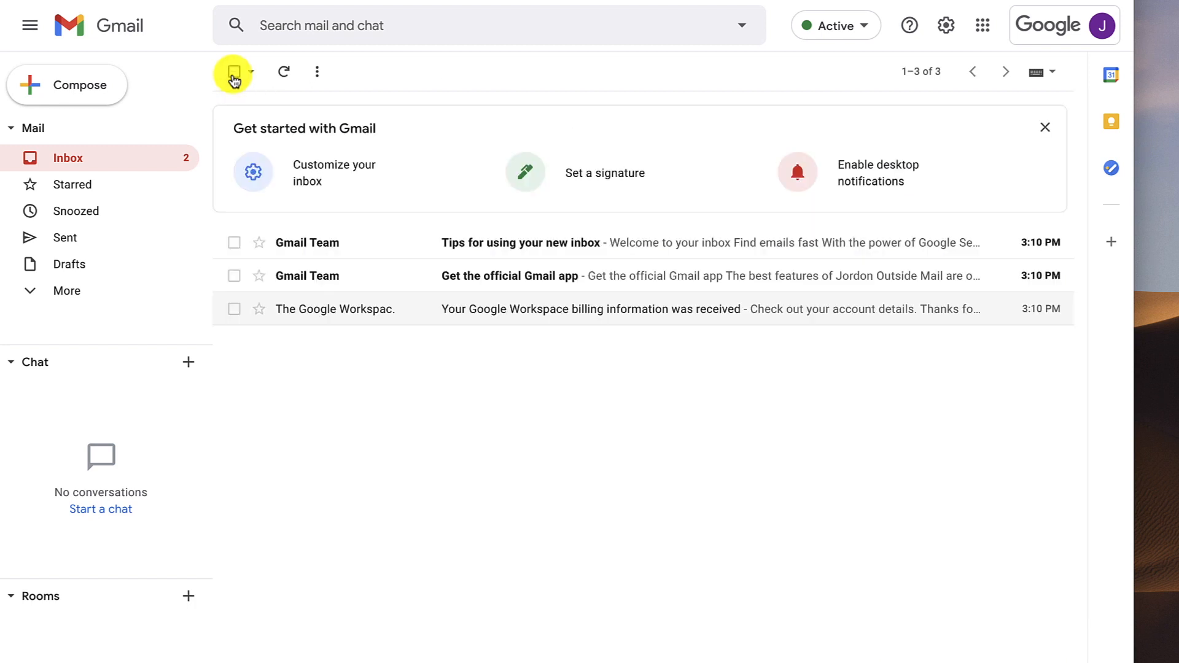
{"action": "mouse_move", "coordinate": [81, 85]}
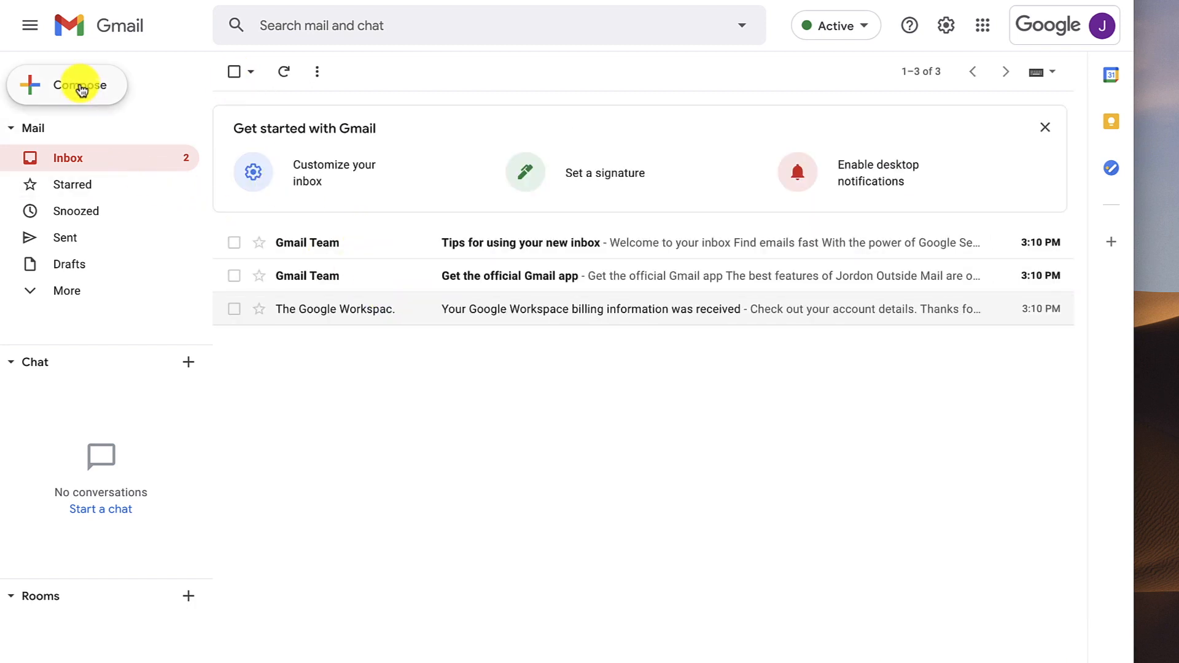
{"action": "left_click", "coordinate": [78, 84]}
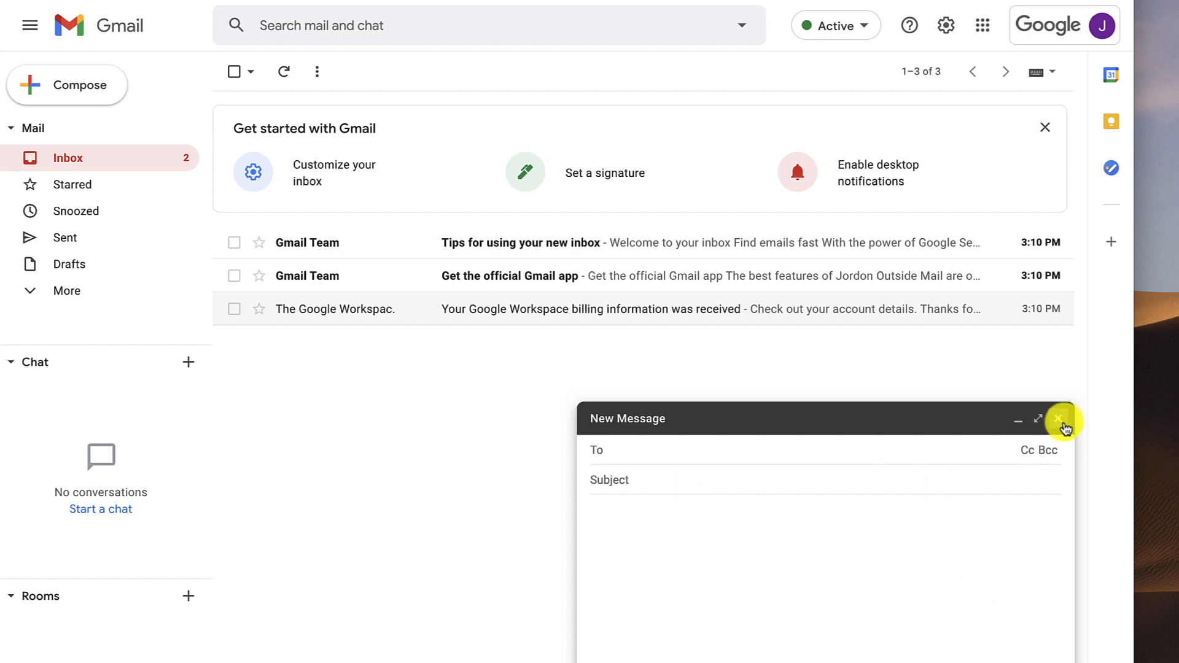
- Discard the empty new message and scroll the Google apps list down to Admin
{"action": "left_click", "coordinate": [1058, 419]}
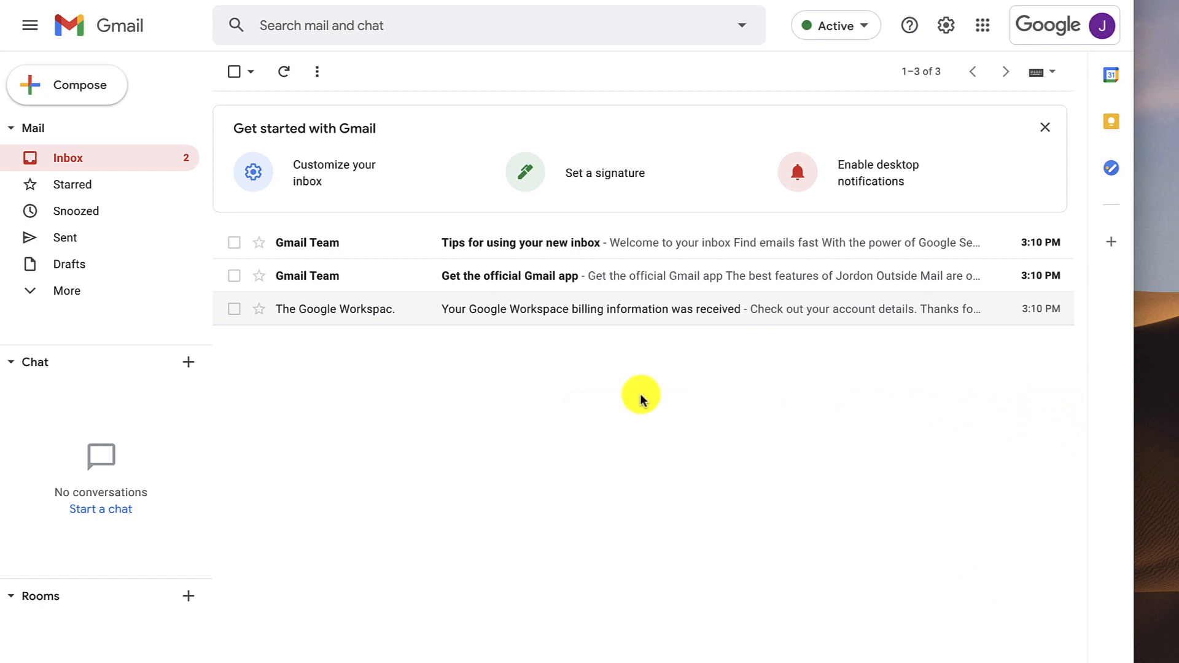
{"action": "mouse_move", "coordinate": [632, 404]}
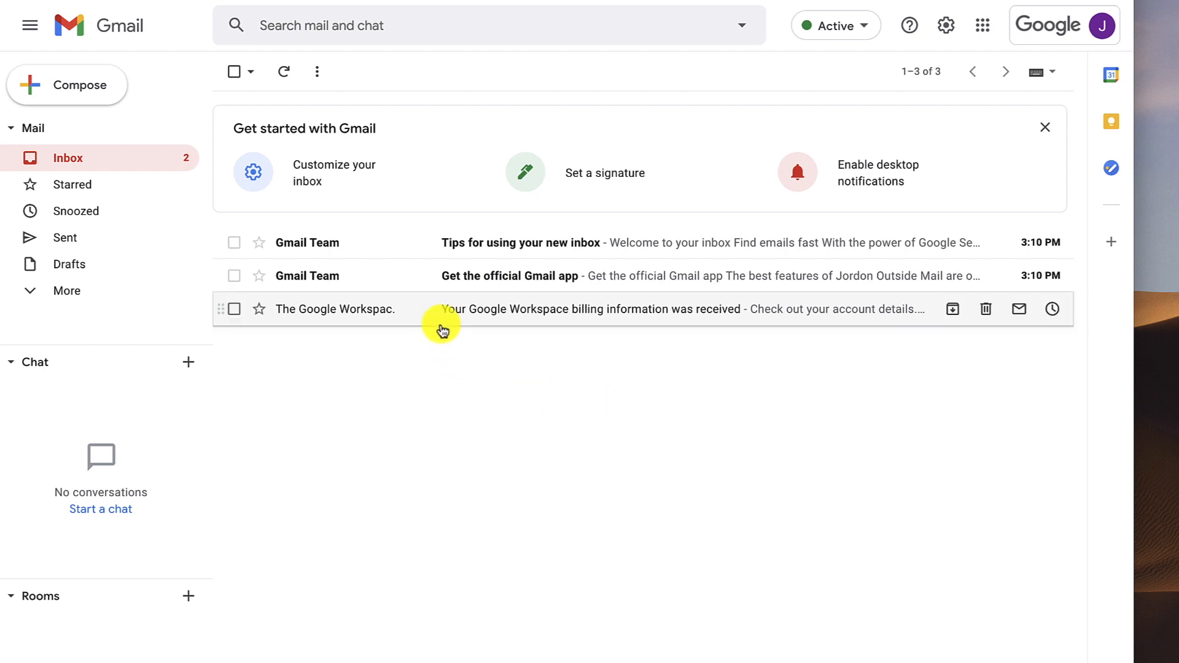
{"action": "mouse_move", "coordinate": [543, 242]}
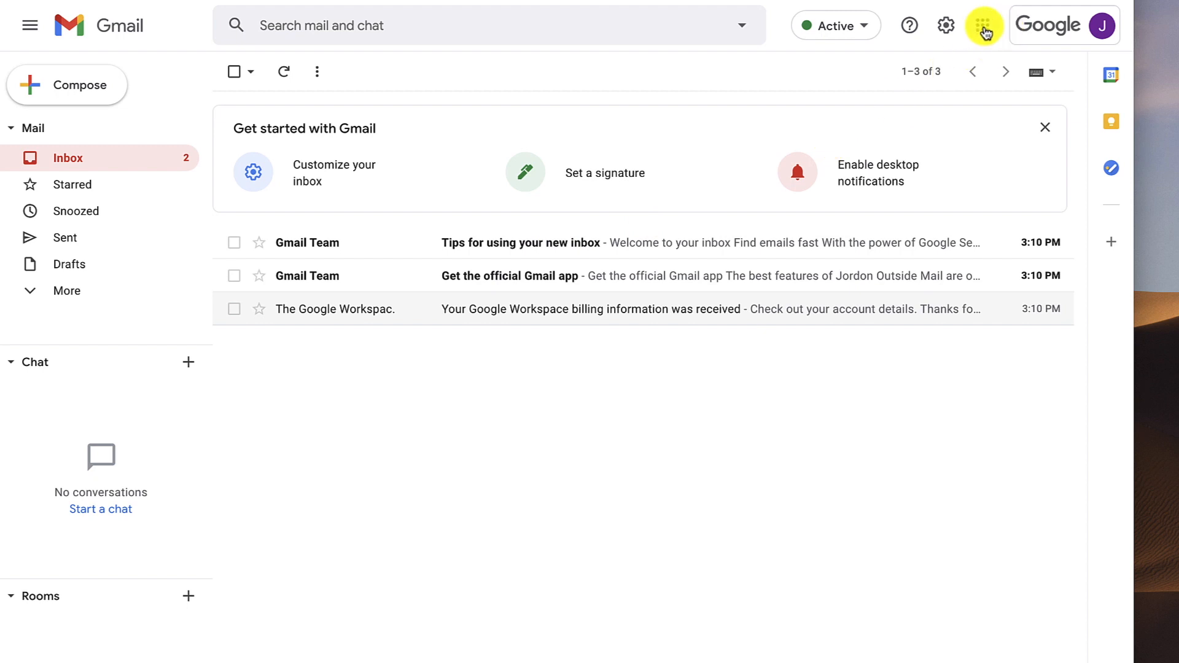
{"action": "left_click", "coordinate": [982, 24]}
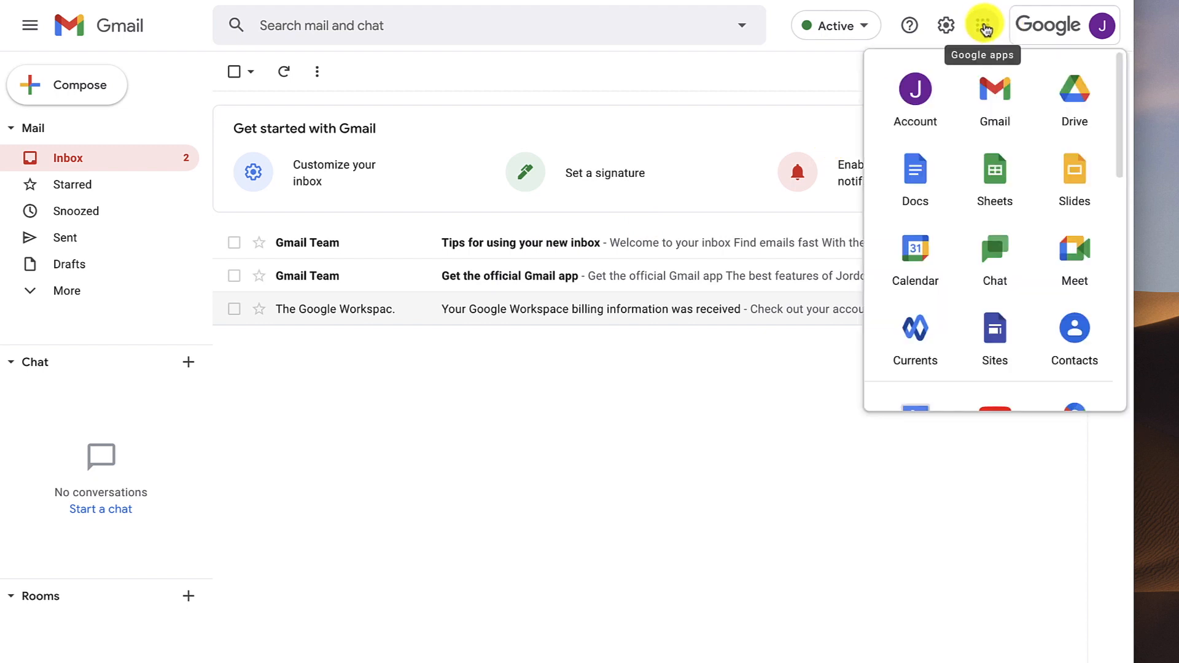
{"action": "scroll", "scroll_direction": "down", "scroll_amount": 3}
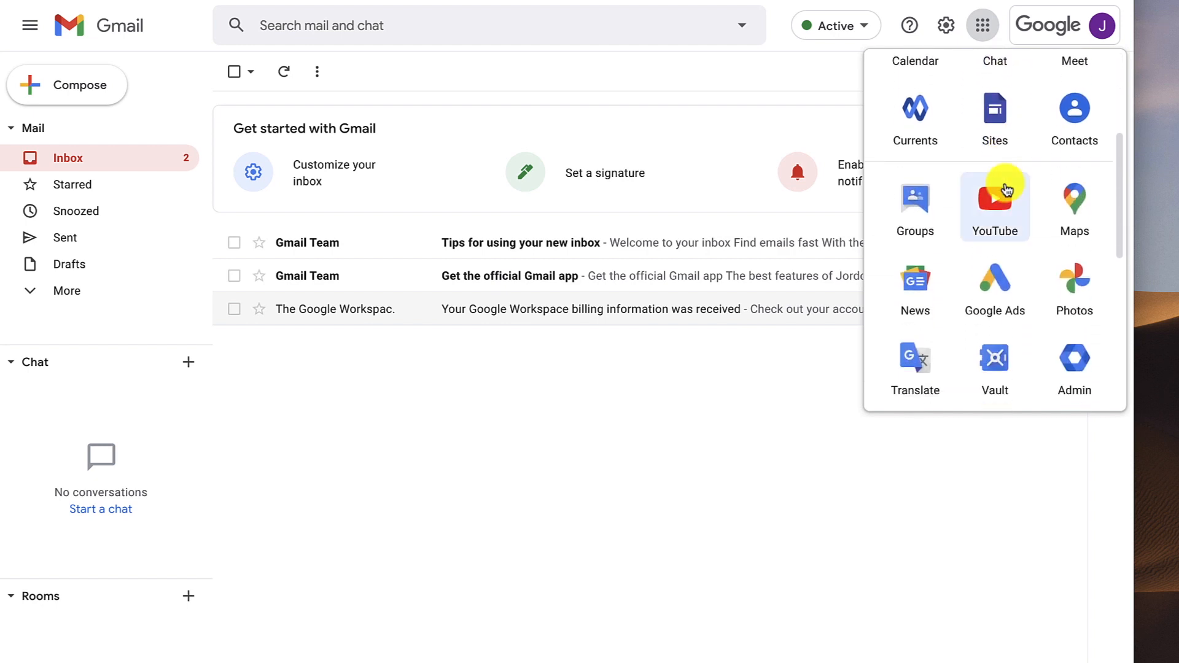
{"action": "scroll", "scroll_direction": "down", "scroll_amount": 3}
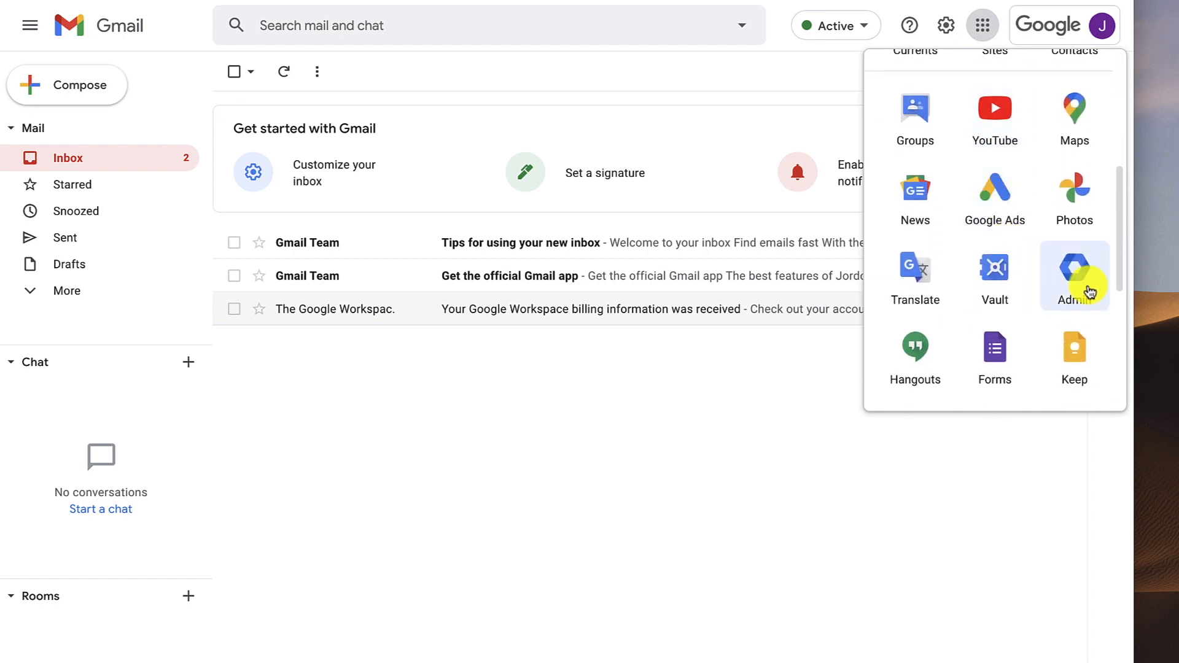
{"action": "left_click", "coordinate": [1074, 267]}
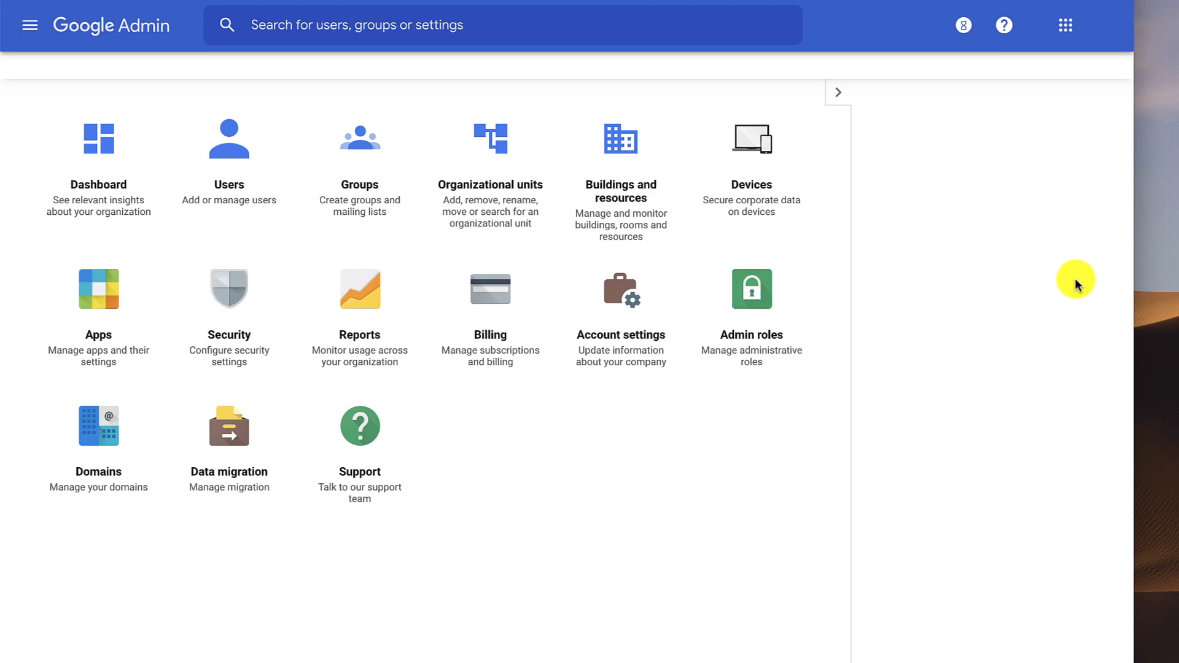
{"action": "left_click", "coordinate": [837, 92]}
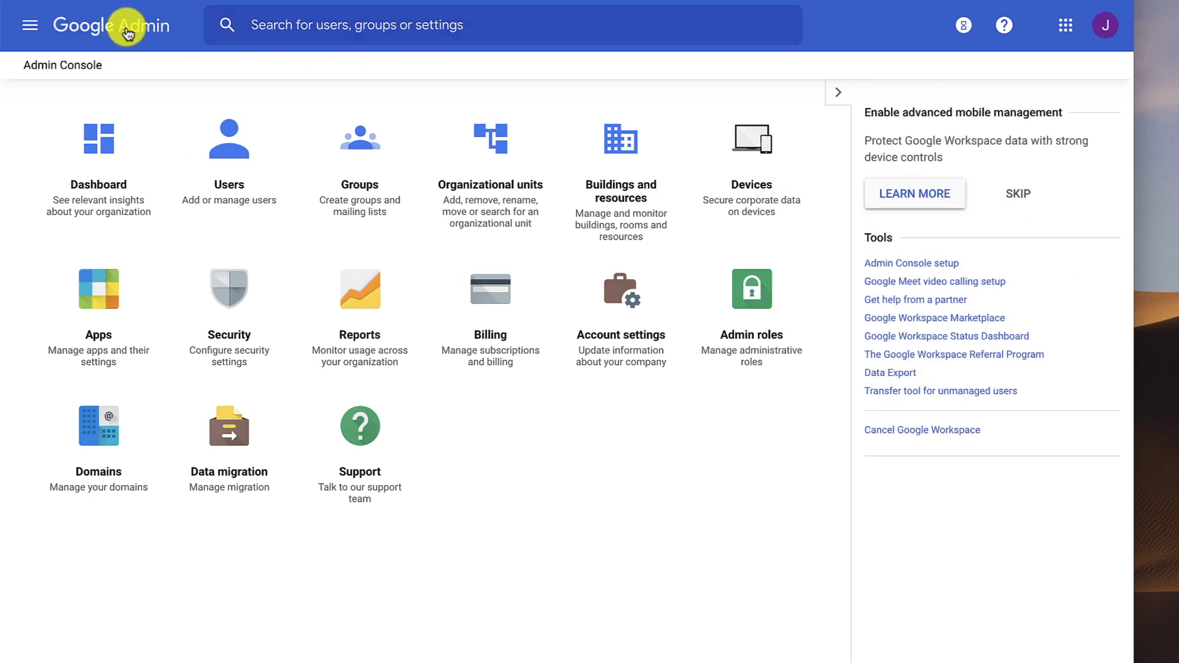
{"action": "mouse_move", "coordinate": [229, 139]}
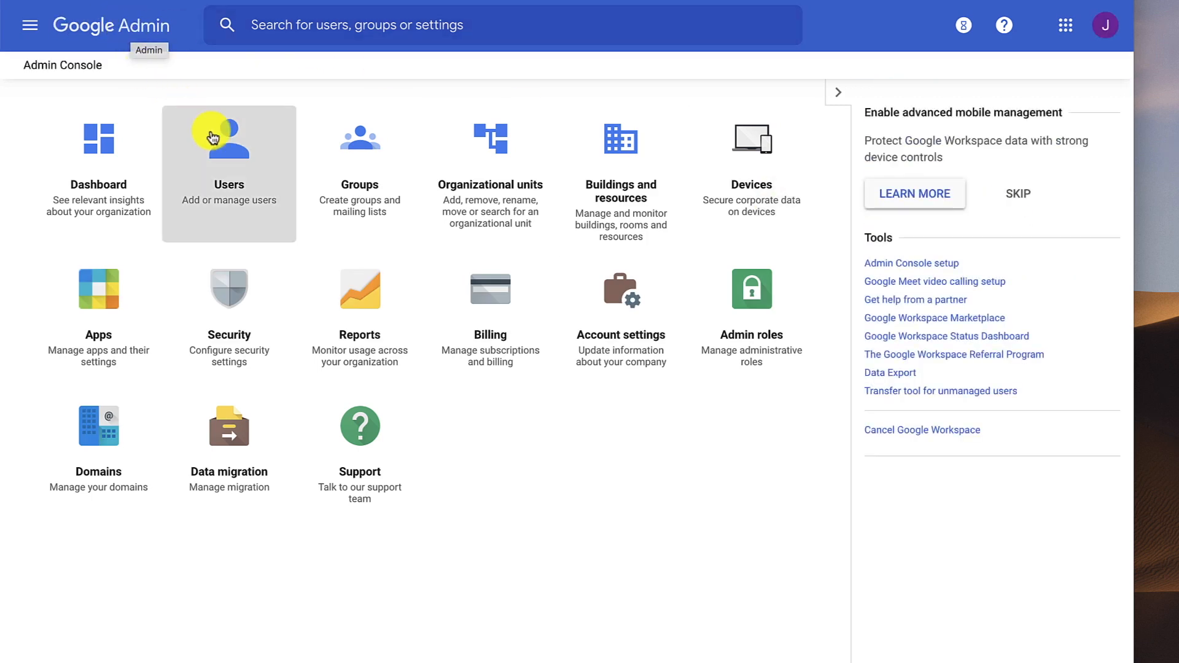
{"action": "left_click", "coordinate": [229, 143]}
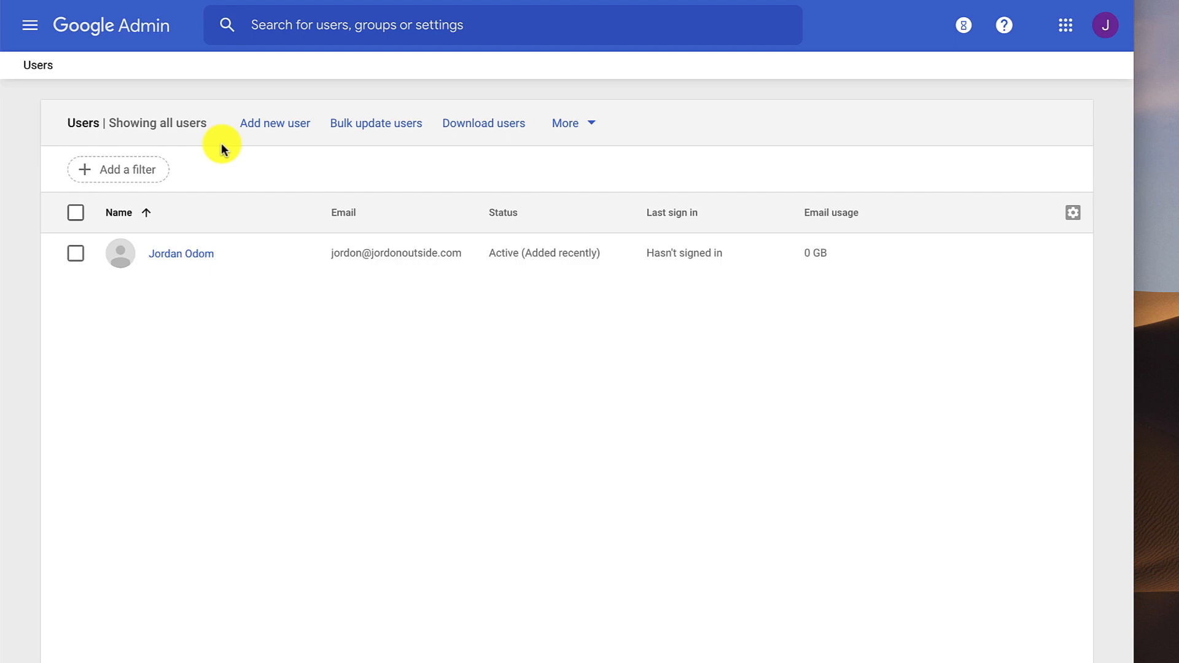
{"action": "mouse_move", "coordinate": [180, 252]}
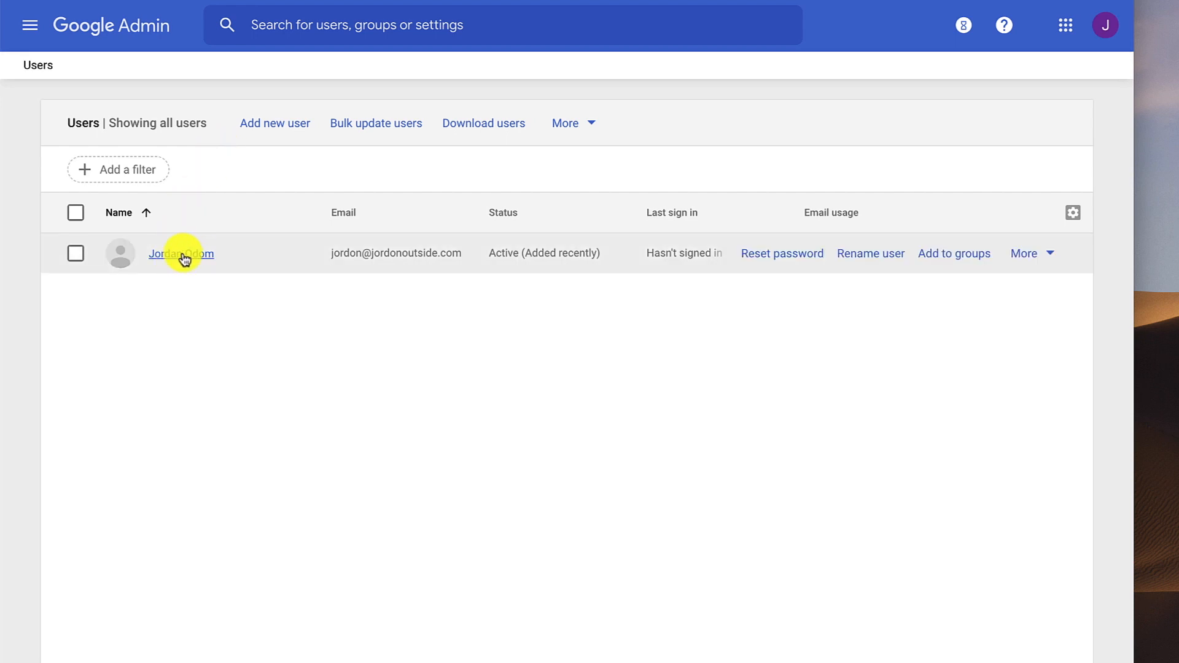
{"action": "left_click", "coordinate": [180, 253]}
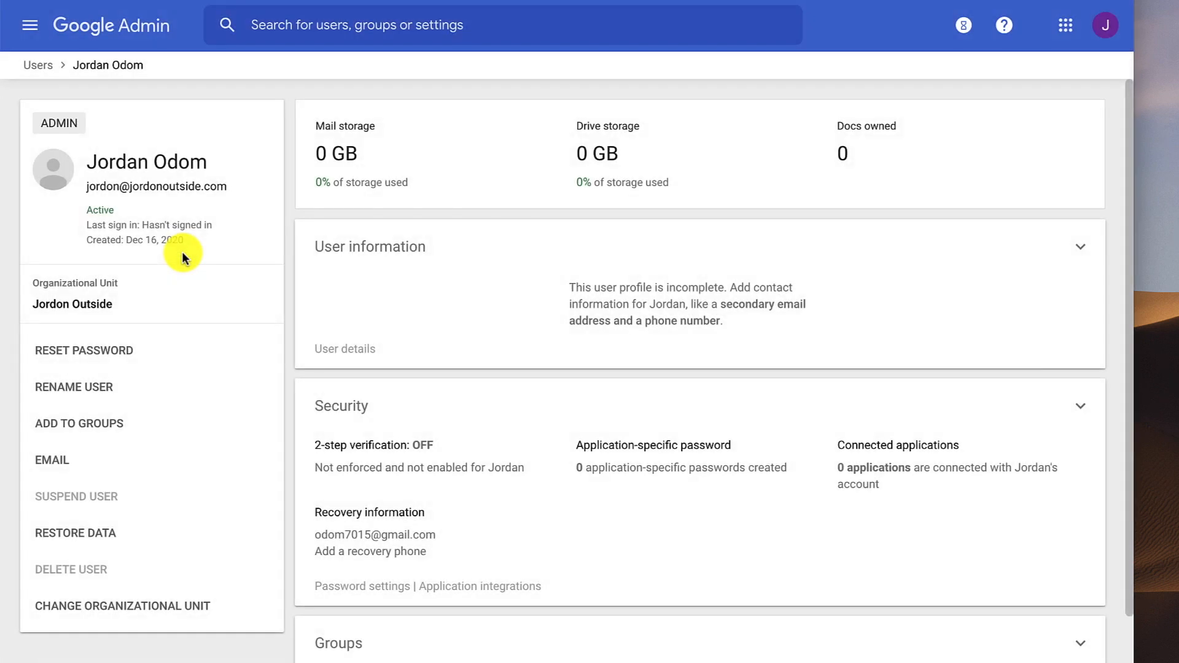
{"action": "mouse_move", "coordinate": [610, 314]}
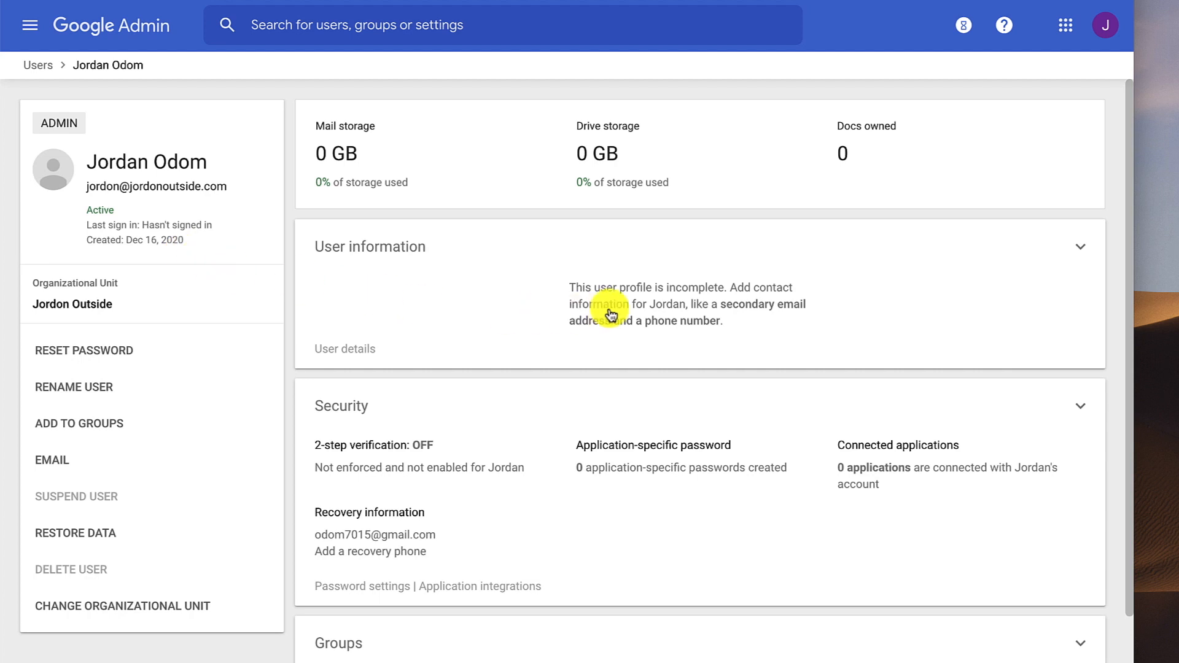
{"action": "left_click", "coordinate": [369, 246]}
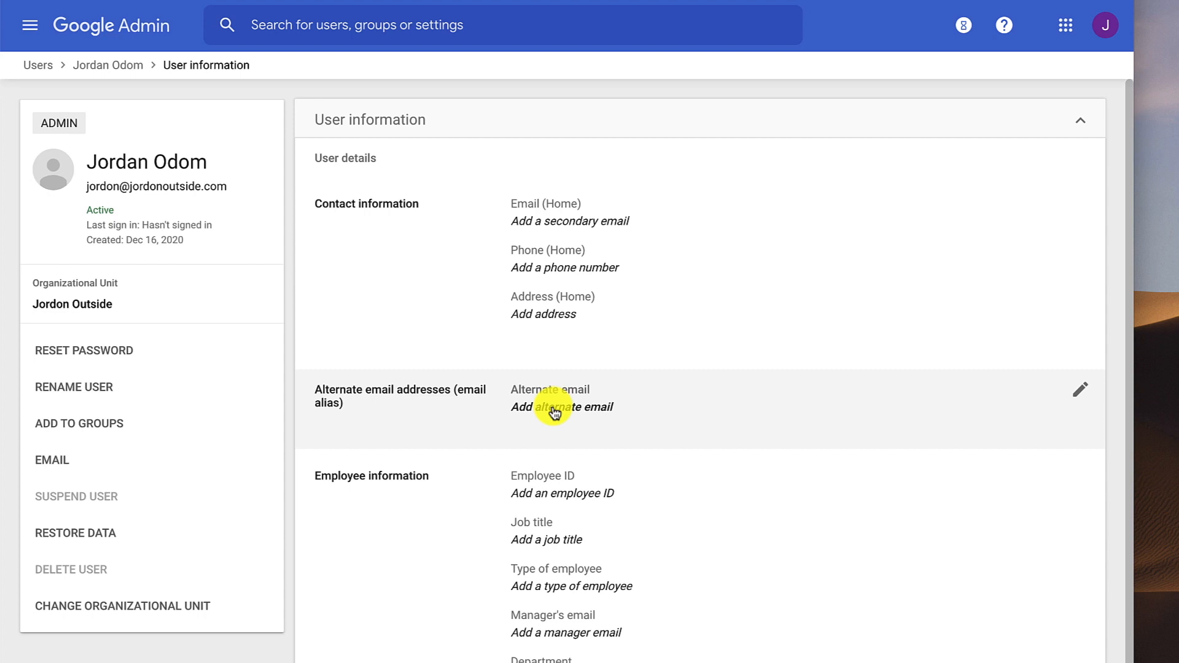
{"action": "left_click", "coordinate": [1079, 389]}
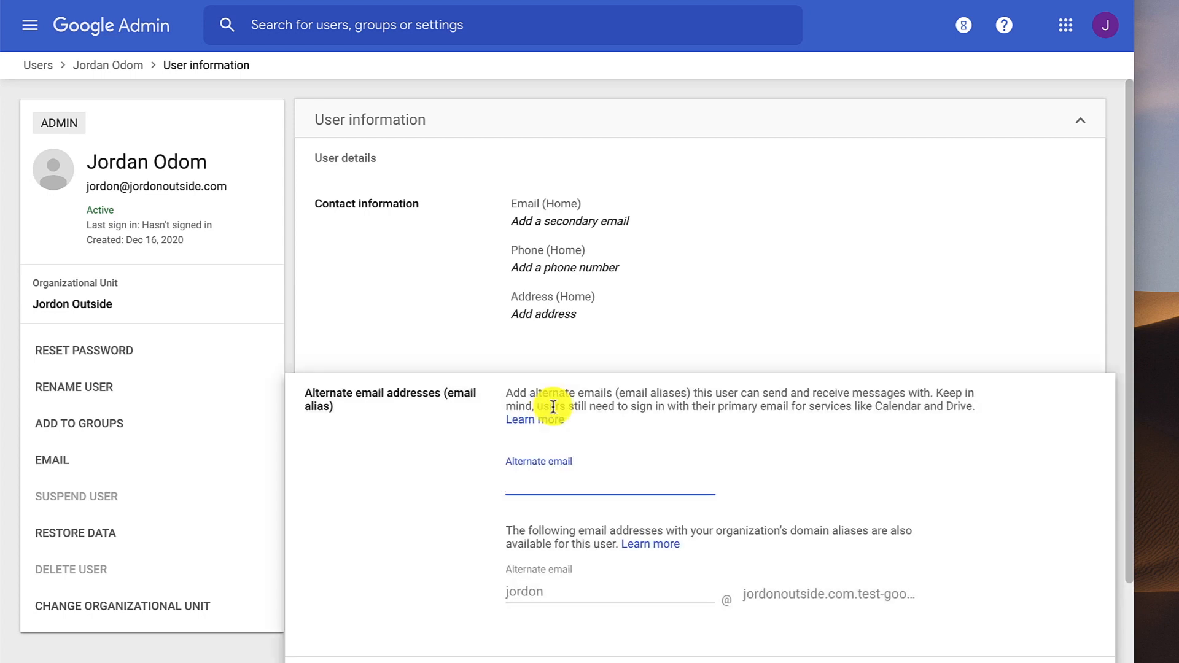
{"action": "type", "text": "support"}
{"action": "type", "text": "info"}
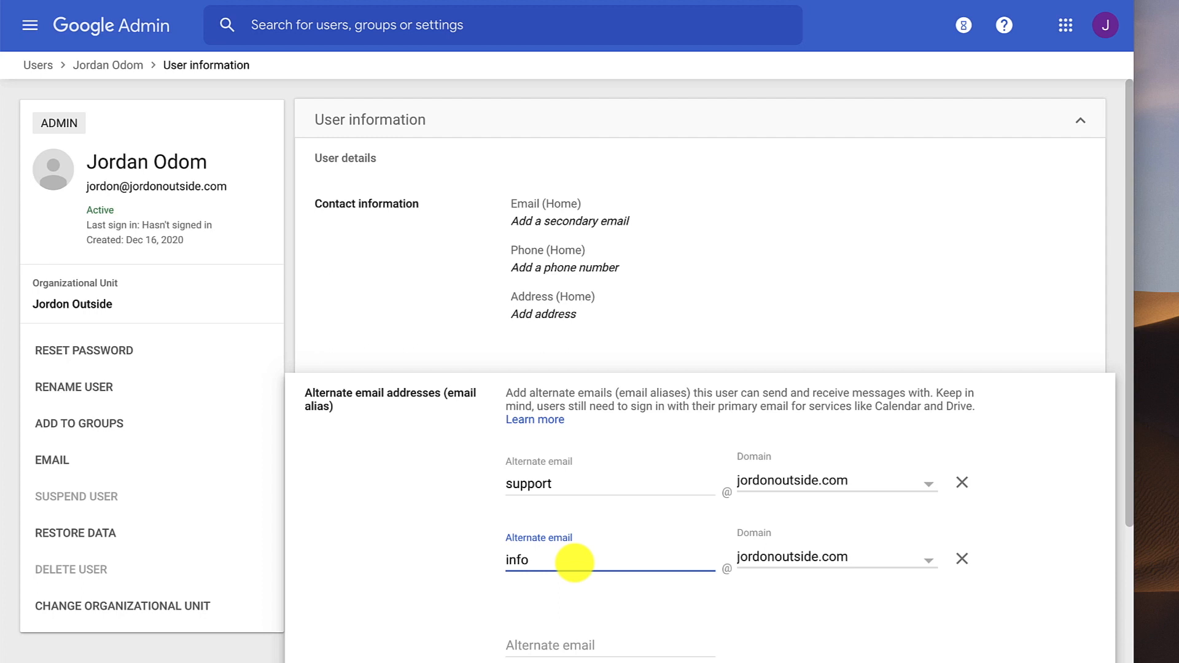
{"action": "type", "text": "educati"}
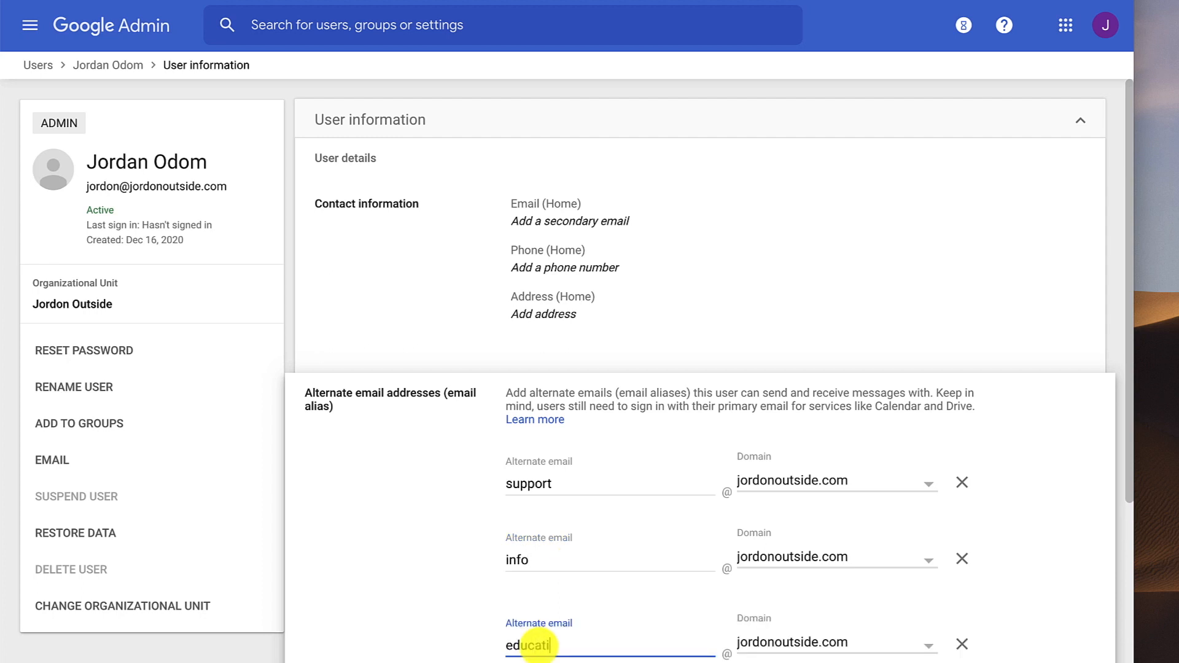
{"action": "type", "text": "on"}
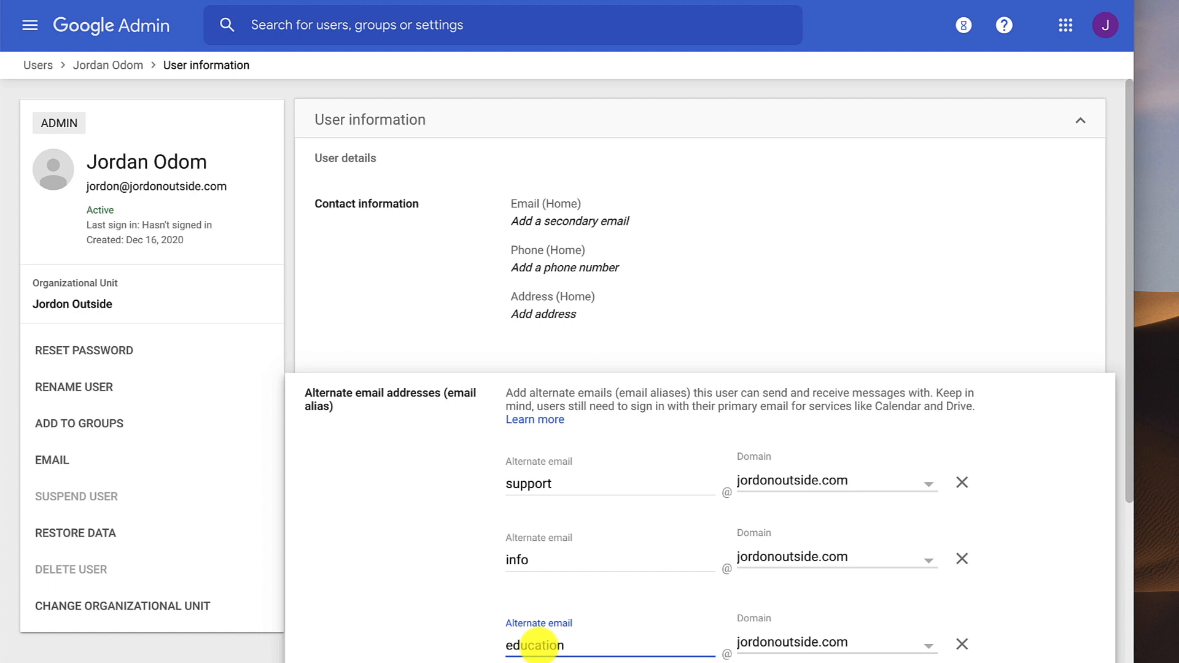
{"action": "scroll", "scroll_direction": "down", "scroll_amount": 3}
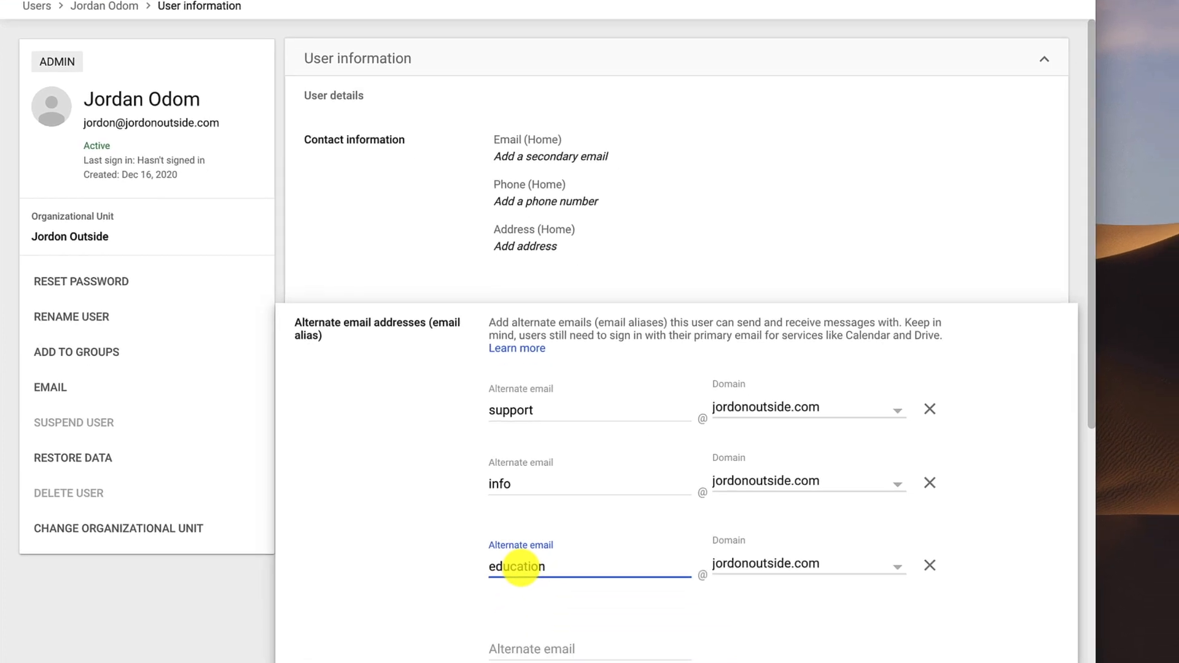
{"action": "scroll", "scroll_direction": "down", "scroll_amount": 3}
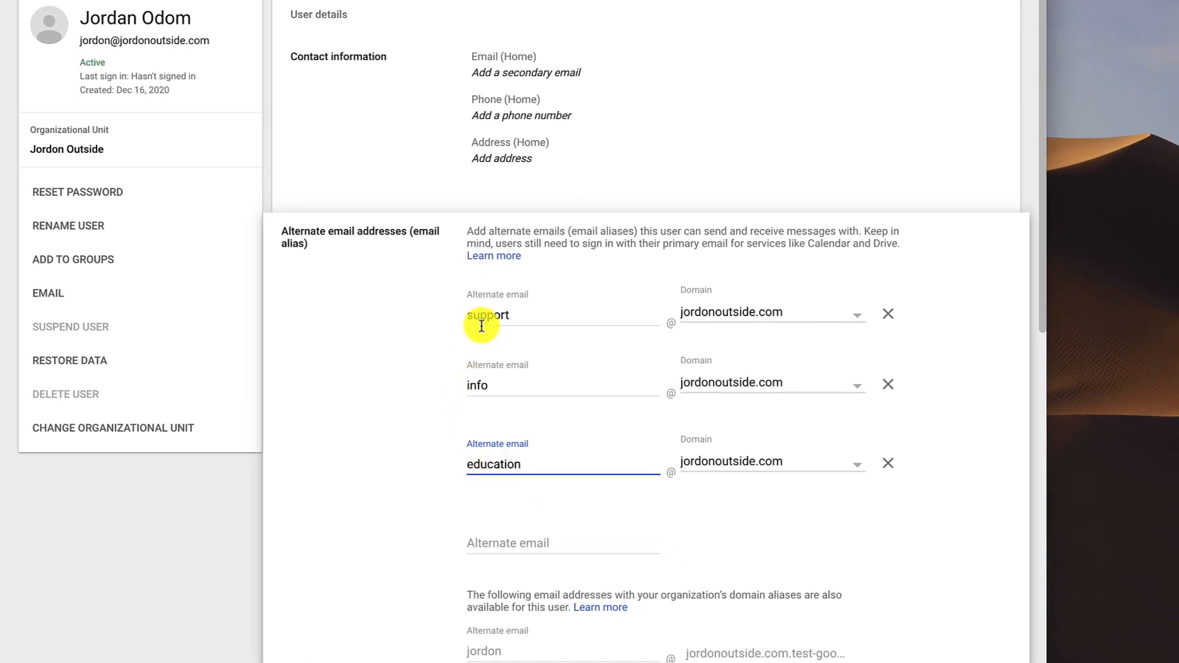
{"action": "mouse_move", "coordinate": [418, 305]}
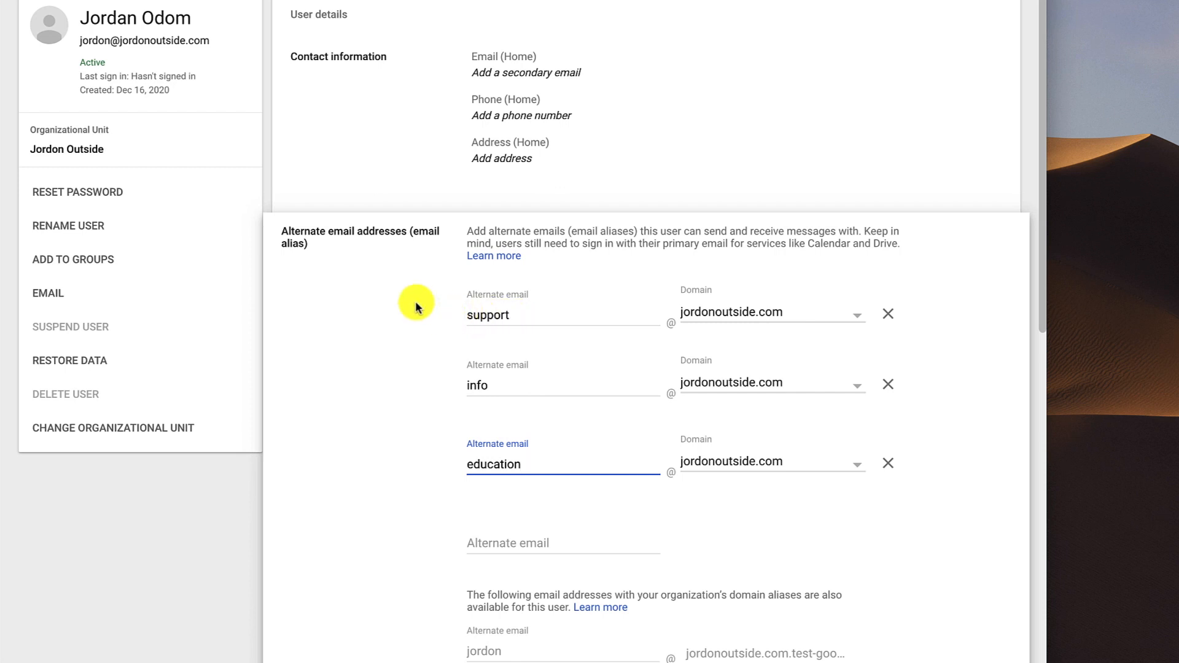
{"action": "mouse_move", "coordinate": [171, 45]}
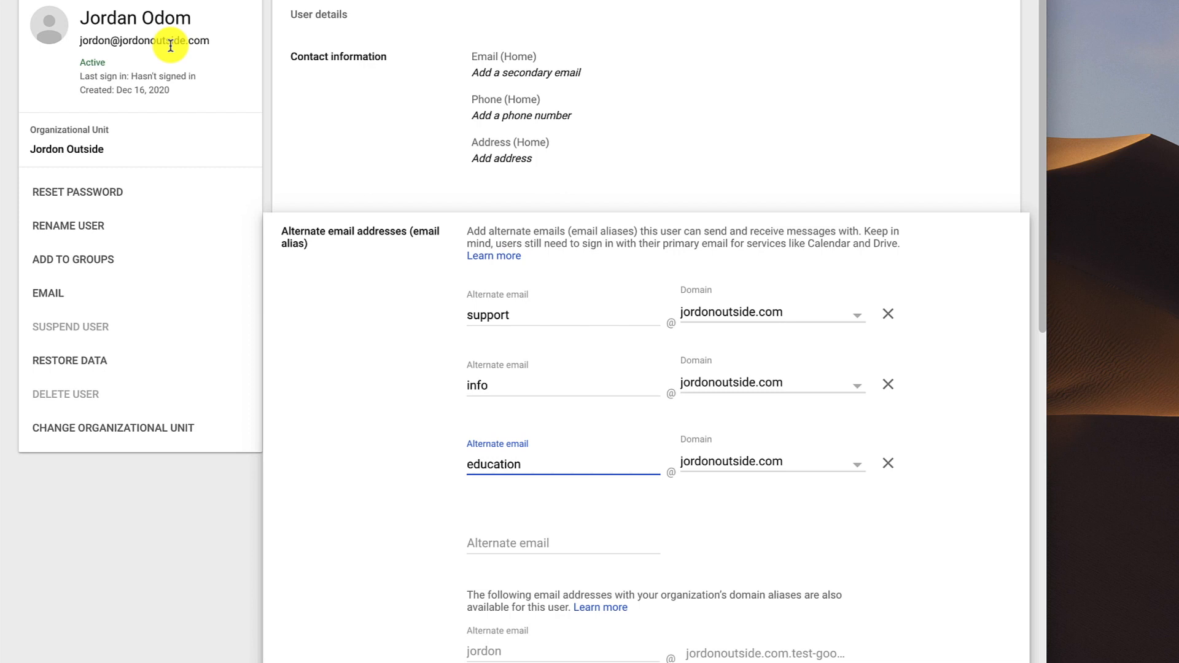
{"action": "mouse_move", "coordinate": [489, 378]}
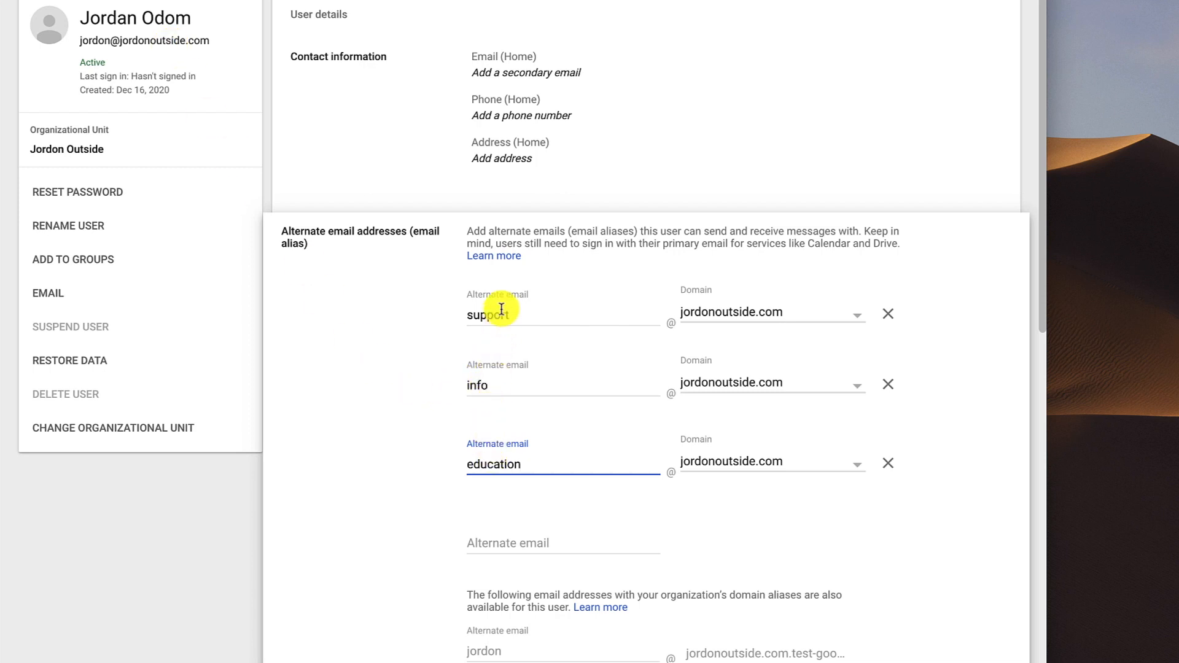
{"action": "mouse_move", "coordinate": [436, 375]}
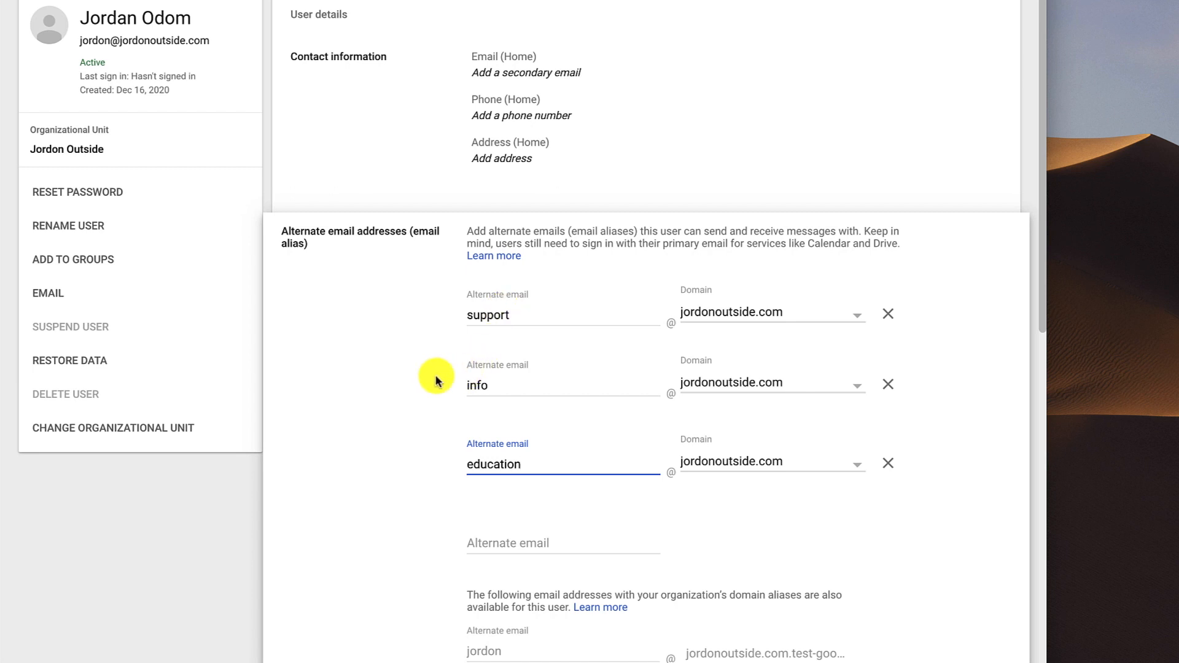
{"action": "scroll", "scroll_direction": "down", "scroll_amount": 3}
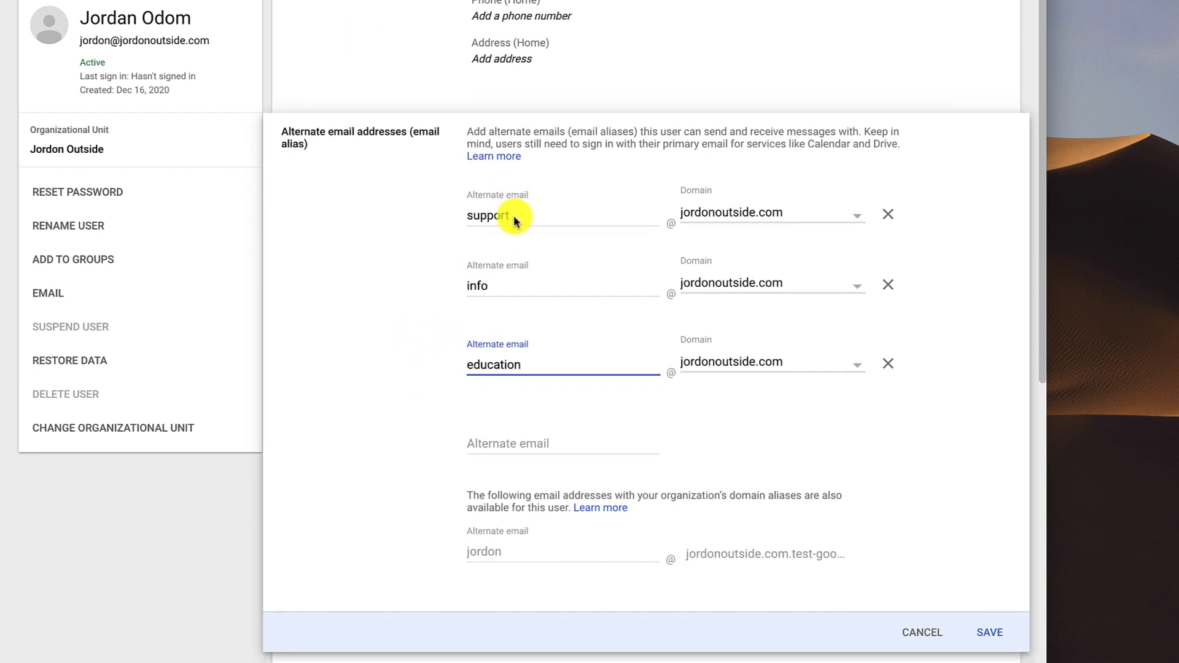
- Save the support, info and education aliases and confirm they appear on the profile
{"action": "left_click", "coordinate": [991, 633]}
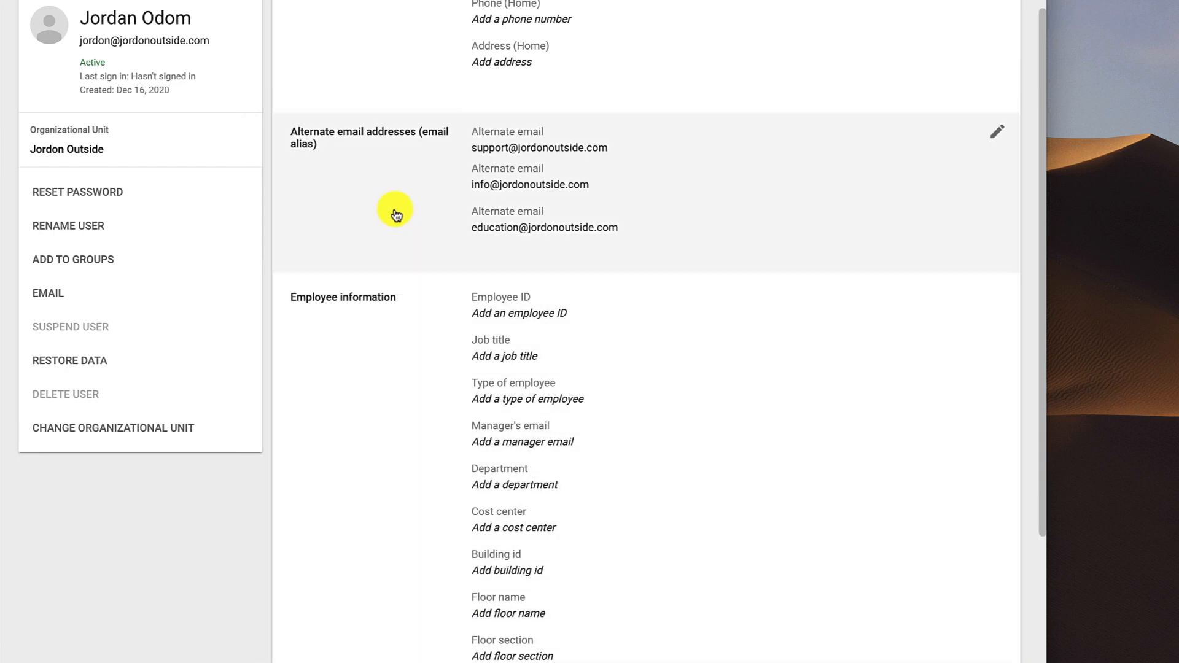
{"action": "mouse_move", "coordinate": [500, 137]}
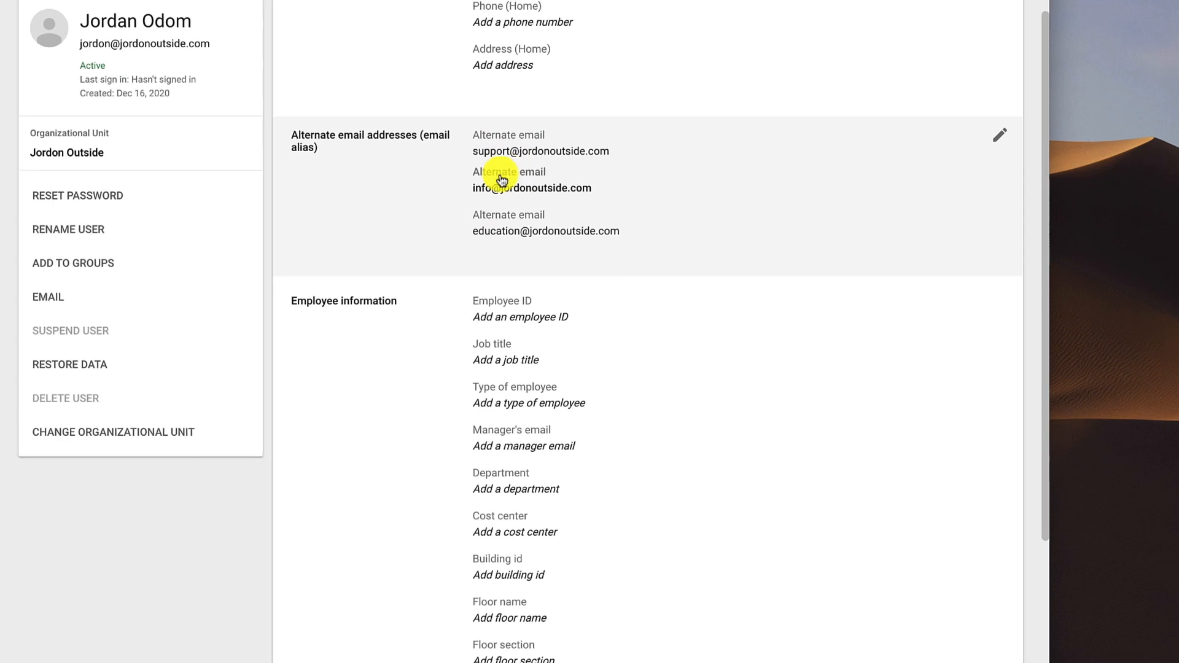
{"action": "scroll", "scroll_direction": "up", "scroll_amount": 3}
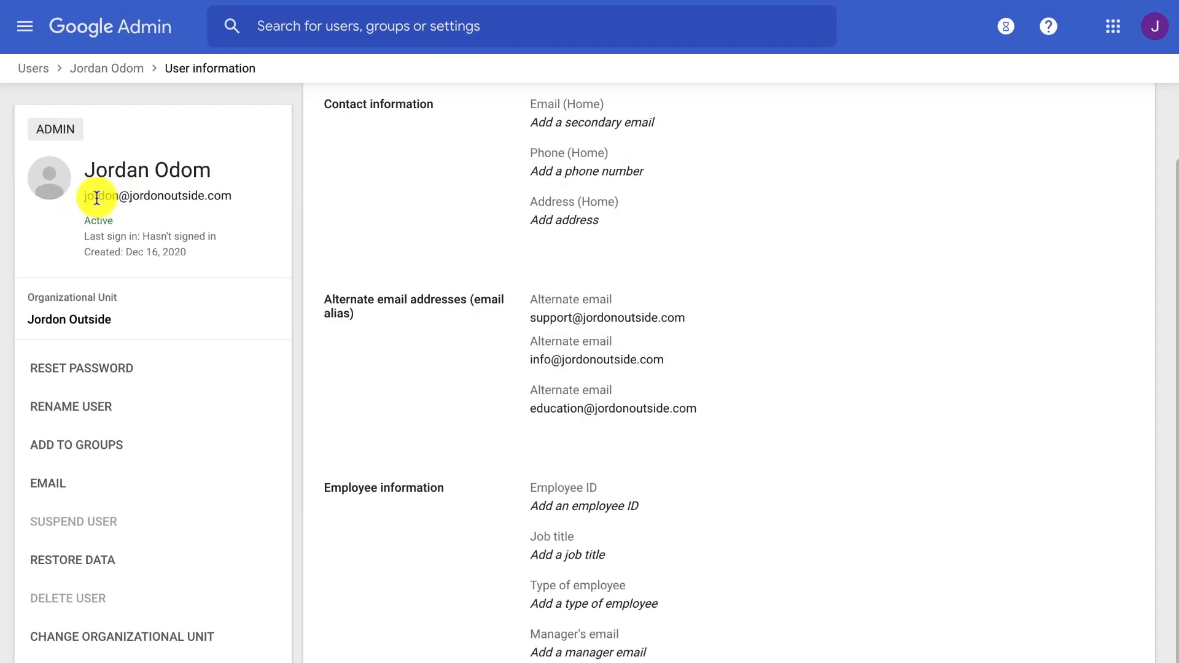
{"action": "mouse_move", "coordinate": [201, 198]}
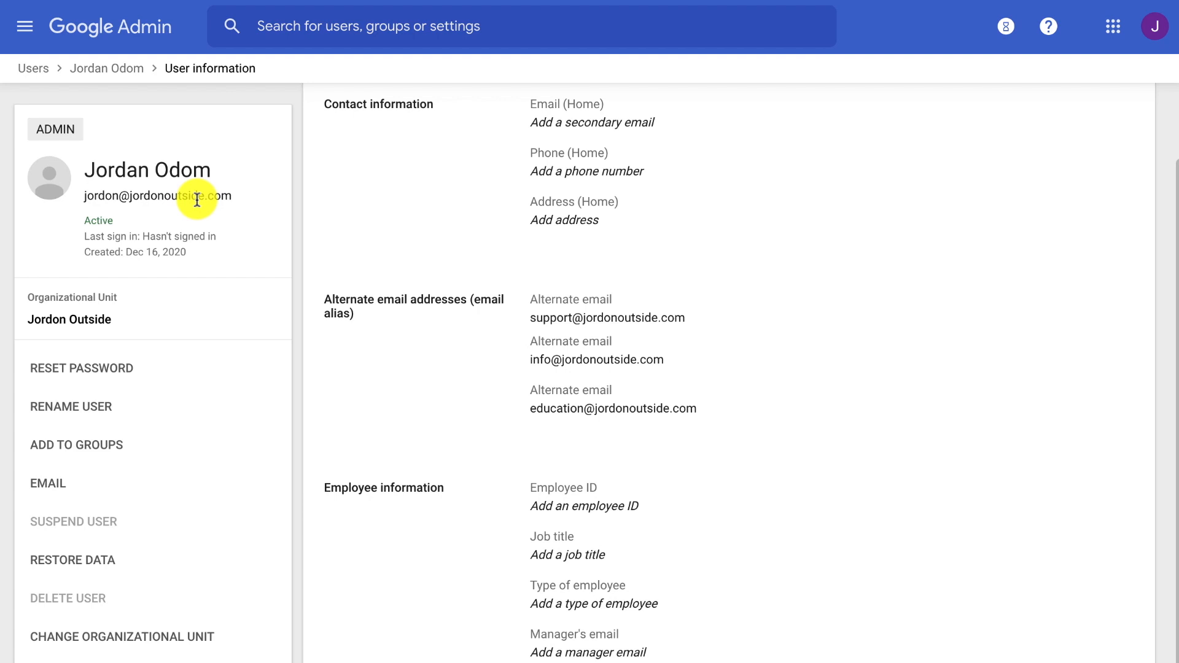
{"action": "mouse_move", "coordinate": [215, 208]}
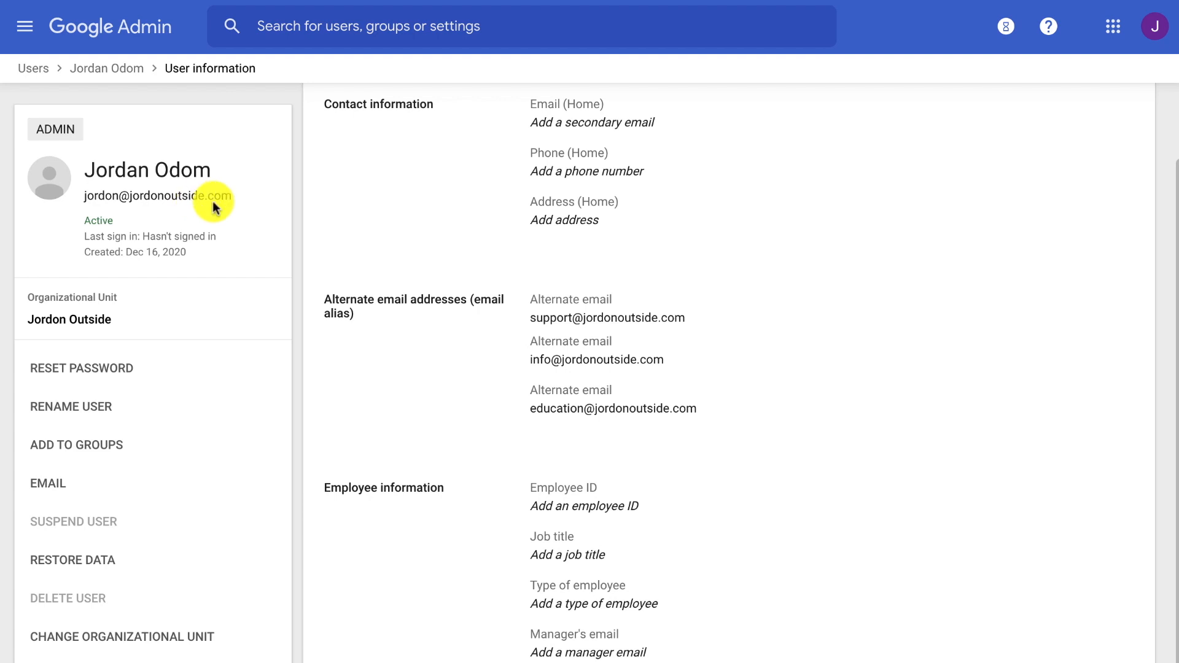
{"action": "left_click", "coordinate": [1113, 26]}
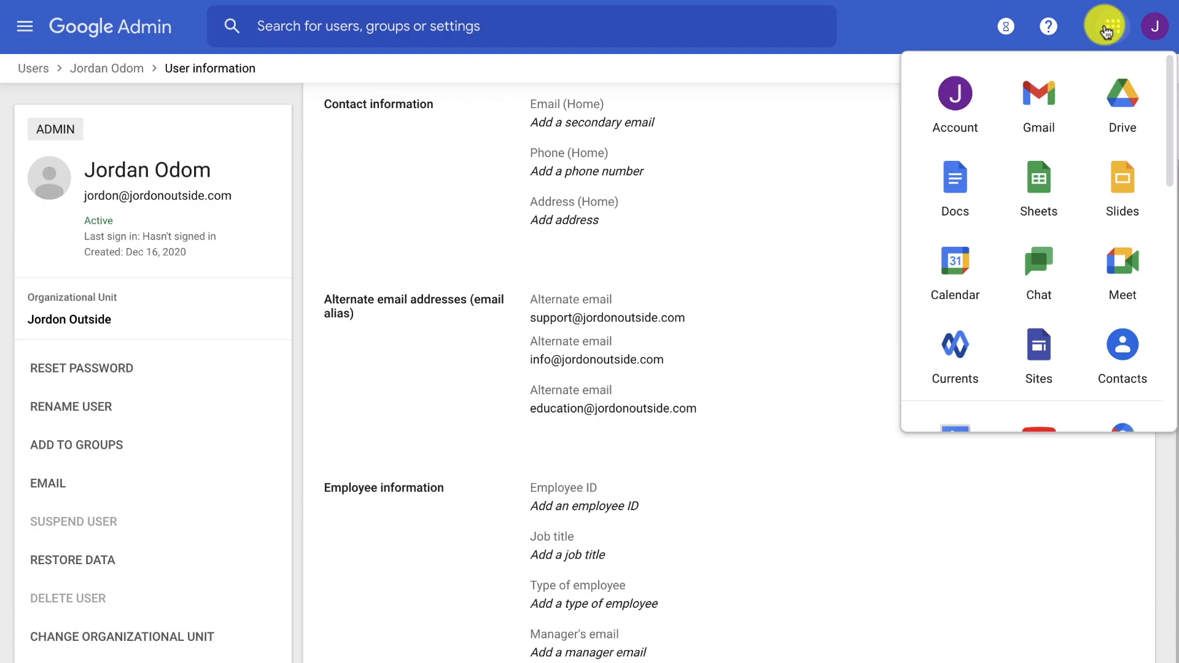
- Open the admin account's Gmail inbox with a blank new message, then reopen the Google apps list
{"action": "left_click", "coordinate": [1038, 99]}
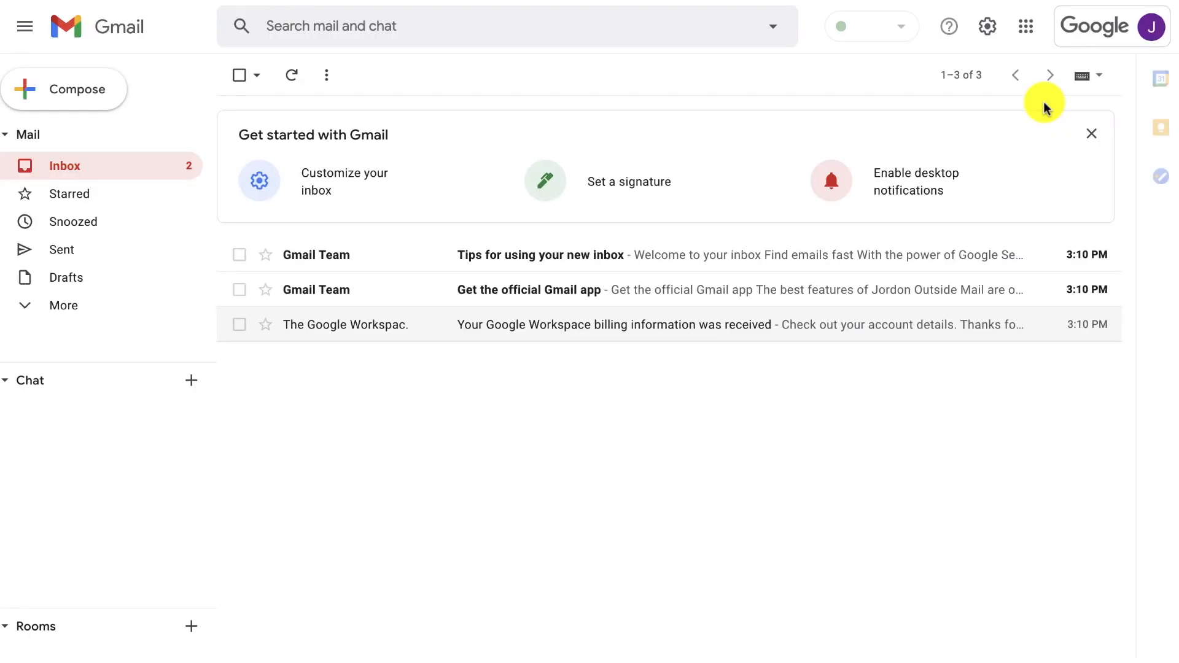
{"action": "scroll", "scroll_direction": "down", "scroll_amount": 3}
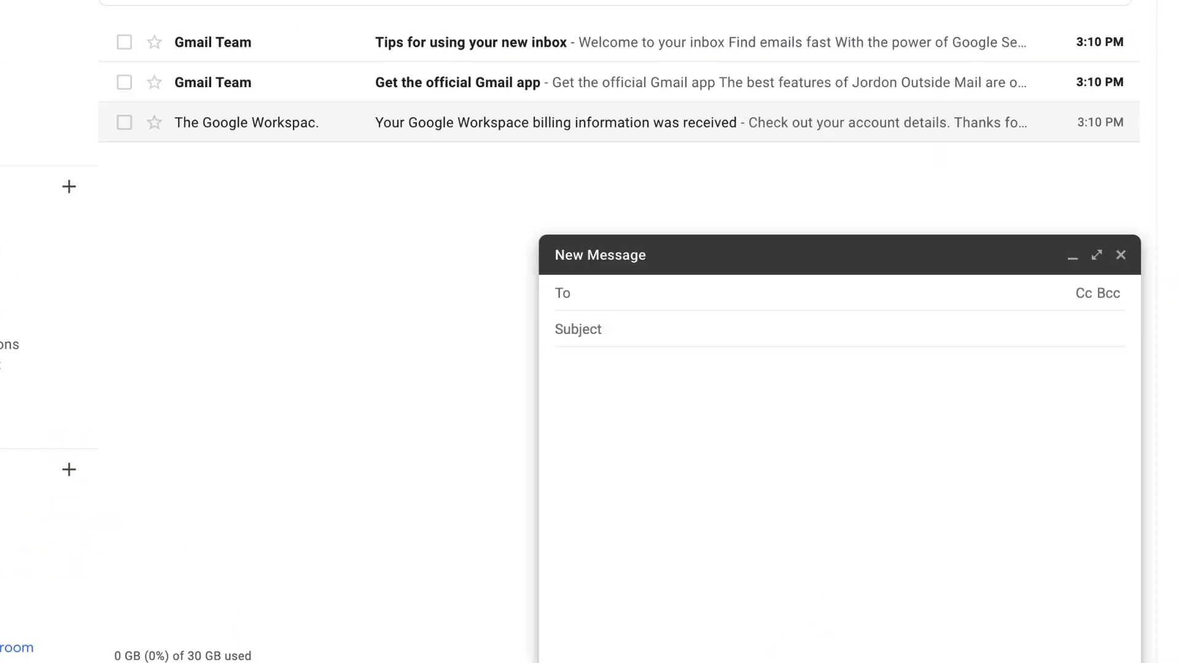
{"action": "left_click", "coordinate": [958, 33]}
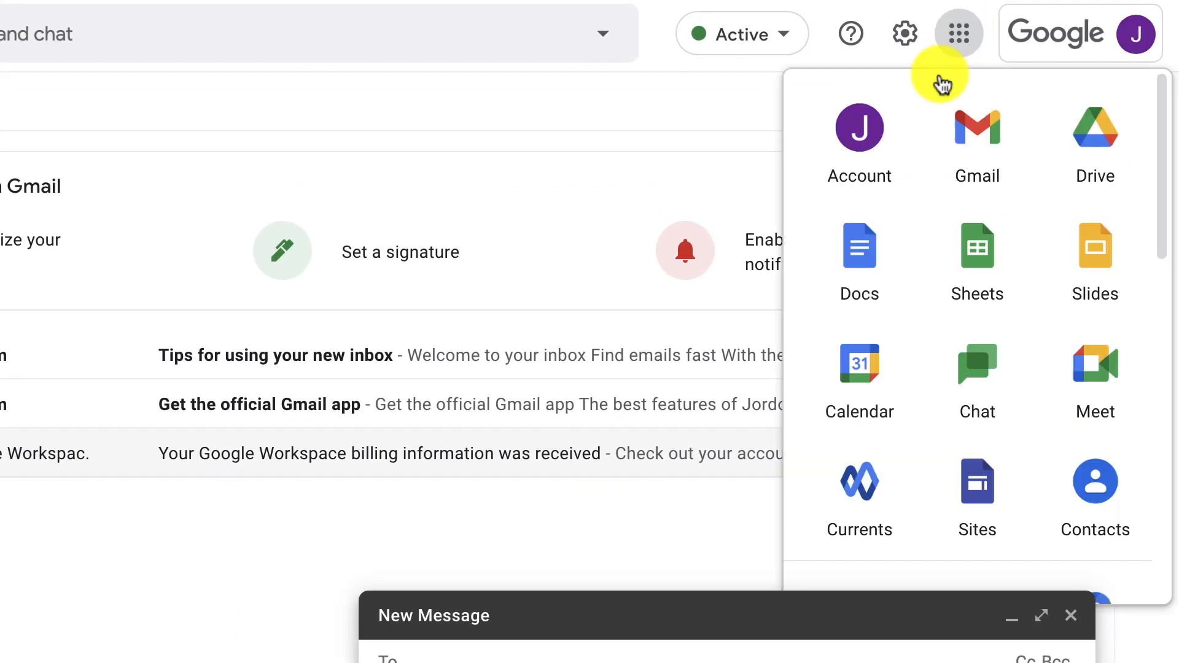
{"action": "mouse_move", "coordinate": [1095, 257]}
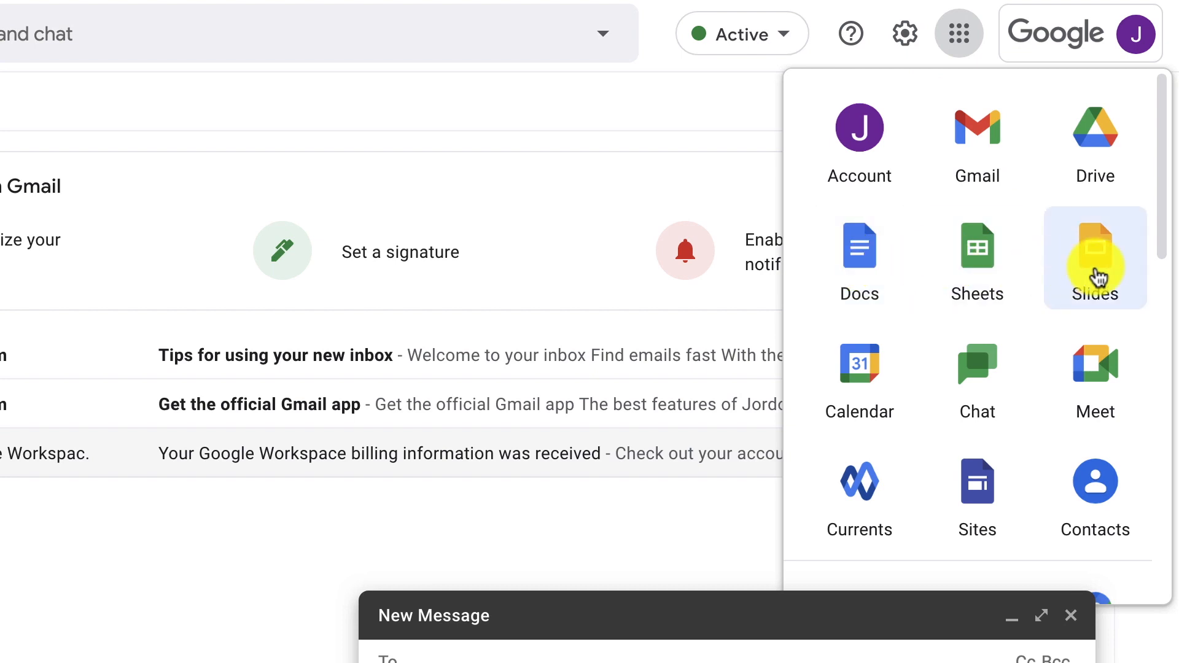
{"action": "mouse_move", "coordinate": [1095, 140]}
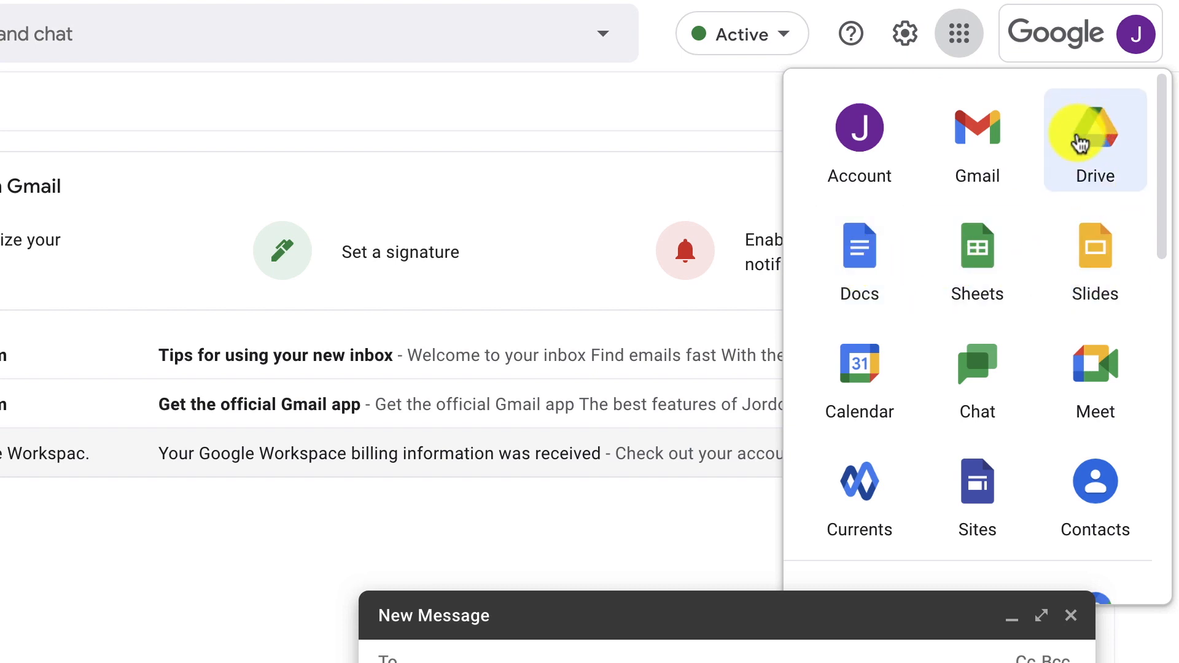
{"action": "mouse_move", "coordinate": [978, 294]}
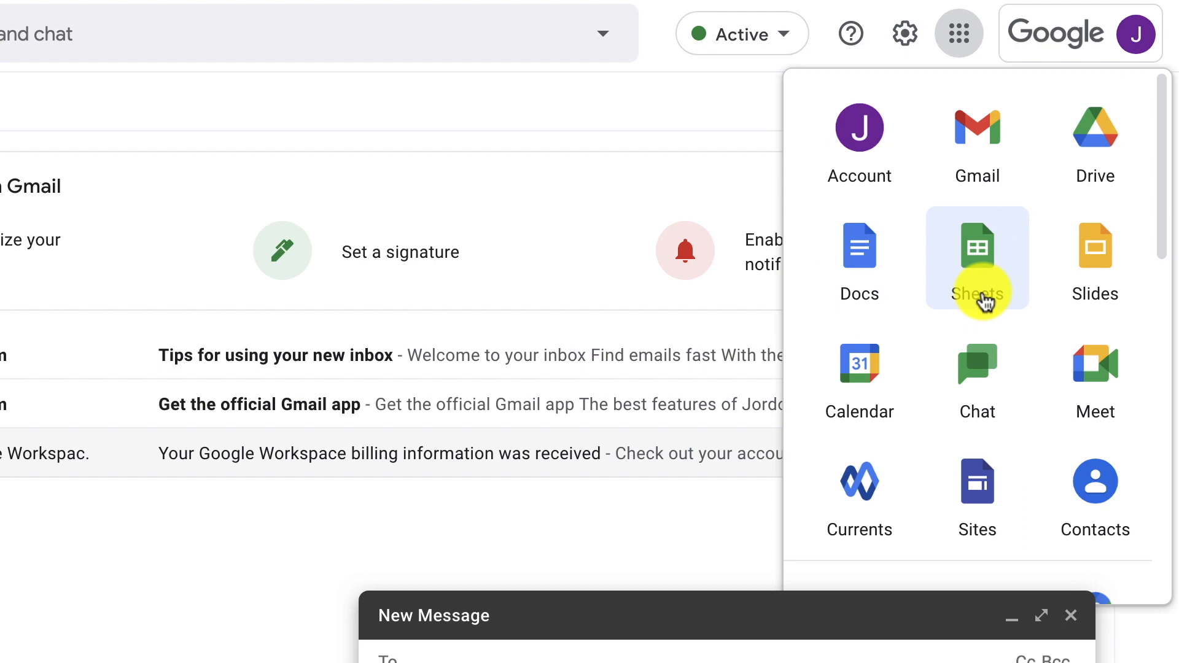